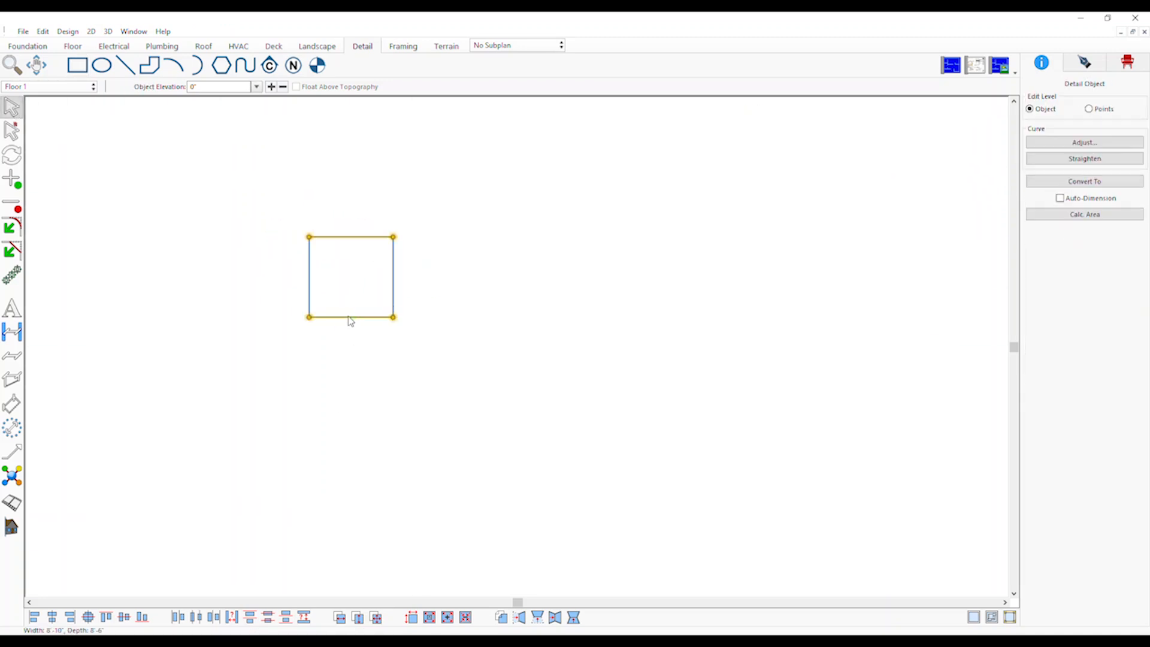
Step: Resize the square to 12'-0" width with Keep Aspect Ratio on
{"action": "left_click", "coordinate": [411, 617]}
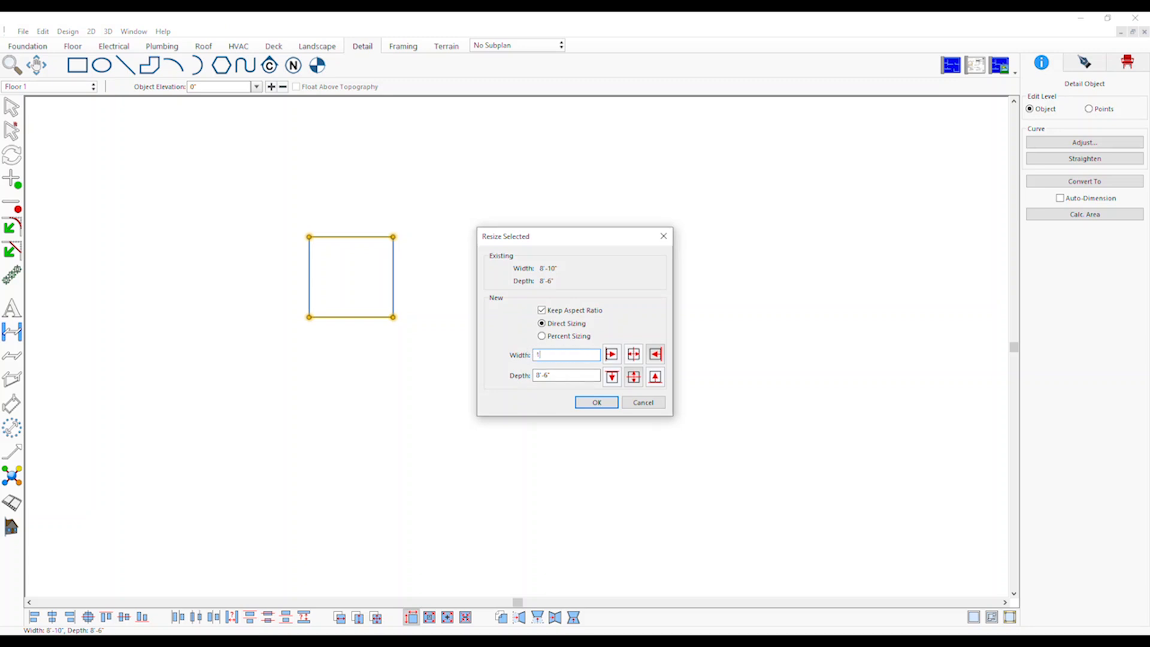
{"action": "type", "text": "12-0"}
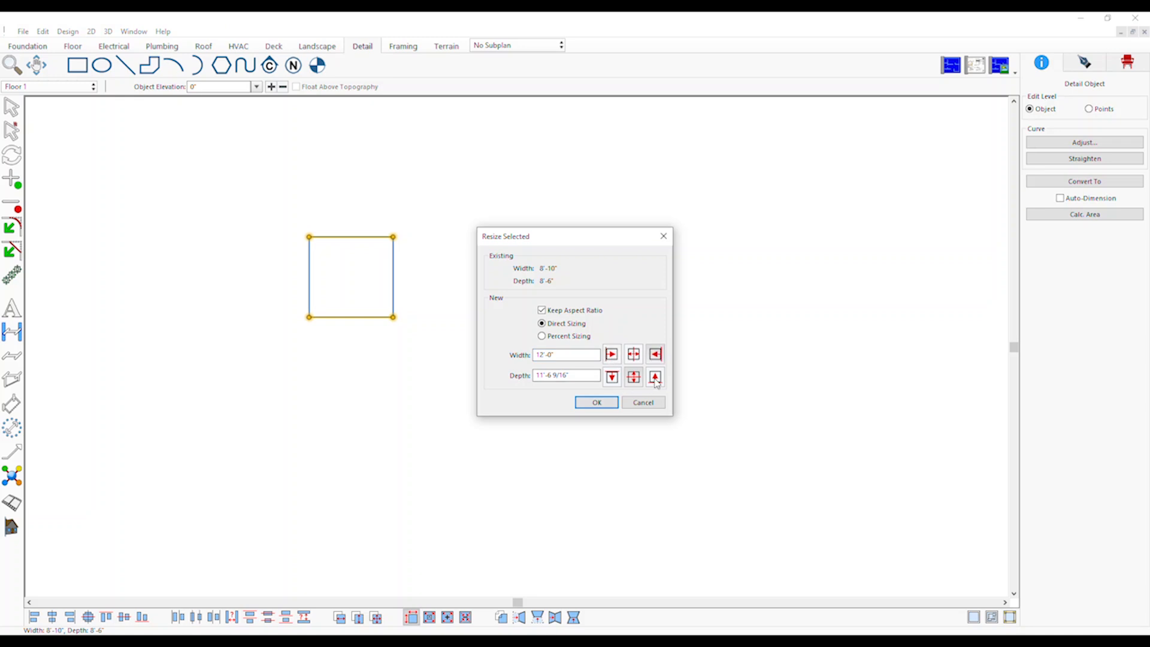
{"action": "left_click", "coordinate": [596, 402]}
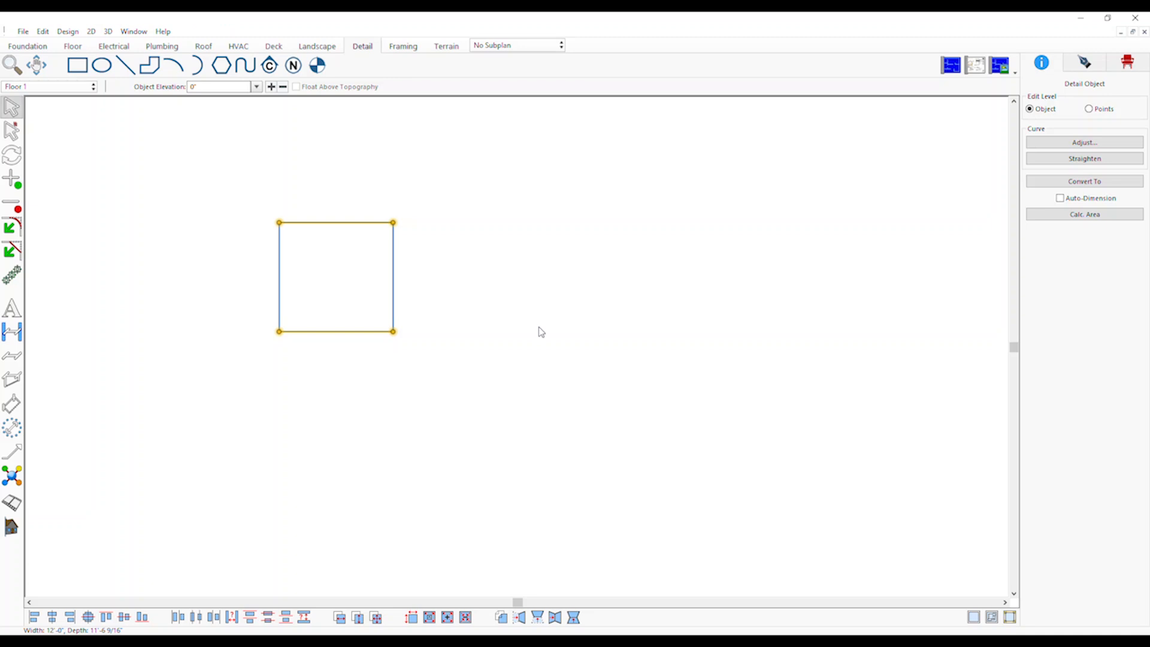
{"action": "mouse_move", "coordinate": [405, 605]}
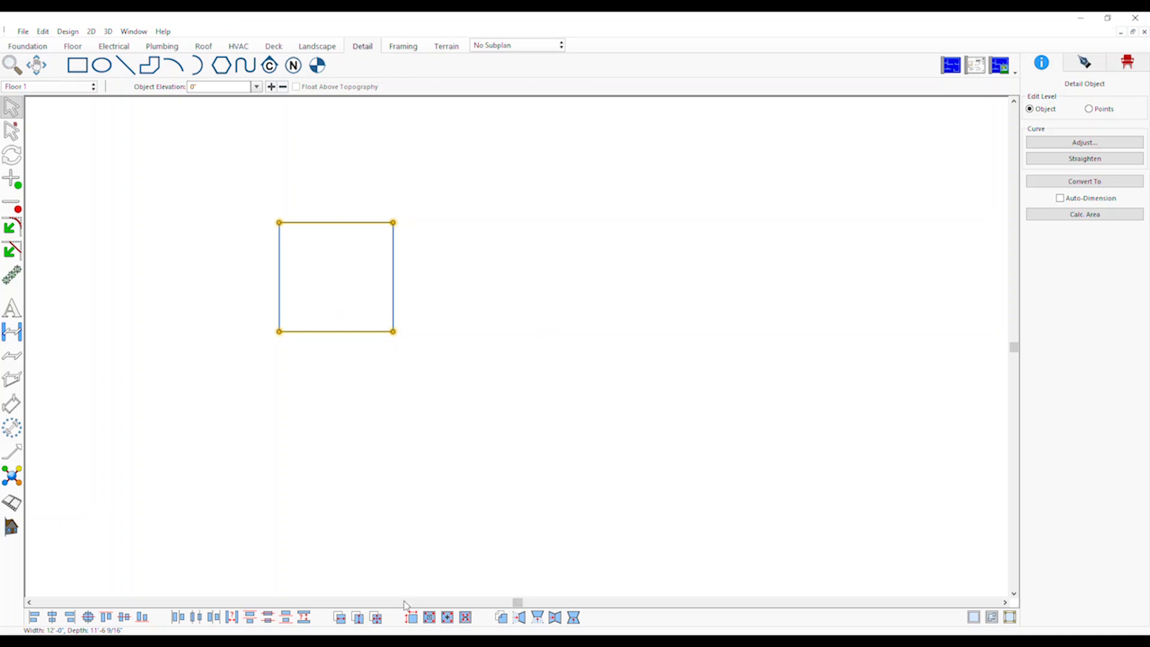
Step: Resize the square again proportionally to a 15'-0" depth
{"action": "left_click", "coordinate": [411, 617]}
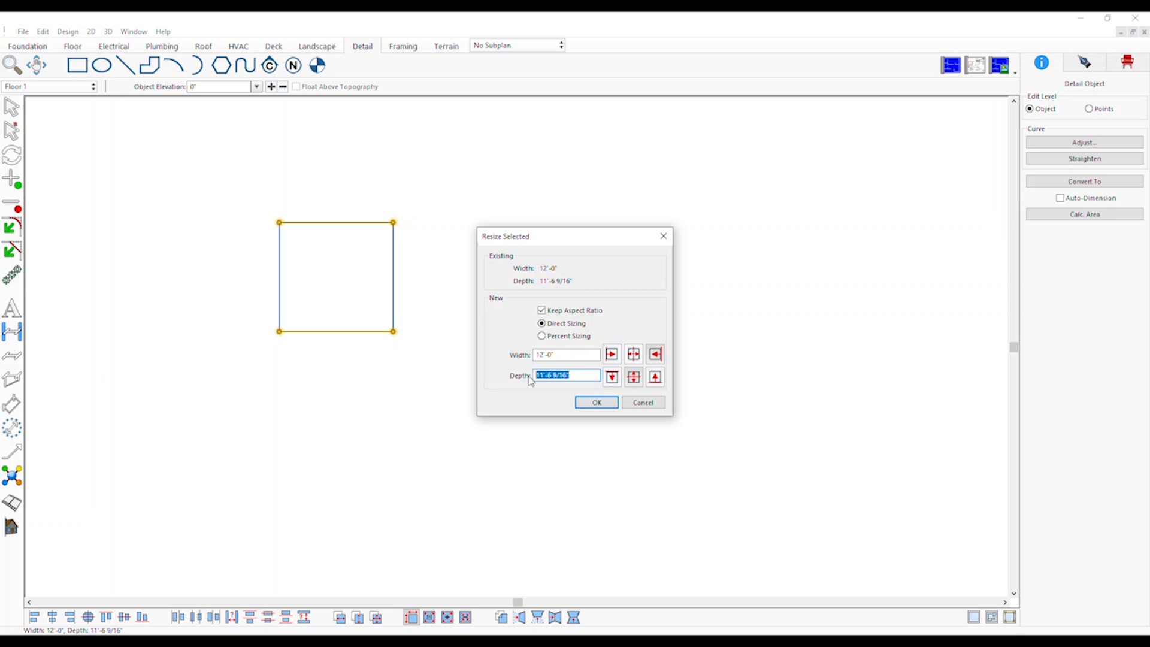
{"action": "type", "text": "15-0"}
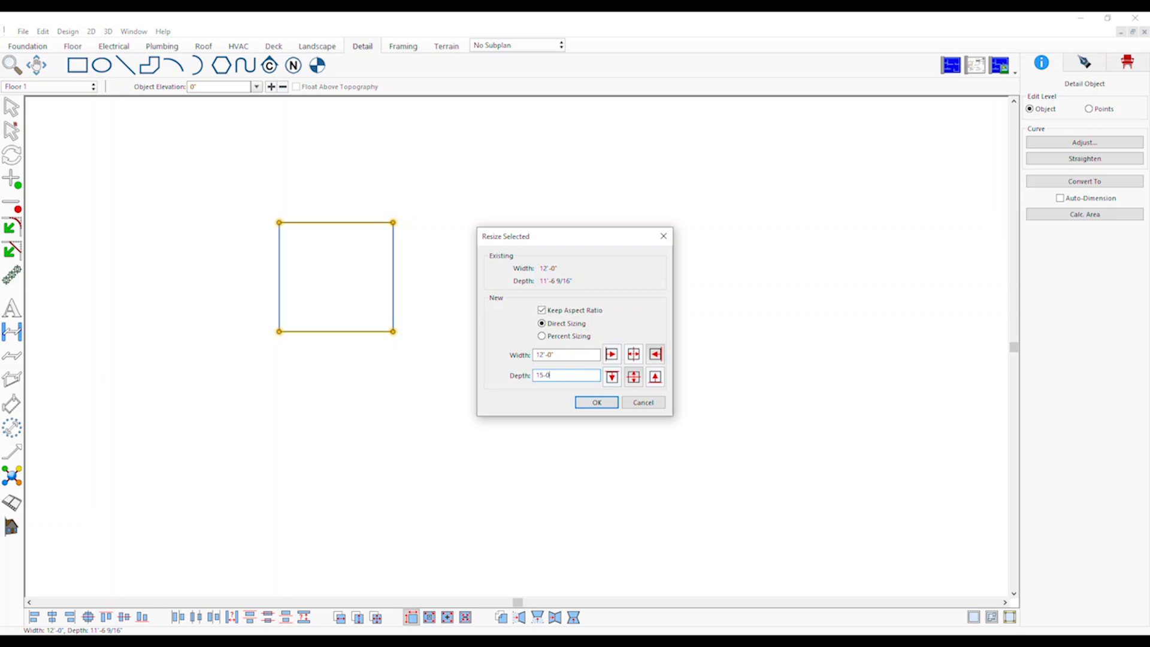
{"action": "left_click", "coordinate": [654, 376]}
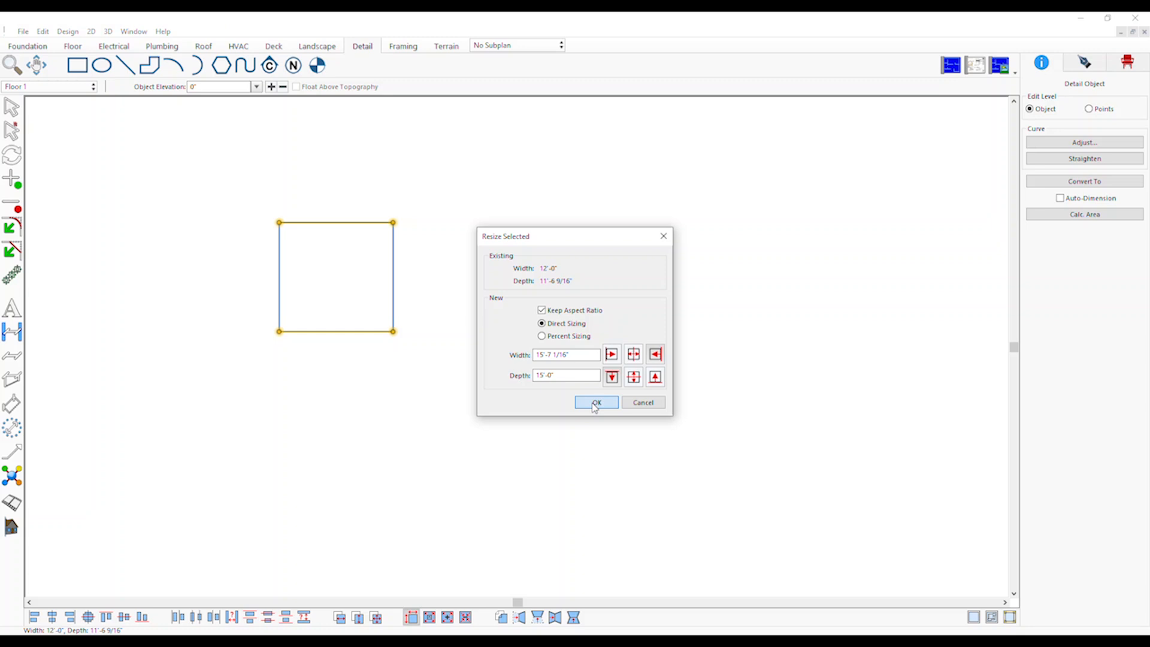
{"action": "left_click", "coordinate": [595, 401]}
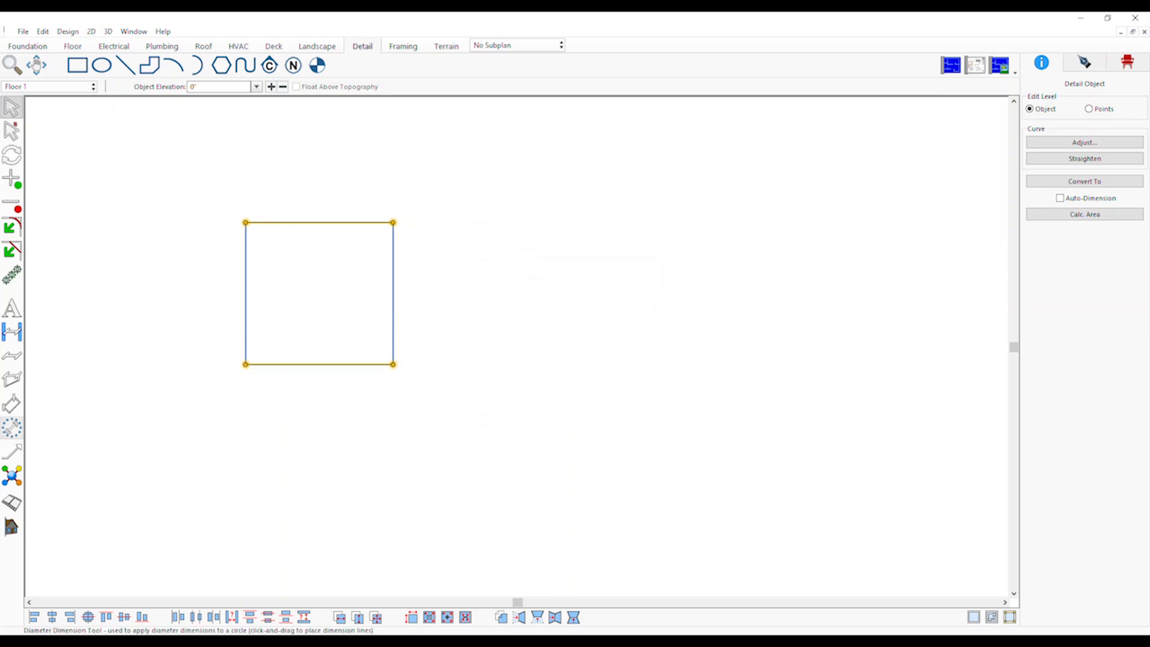
{"action": "left_click", "coordinate": [72, 46]}
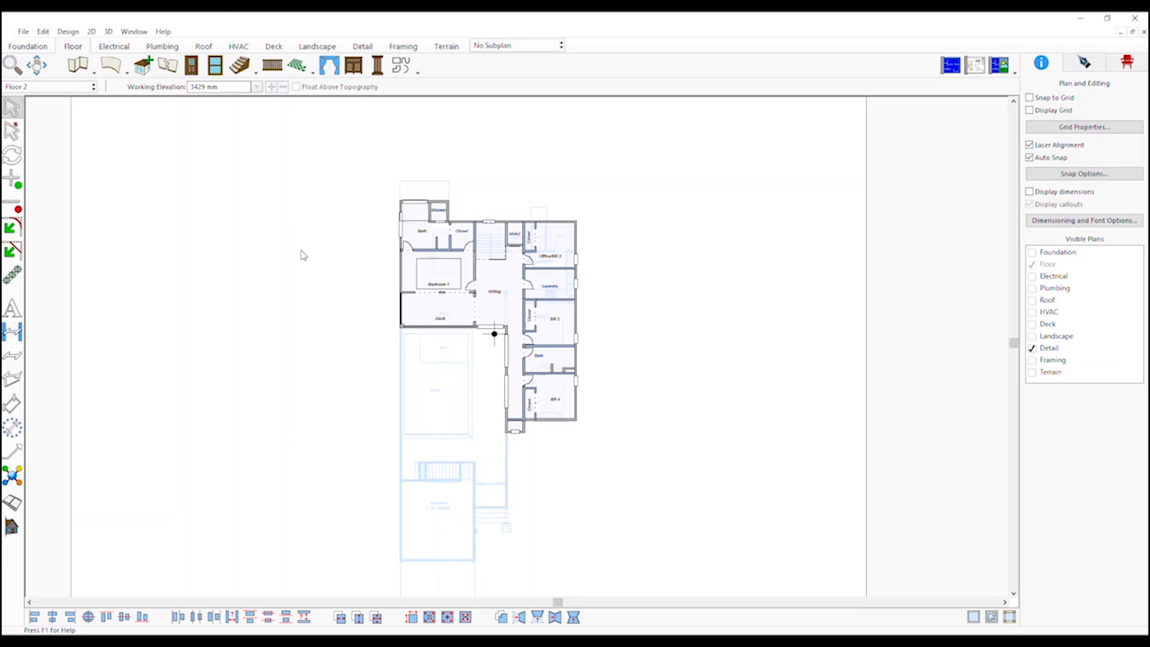
Step: Show the house in 3D and save the camera as 'Front View of House'
{"action": "left_click", "coordinate": [999, 66]}
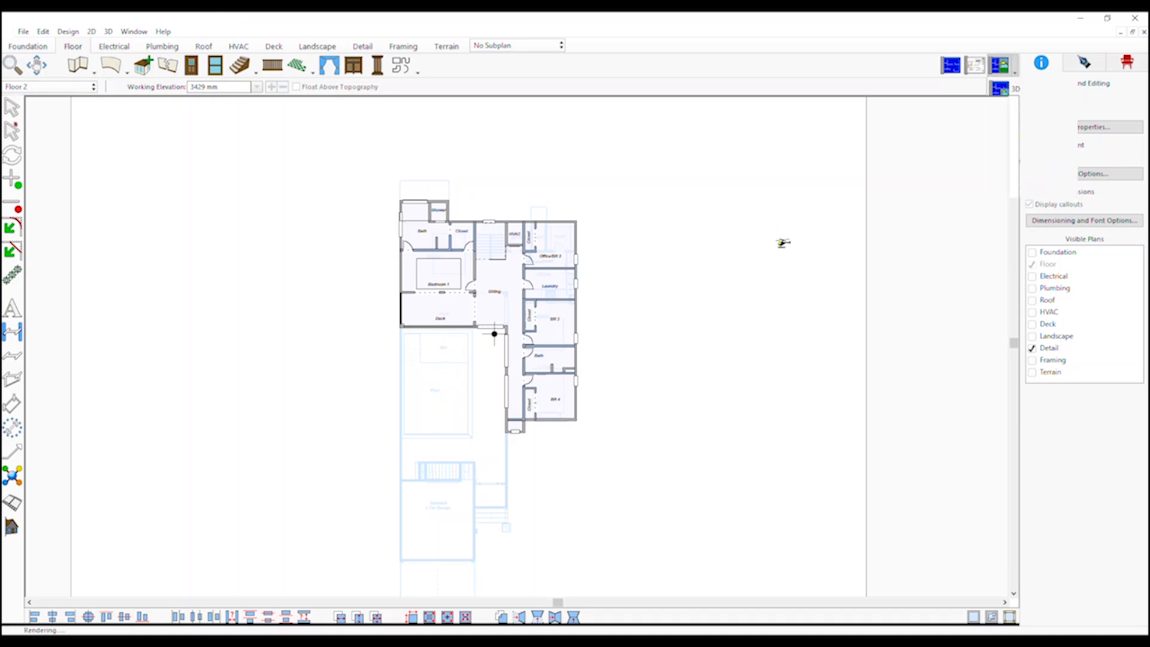
{"action": "left_click", "coordinate": [999, 66]}
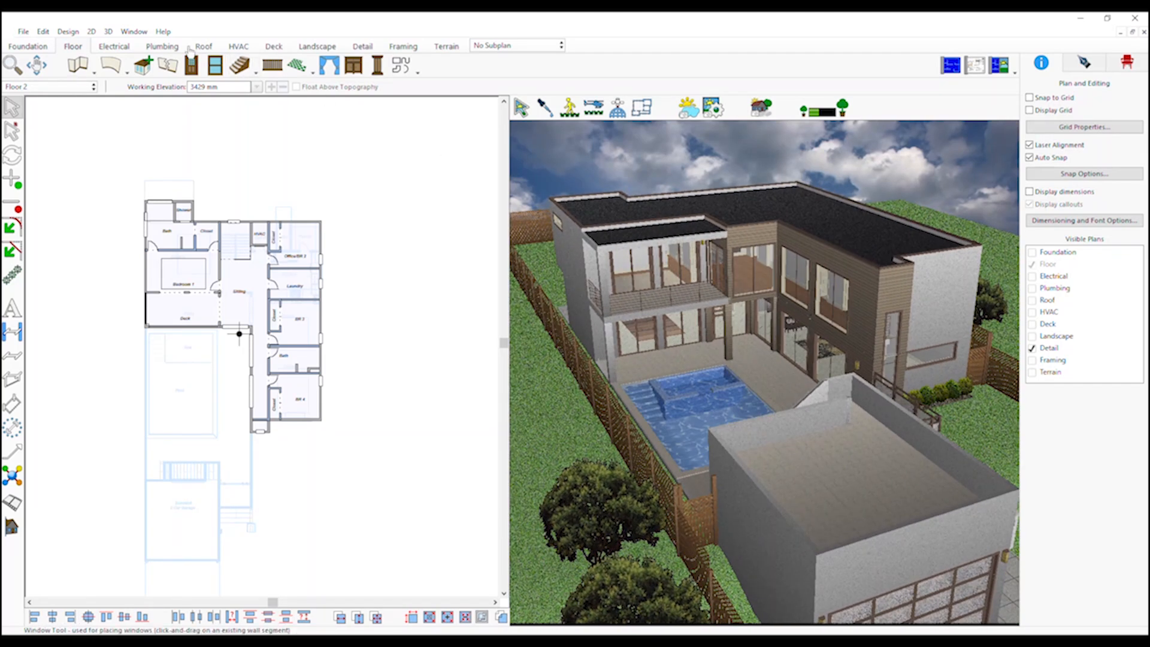
{"action": "left_click", "coordinate": [107, 31]}
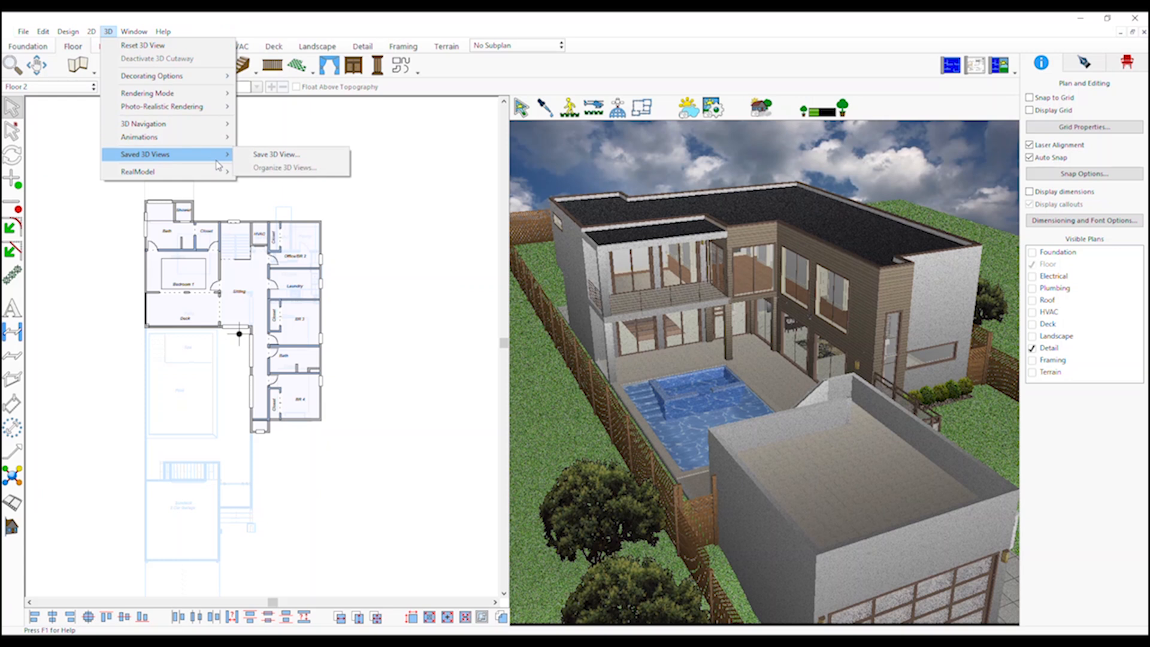
{"action": "left_click", "coordinate": [277, 154]}
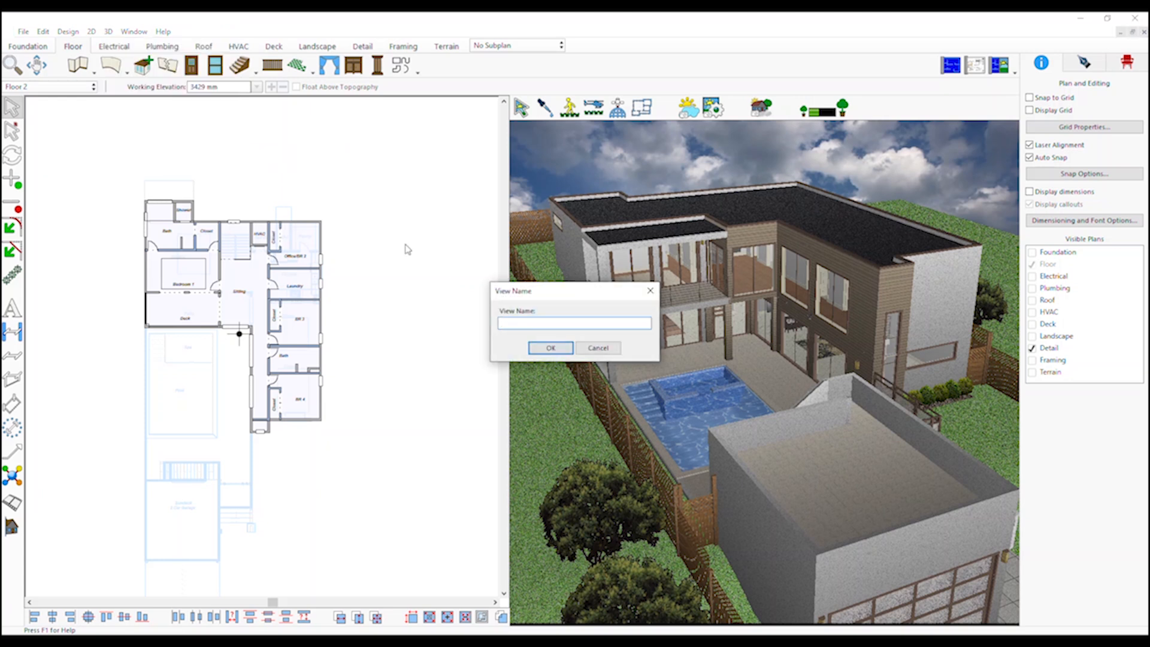
{"action": "left_click", "coordinate": [545, 324]}
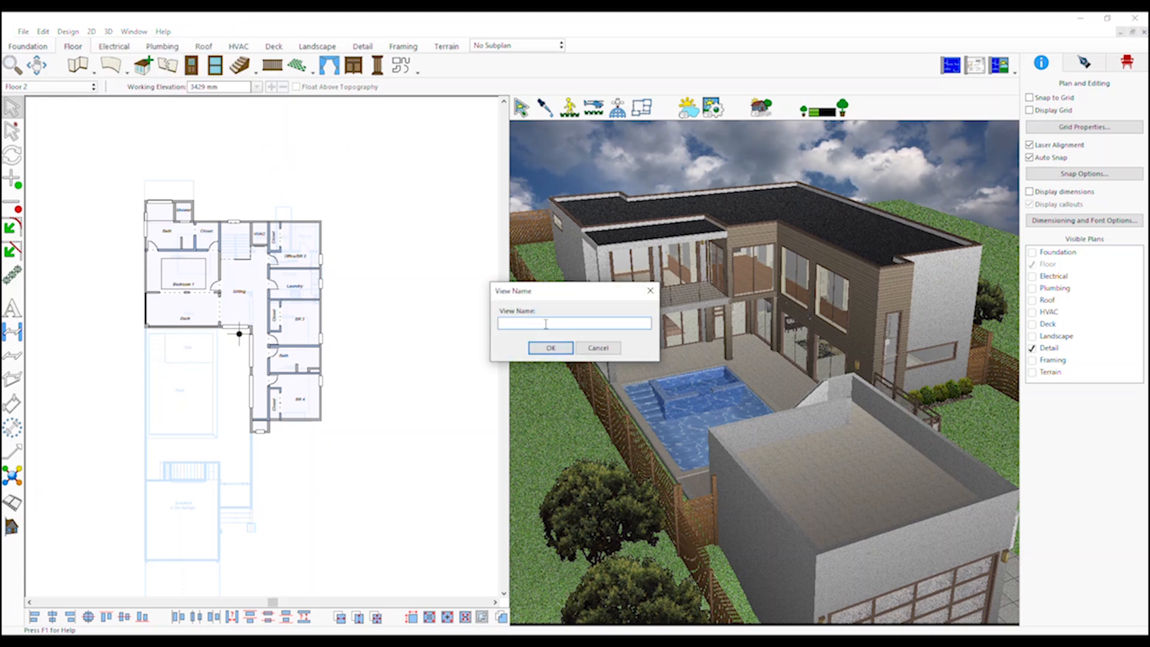
{"action": "type", "text": "f1"}
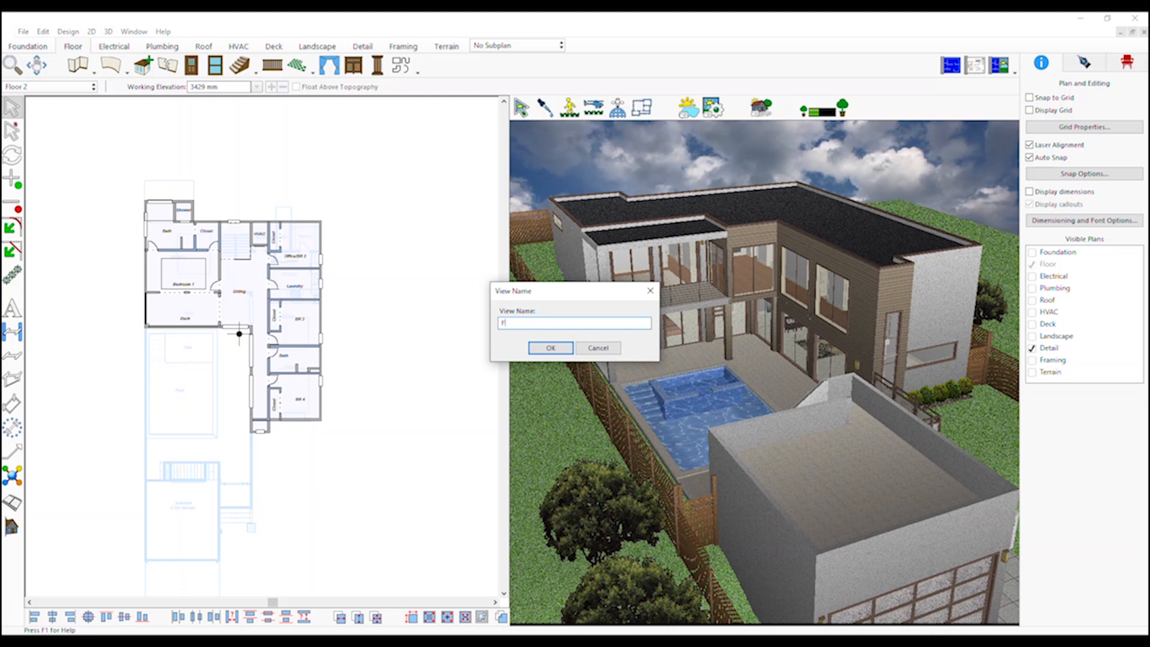
{"action": "type", "text": "Front View of H"}
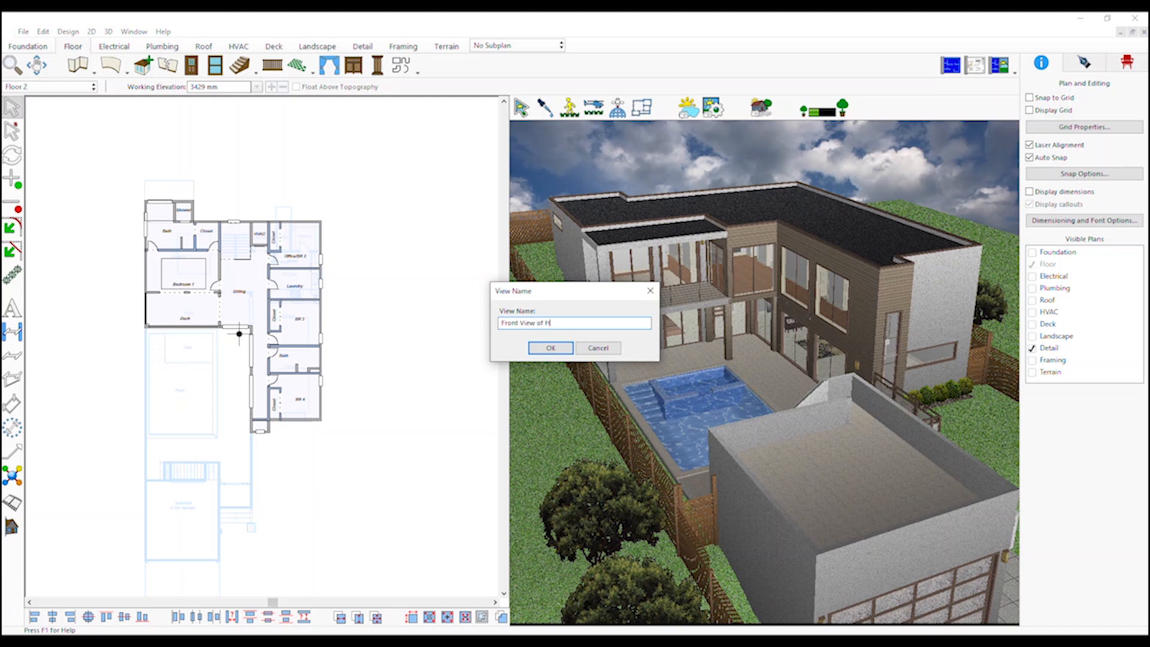
{"action": "type", "text": "ouse"}
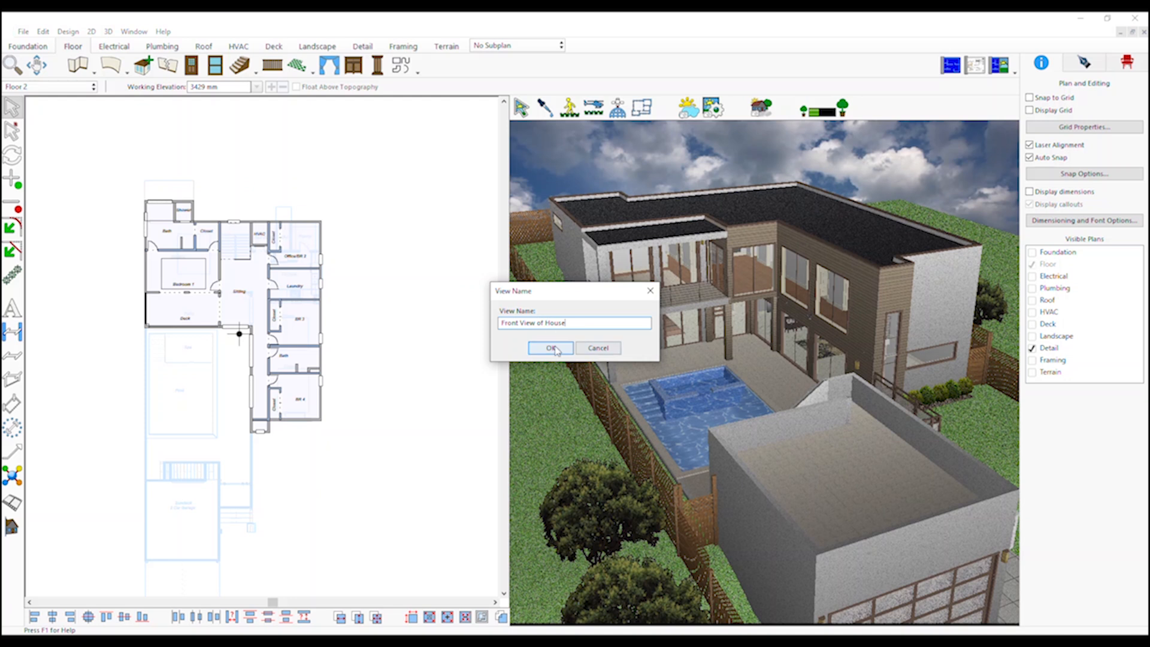
{"action": "left_click", "coordinate": [550, 348]}
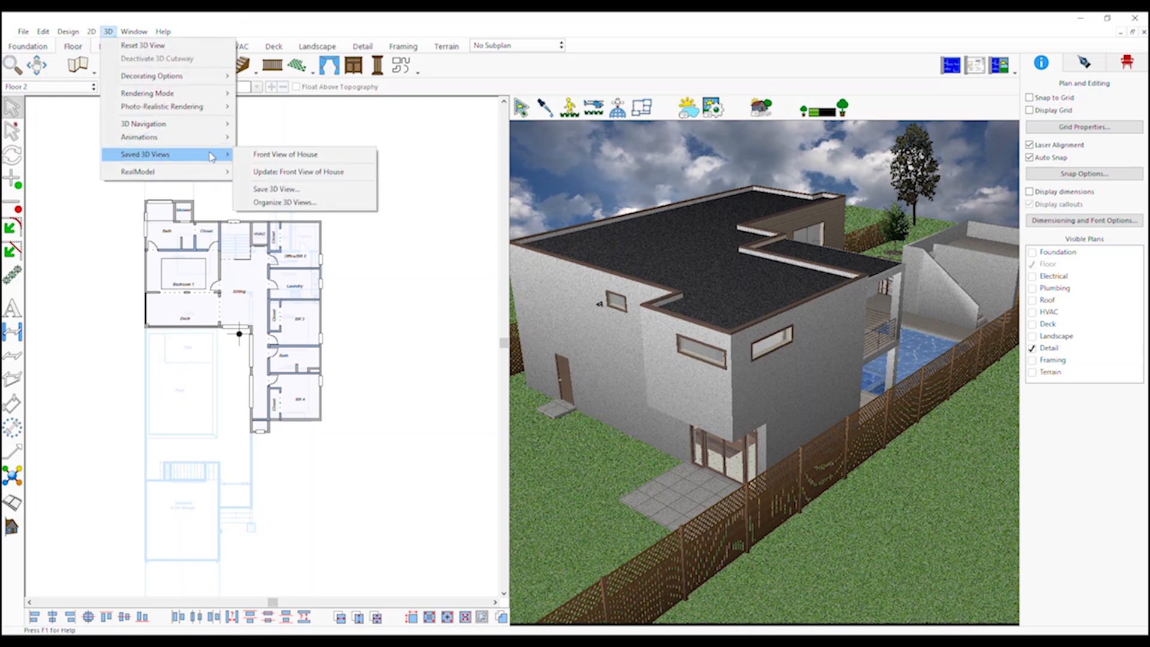
Step: Save the current rear camera angle as the 3D view 'Back View of House'
{"action": "left_click", "coordinate": [277, 189]}
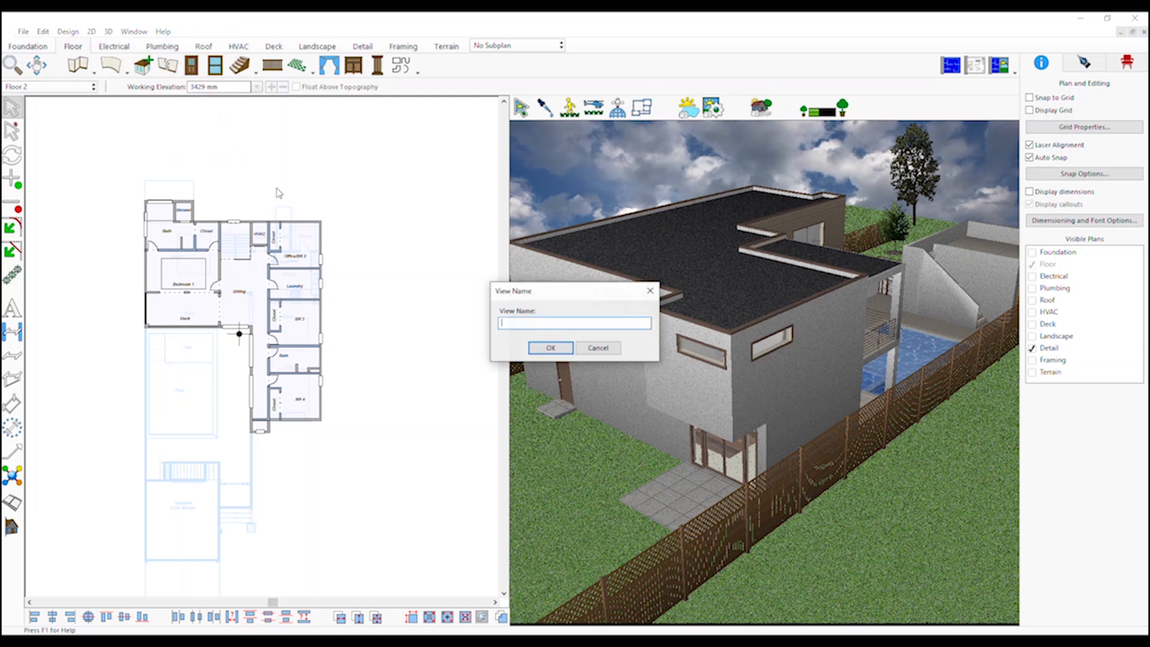
{"action": "type", "text": "Bad"}
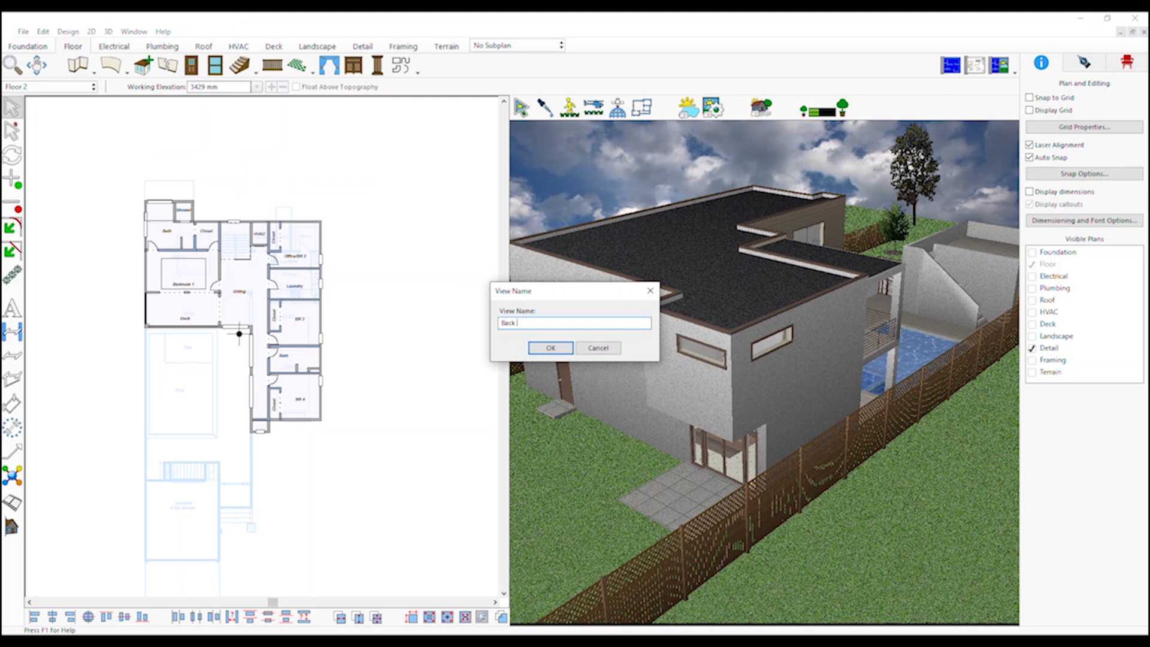
{"action": "type", "text": "View of H"}
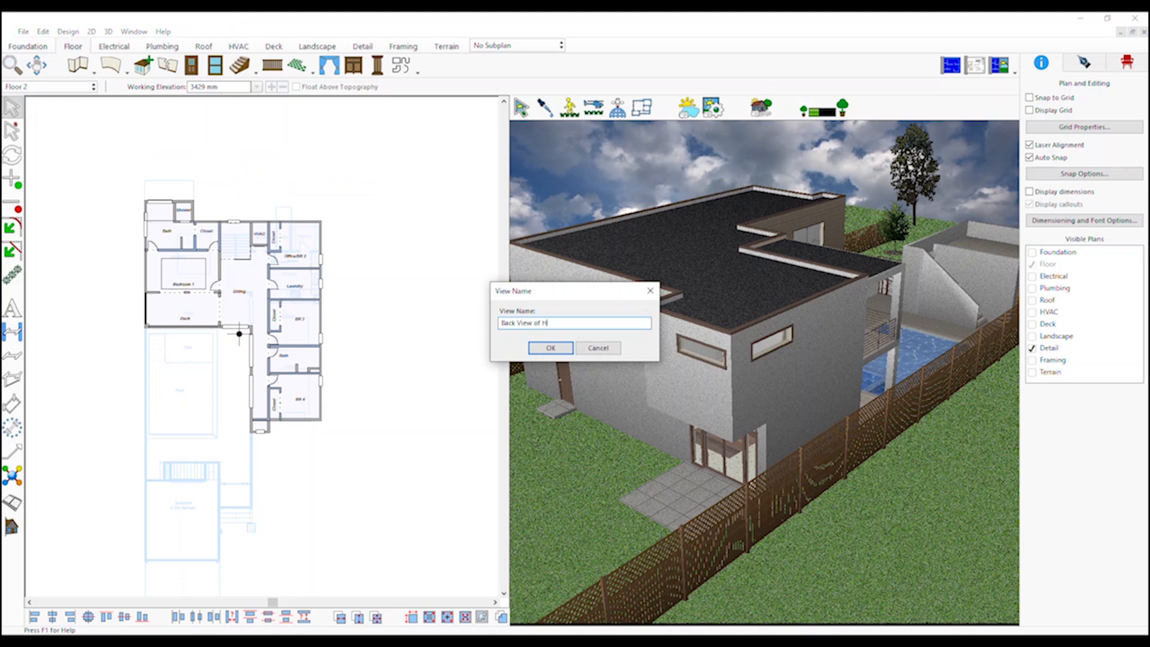
{"action": "left_click", "coordinate": [550, 348]}
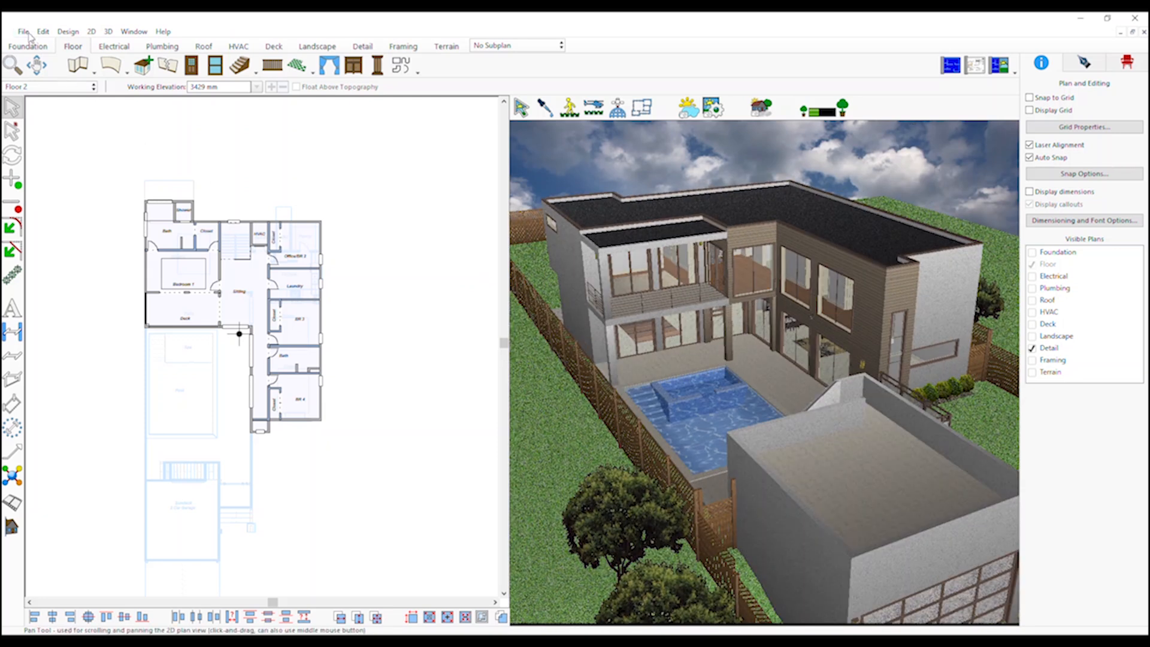
Step: In Batch Render, select Front View of House with JPEG format and draft quality
{"action": "left_click", "coordinate": [23, 30]}
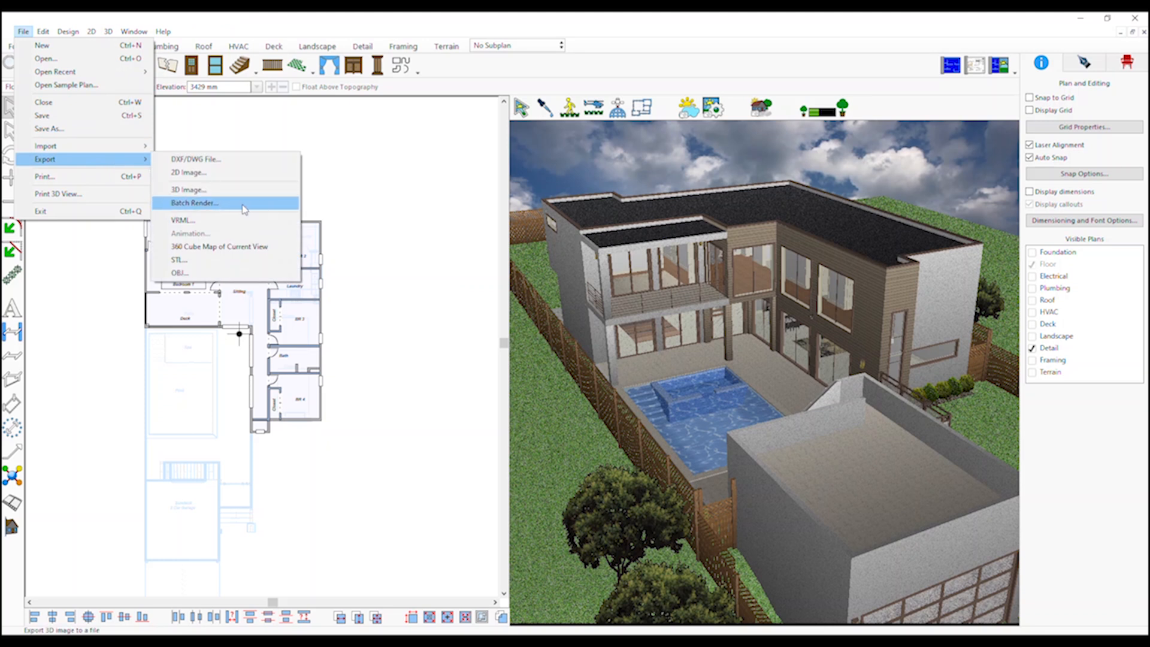
{"action": "left_click", "coordinate": [193, 203]}
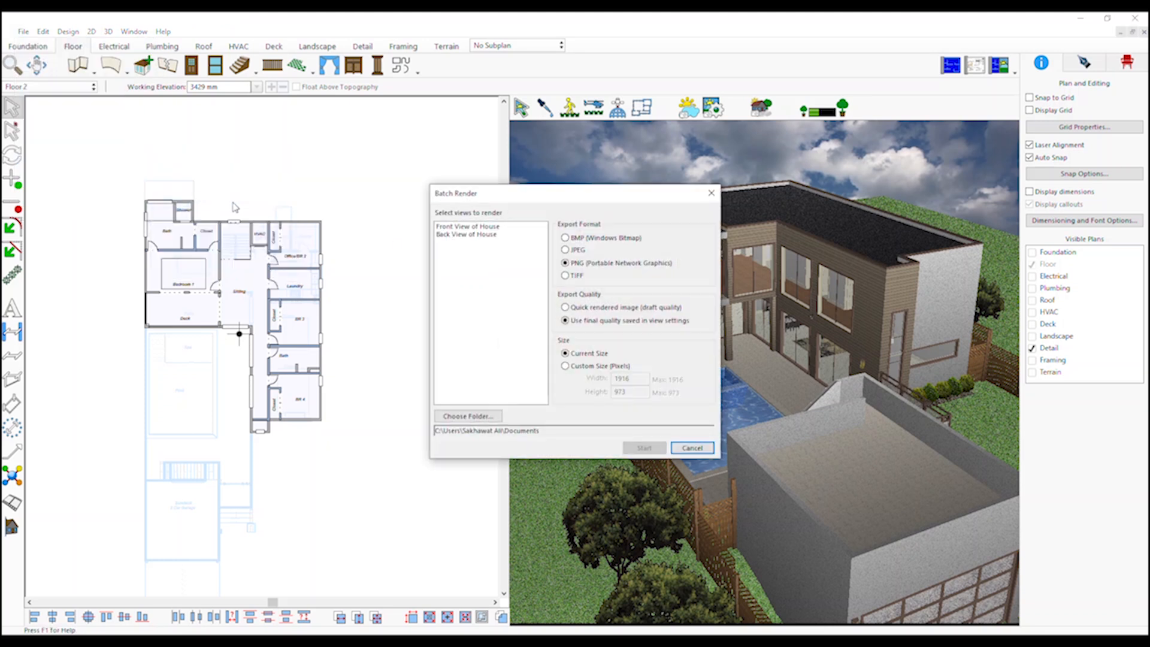
{"action": "left_click", "coordinate": [467, 226]}
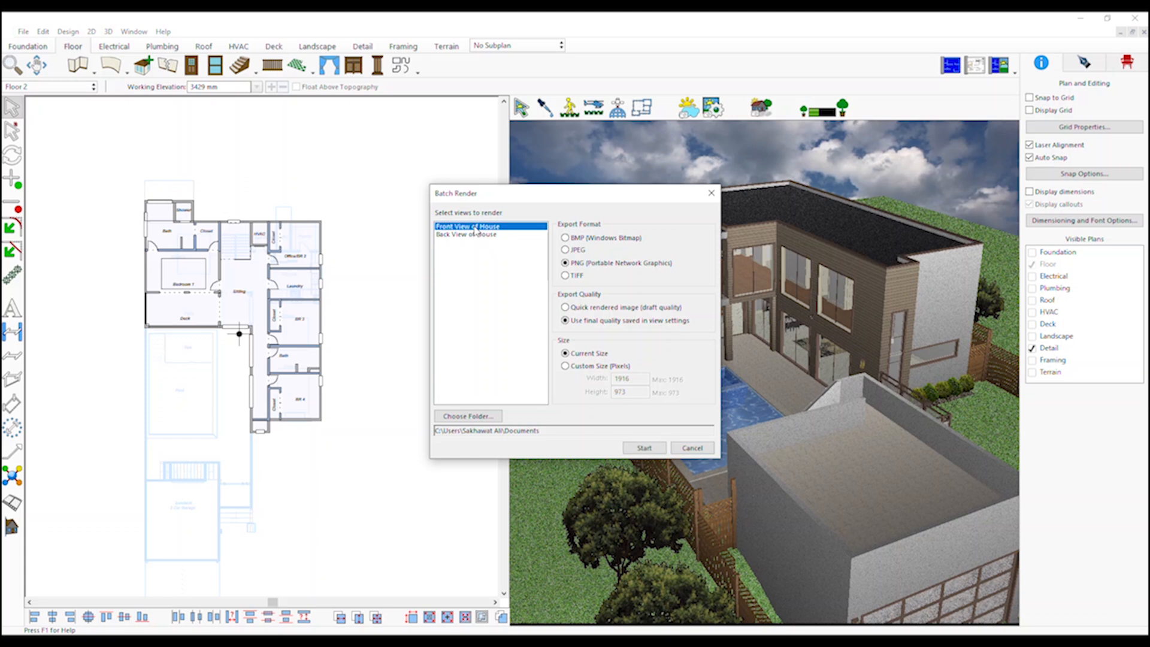
{"action": "left_click", "coordinate": [565, 237]}
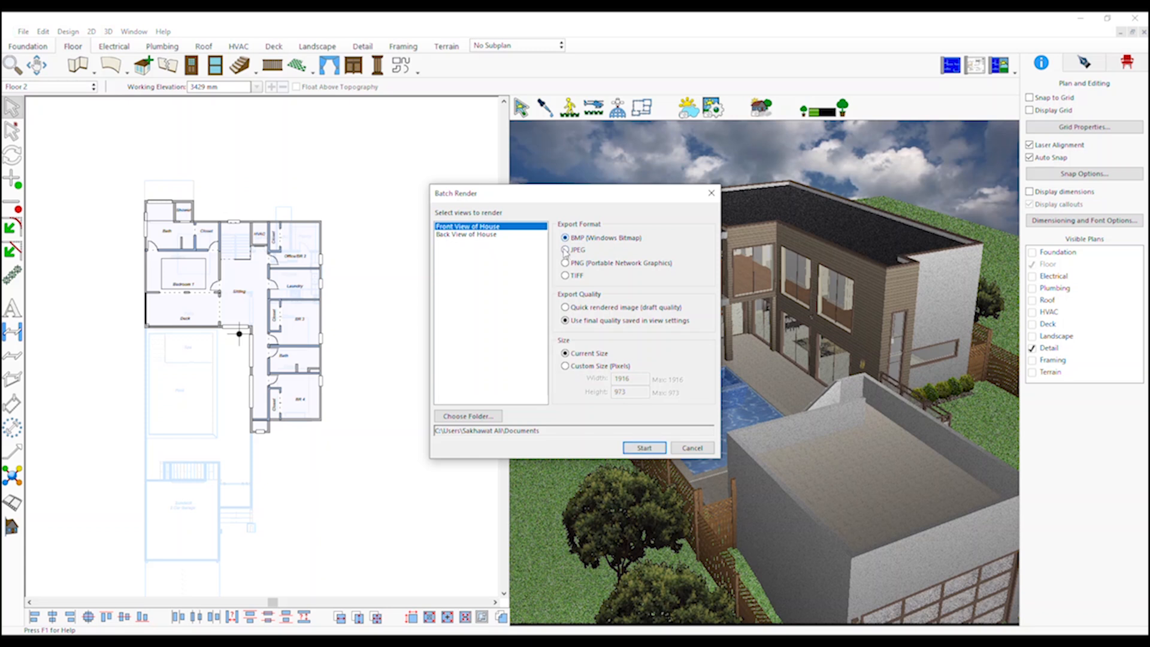
{"action": "left_click", "coordinate": [564, 250]}
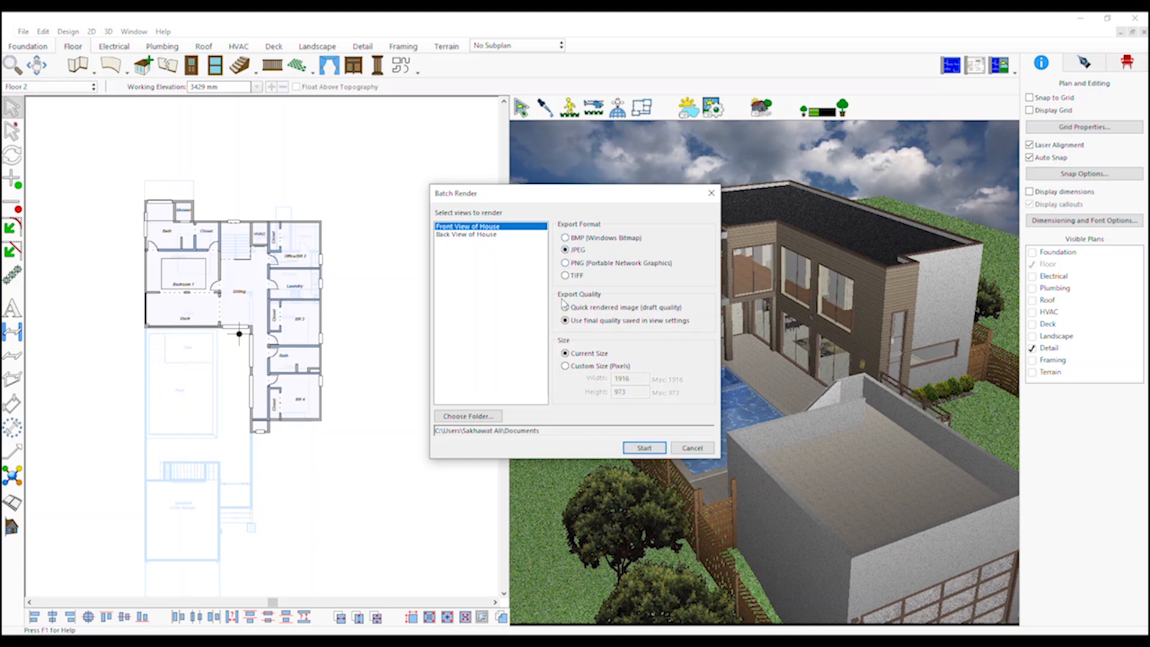
{"action": "left_click", "coordinate": [565, 306]}
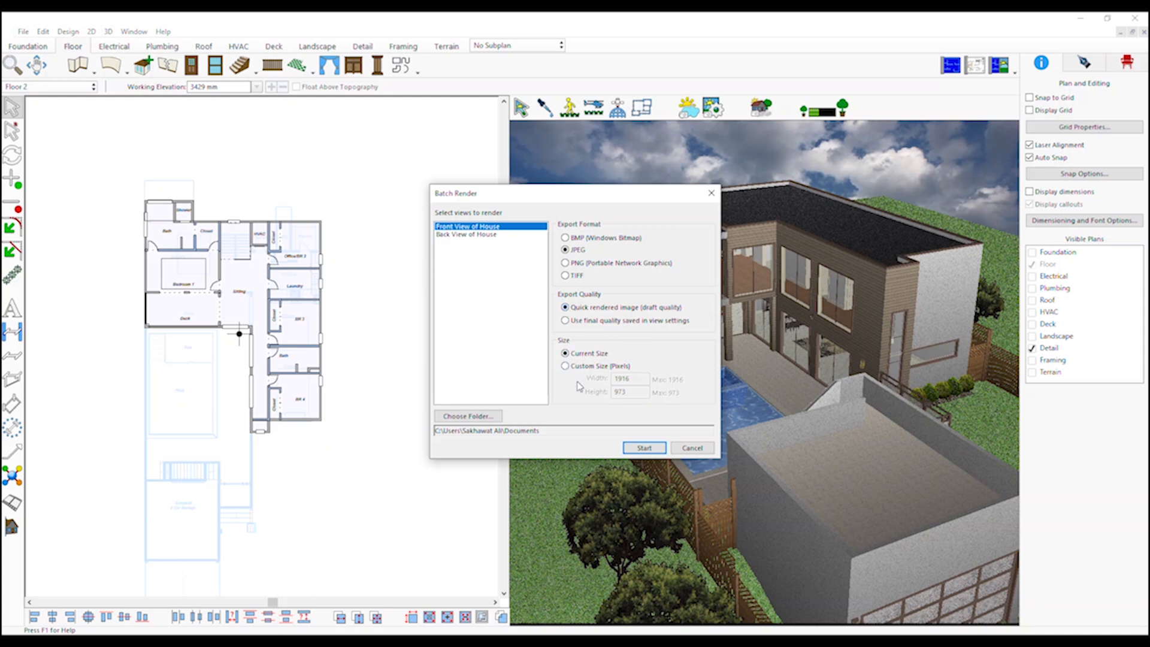
Step: Output renders to the 3D Batch Render Views folder and start rendering Front View of House
{"action": "left_click", "coordinate": [467, 416]}
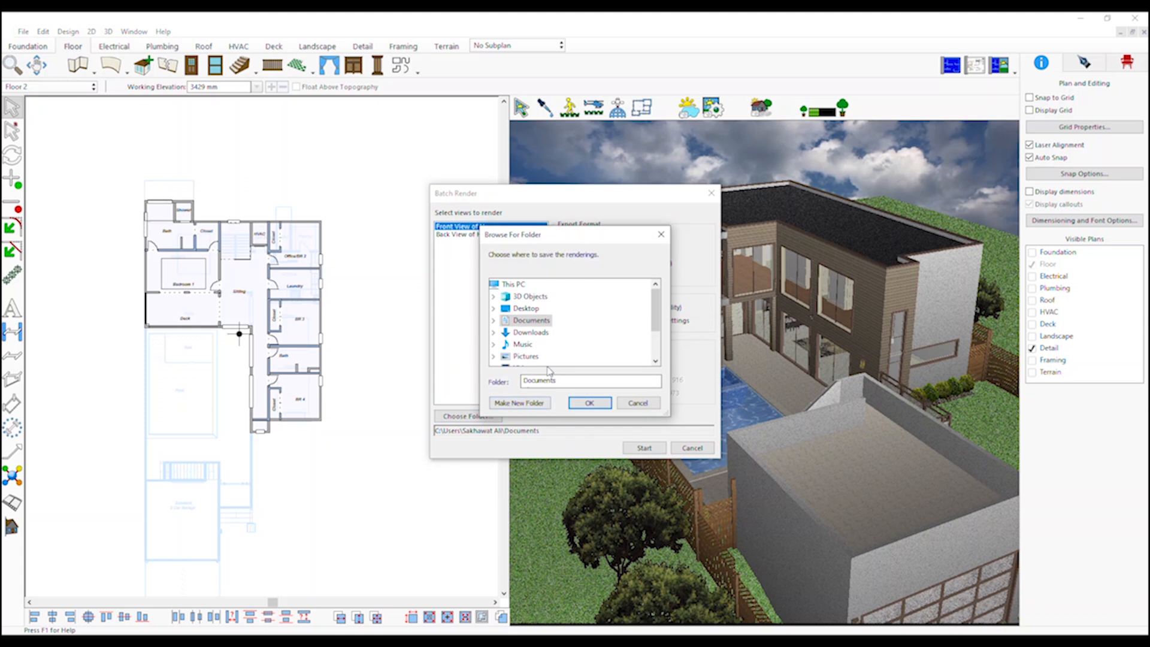
{"action": "scroll", "scroll_direction": "down", "scroll_amount": 3}
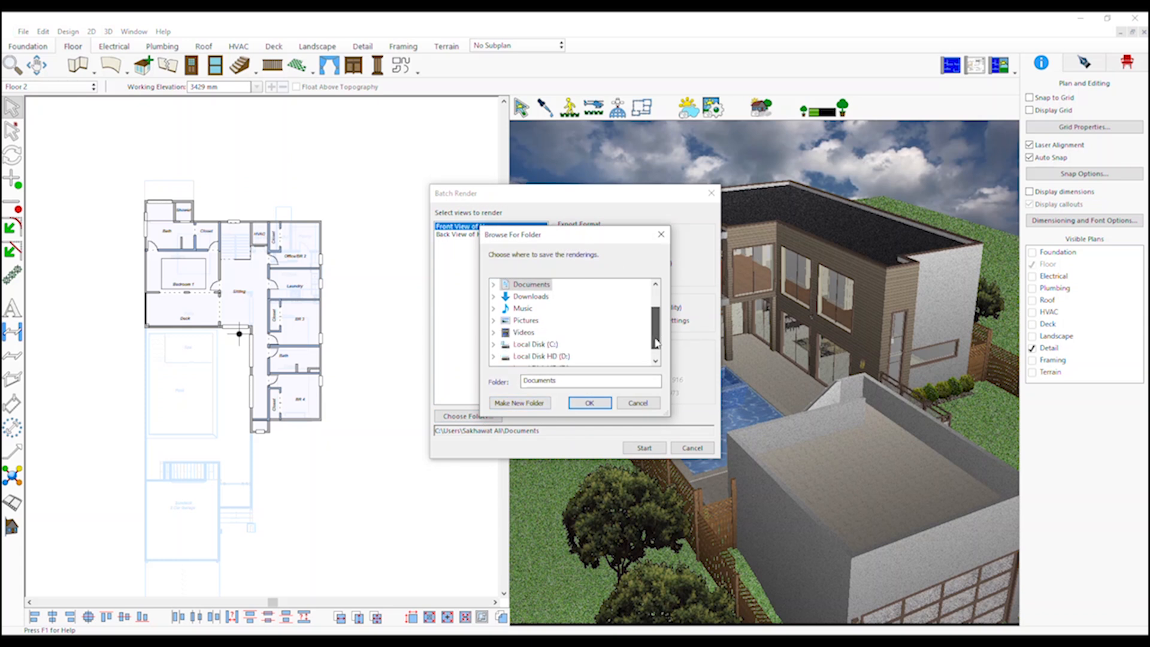
{"action": "left_click", "coordinate": [537, 284]}
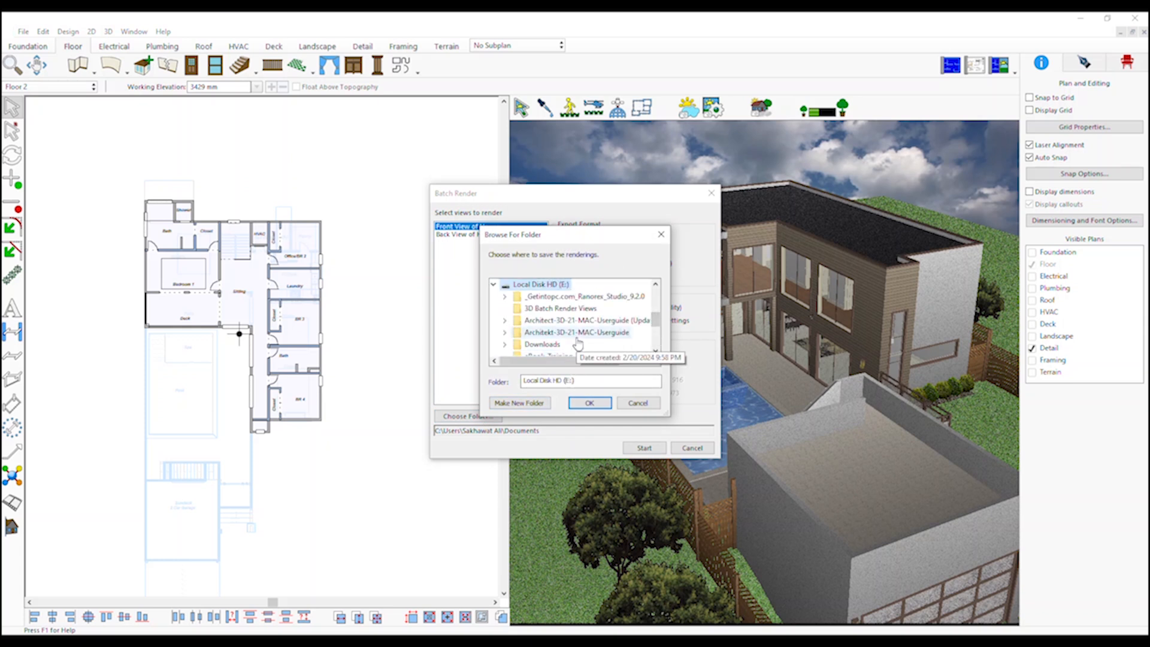
{"action": "left_click", "coordinate": [589, 402]}
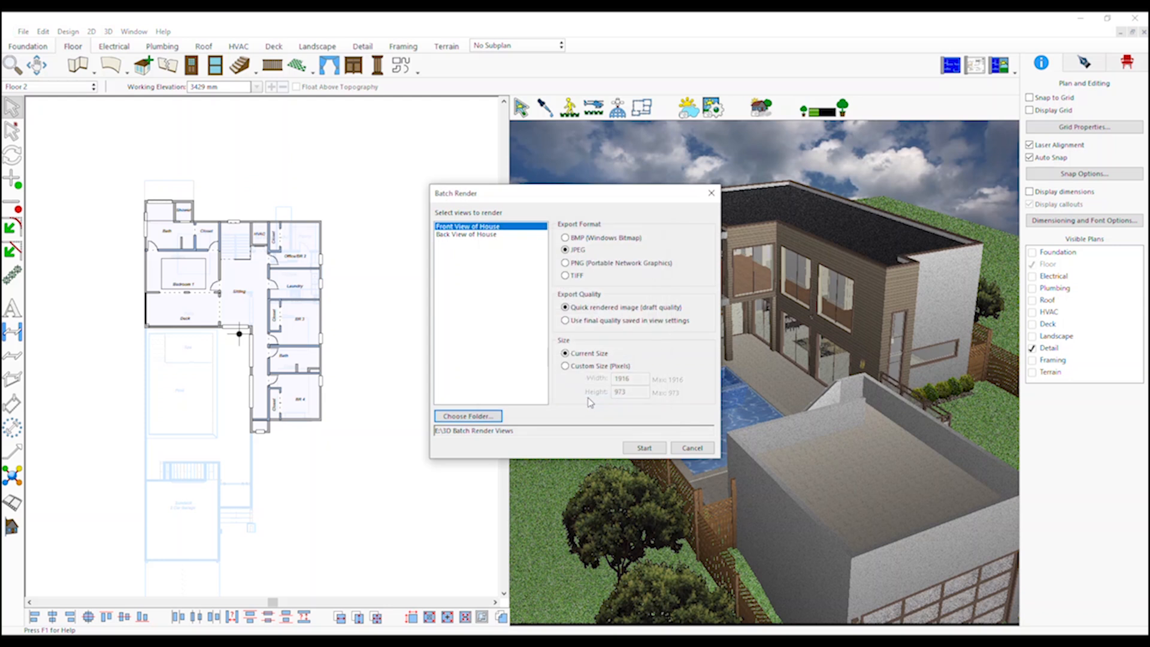
{"action": "mouse_move", "coordinate": [595, 438]}
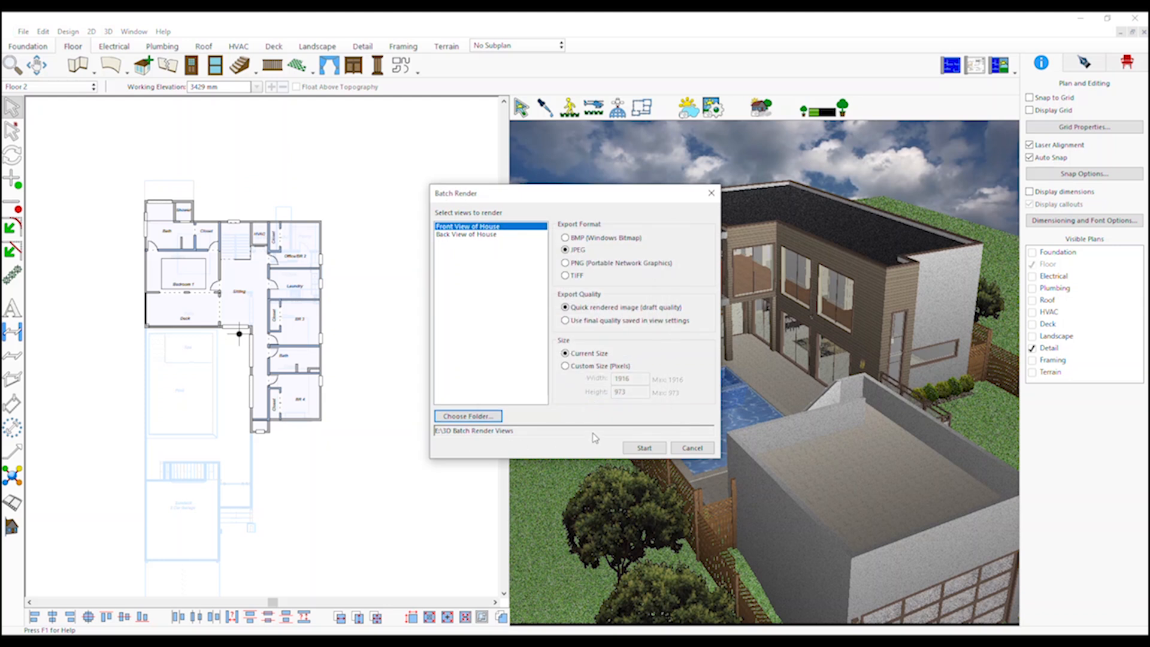
{"action": "mouse_move", "coordinate": [469, 239]}
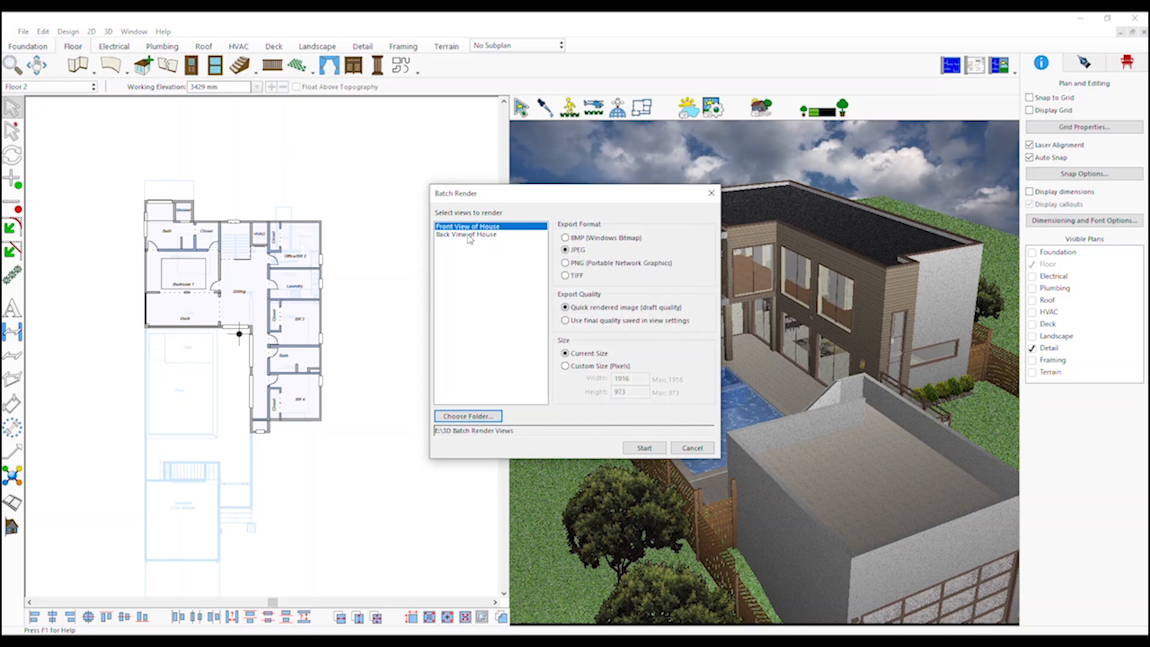
{"action": "left_click", "coordinate": [466, 234]}
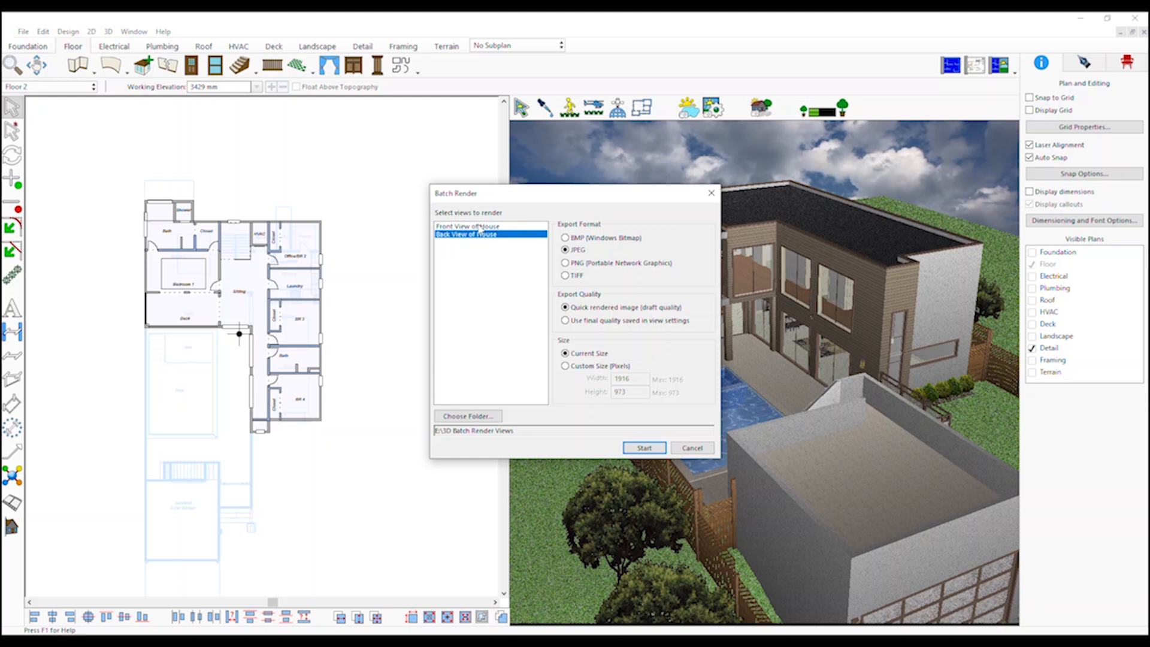
{"action": "left_click", "coordinate": [467, 225]}
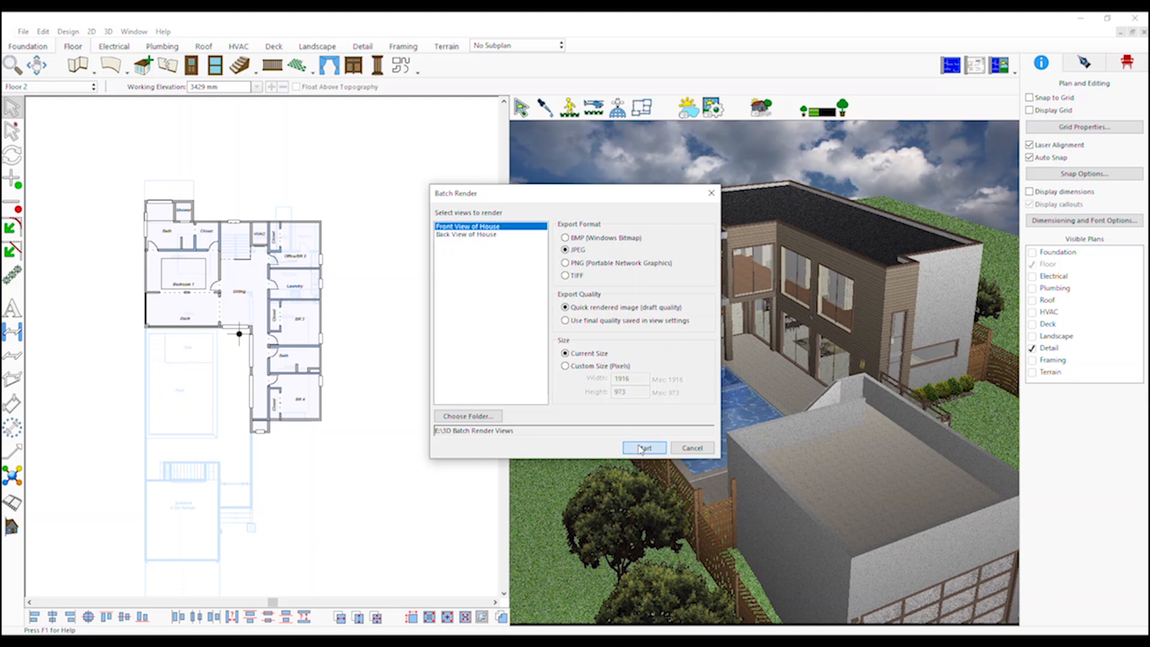
{"action": "left_click", "coordinate": [643, 448]}
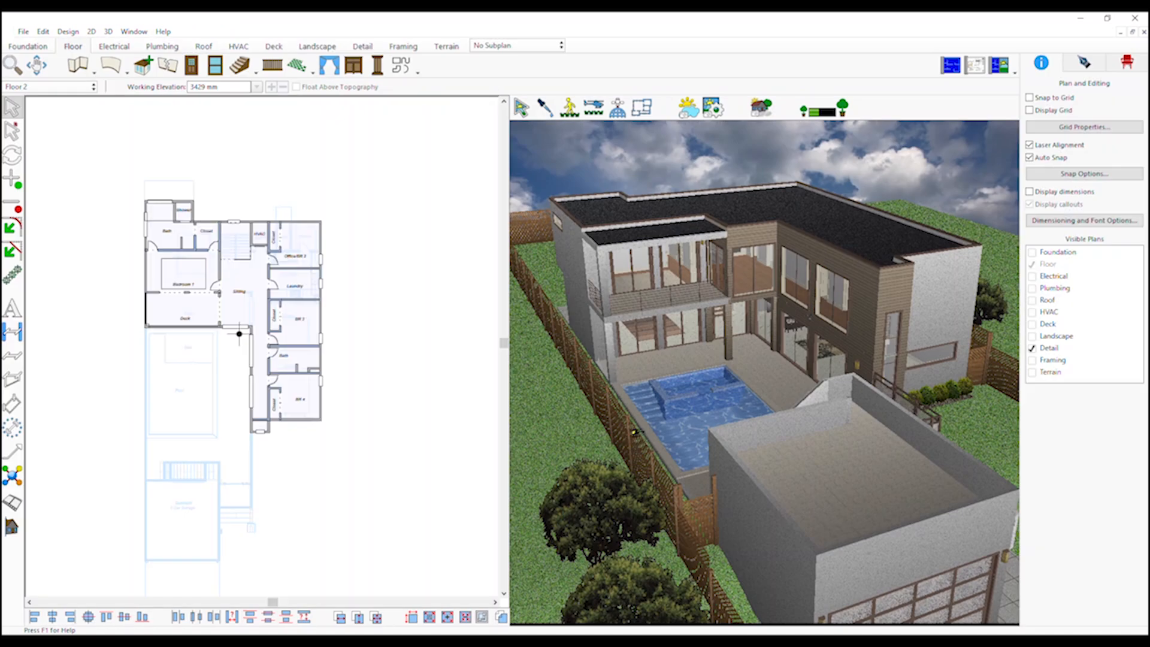
{"action": "mouse_move", "coordinate": [515, 378]}
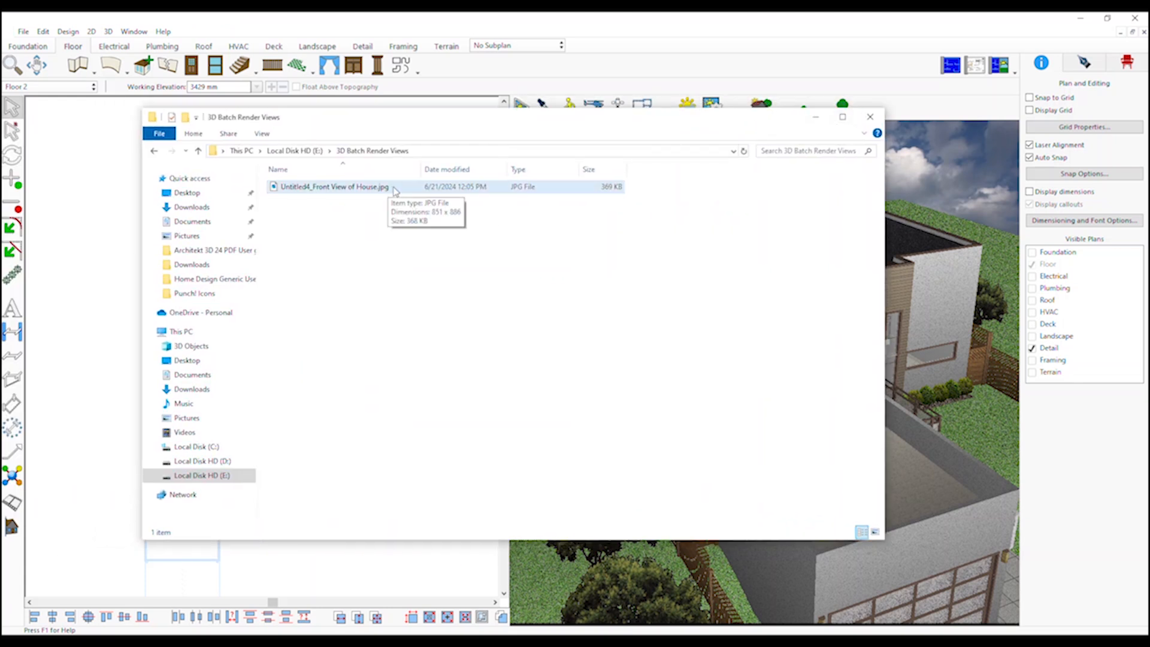
Step: Open the rendered Front View of House JPG in 3D Batch Render Views
{"action": "double_click", "coordinate": [334, 187]}
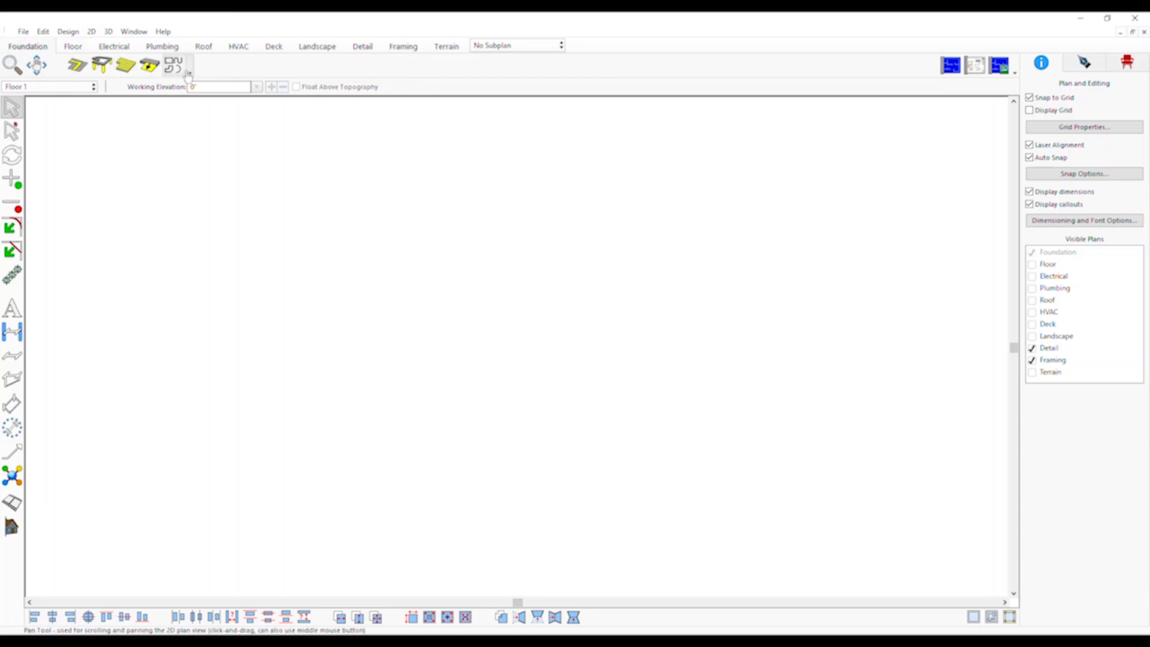
Step: Choose CAD Detail with a Circle/Oval shape and view its draw methods
{"action": "left_click", "coordinate": [174, 66]}
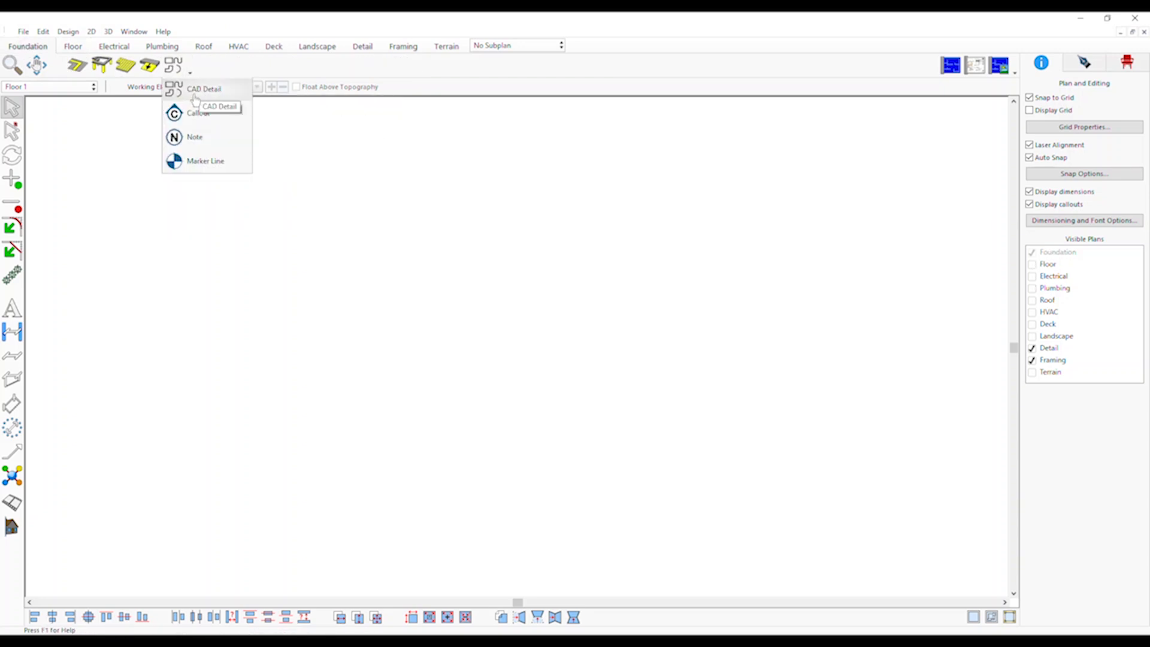
{"action": "mouse_move", "coordinate": [194, 137]}
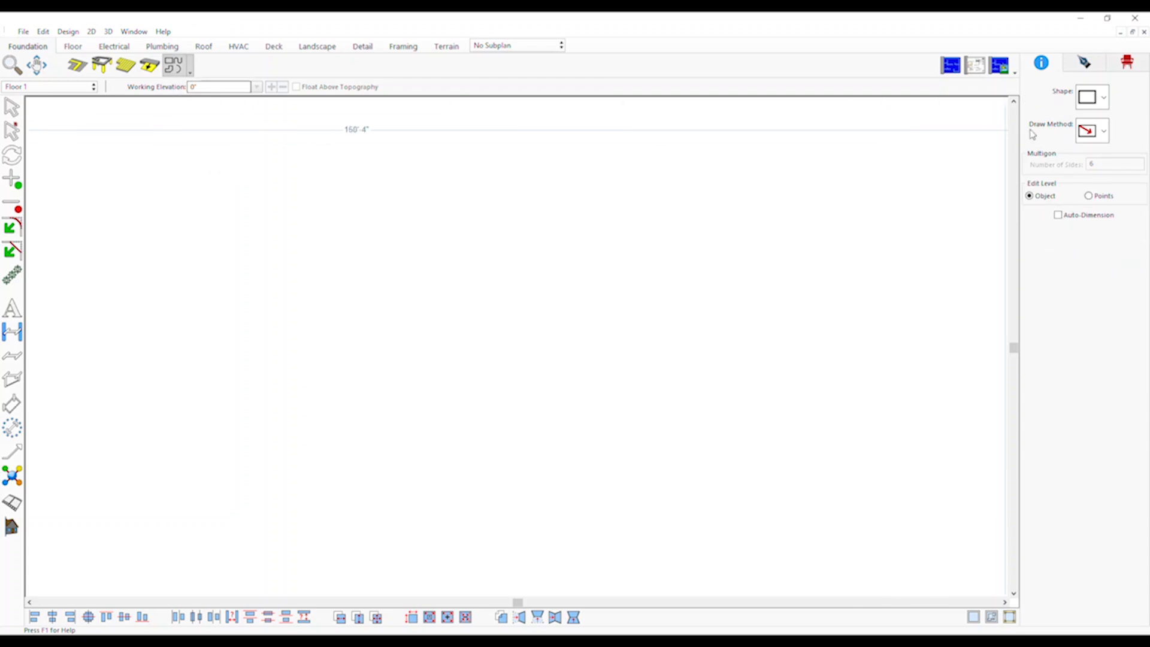
{"action": "left_click", "coordinate": [1102, 96]}
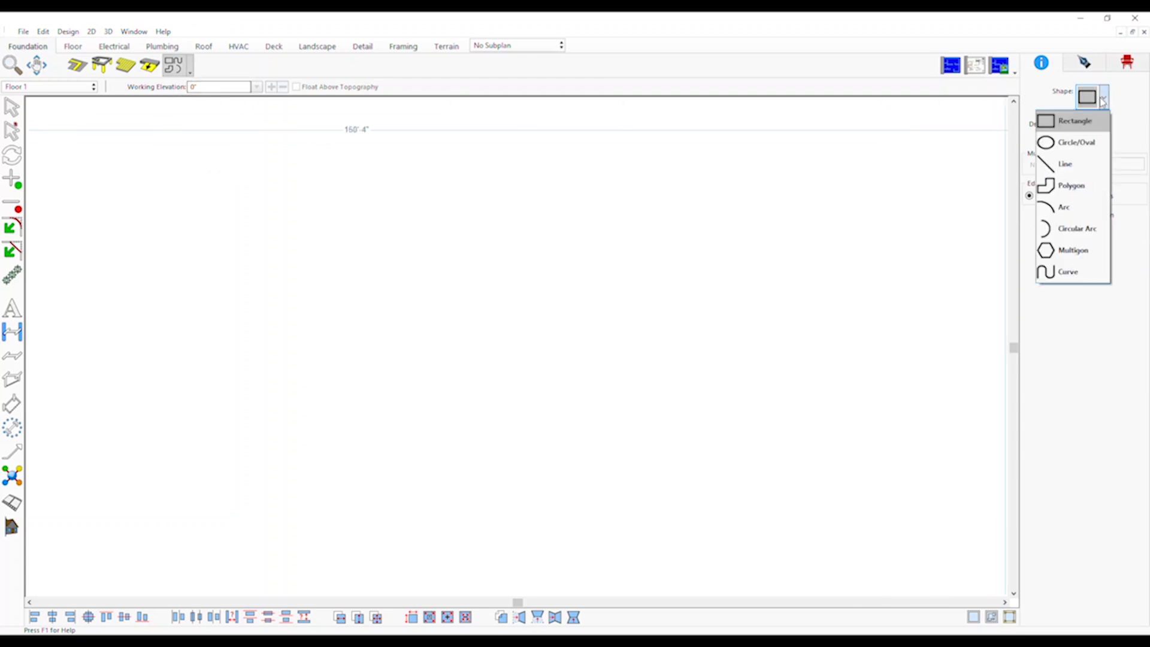
{"action": "mouse_move", "coordinate": [1082, 250]}
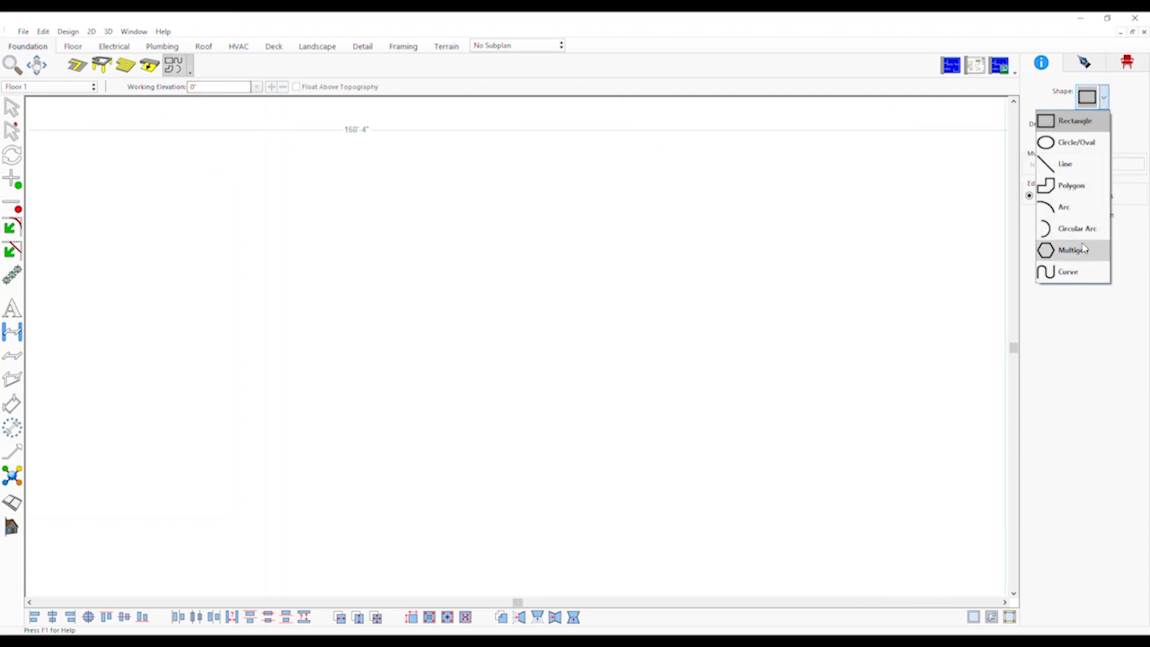
{"action": "left_click", "coordinate": [1072, 251]}
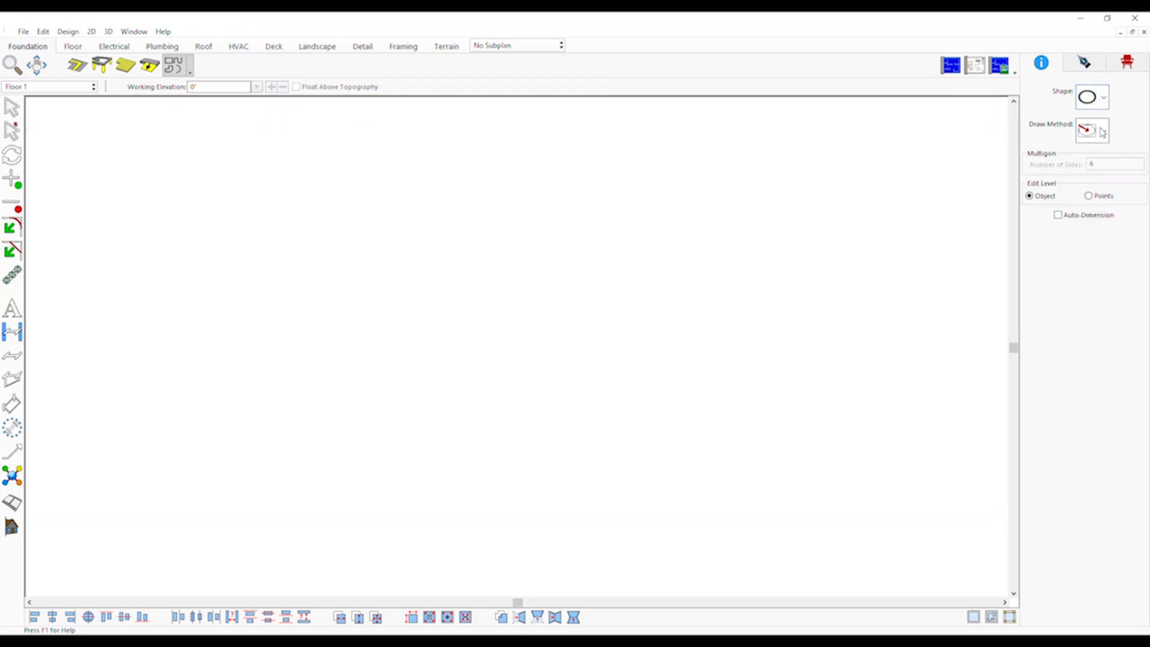
{"action": "left_click", "coordinate": [1100, 130]}
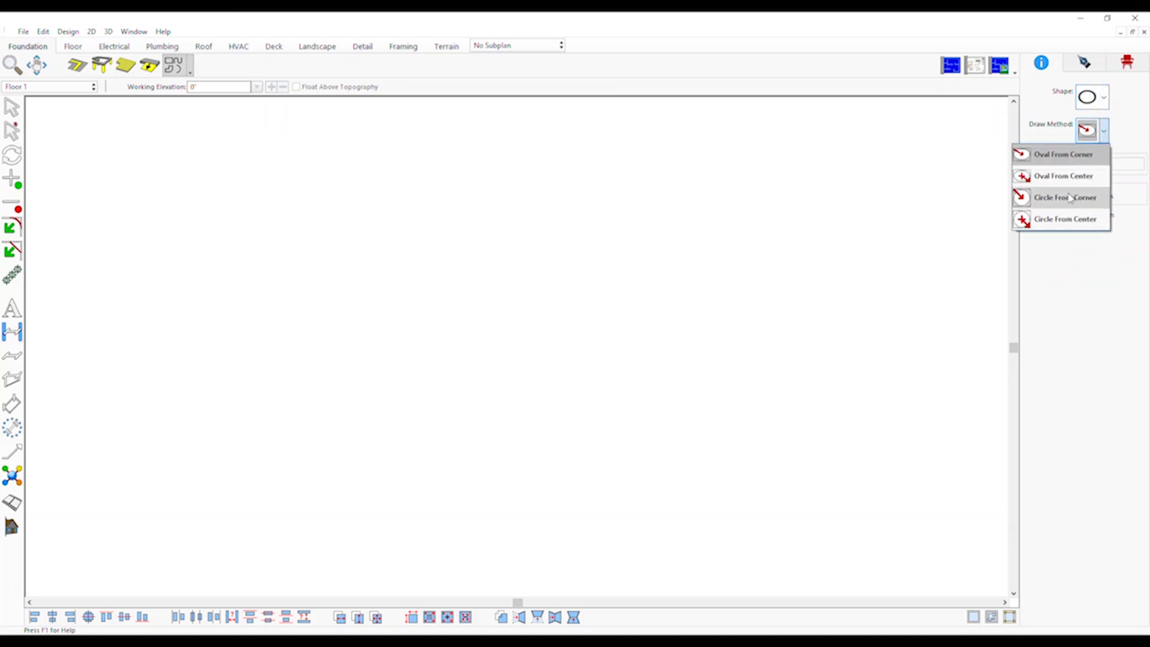
{"action": "mouse_move", "coordinate": [1107, 105]}
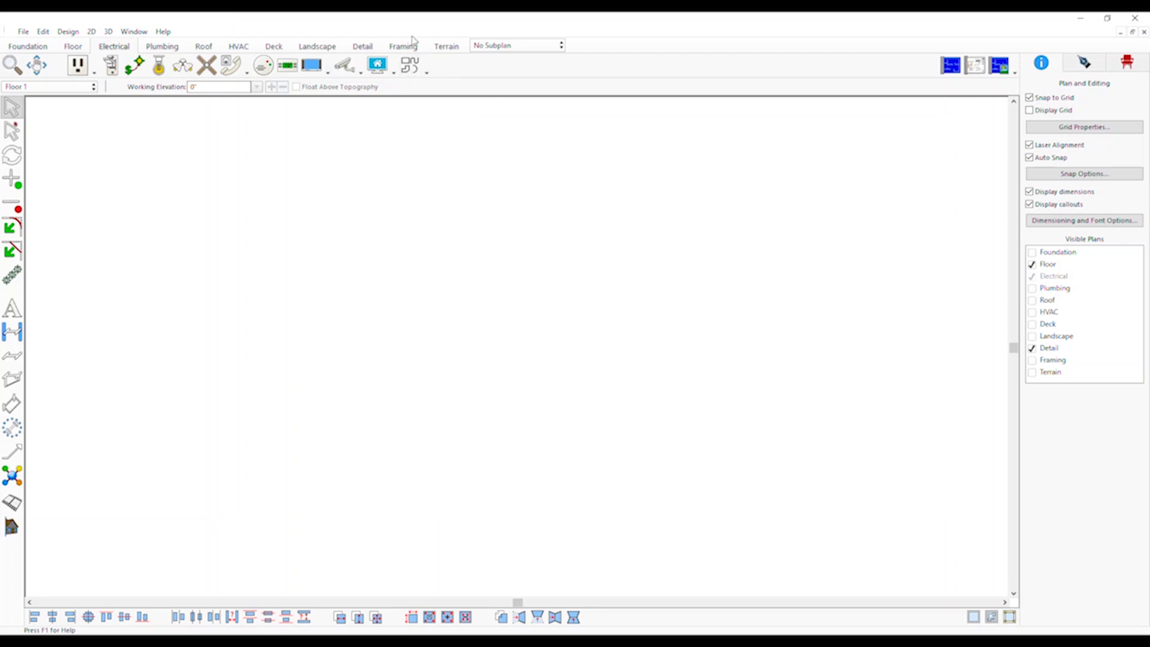
Step: Browse detail tools on the Electrical, Plumbing, Roof, HVAC and Terrain plans
{"action": "left_click", "coordinate": [427, 66]}
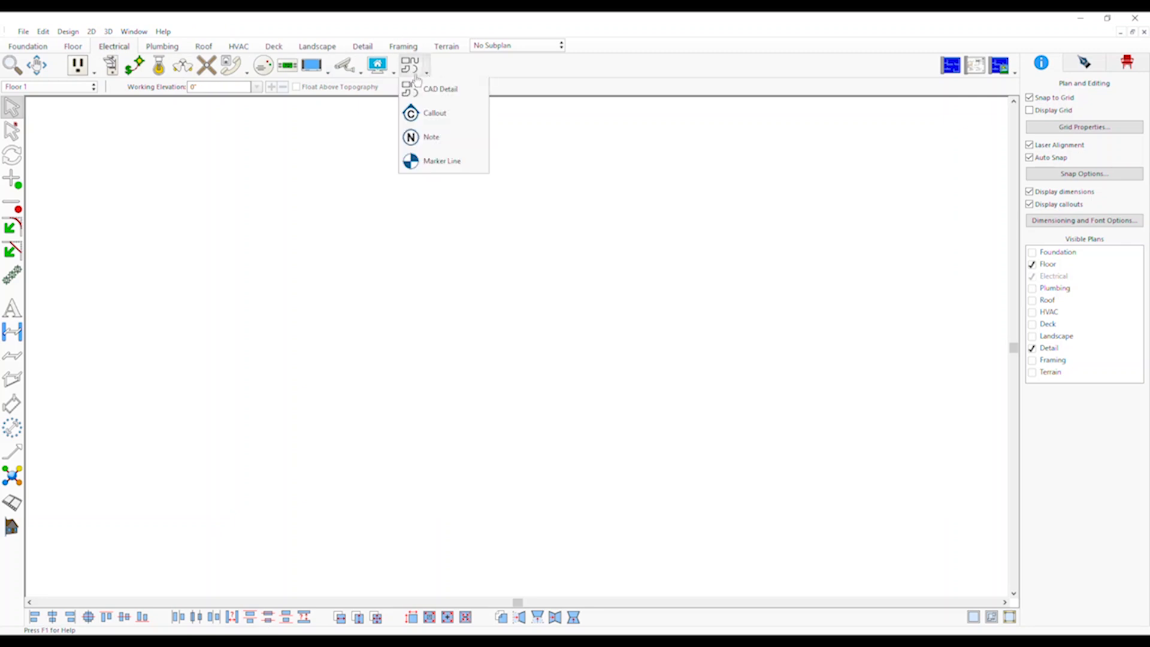
{"action": "left_click", "coordinate": [162, 45]}
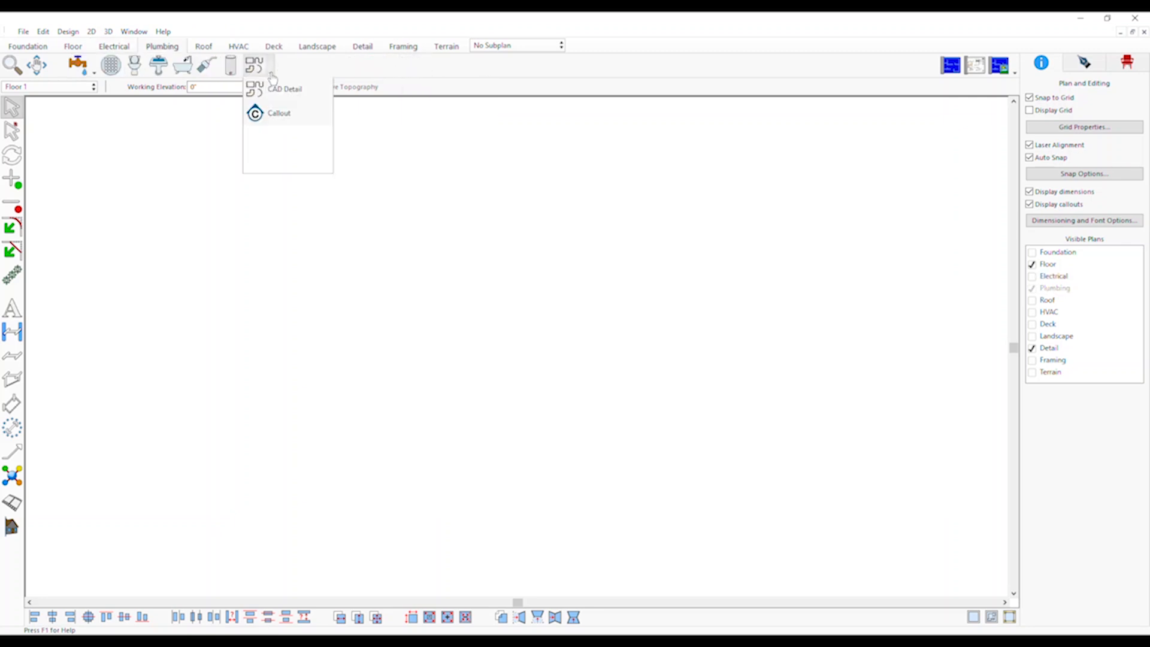
{"action": "left_click", "coordinate": [203, 45]}
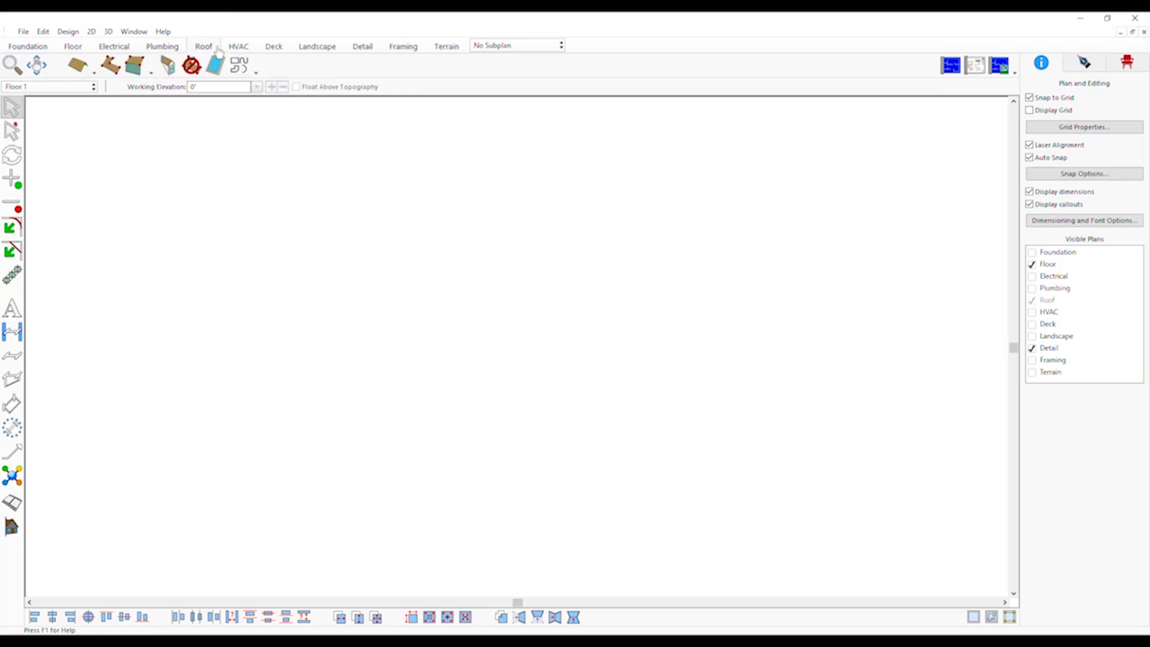
{"action": "left_click", "coordinate": [255, 71]}
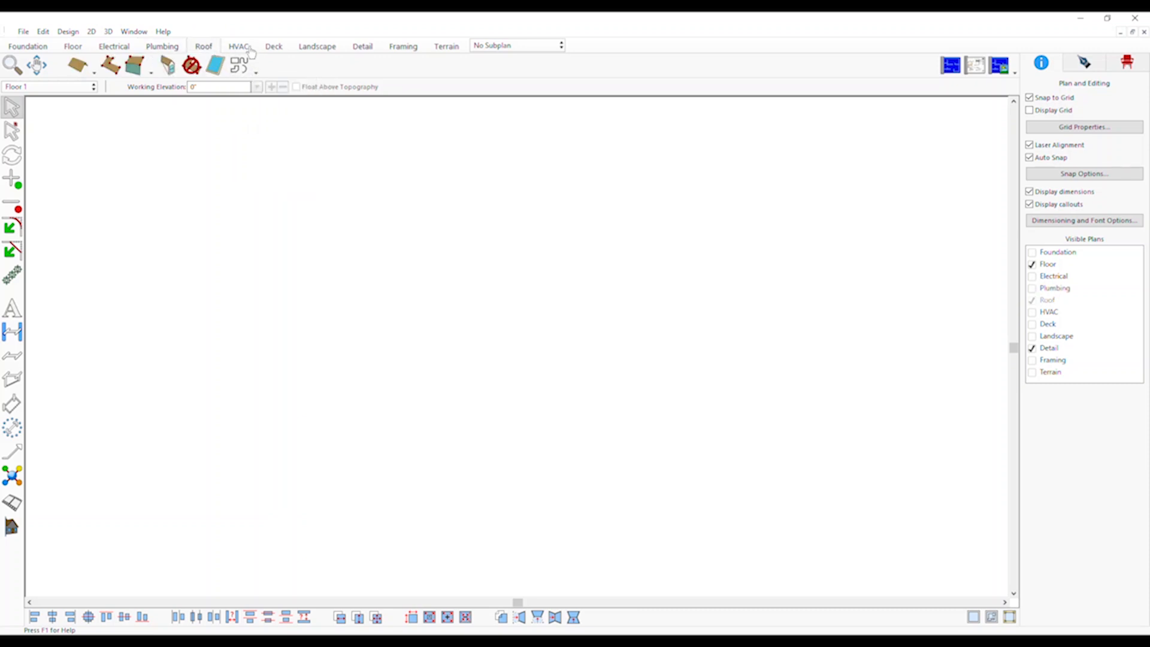
{"action": "left_click", "coordinate": [238, 45]}
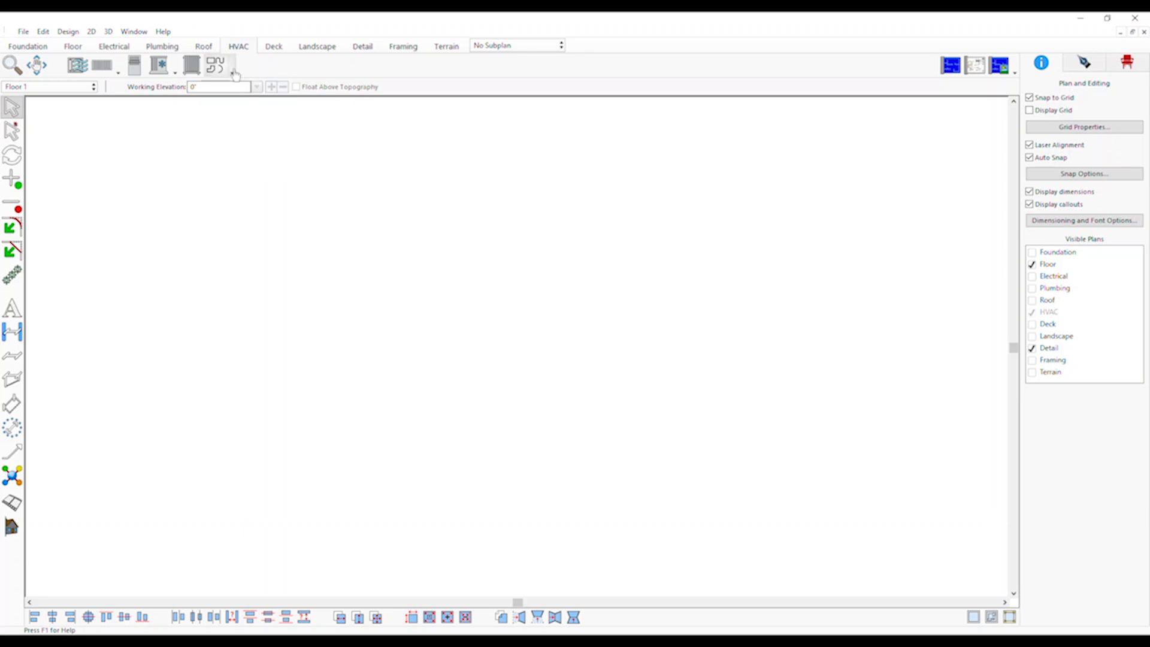
{"action": "mouse_move", "coordinate": [282, 68]}
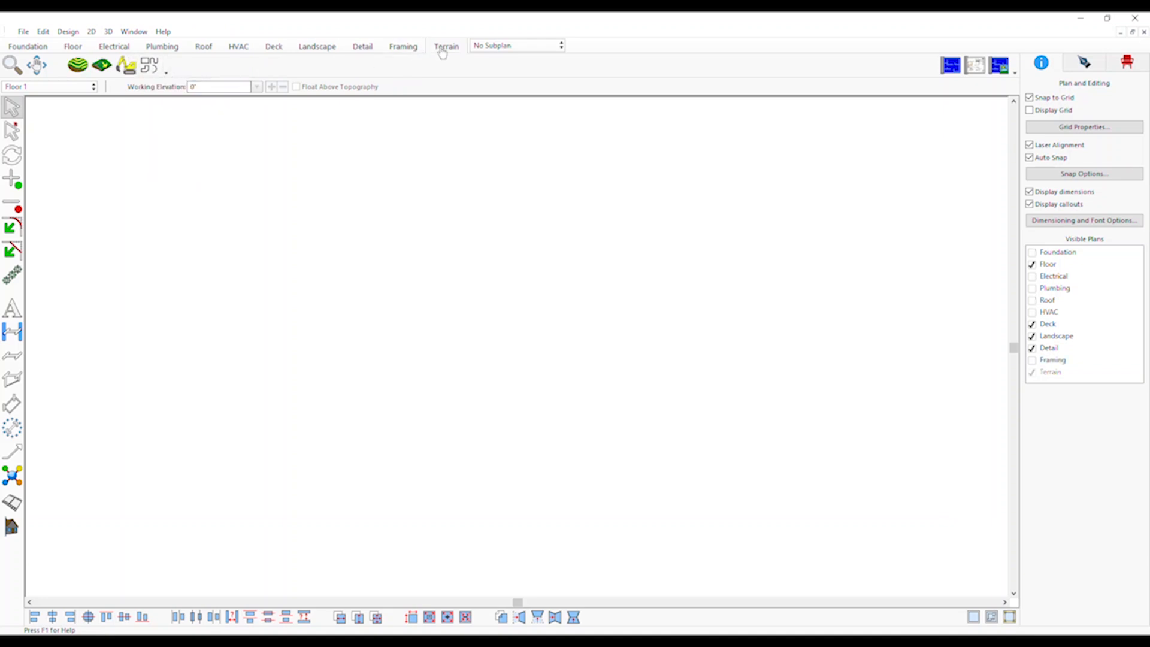
{"action": "left_click", "coordinate": [149, 65]}
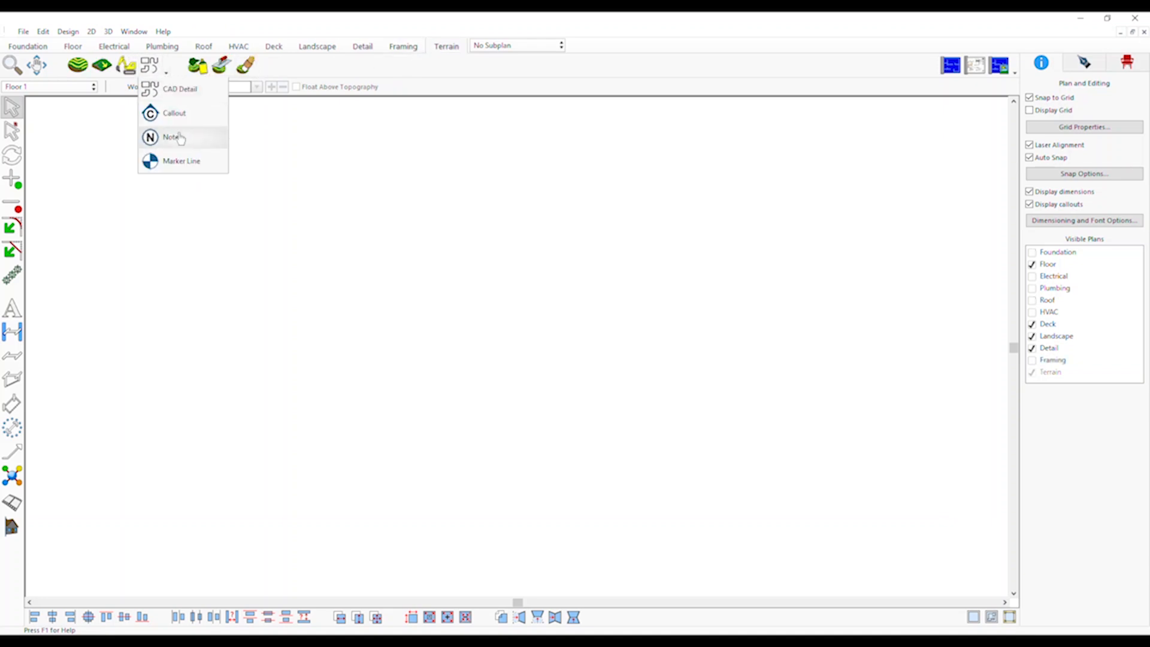
{"action": "left_click", "coordinate": [376, 213]}
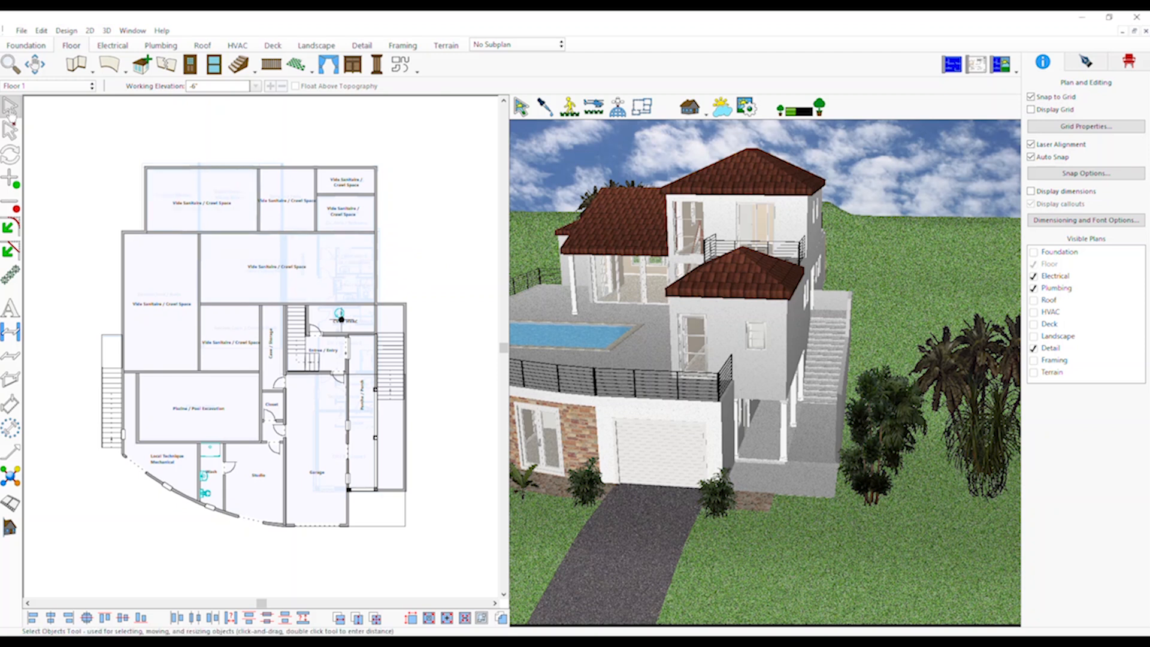
Step: Add a subplan named 'Stairs' in Subplan Settings and close the dialog
{"action": "left_click", "coordinate": [387, 385]}
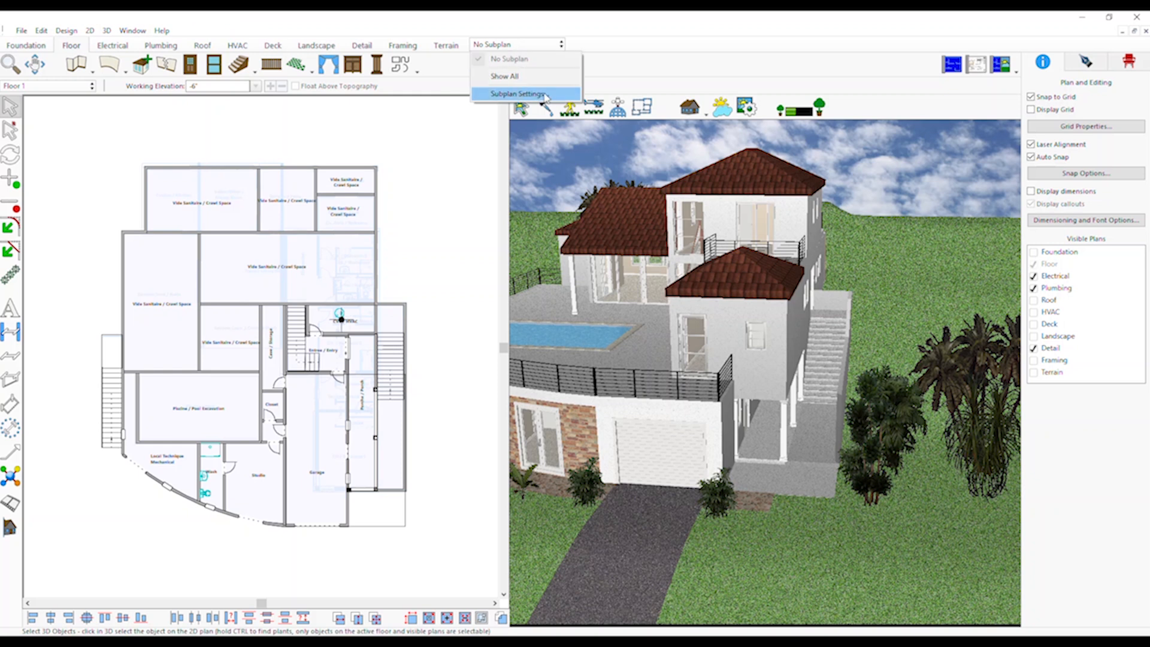
{"action": "left_click", "coordinate": [525, 94]}
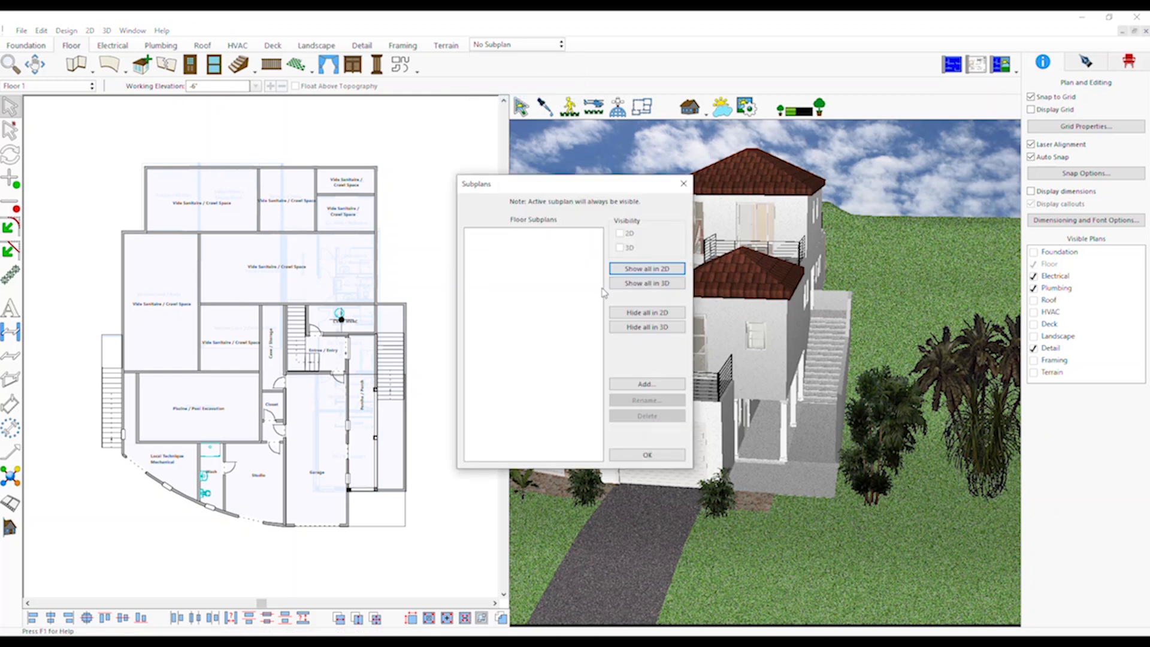
{"action": "left_click", "coordinate": [646, 383]}
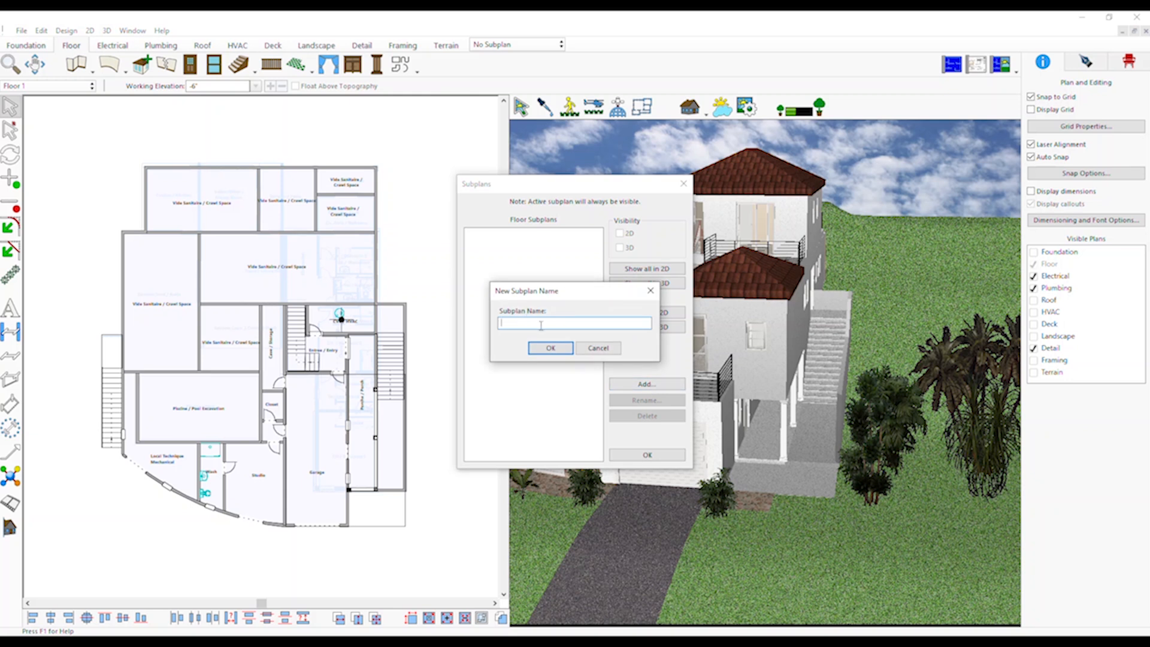
{"action": "type", "text": "Stair"}
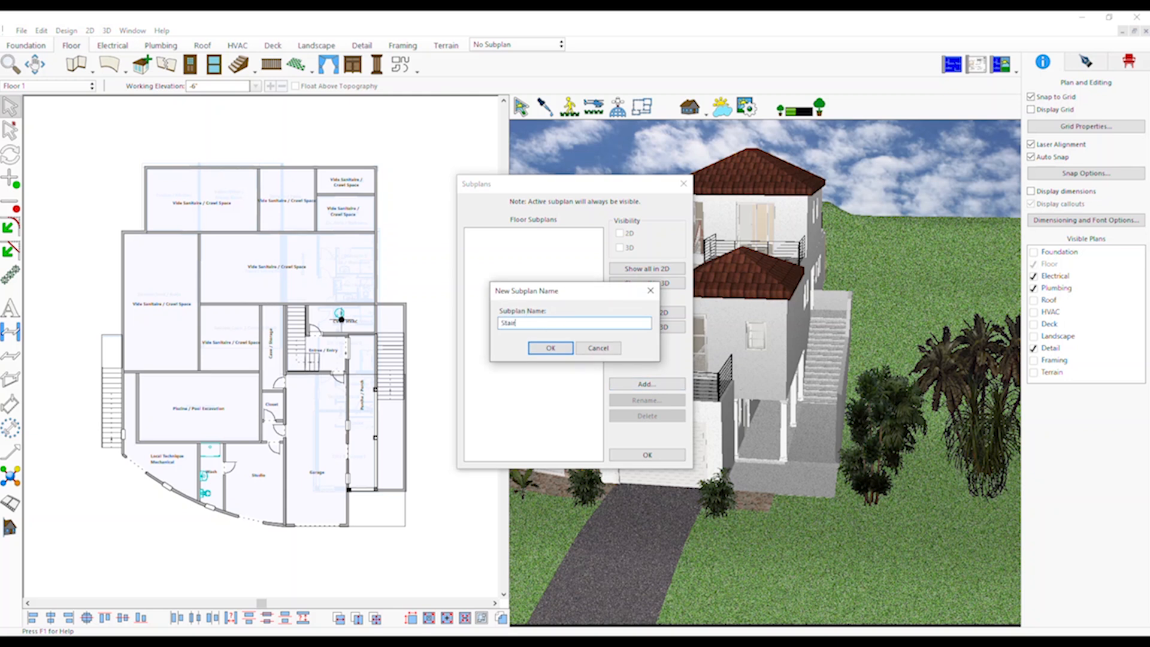
{"action": "type", "text": "s"}
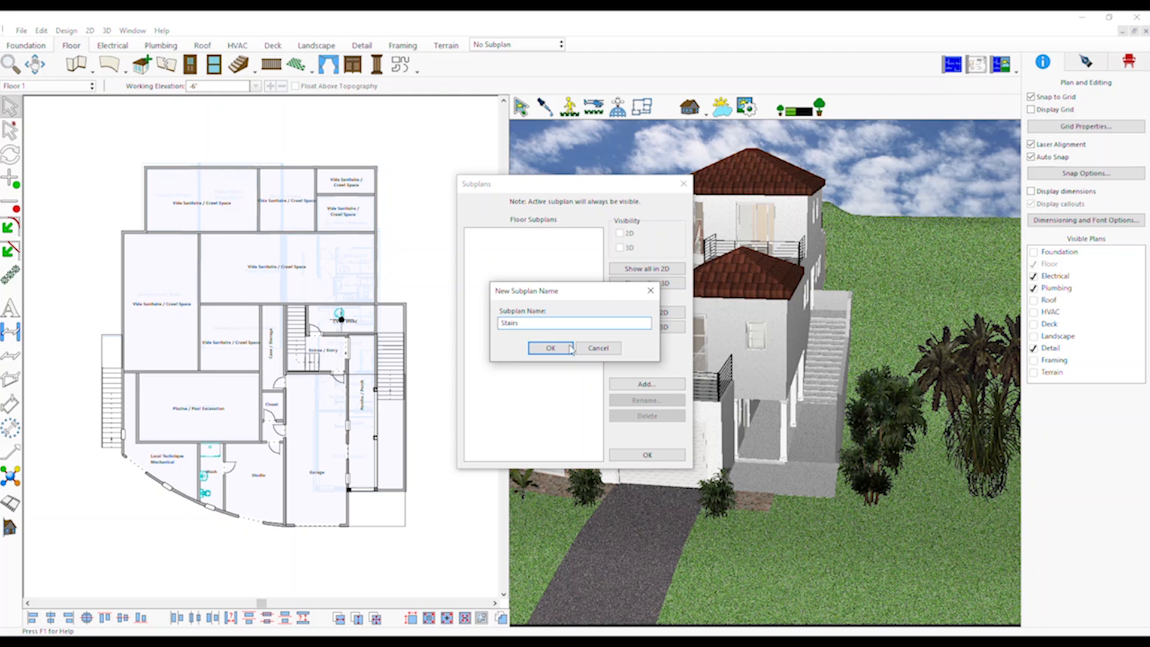
{"action": "left_click", "coordinate": [551, 347]}
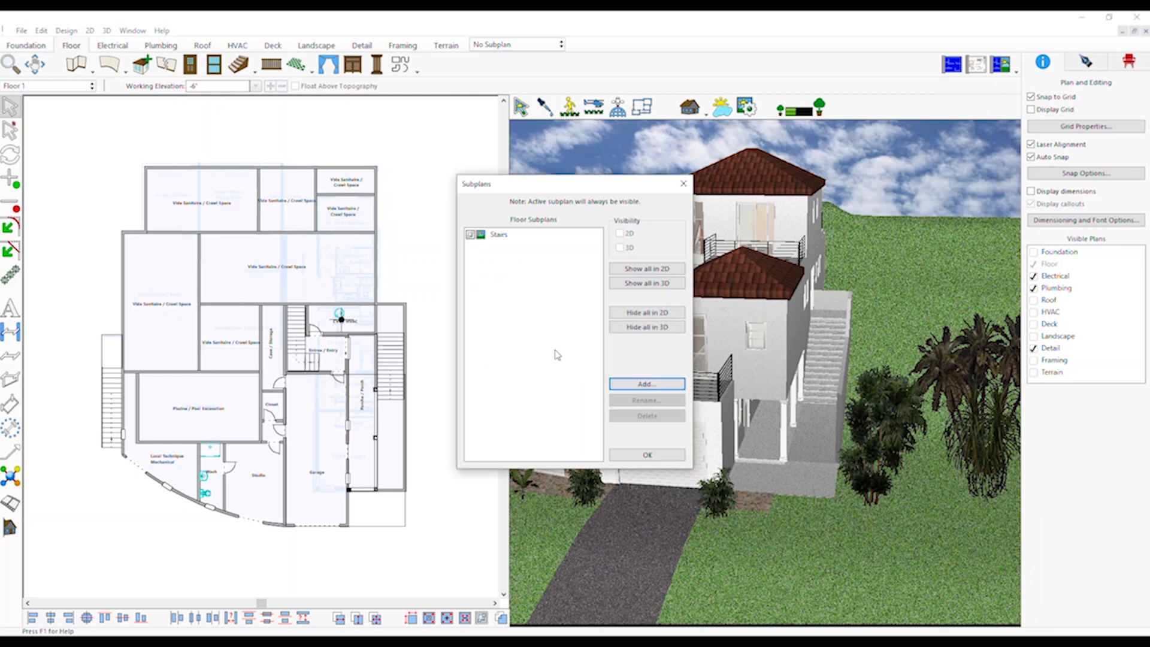
{"action": "left_click", "coordinate": [646, 455]}
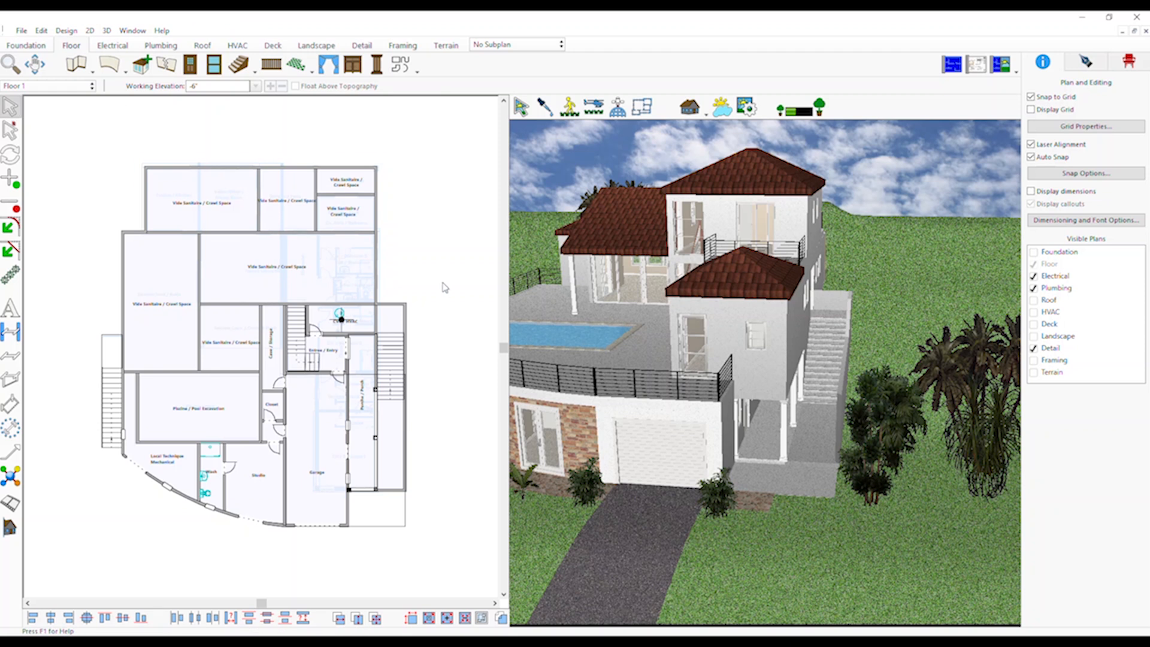
{"action": "left_click", "coordinate": [389, 359]}
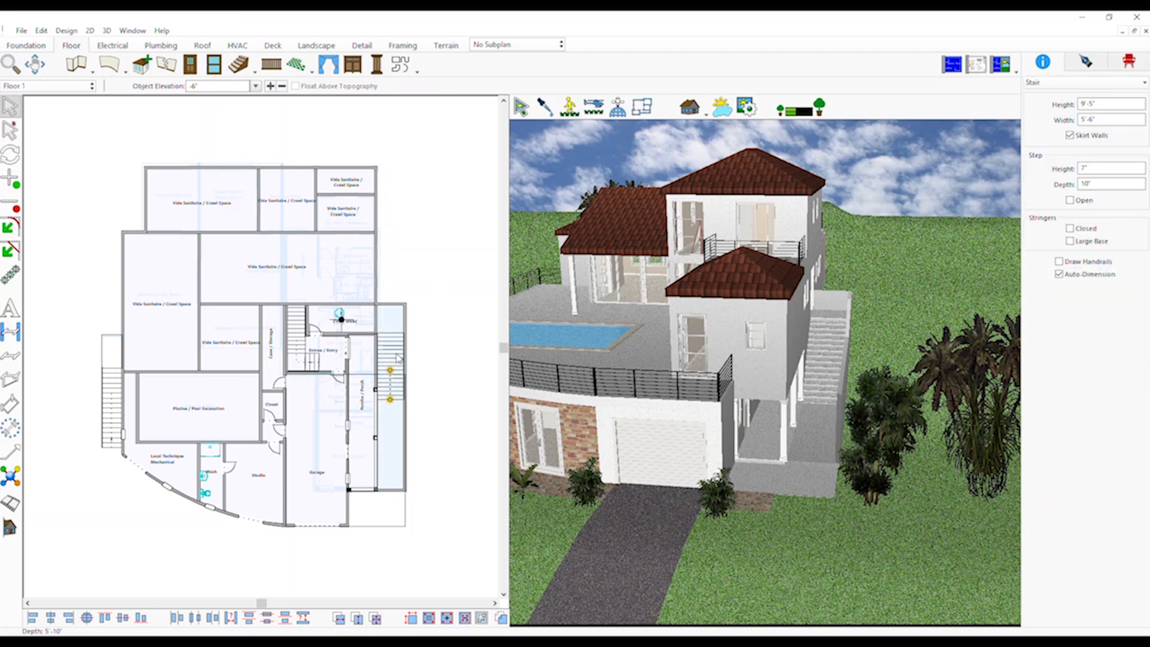
Step: Move the straight staircase to the Floor plan's Stairs subplan via Move To Plan
{"action": "right_click", "coordinate": [396, 382]}
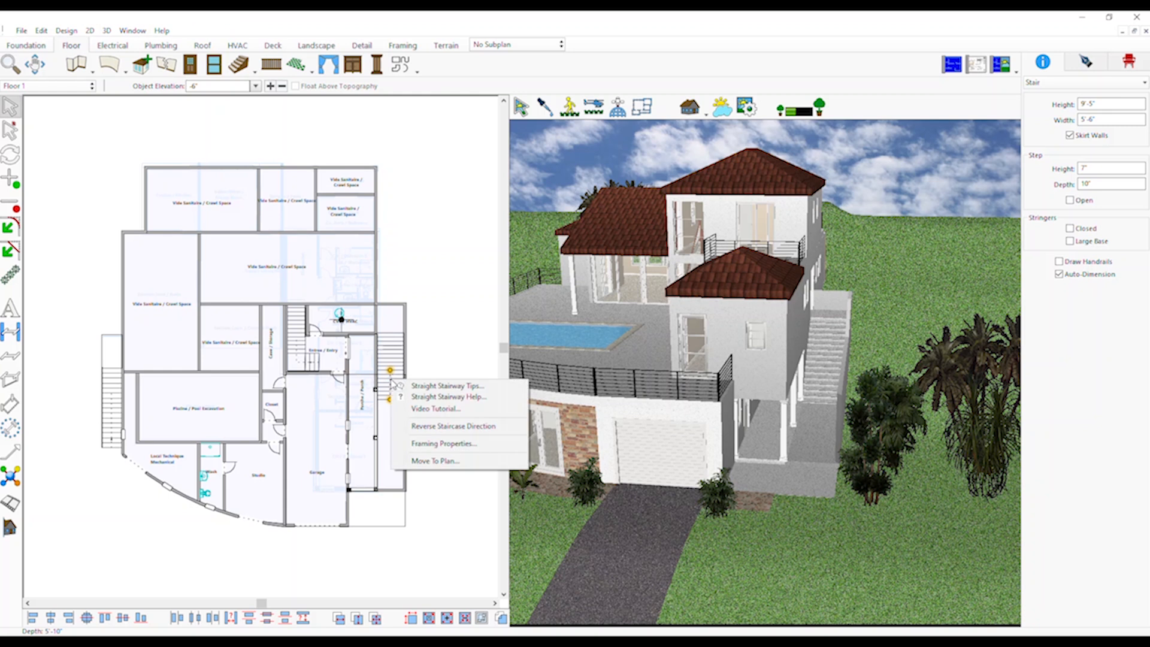
{"action": "mouse_move", "coordinate": [435, 462]}
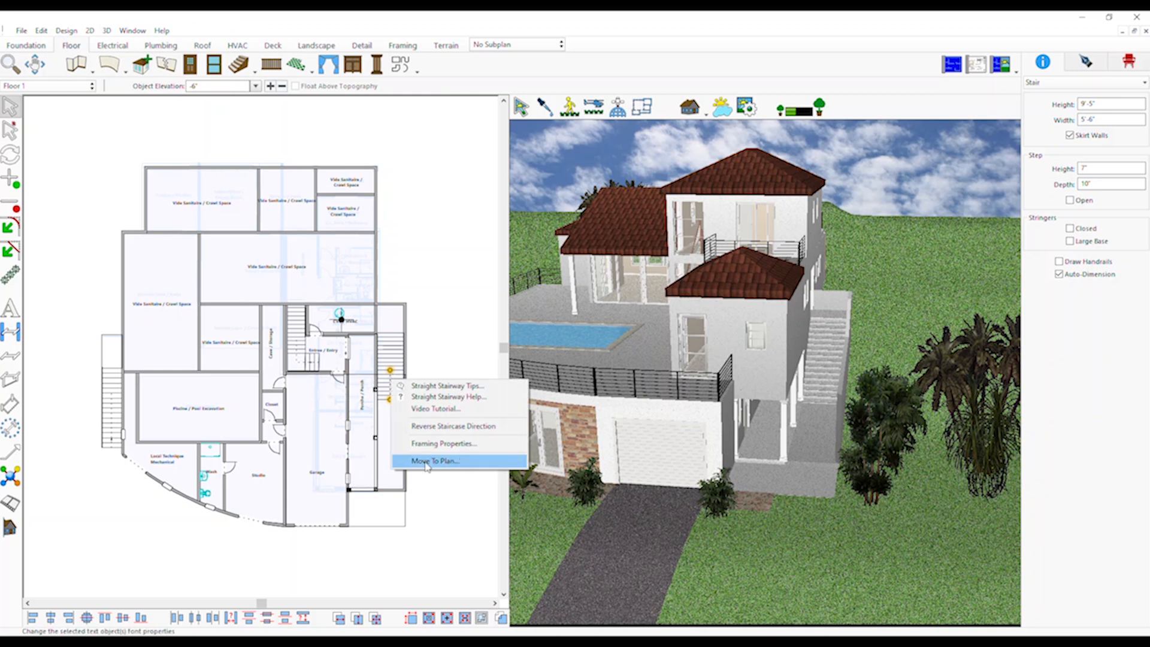
{"action": "left_click", "coordinate": [434, 461]}
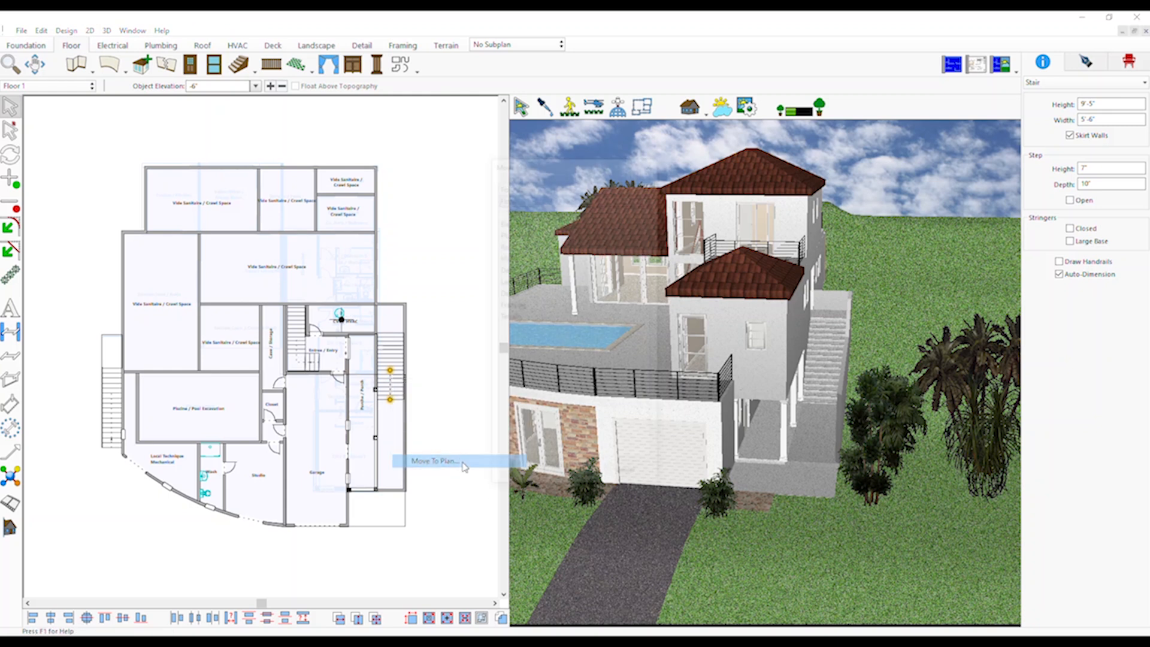
{"action": "left_click", "coordinate": [435, 462]}
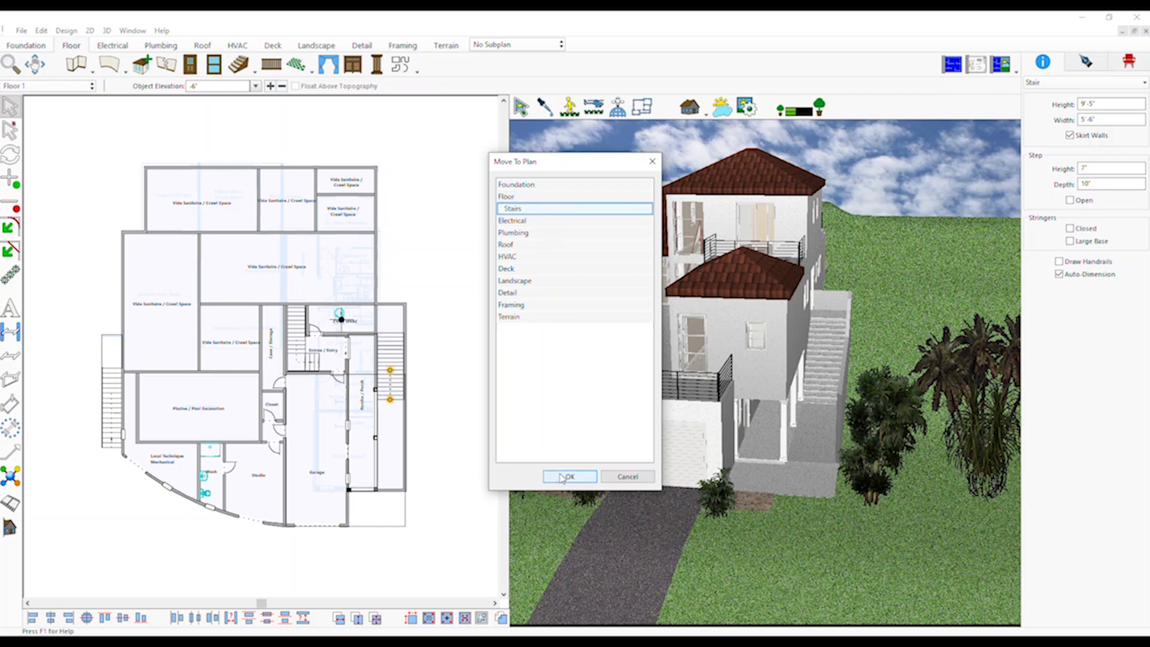
{"action": "left_click", "coordinate": [569, 477]}
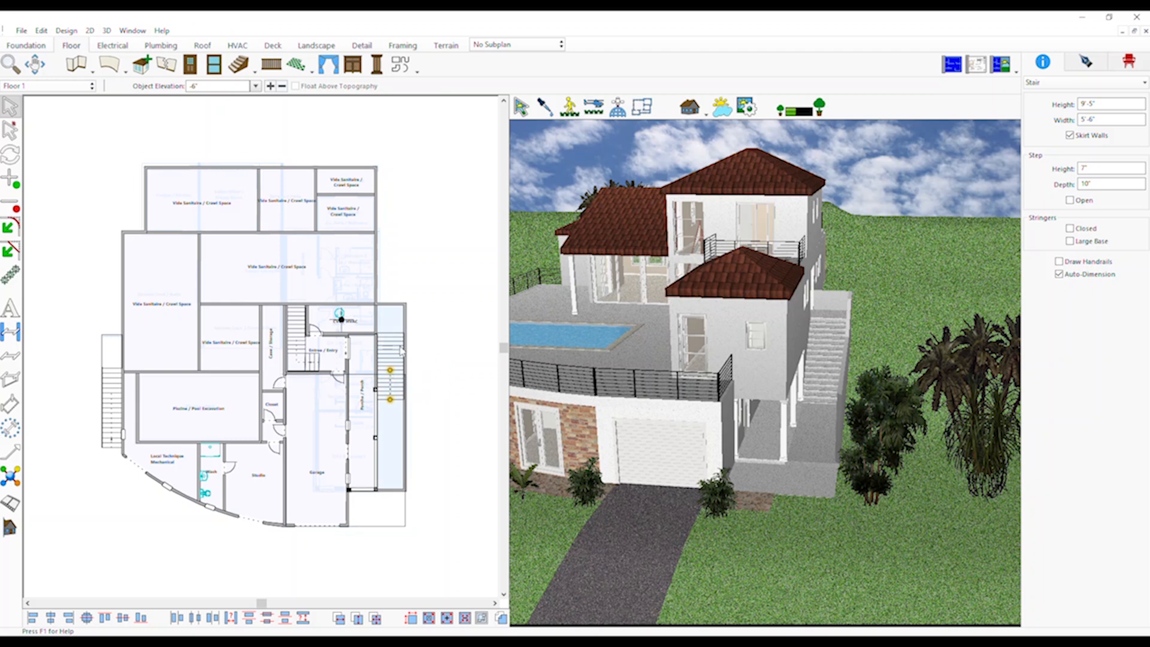
Step: In Subplan Settings, hide the Stairs subplan in 2D and 3D
{"action": "left_click", "coordinate": [517, 44]}
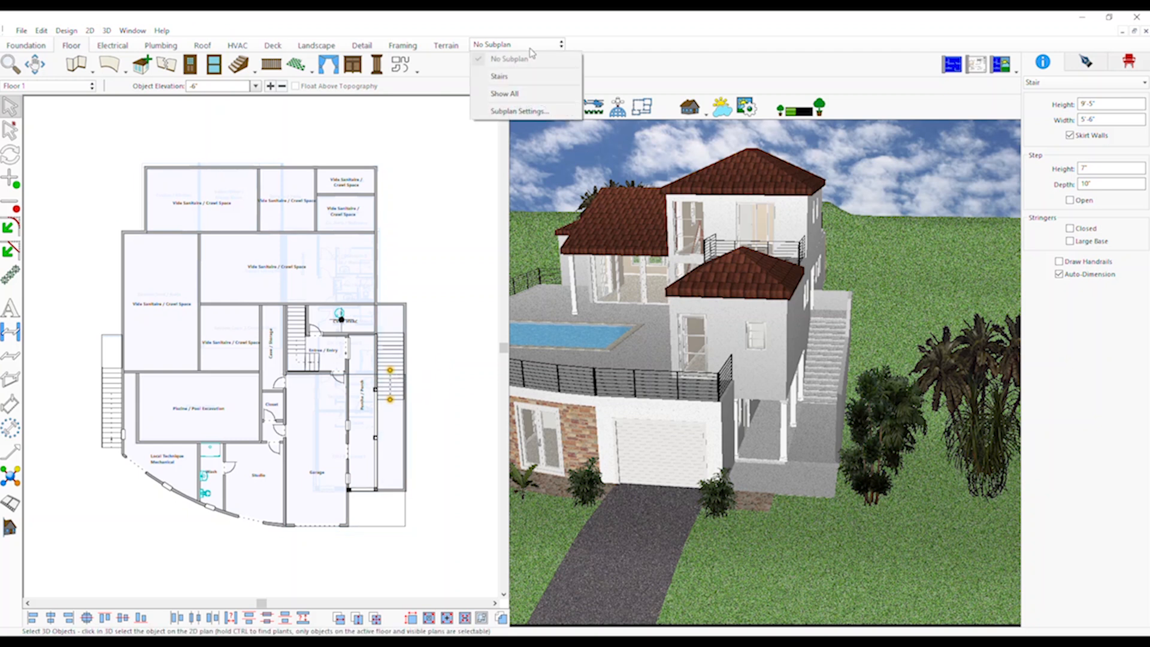
{"action": "left_click", "coordinate": [518, 111]}
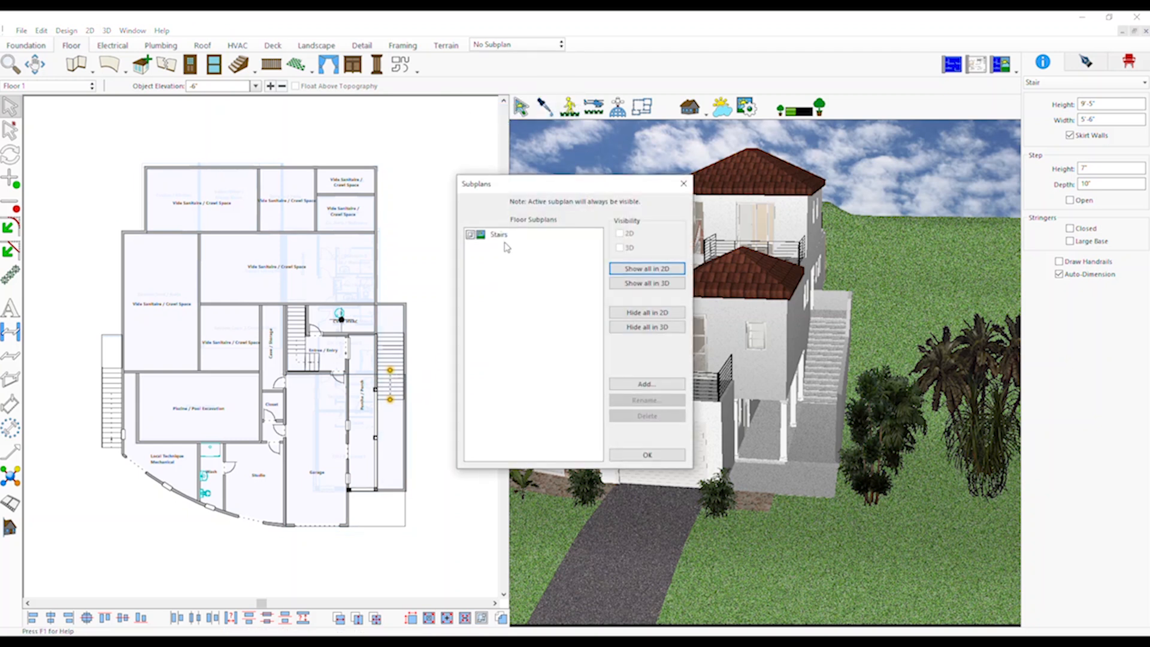
{"action": "mouse_move", "coordinate": [541, 248]}
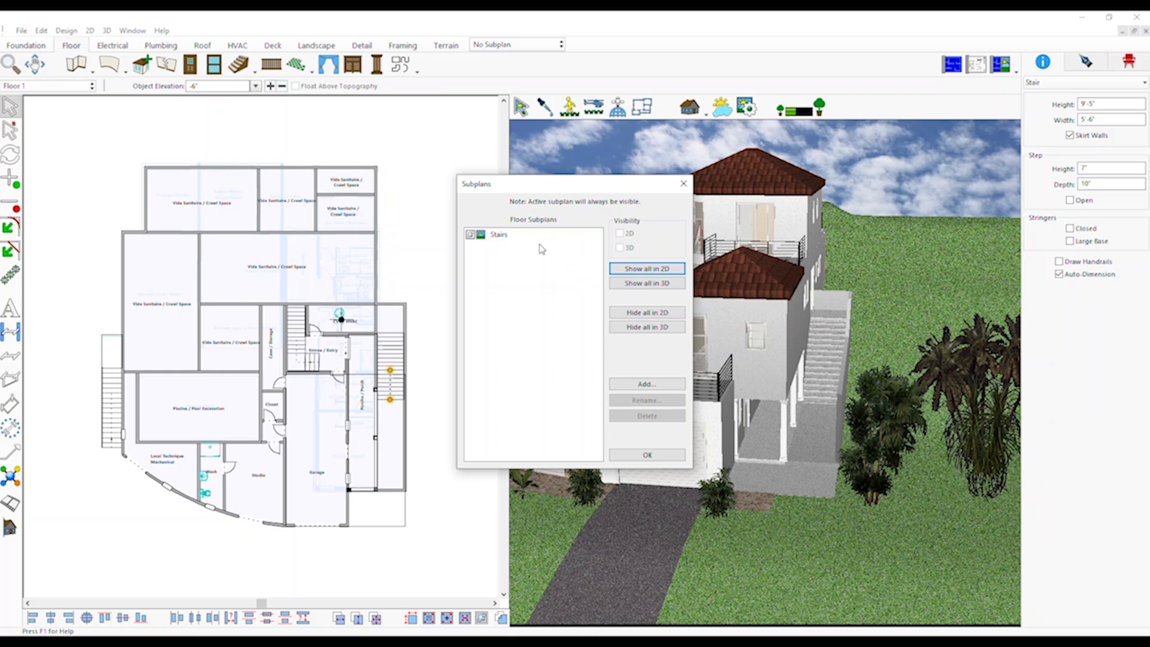
{"action": "left_click", "coordinate": [499, 234]}
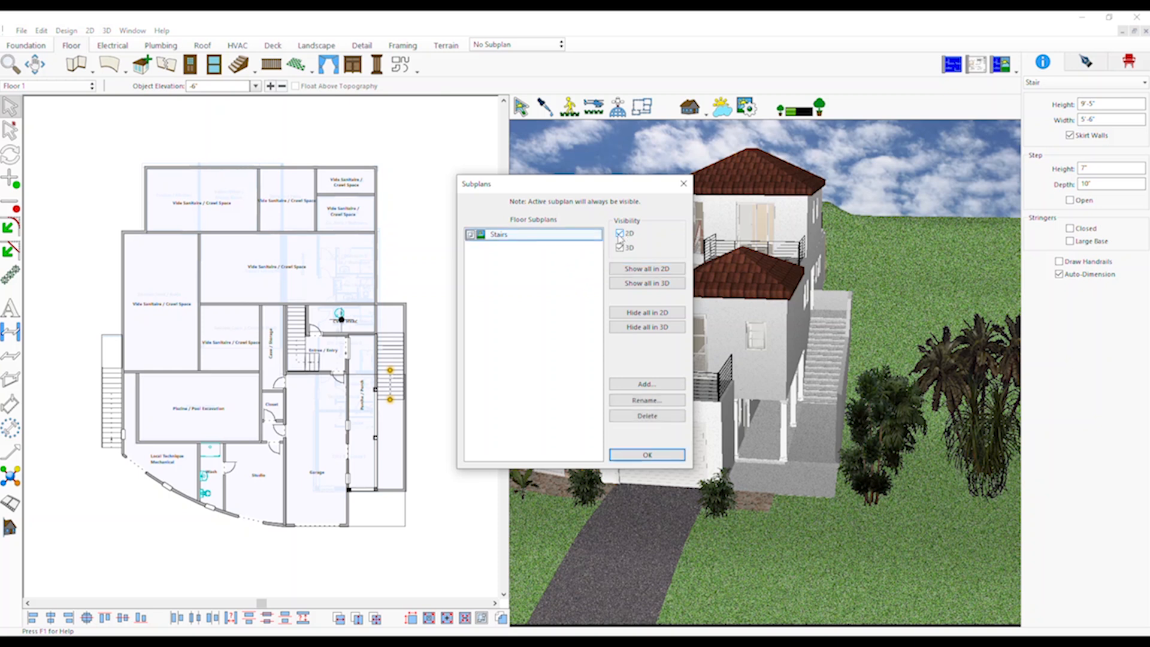
{"action": "left_click", "coordinate": [620, 233]}
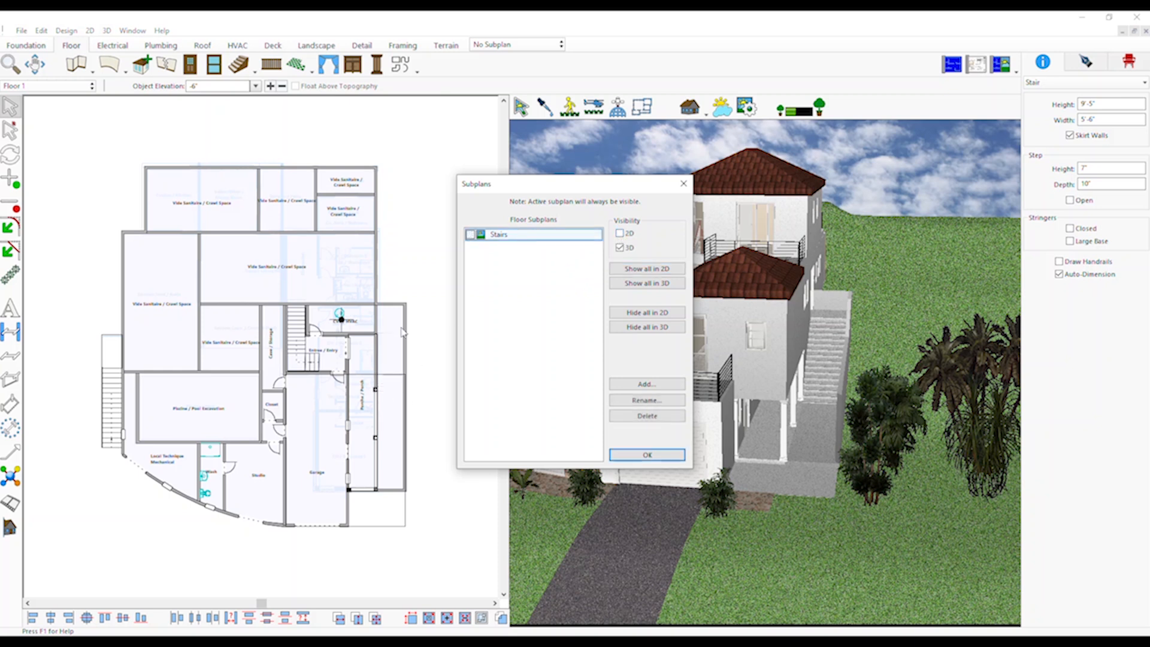
{"action": "mouse_move", "coordinate": [579, 294]}
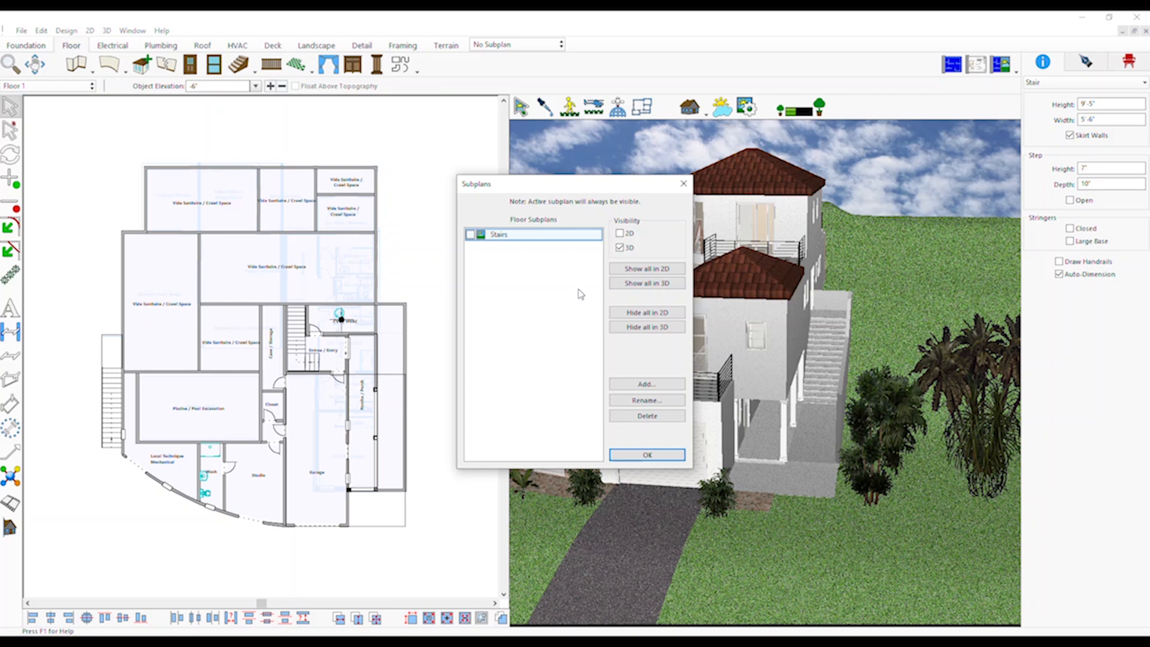
{"action": "left_click", "coordinate": [620, 247]}
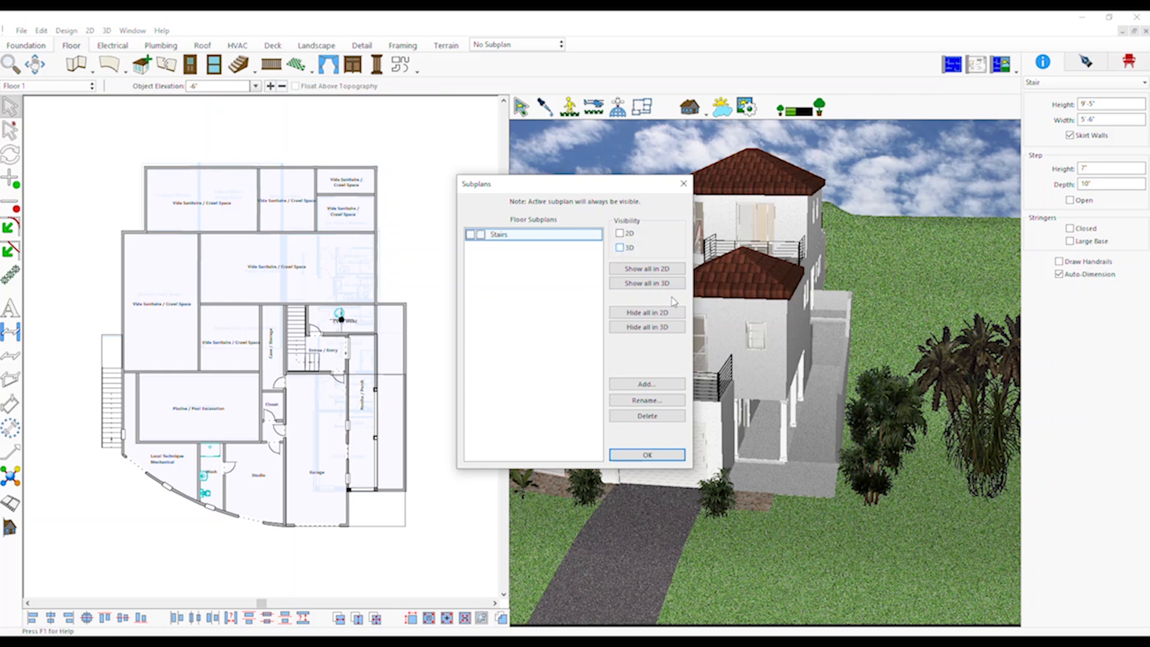
{"action": "mouse_move", "coordinate": [832, 327]}
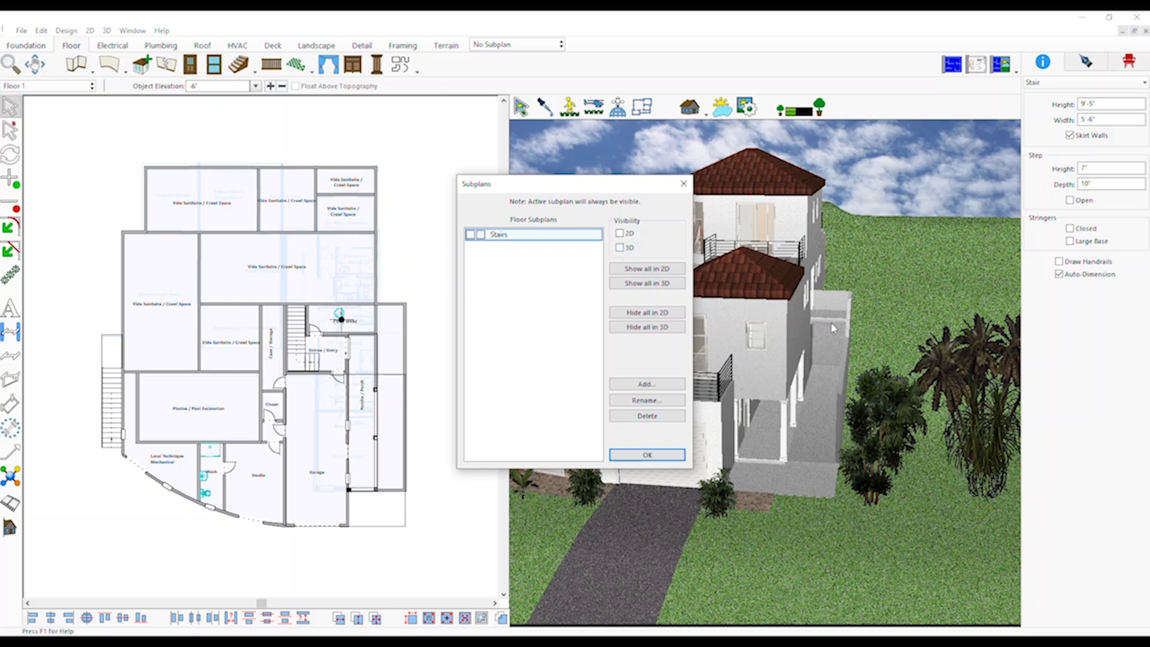
{"action": "mouse_move", "coordinate": [802, 358]}
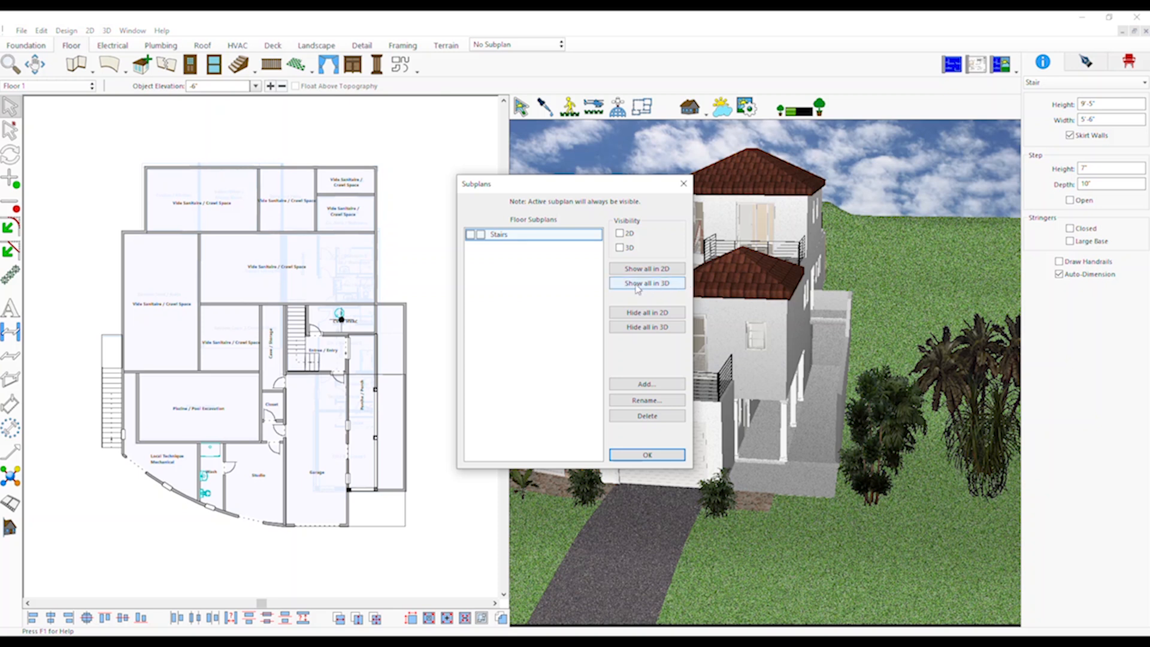
Step: Test Show all for 3D and 2D, then Hide all in 2D
{"action": "left_click", "coordinate": [647, 284]}
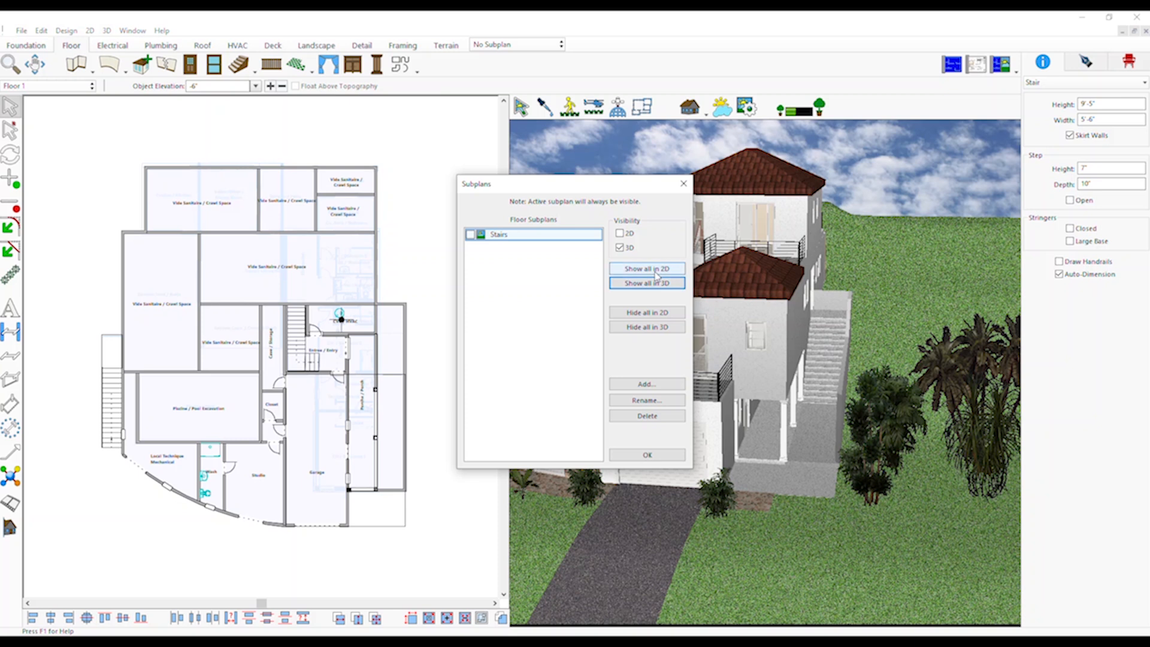
{"action": "left_click", "coordinate": [646, 268]}
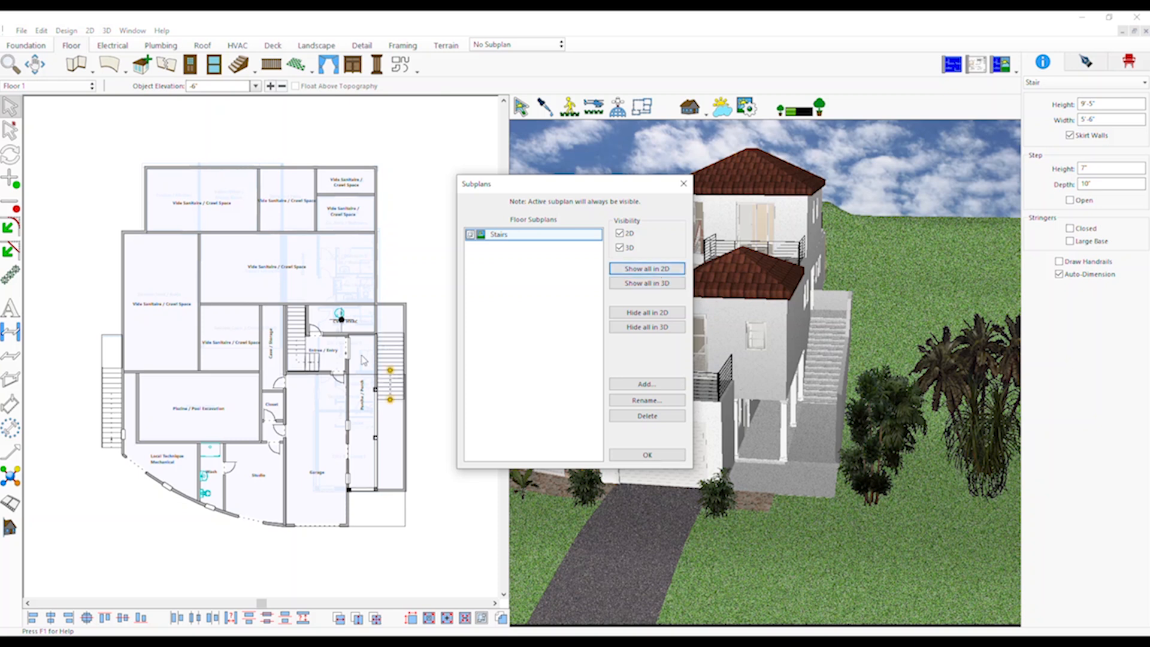
{"action": "mouse_move", "coordinate": [629, 346]}
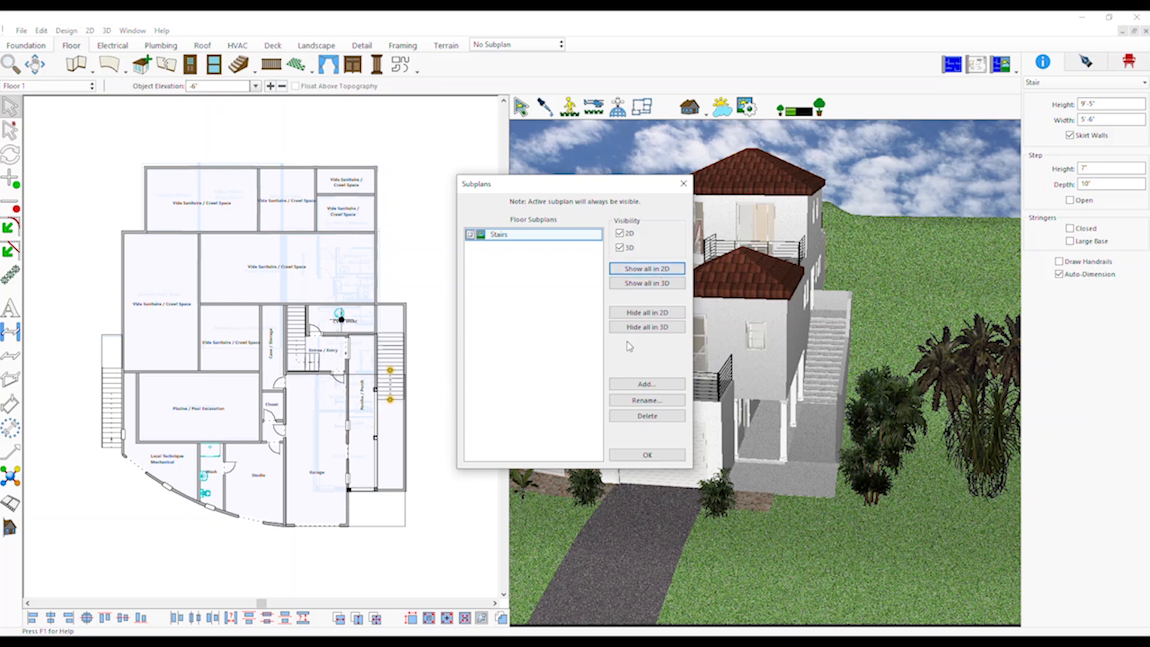
{"action": "left_click", "coordinate": [646, 311]}
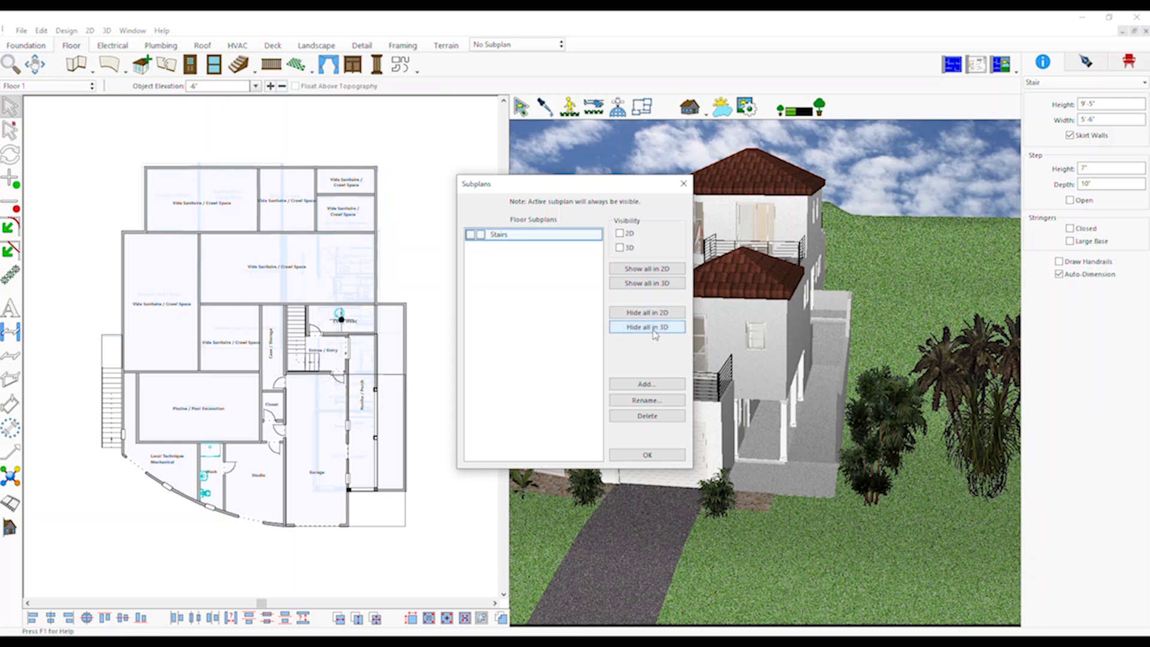
{"action": "left_click", "coordinate": [647, 383]}
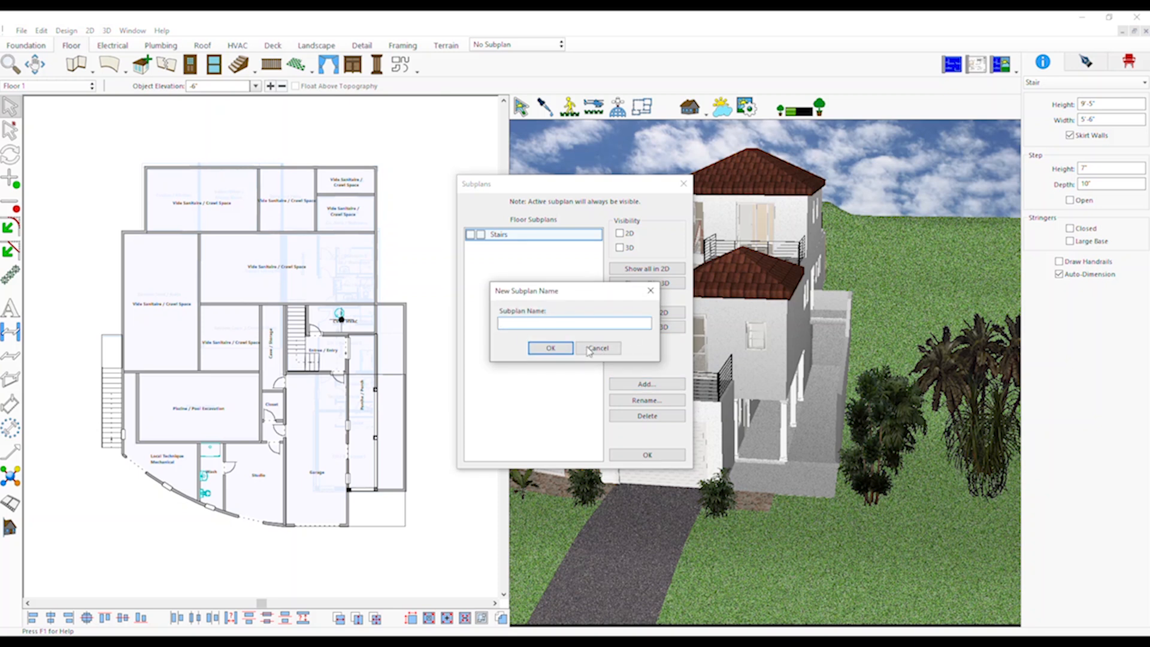
{"action": "left_click", "coordinate": [599, 347]}
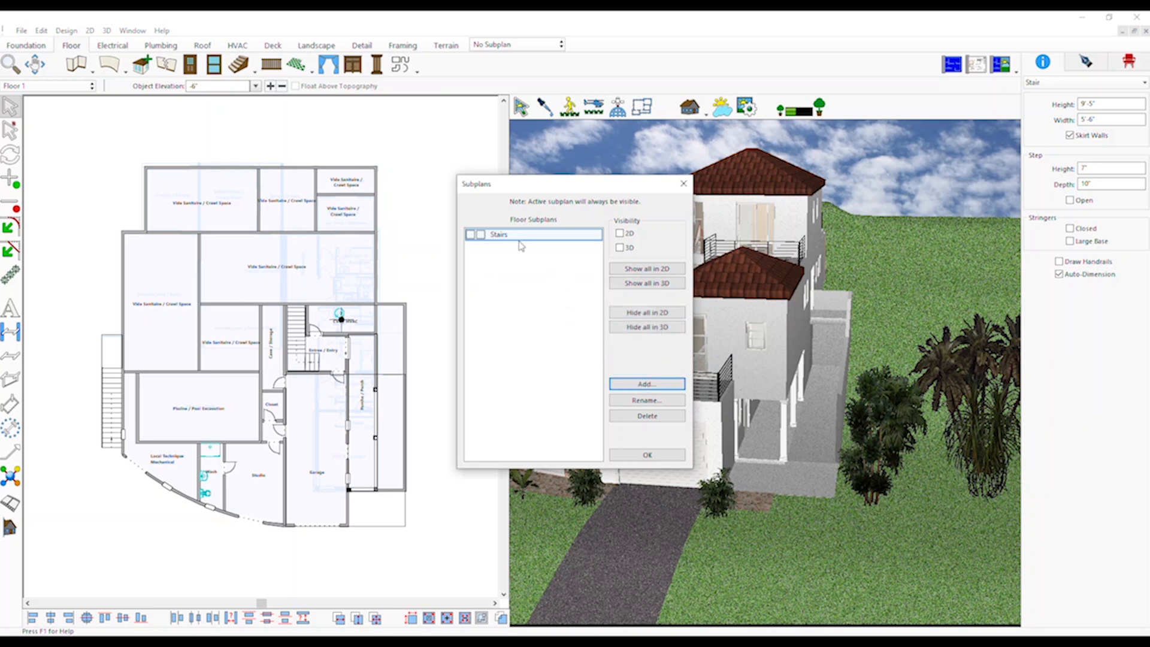
{"action": "left_click", "coordinate": [646, 400]}
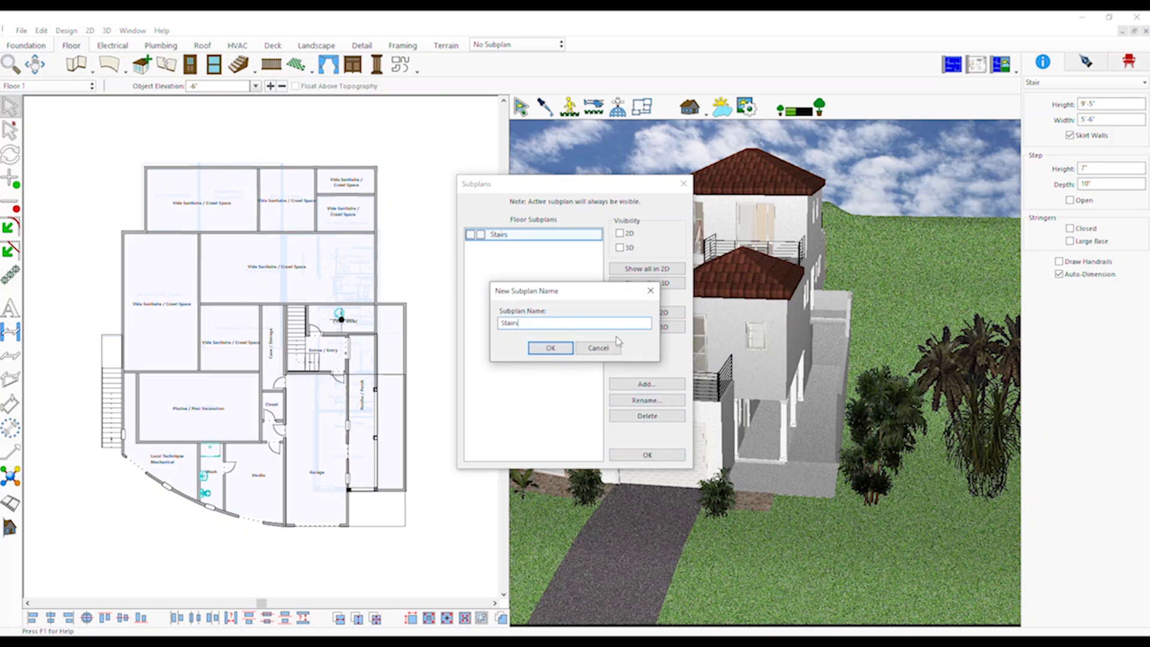
{"action": "left_click", "coordinate": [550, 348]}
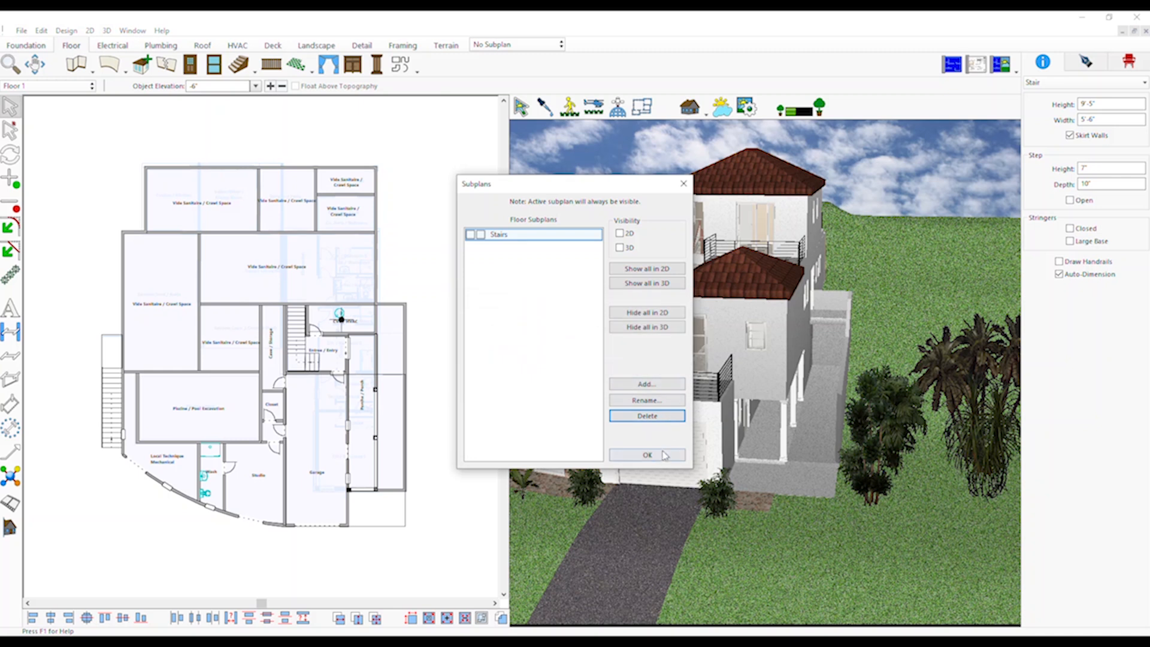
{"action": "left_click", "coordinate": [646, 454]}
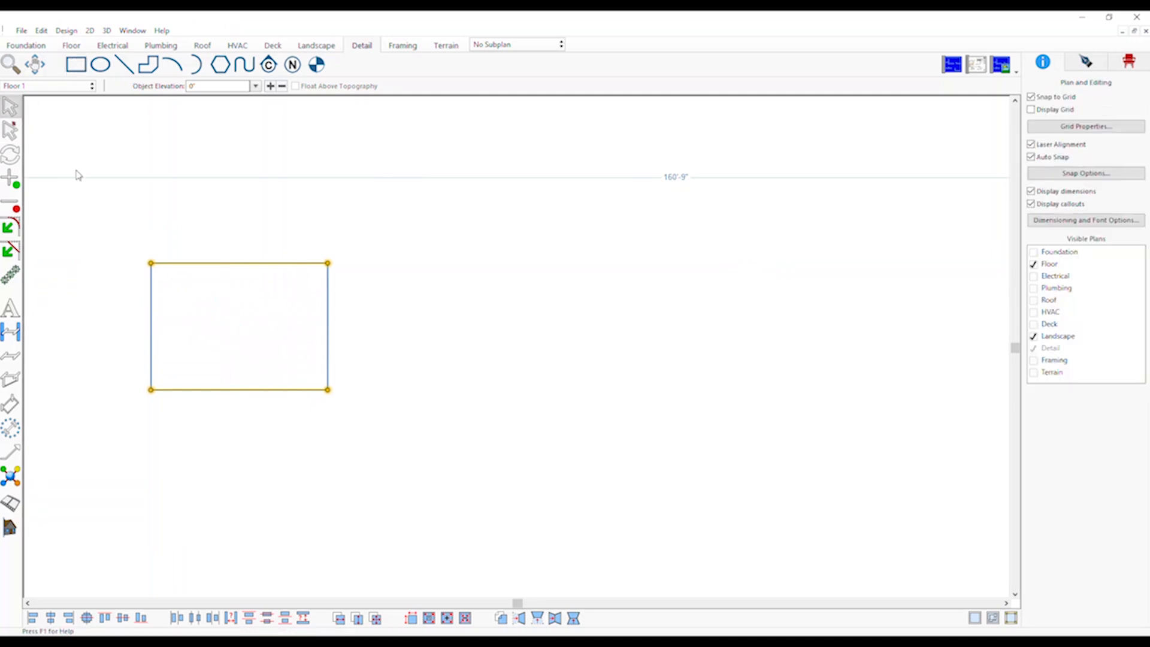
Step: Select the drawn rectangle to inspect its Detail Object properties, then deselect it
{"action": "left_click", "coordinate": [238, 326]}
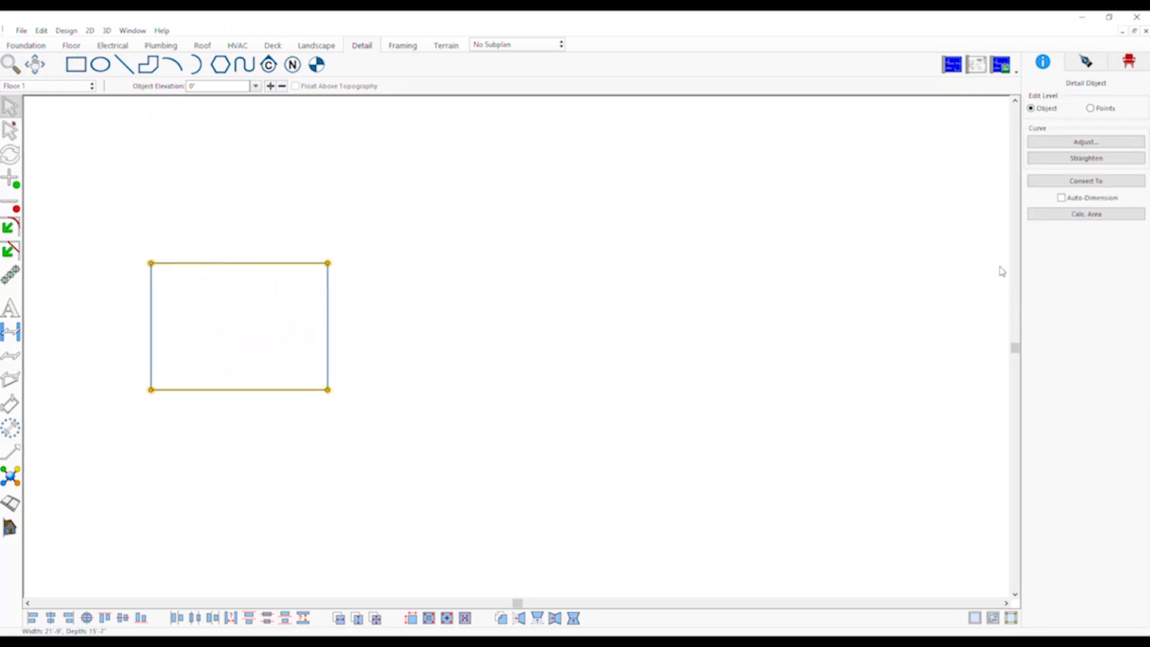
{"action": "left_click", "coordinate": [1061, 197]}
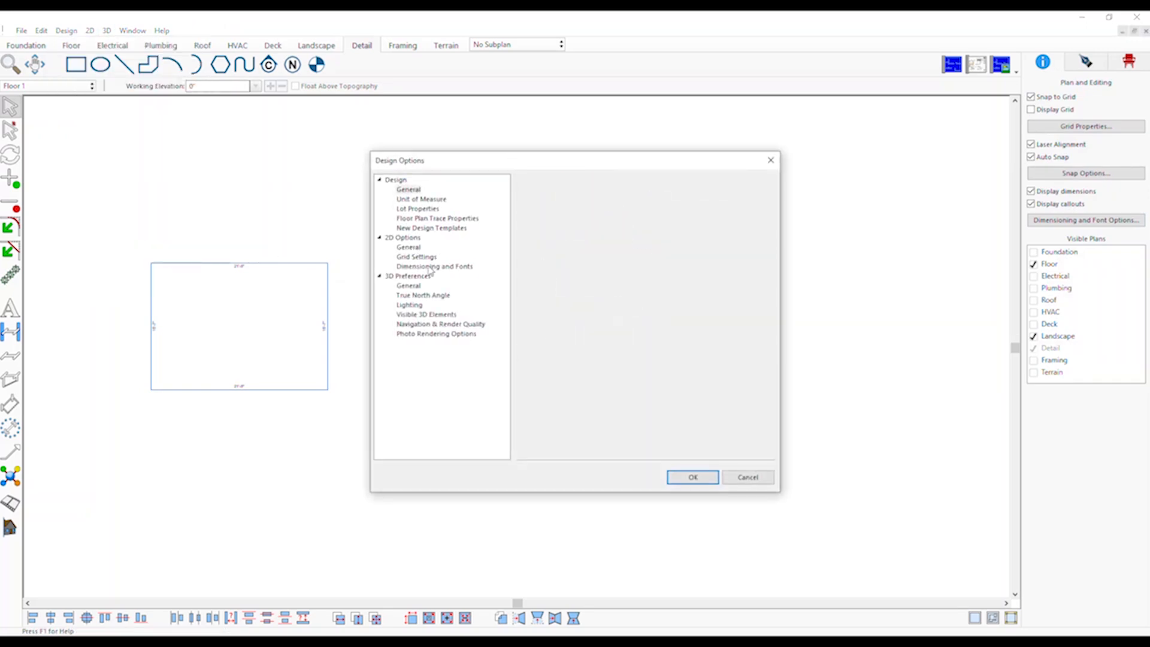
Step: In Dimensioning and Fonts, review the automatic dimension font and choose a new arrowhead style
{"action": "left_click", "coordinate": [434, 266]}
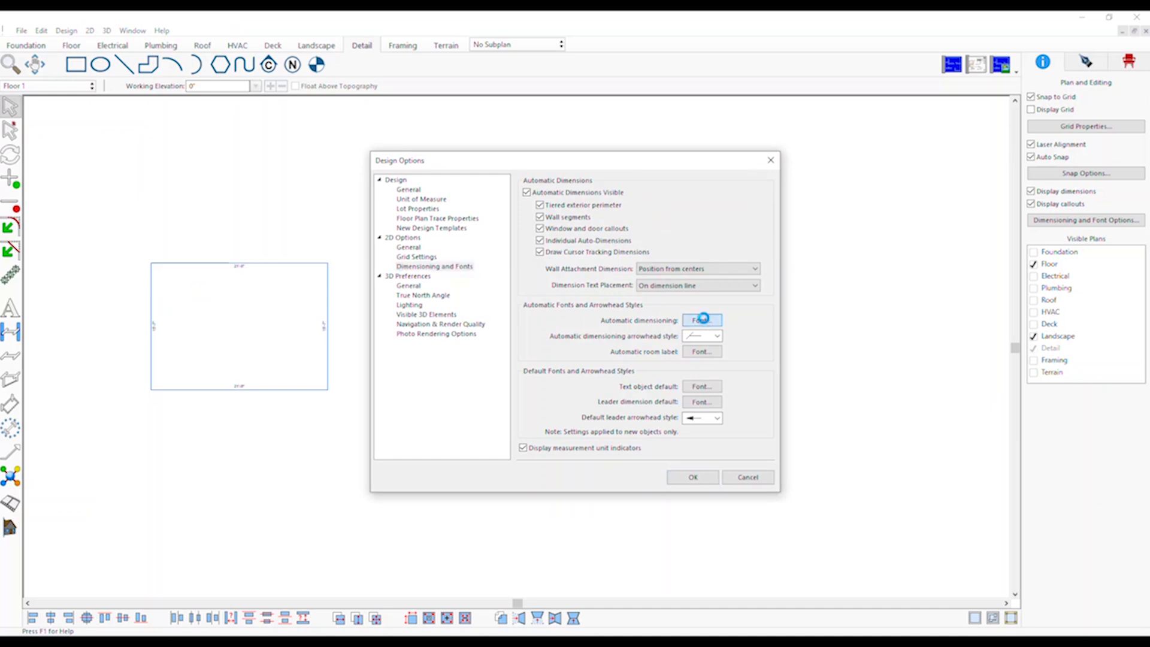
{"action": "left_click", "coordinate": [700, 320]}
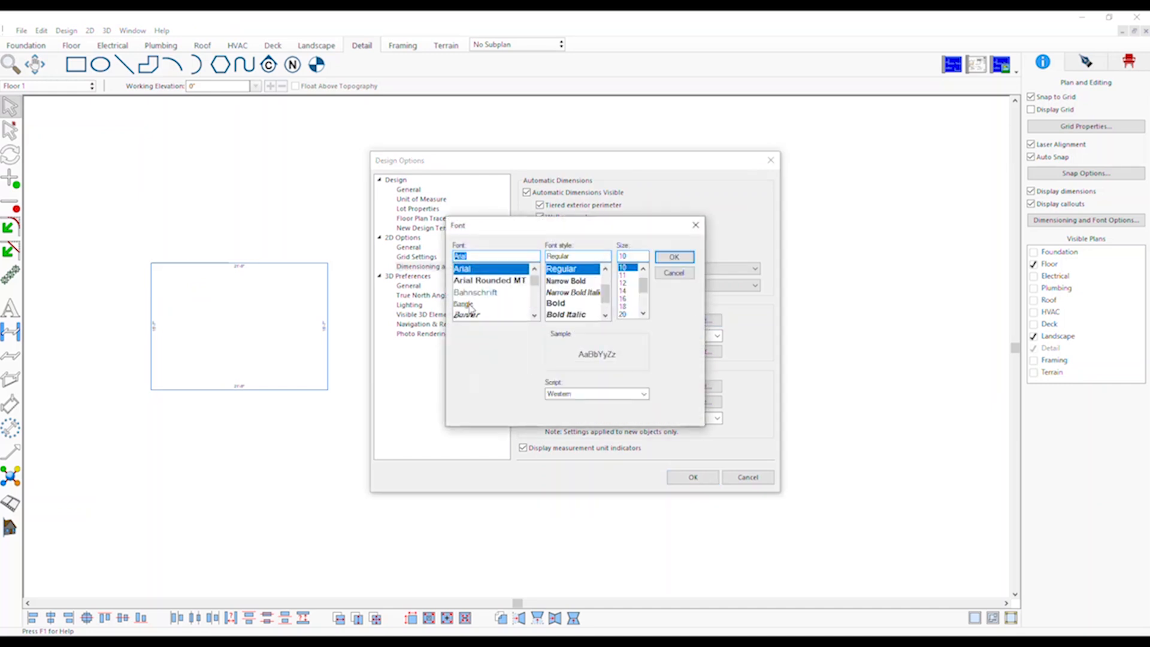
{"action": "left_click", "coordinate": [463, 303]}
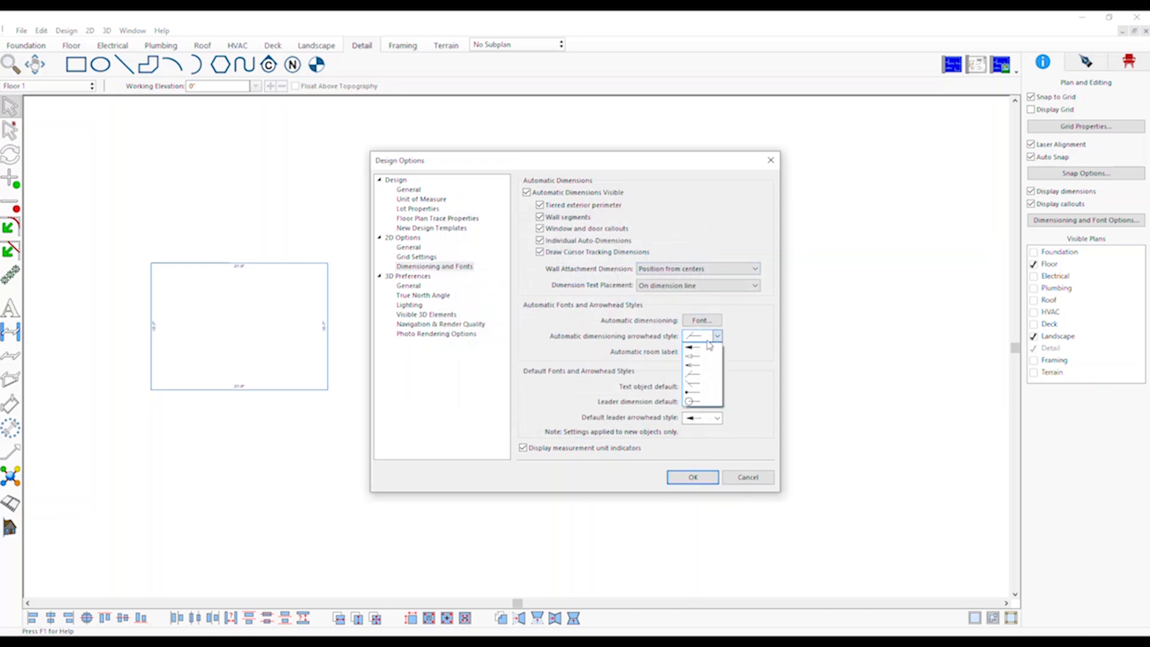
{"action": "left_click", "coordinate": [696, 336]}
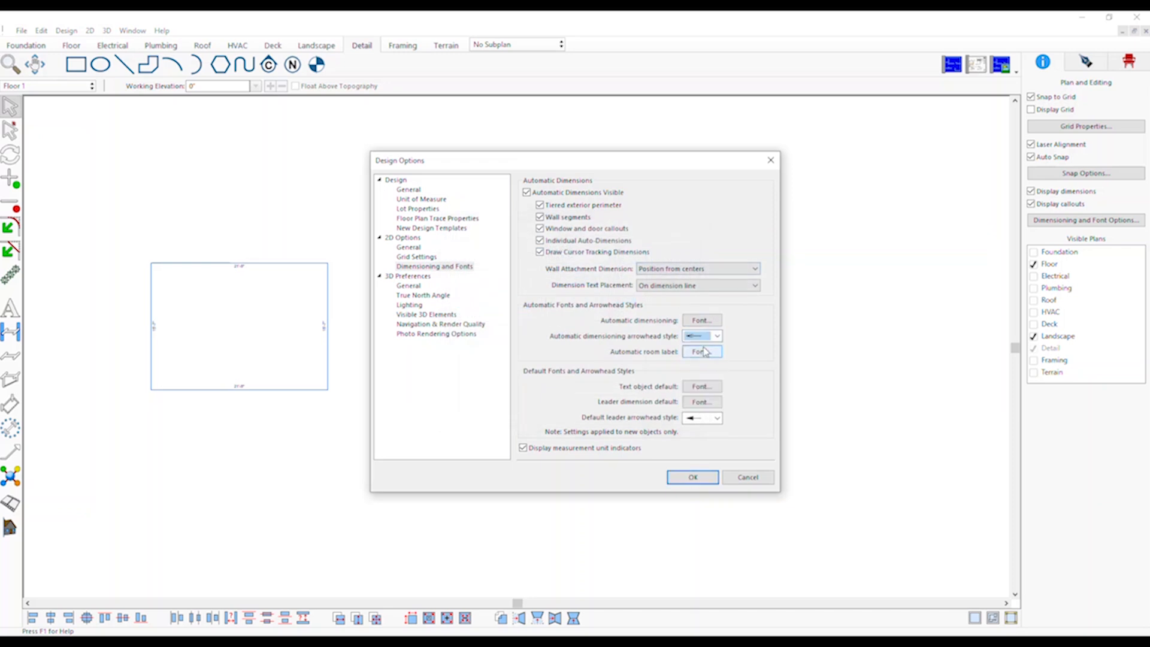
Step: Set room label font to Arial Rounded MT size 14, then try Bangle
{"action": "left_click", "coordinate": [700, 351]}
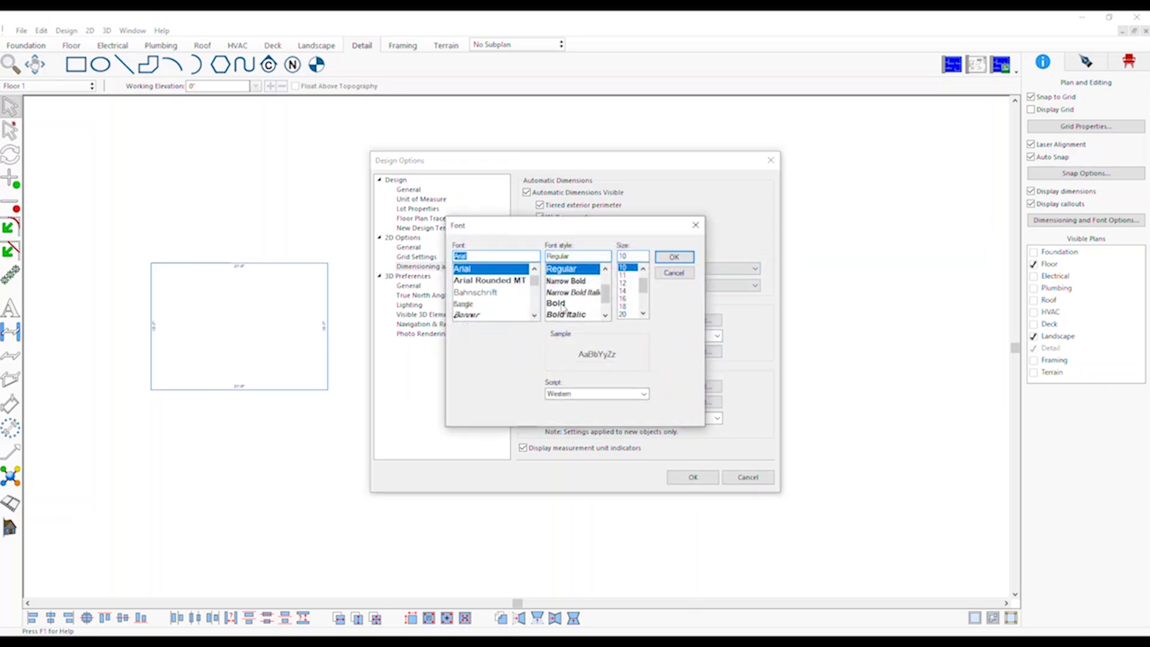
{"action": "left_click", "coordinate": [489, 280]}
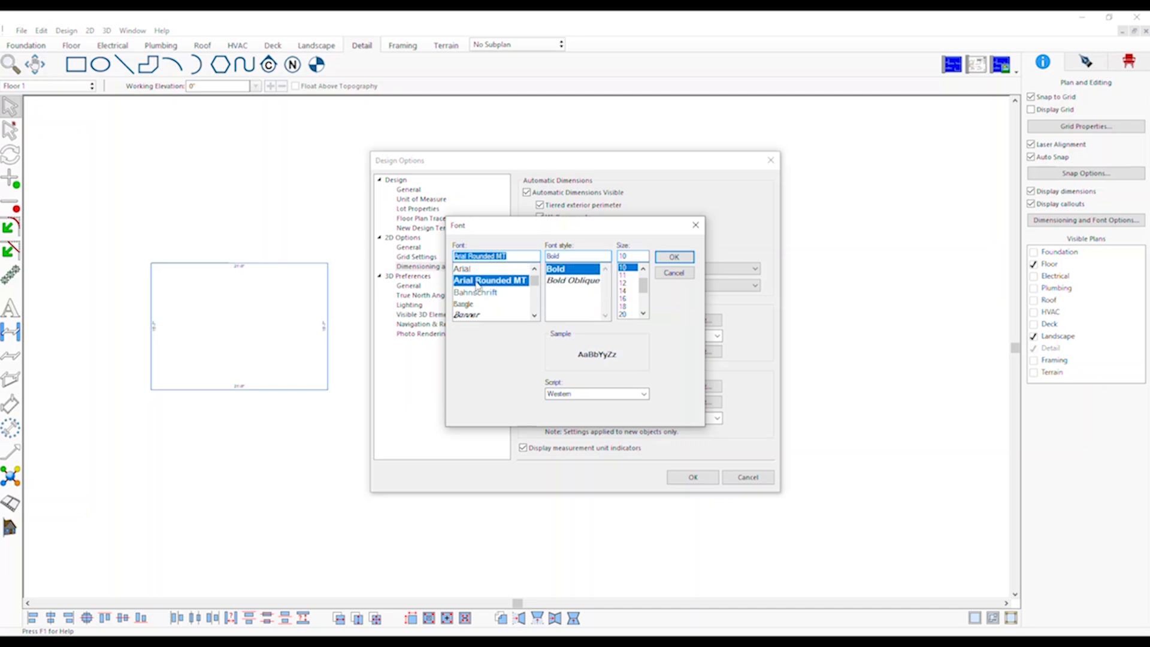
{"action": "left_click", "coordinate": [622, 290]}
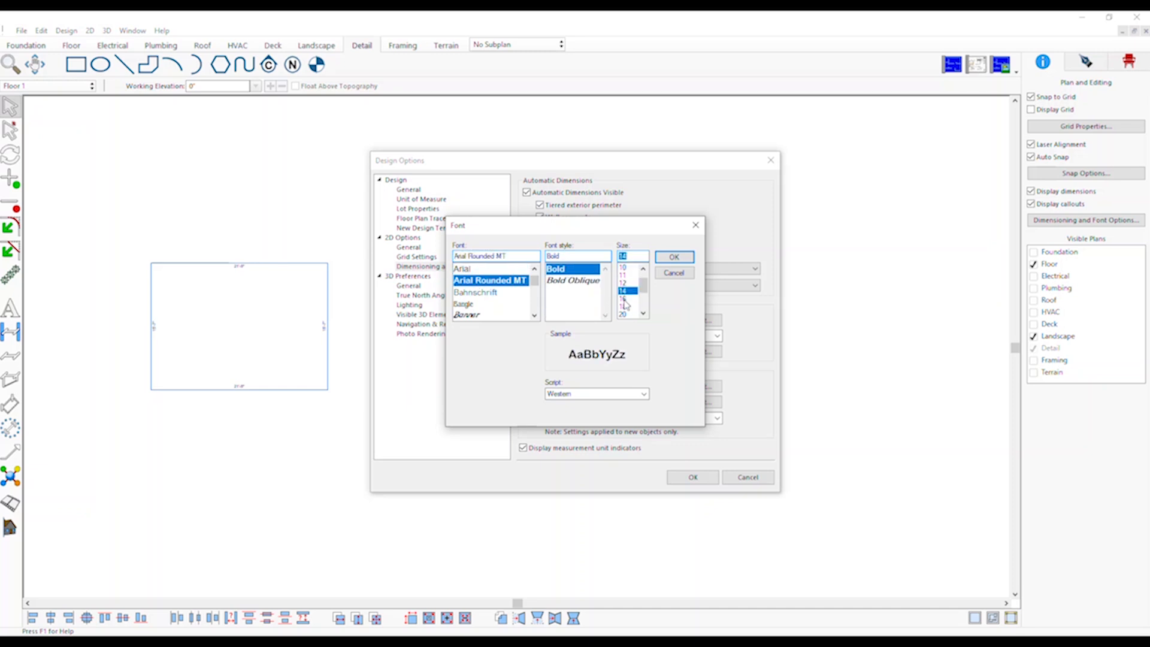
{"action": "left_click", "coordinate": [672, 257]}
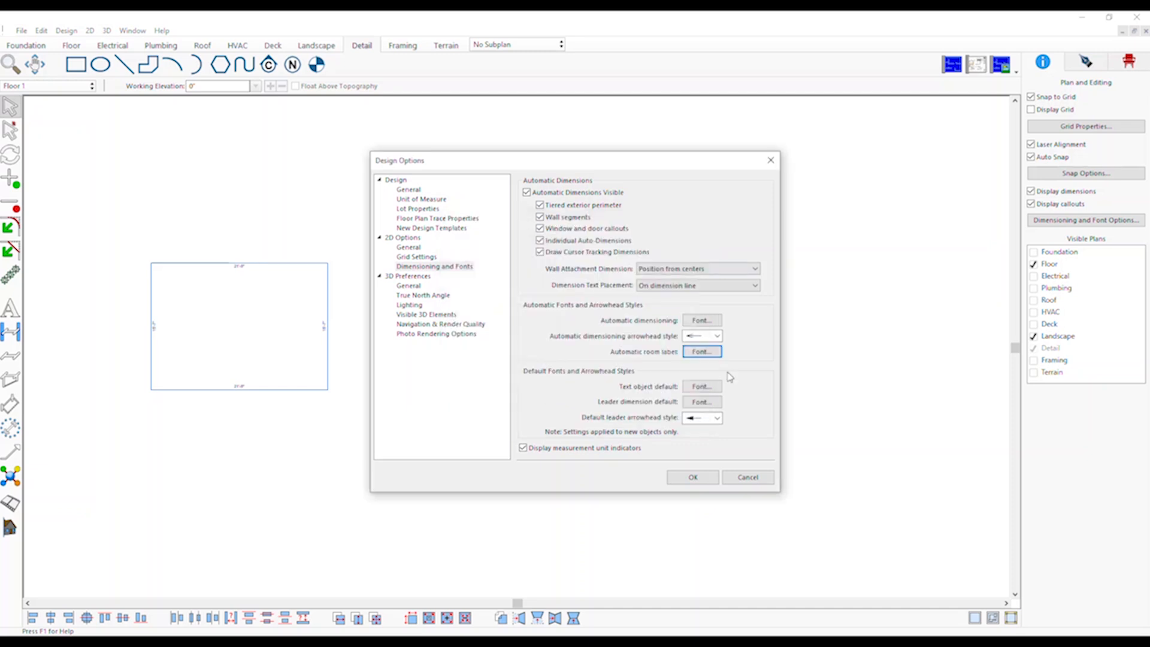
{"action": "left_click", "coordinate": [700, 352]}
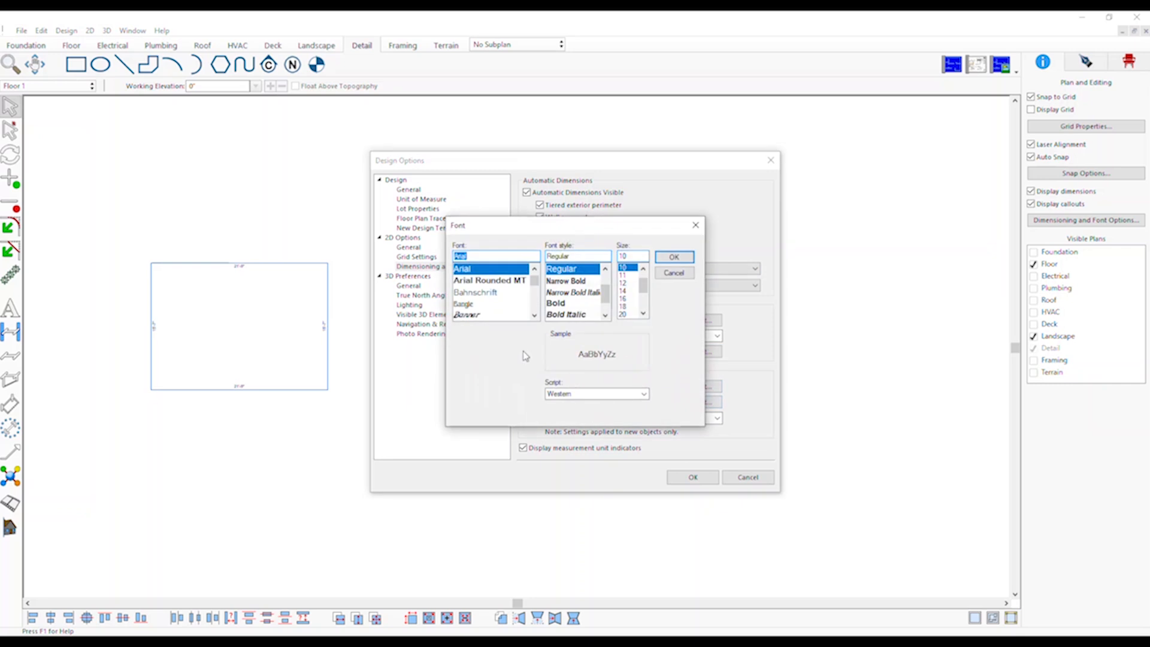
{"action": "left_click", "coordinate": [464, 303]}
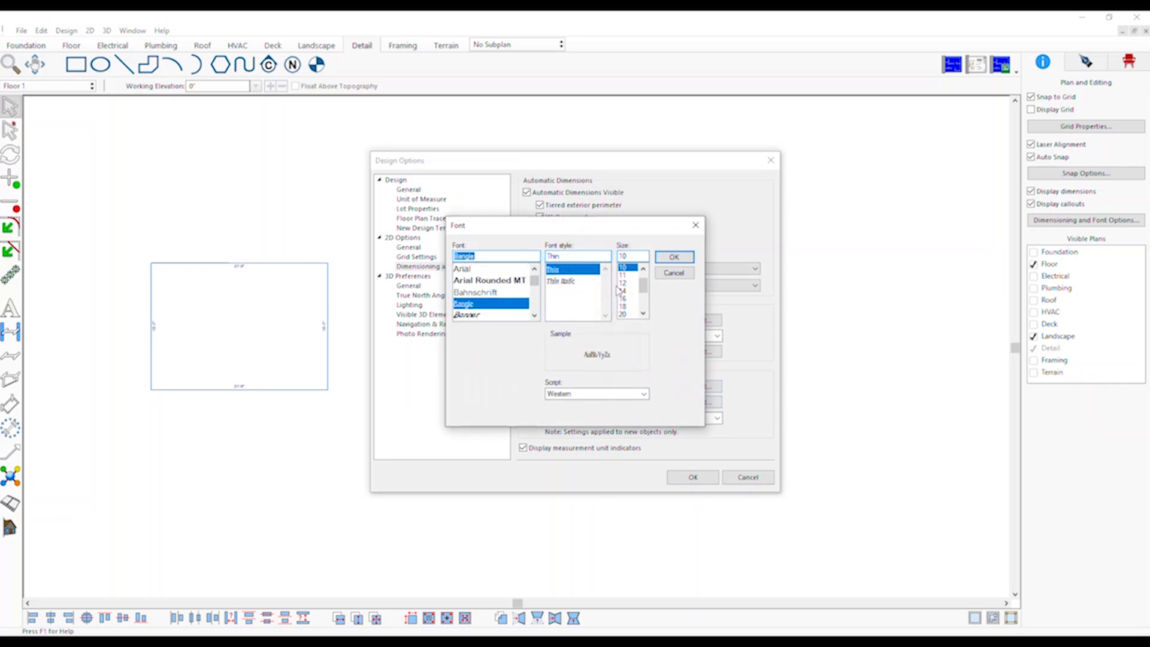
{"action": "left_click", "coordinate": [673, 257]}
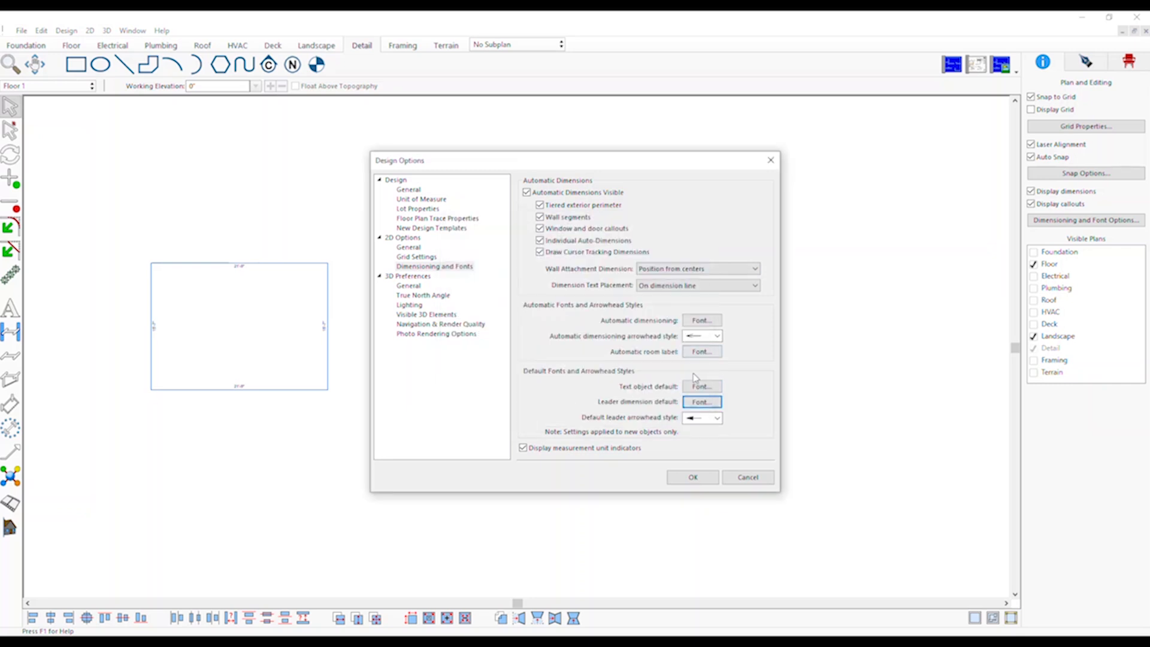
Step: Switch leader dimension text to the Banner font and apply the design options
{"action": "left_click", "coordinate": [701, 402]}
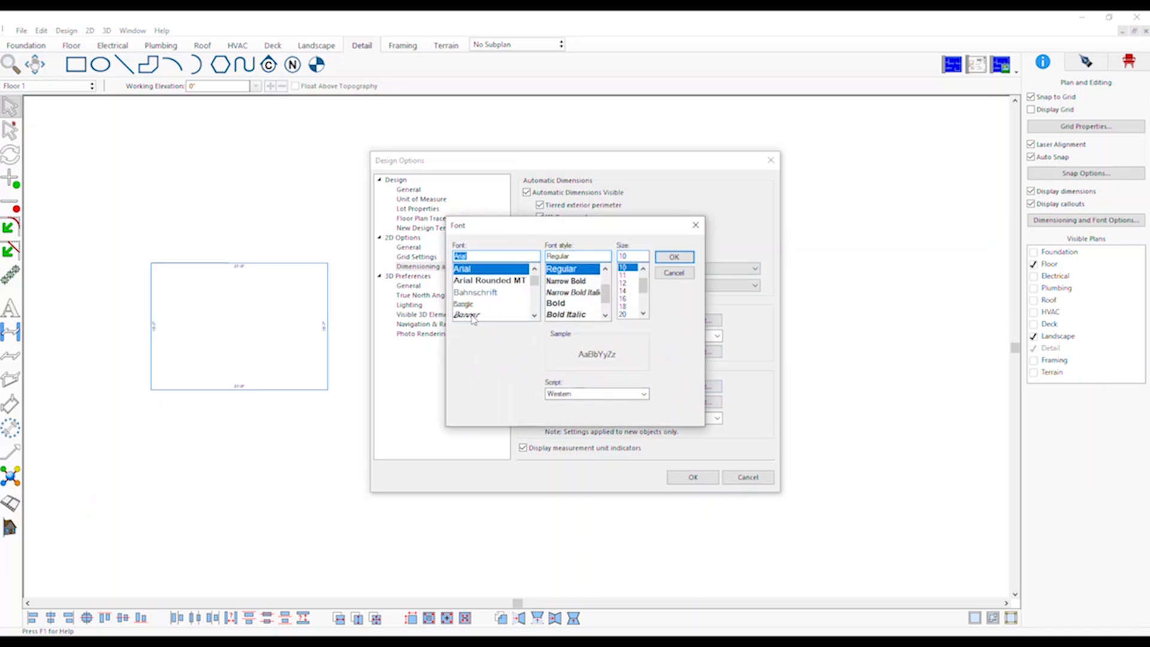
{"action": "left_click", "coordinate": [467, 315]}
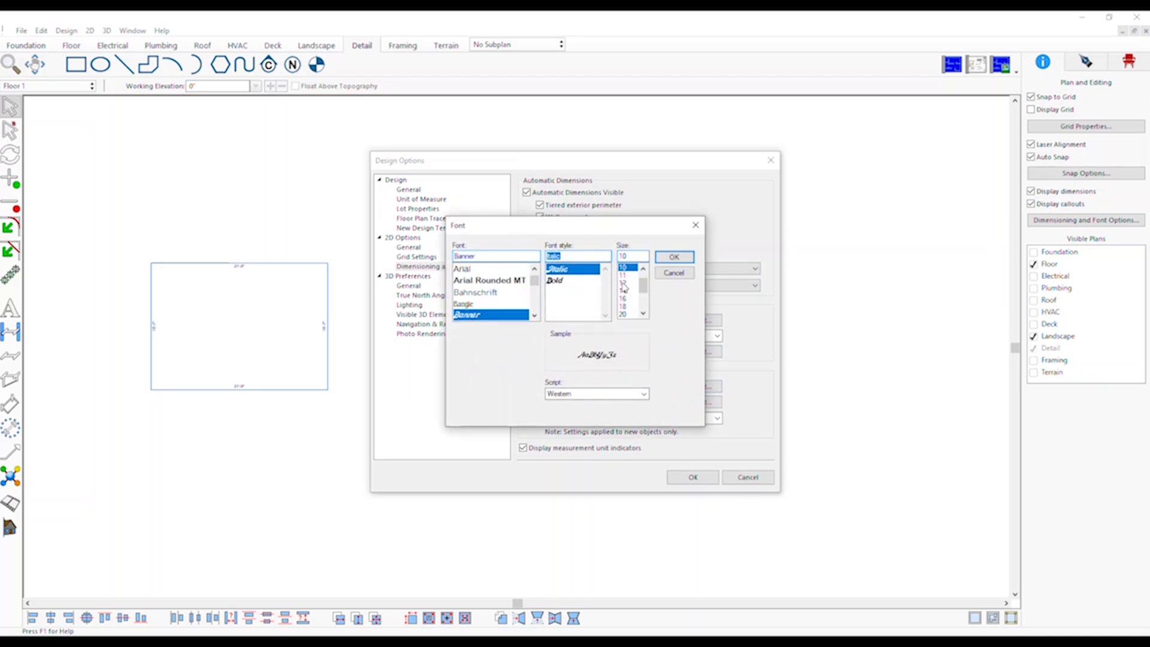
{"action": "left_click", "coordinate": [673, 256]}
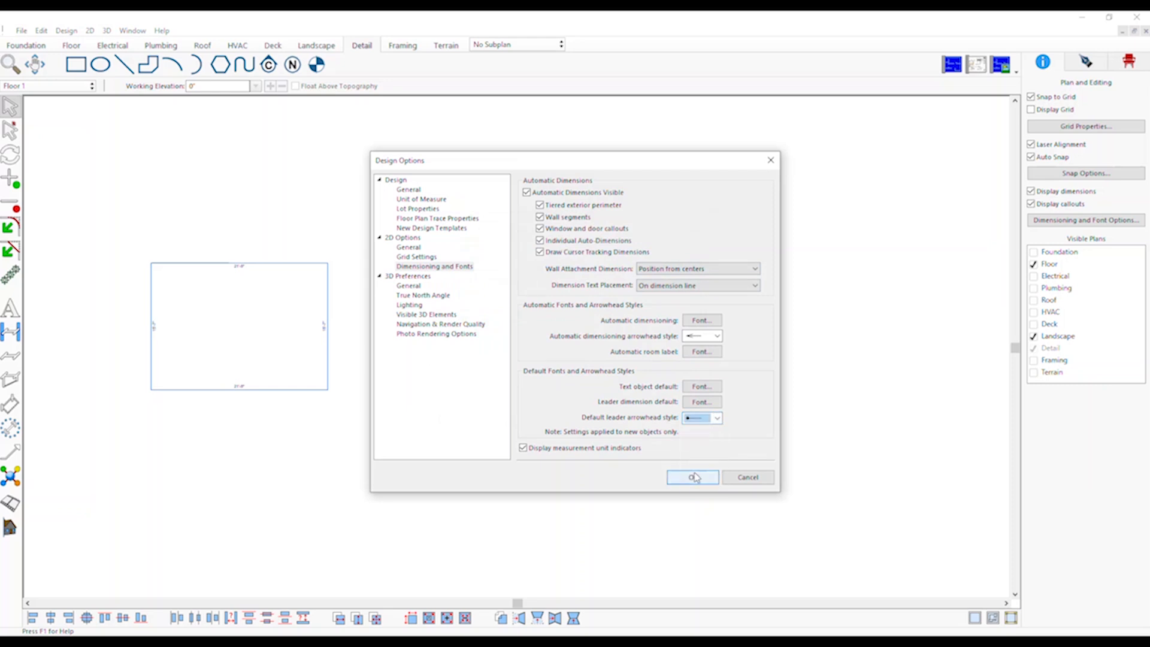
{"action": "left_click", "coordinate": [692, 477]}
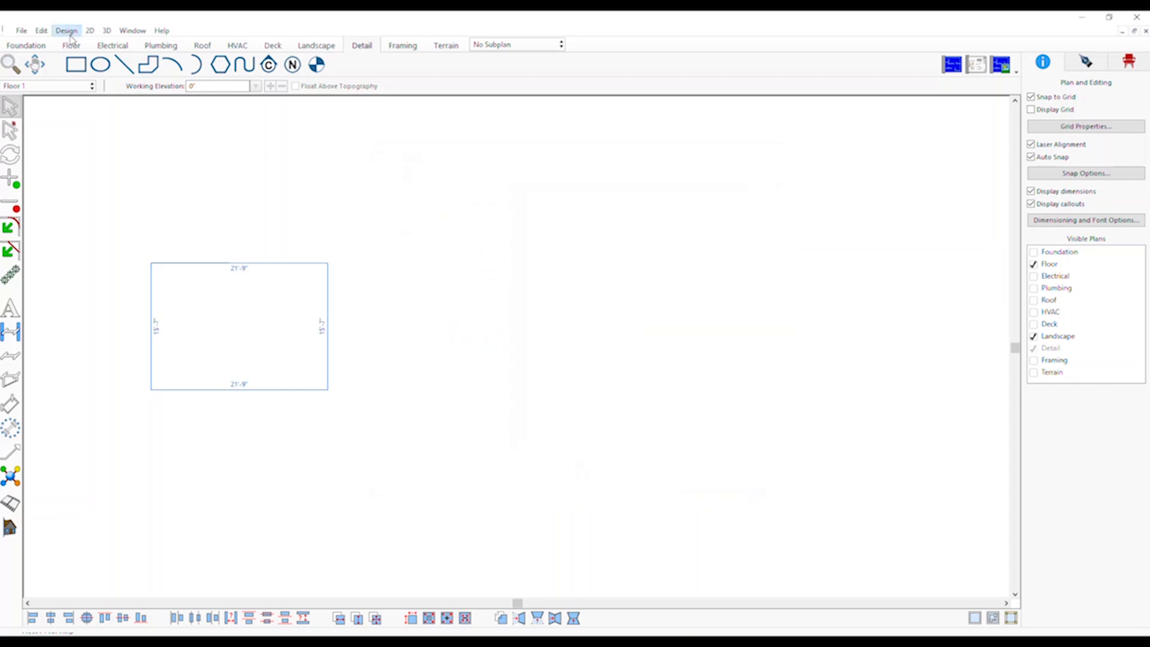
Step: Create design template 'New Temp 1' from current settings and close Design Options
{"action": "left_click", "coordinate": [66, 30]}
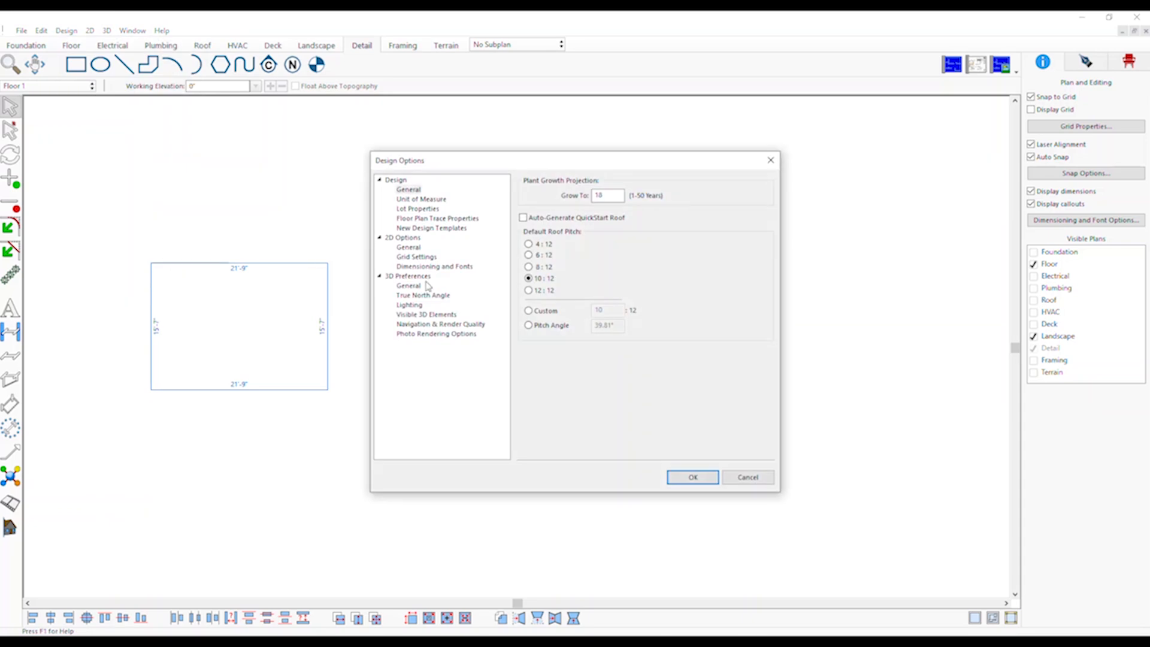
{"action": "left_click", "coordinate": [582, 245]}
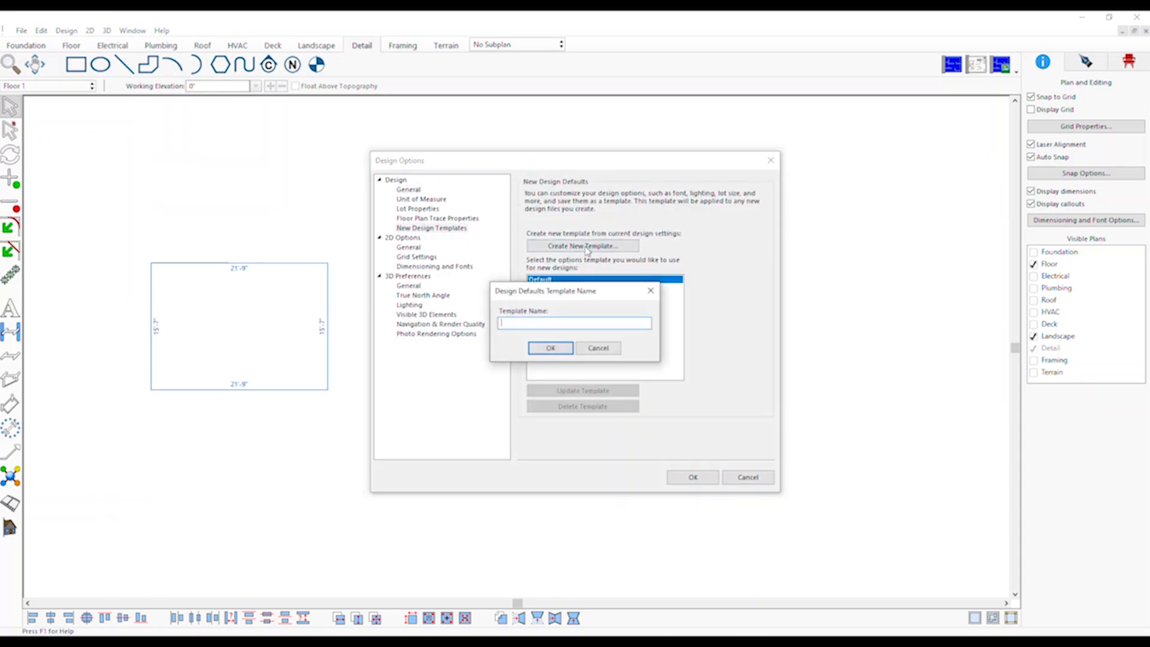
{"action": "type", "text": "New Tem"}
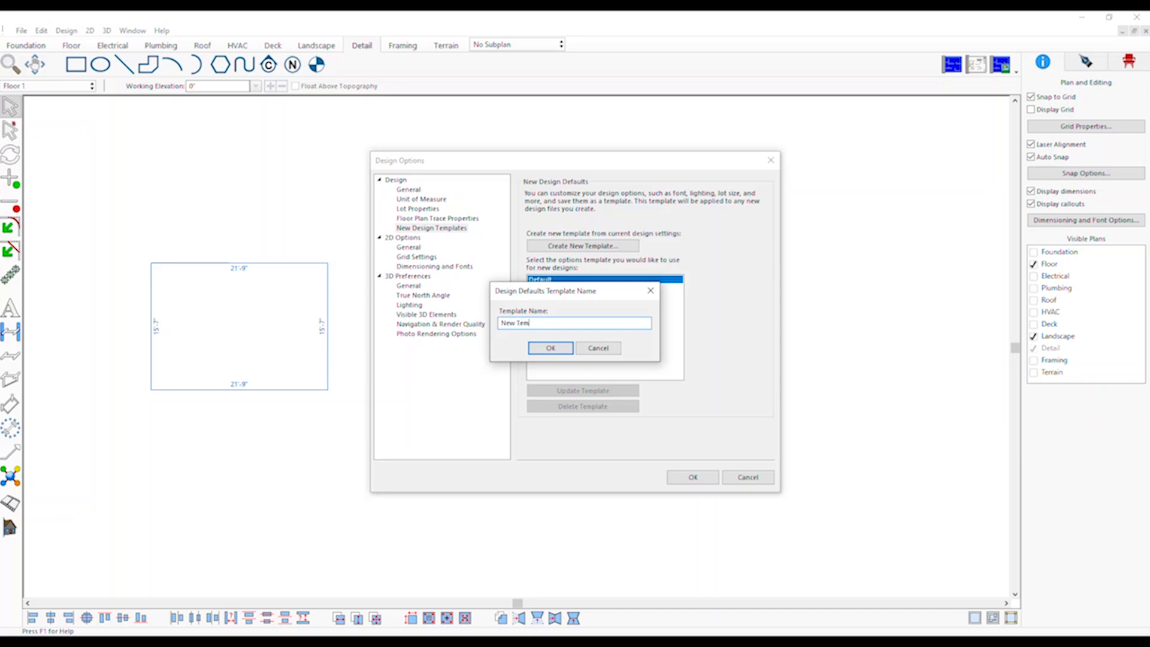
{"action": "type", "text": "p 1"}
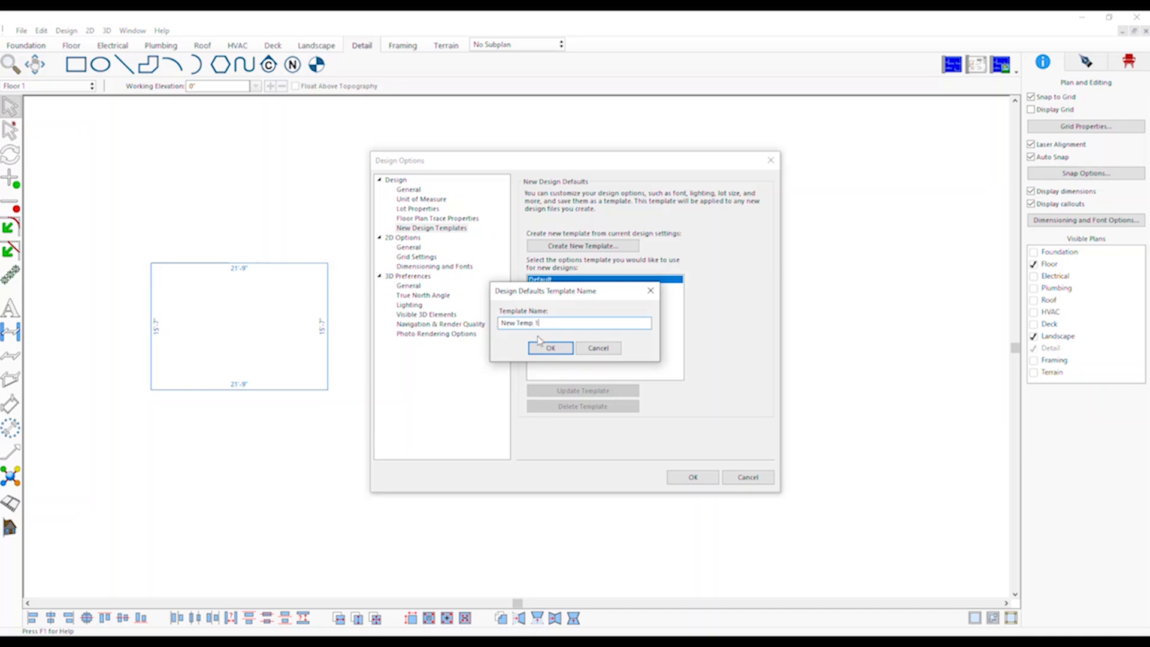
{"action": "left_click", "coordinate": [550, 347]}
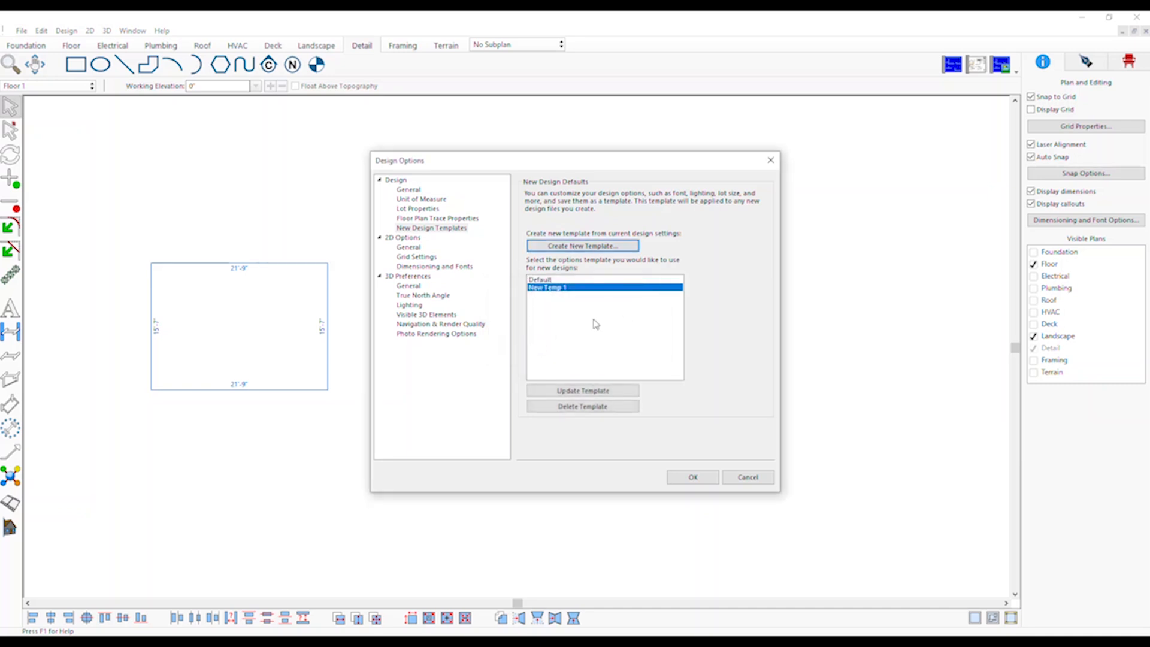
{"action": "left_click", "coordinate": [691, 476]}
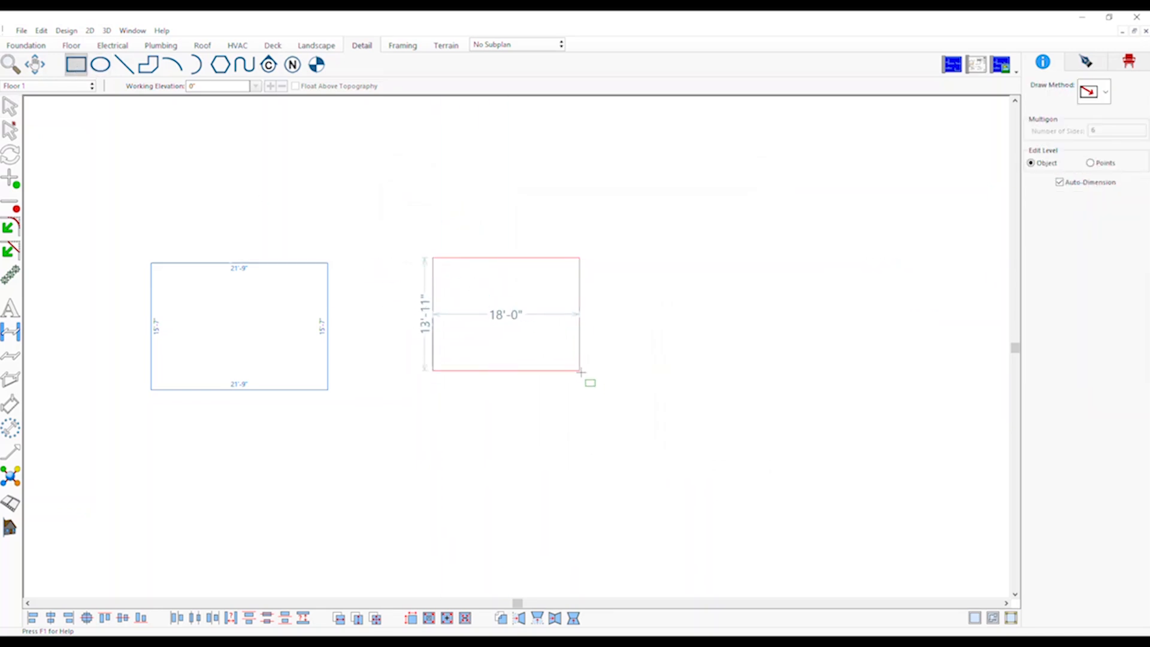
Step: Finish the second rectangle and set automatic dimension text to Banner BoldItalic size 20
{"action": "left_click", "coordinate": [591, 382]}
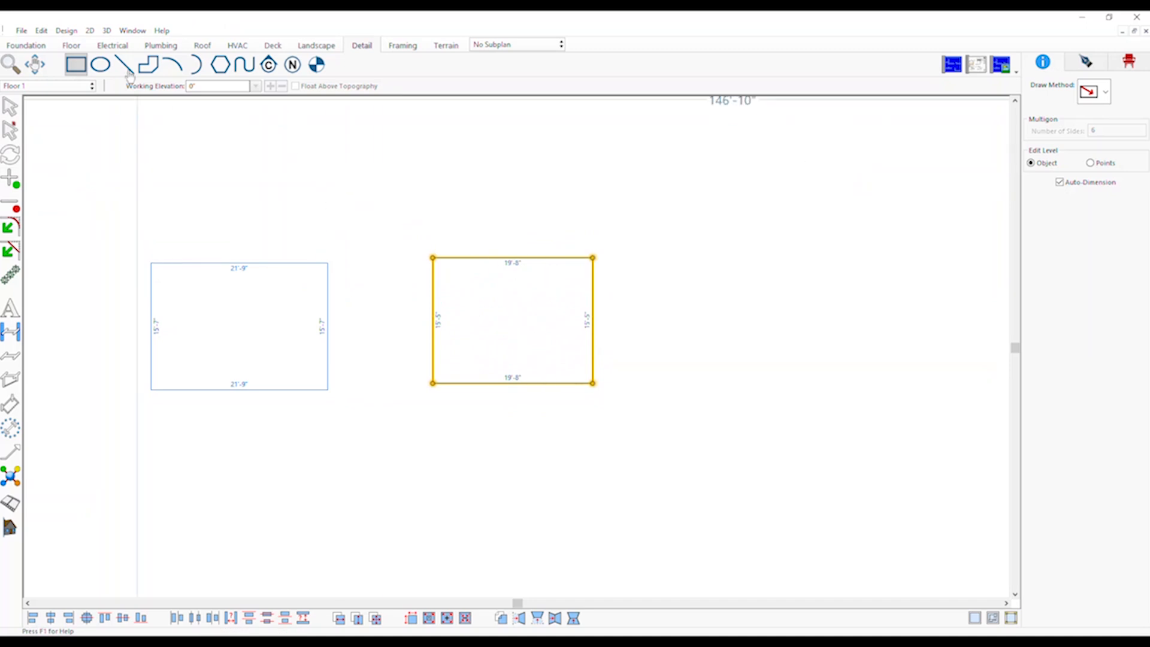
{"action": "left_click", "coordinate": [66, 30]}
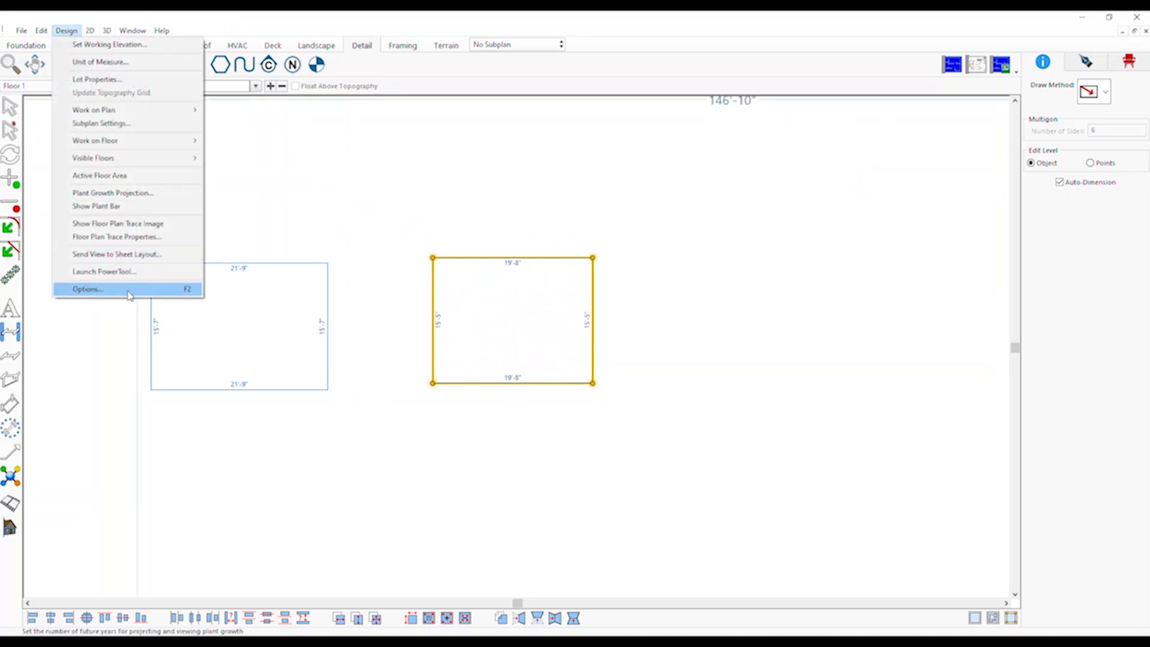
{"action": "left_click", "coordinate": [86, 288]}
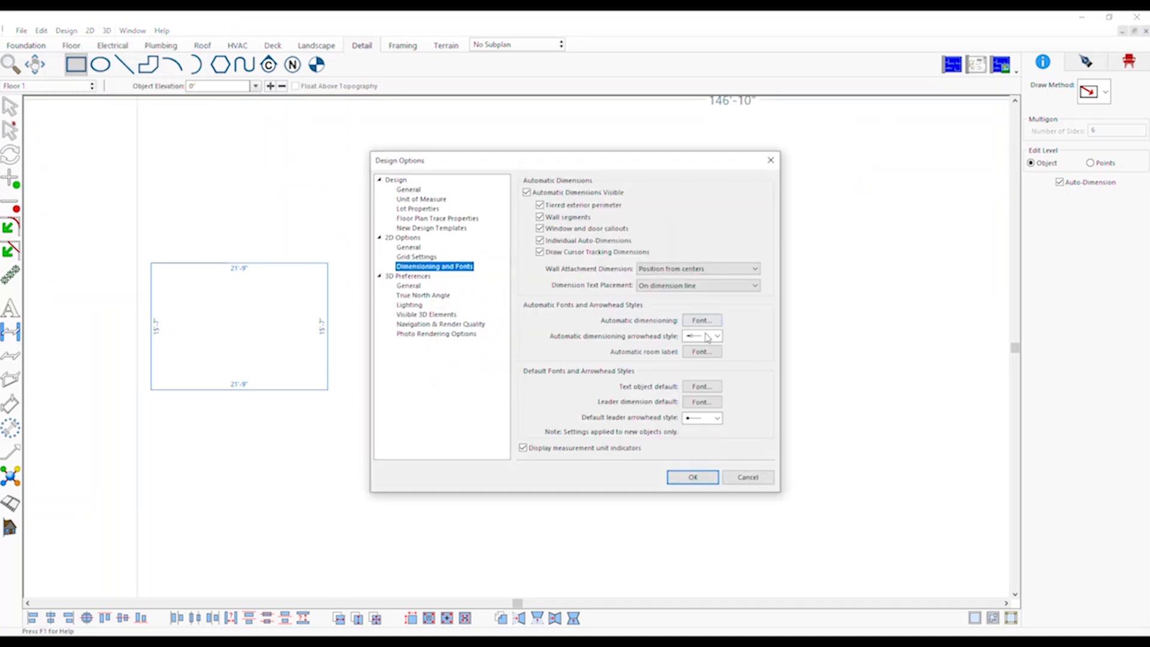
{"action": "left_click", "coordinate": [701, 320]}
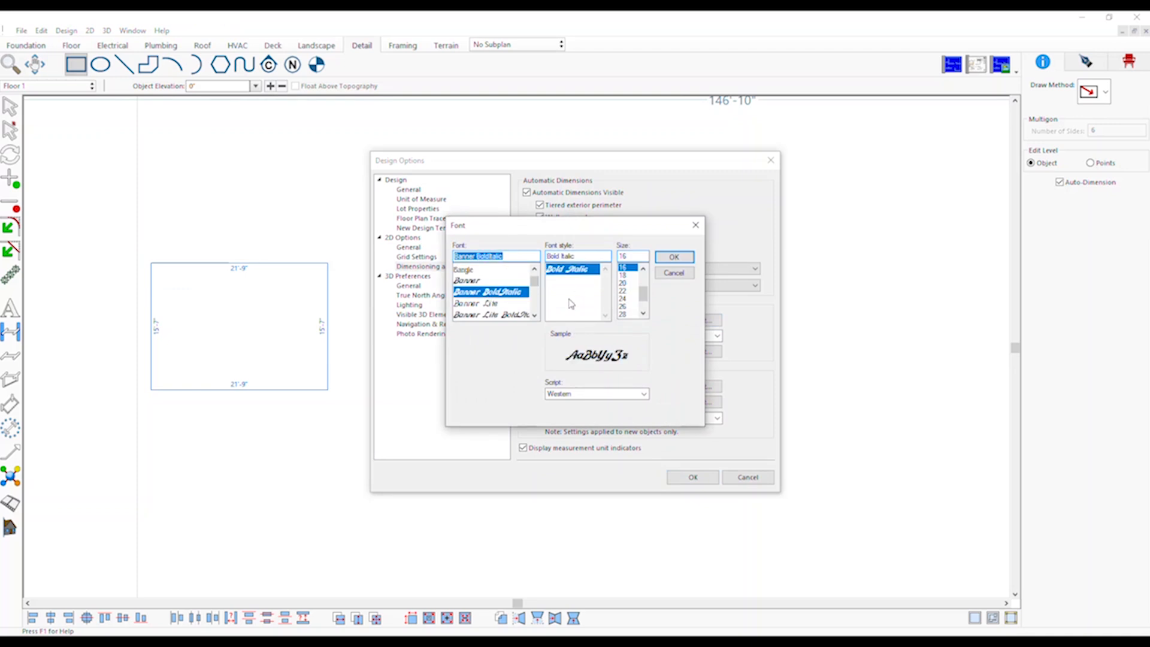
{"action": "left_click", "coordinate": [622, 282]}
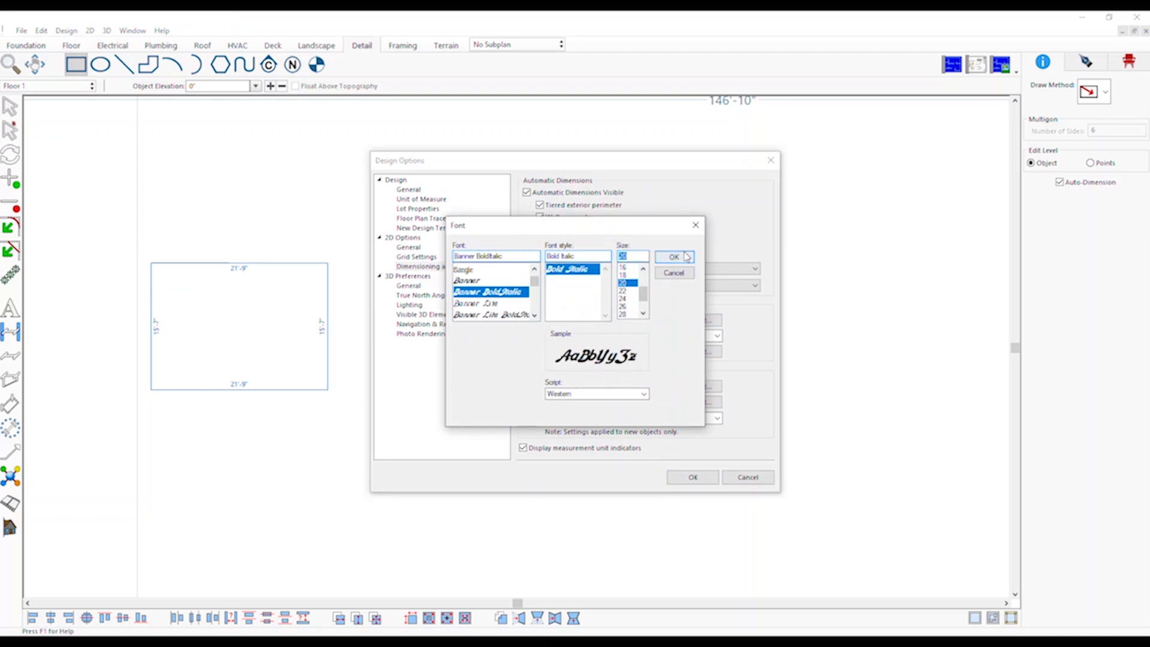
{"action": "left_click", "coordinate": [672, 257]}
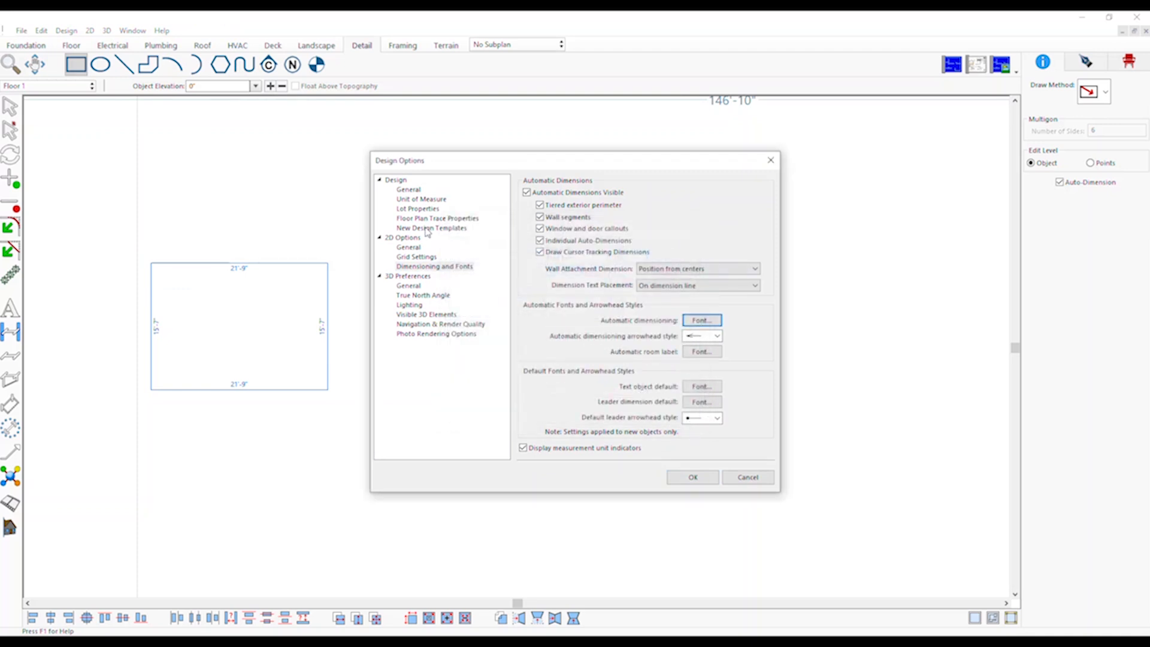
Step: Update template New Temp 1 with these settings and apply the options
{"action": "left_click", "coordinate": [431, 229]}
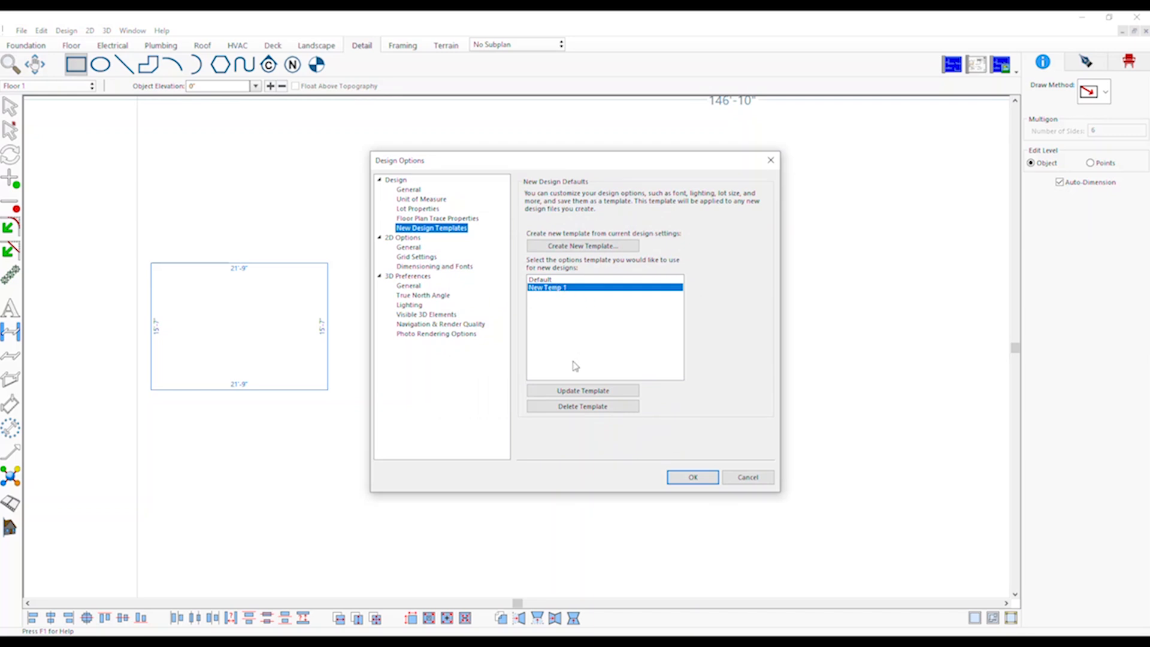
{"action": "left_click", "coordinate": [582, 390]}
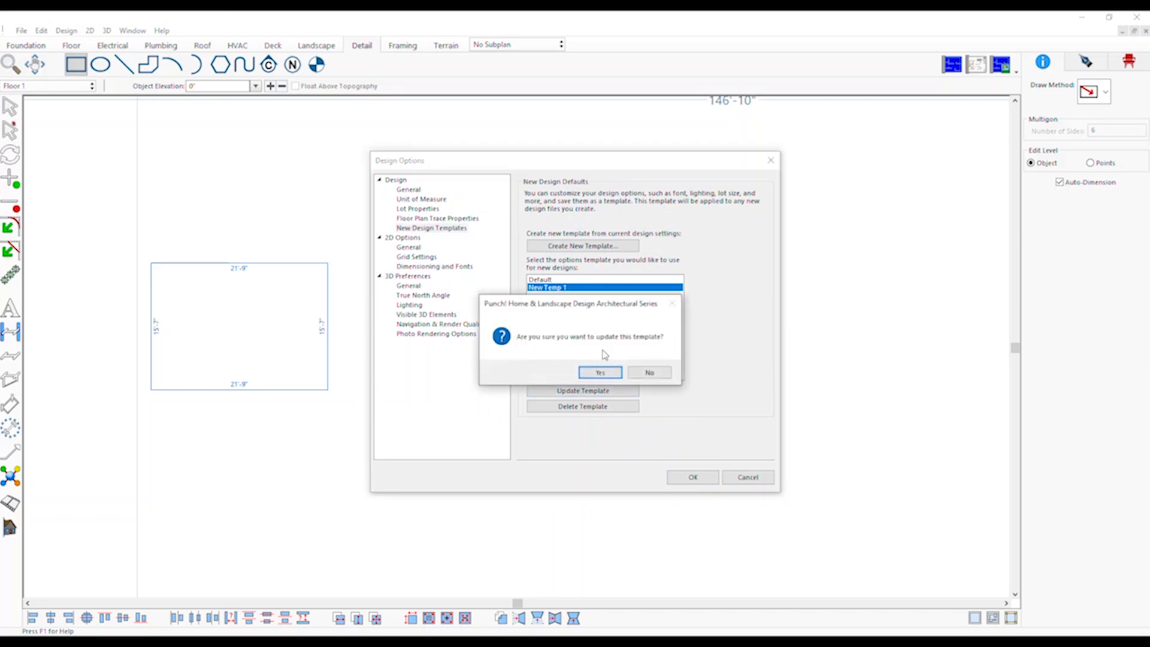
{"action": "left_click", "coordinate": [599, 372]}
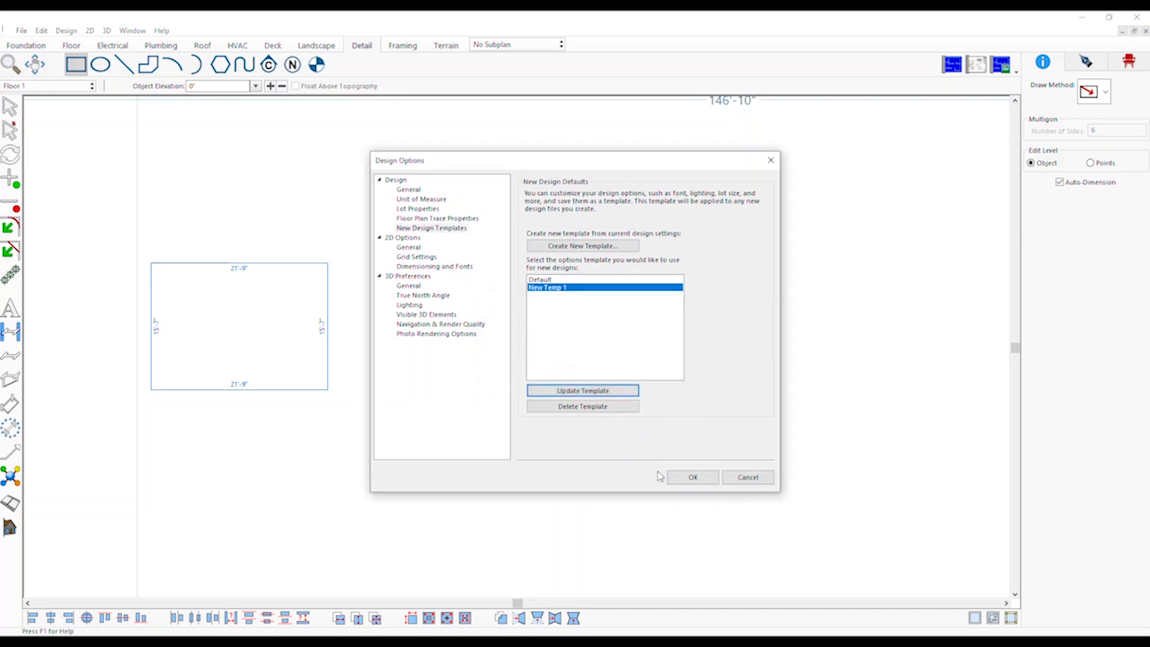
{"action": "left_click", "coordinate": [692, 477]}
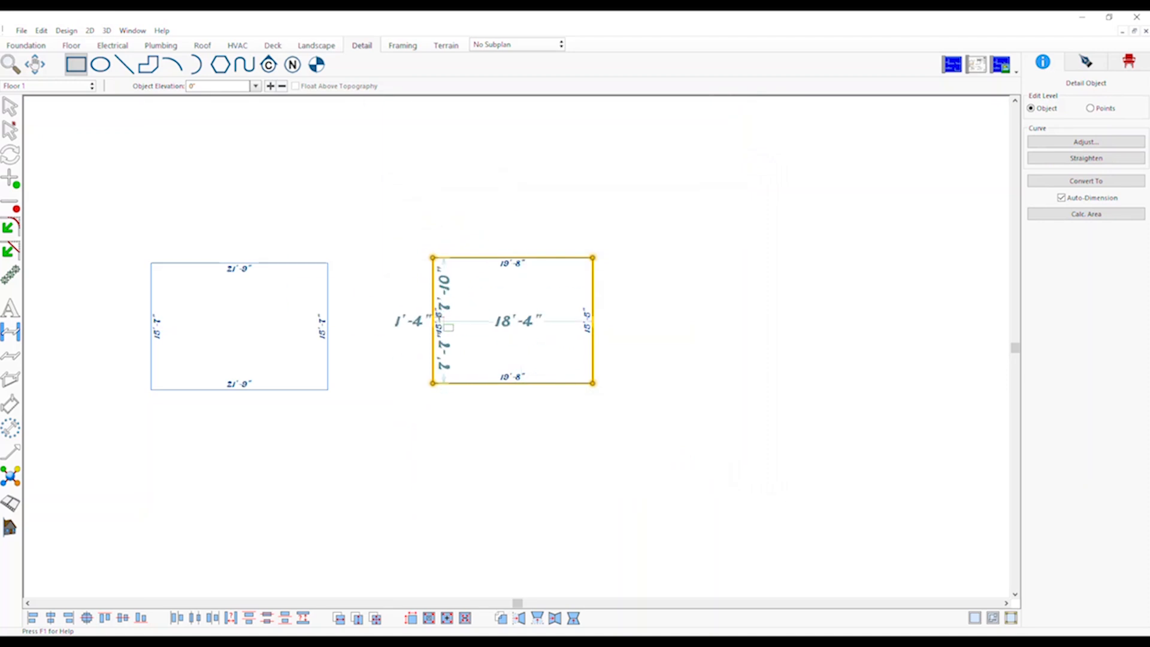
Step: Delete template New Temp 1 from Design Options, confirm, and close the dialog
{"action": "left_click", "coordinate": [66, 31]}
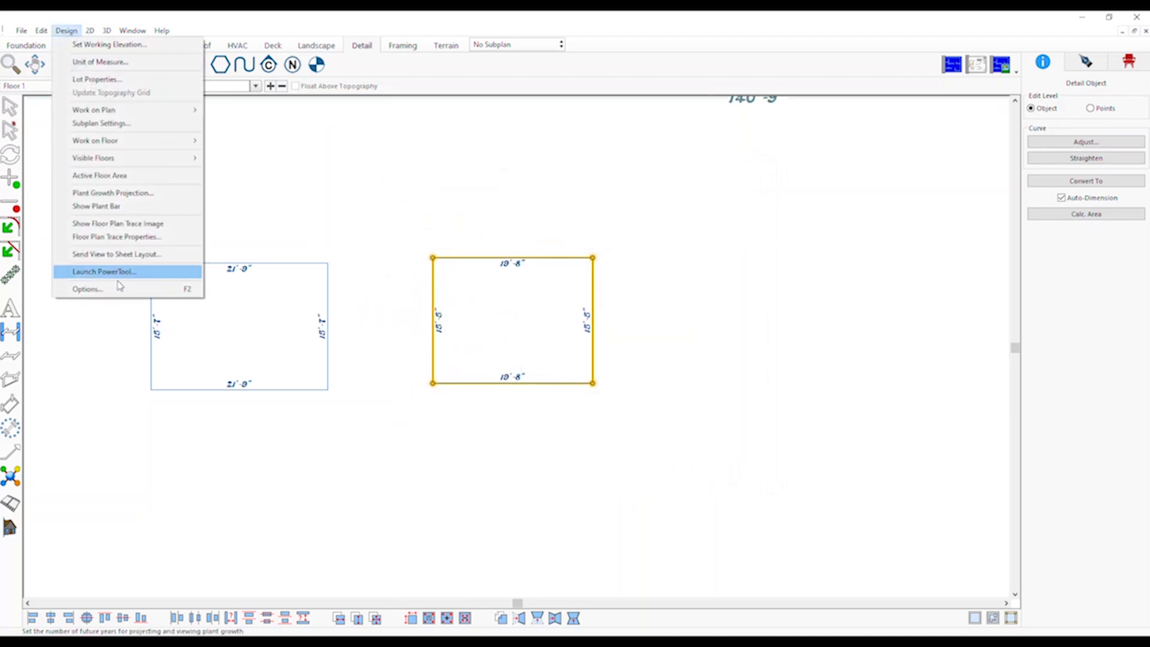
{"action": "left_click", "coordinate": [87, 288]}
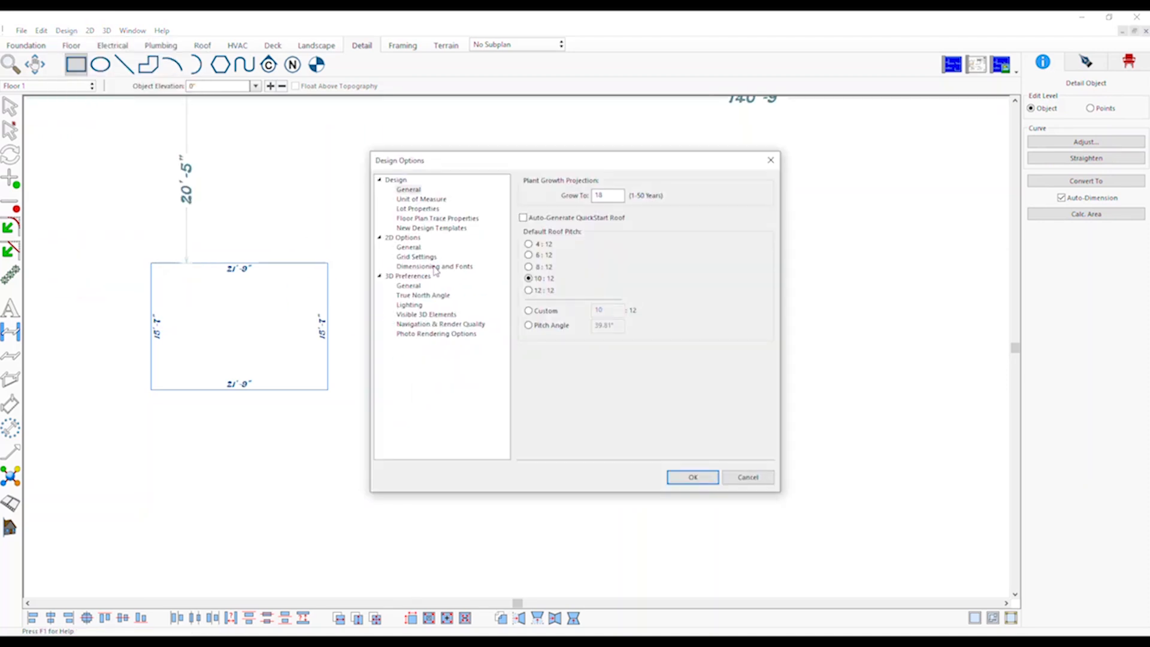
{"action": "left_click", "coordinate": [431, 228]}
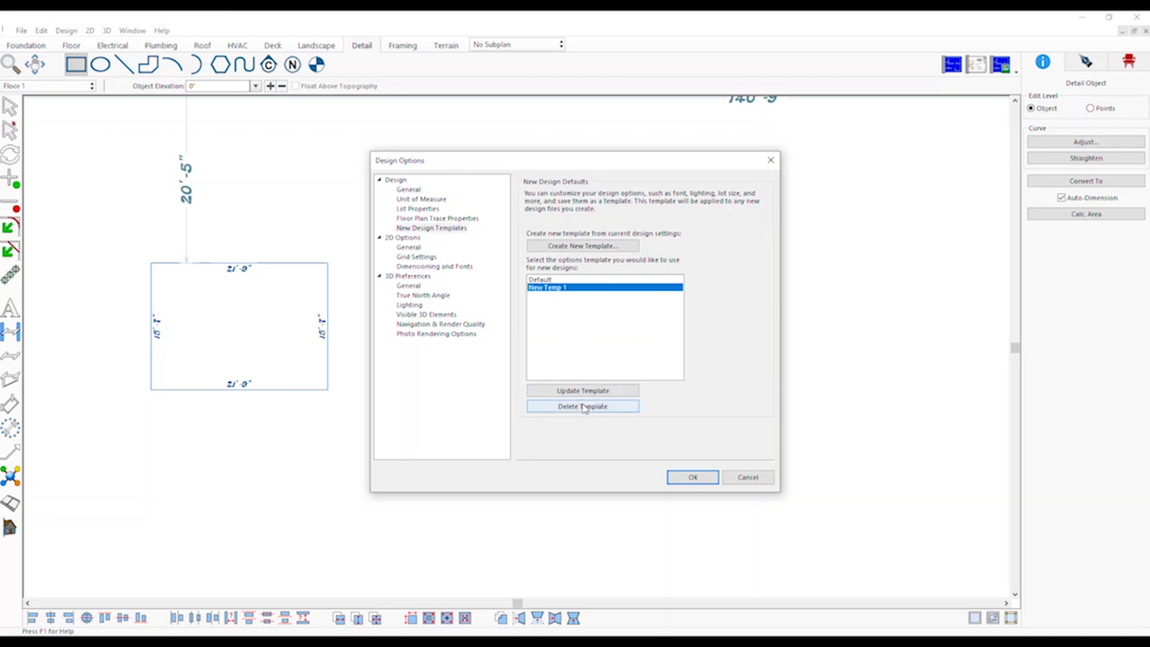
{"action": "left_click", "coordinate": [581, 406]}
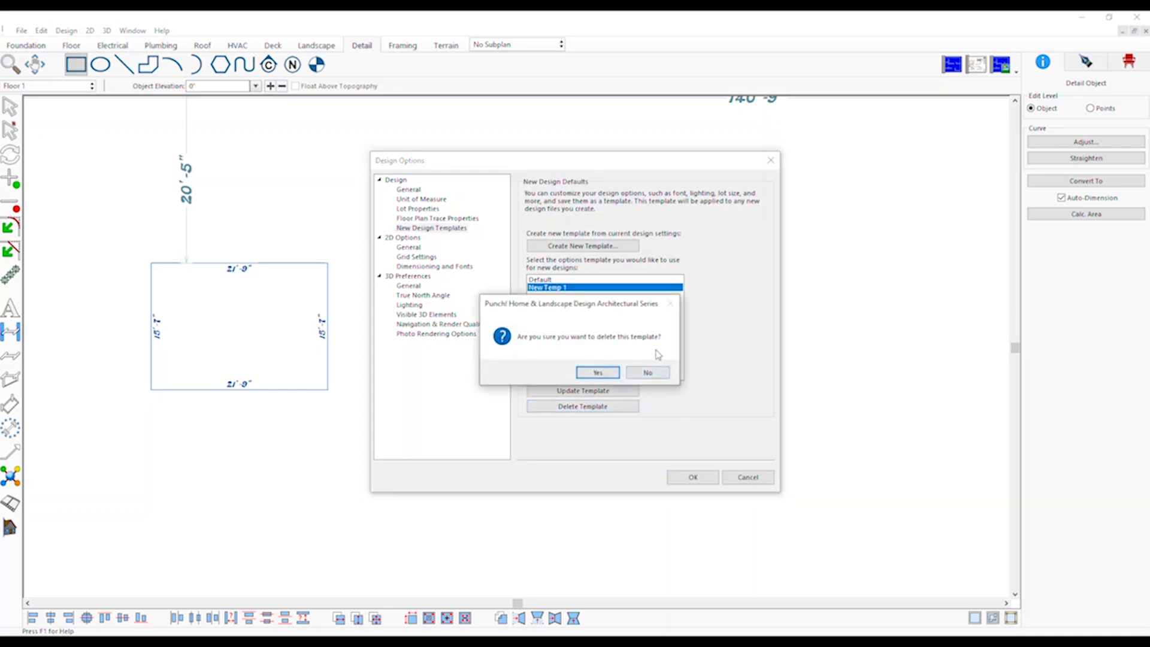
{"action": "left_click", "coordinate": [597, 373]}
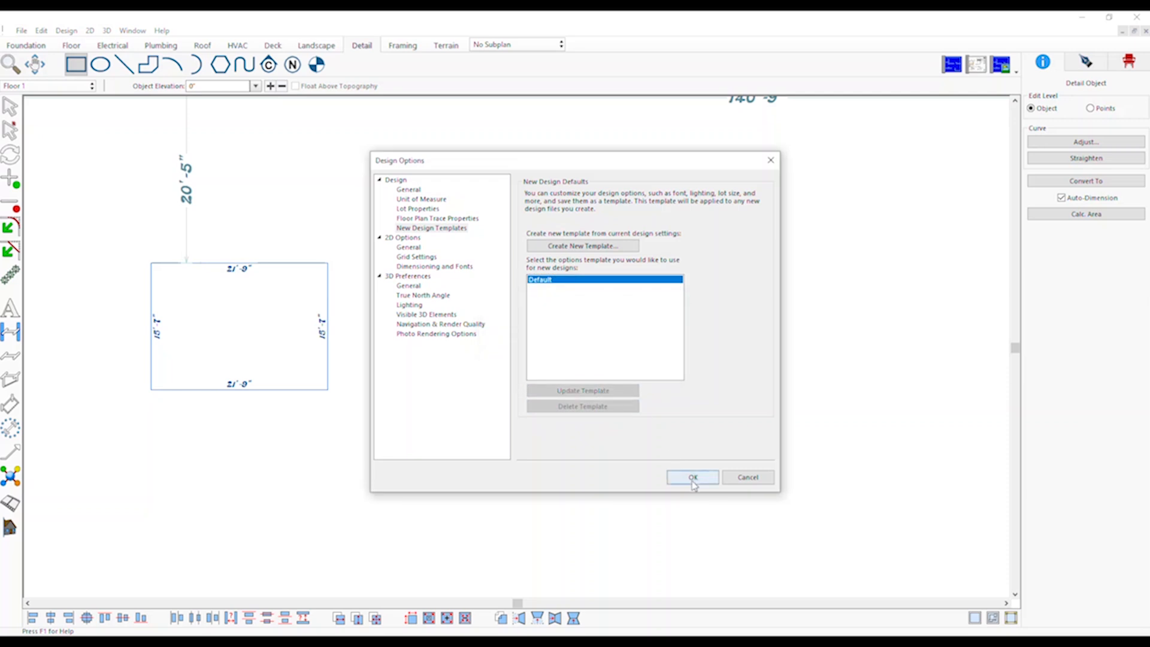
{"action": "left_click", "coordinate": [691, 476]}
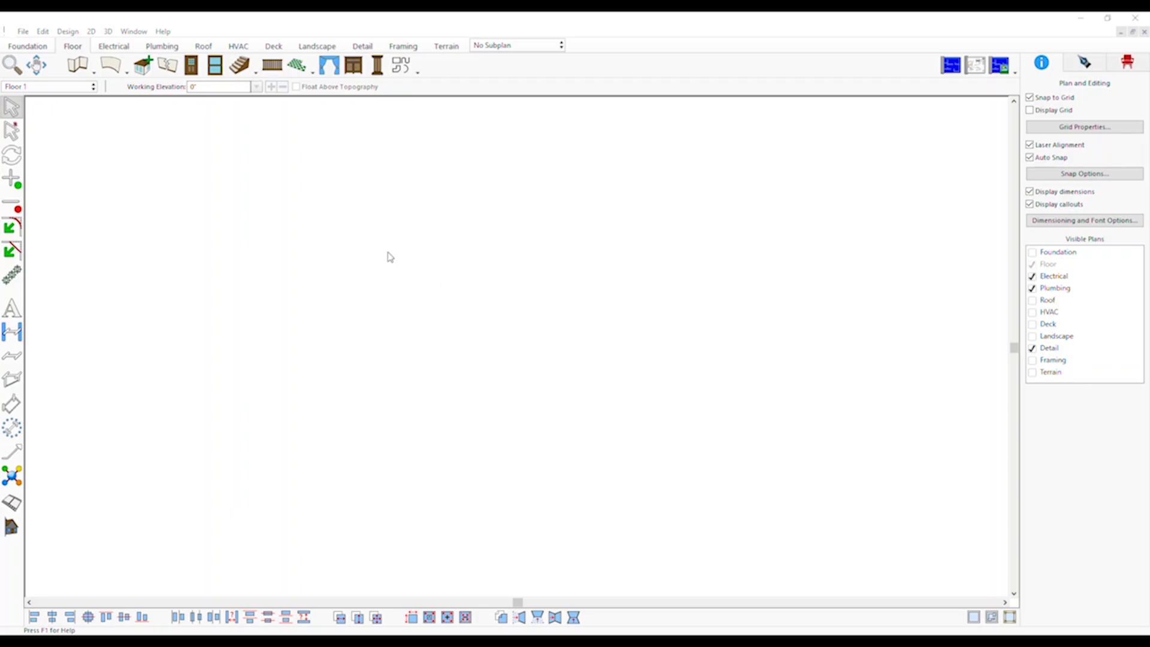
Step: Draw a rectangular CAD shape near the upper left of the Floor 1 plan
{"action": "left_click", "coordinate": [399, 66]}
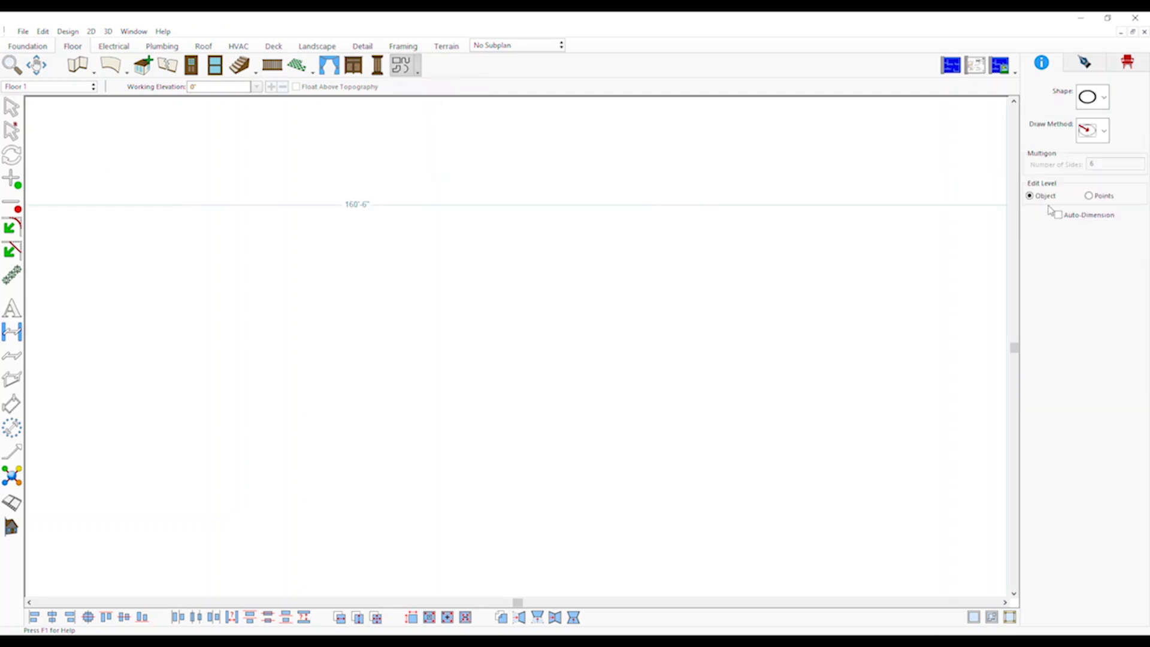
{"action": "left_click", "coordinate": [1102, 96]}
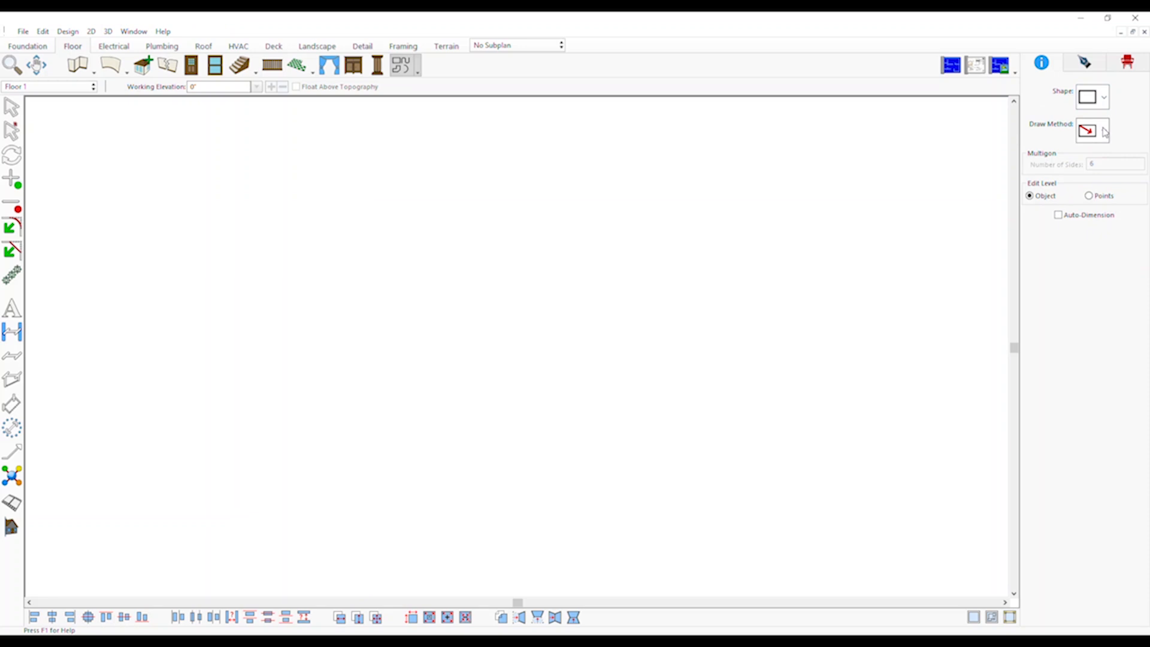
{"action": "left_click", "coordinate": [1103, 131]}
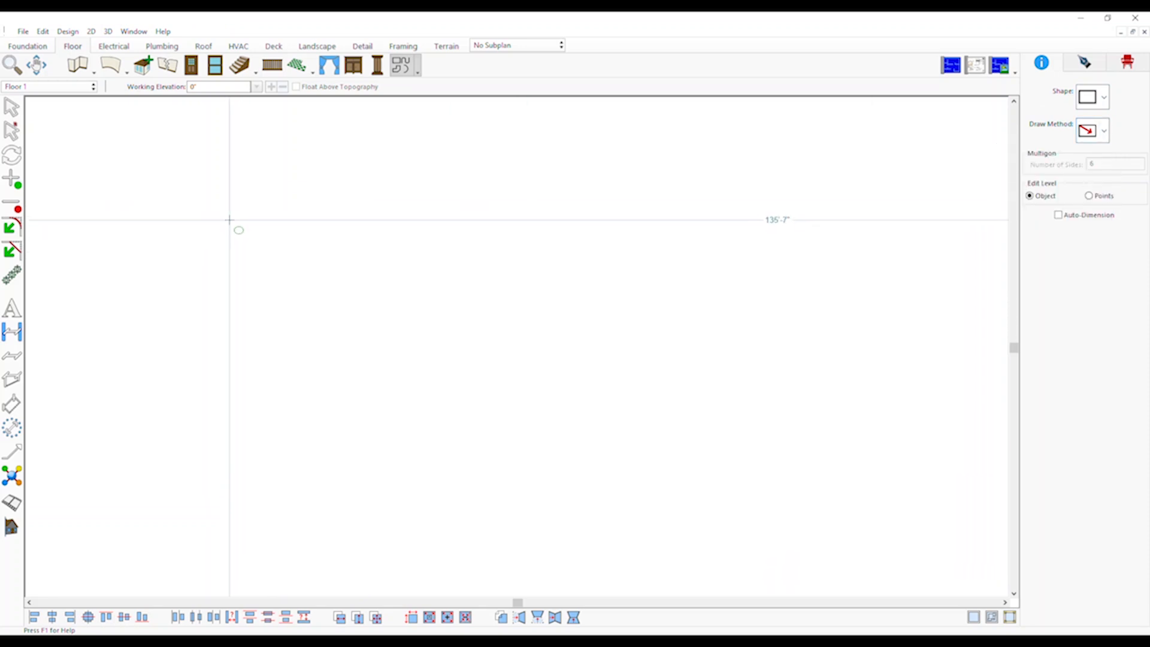
{"action": "left_click_drag", "start_coordinate": [230, 219], "coordinate": [421, 350]}
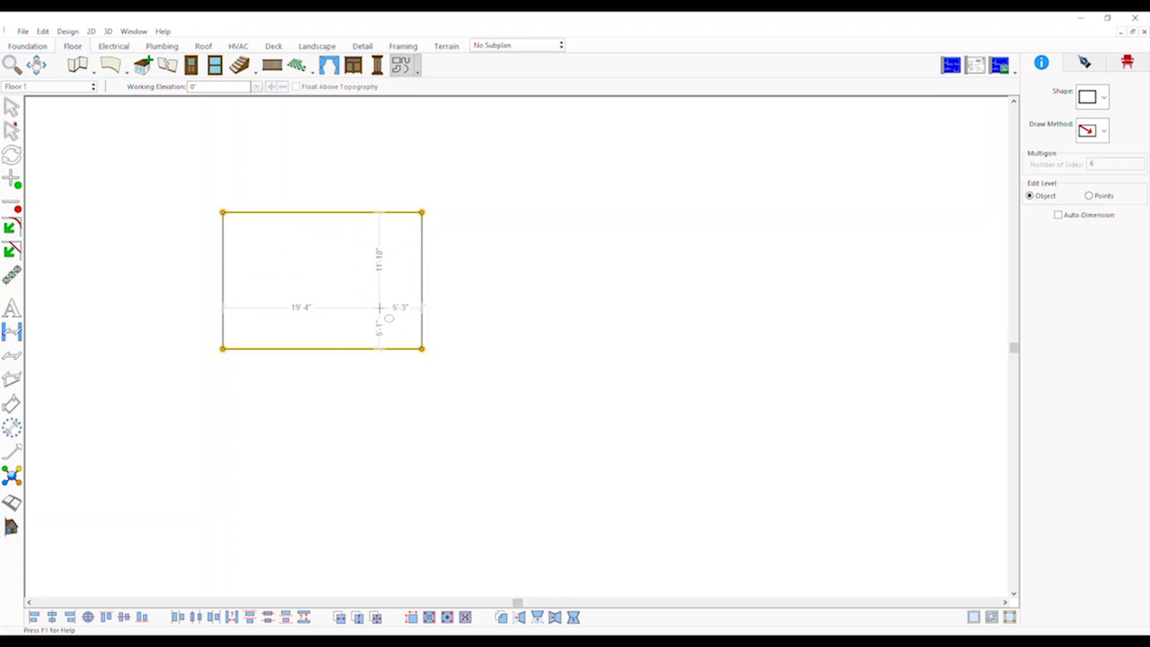
{"action": "left_click", "coordinate": [304, 252]}
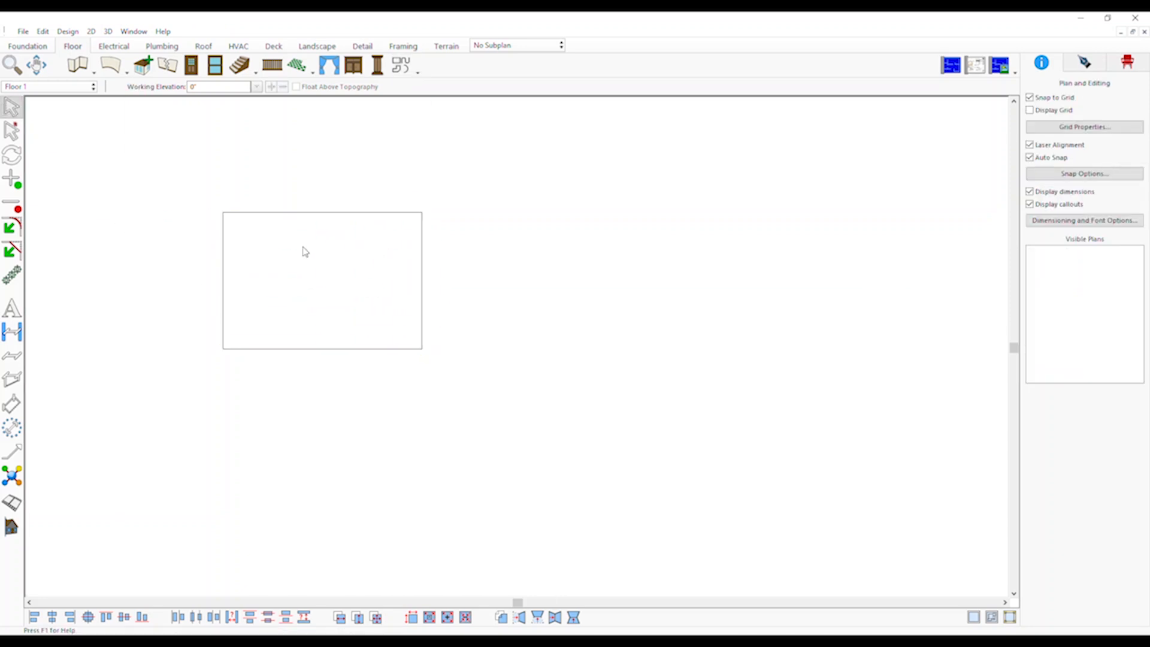
Step: Convert the rectangle into walls and select the new room's walls
{"action": "left_click", "coordinate": [1084, 181]}
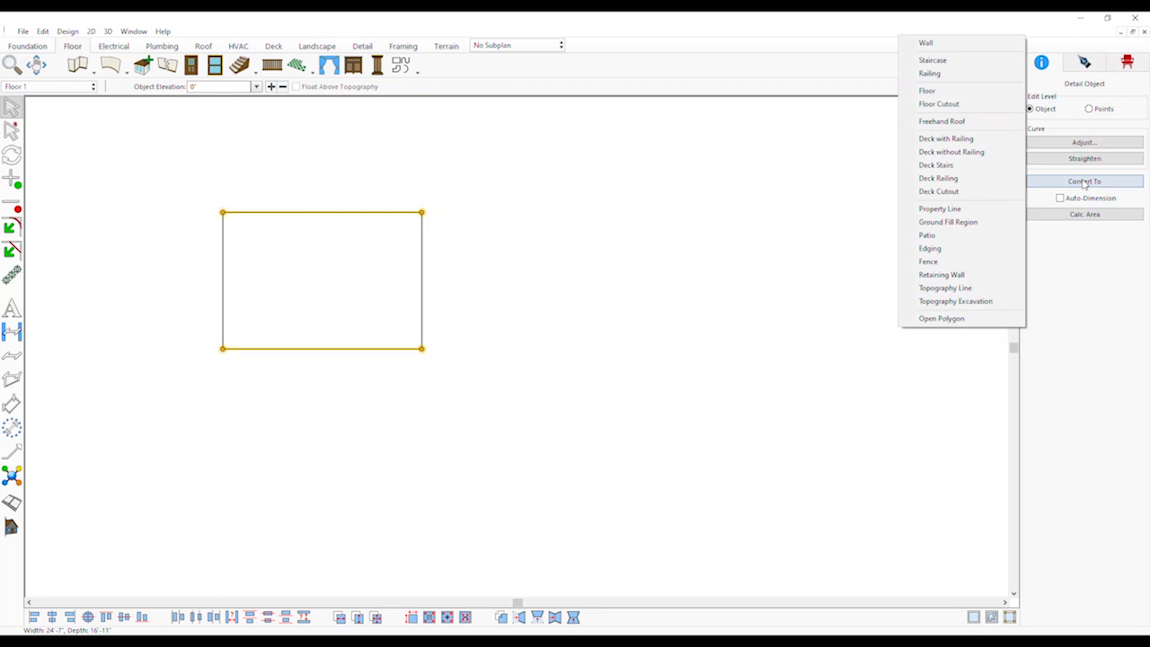
{"action": "left_click", "coordinate": [926, 43]}
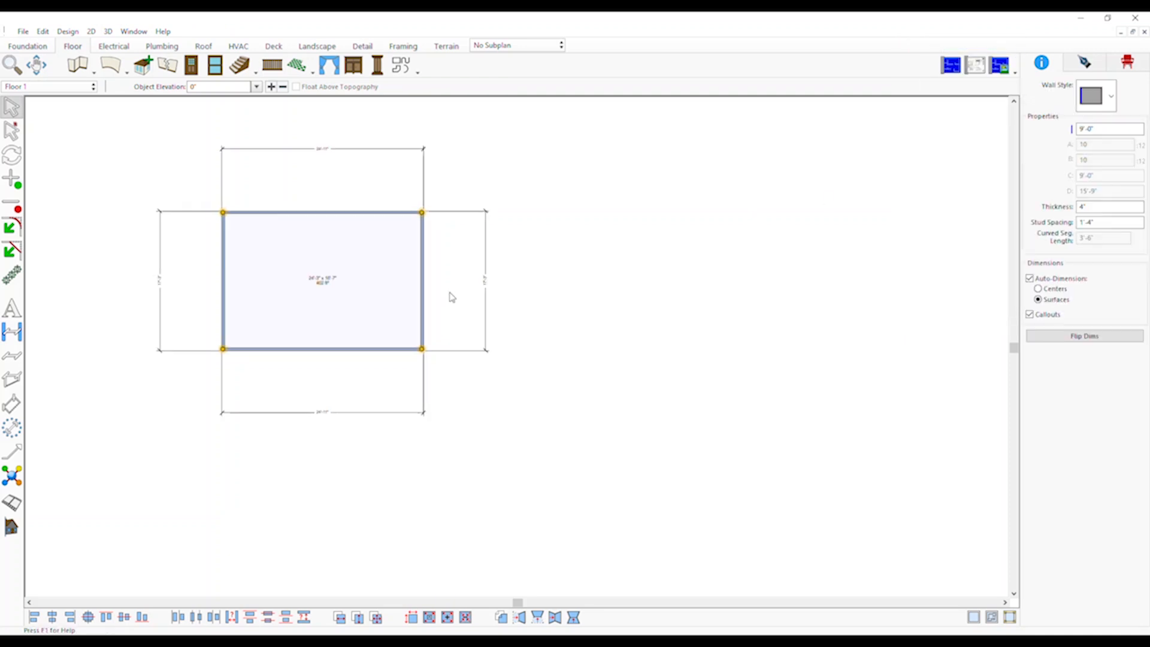
{"action": "left_click", "coordinate": [382, 232]}
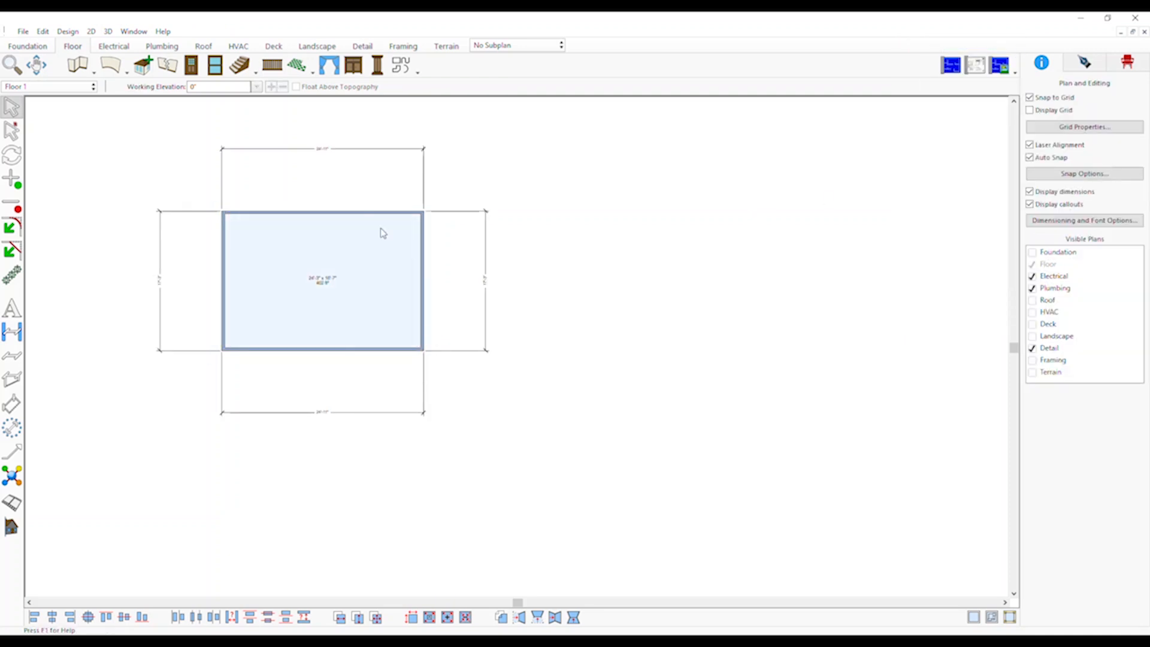
{"action": "left_click", "coordinate": [321, 279]}
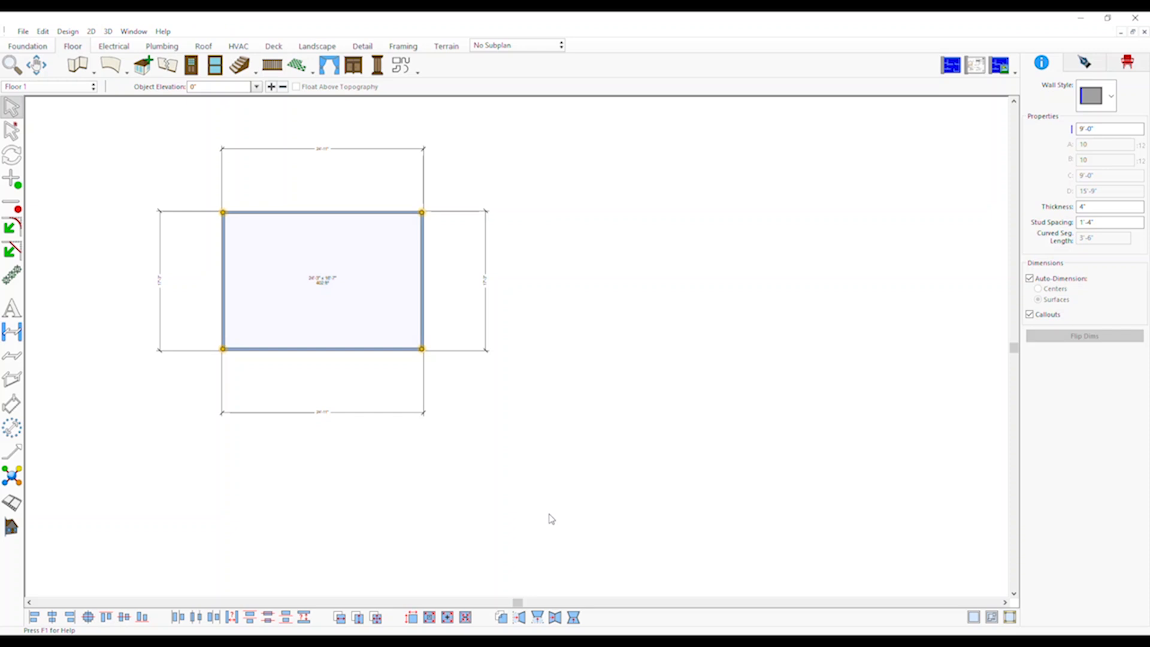
Step: Duplicate the walled room as a CAD detail copy
{"action": "left_click", "coordinate": [501, 616]}
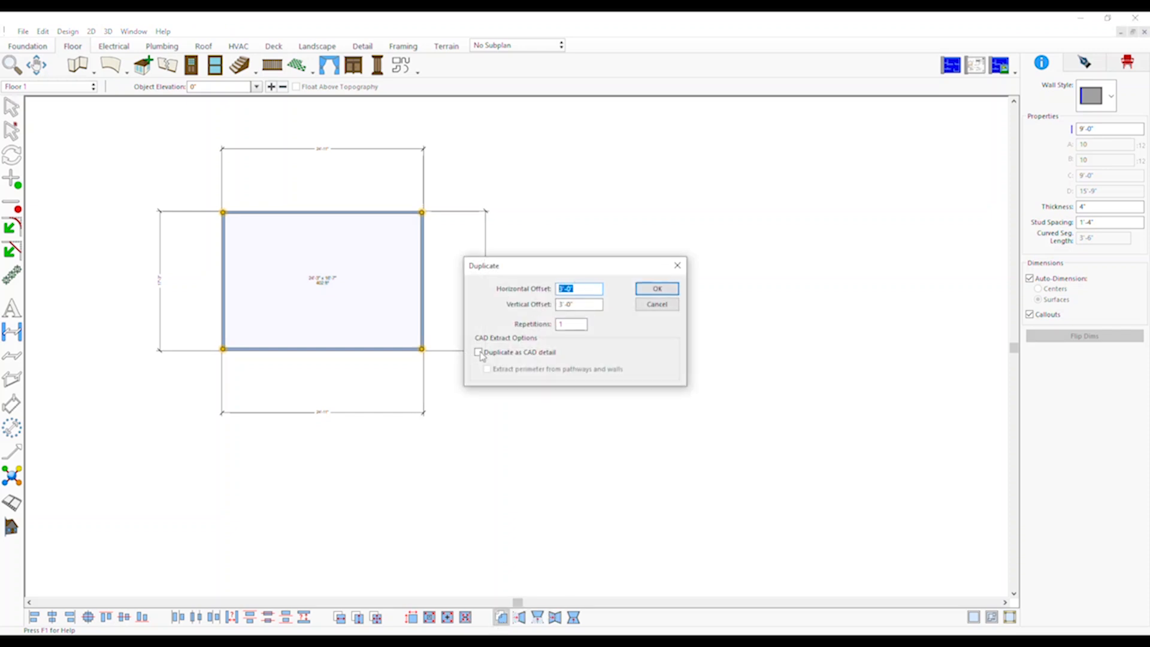
{"action": "left_click", "coordinate": [478, 352]}
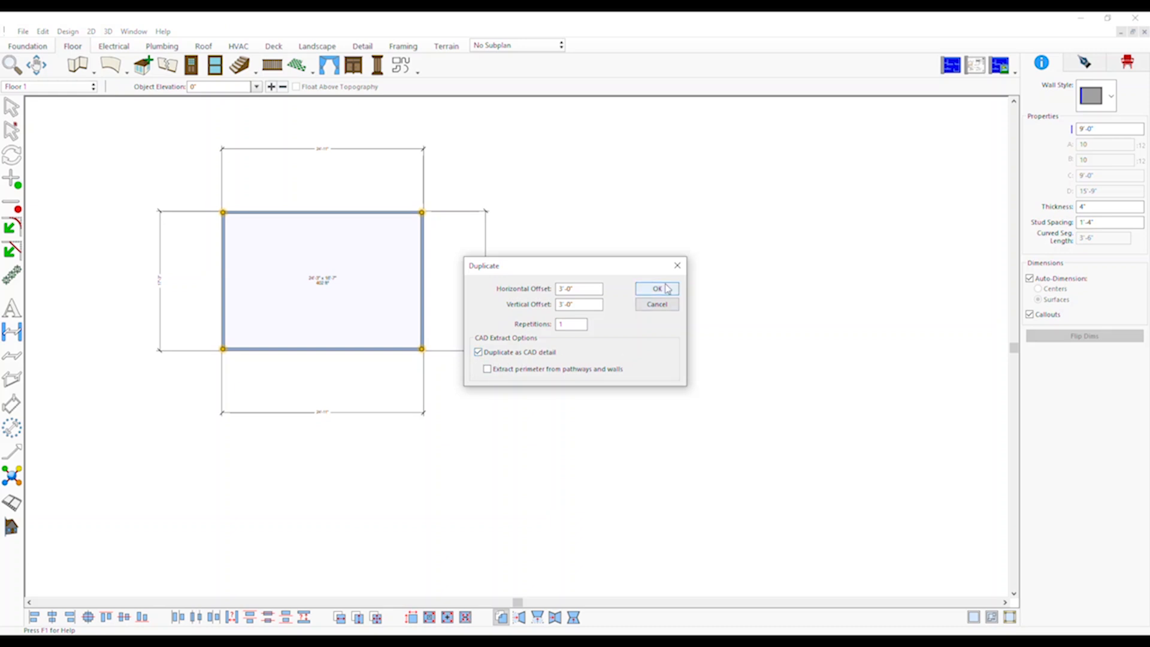
{"action": "left_click", "coordinate": [656, 288]}
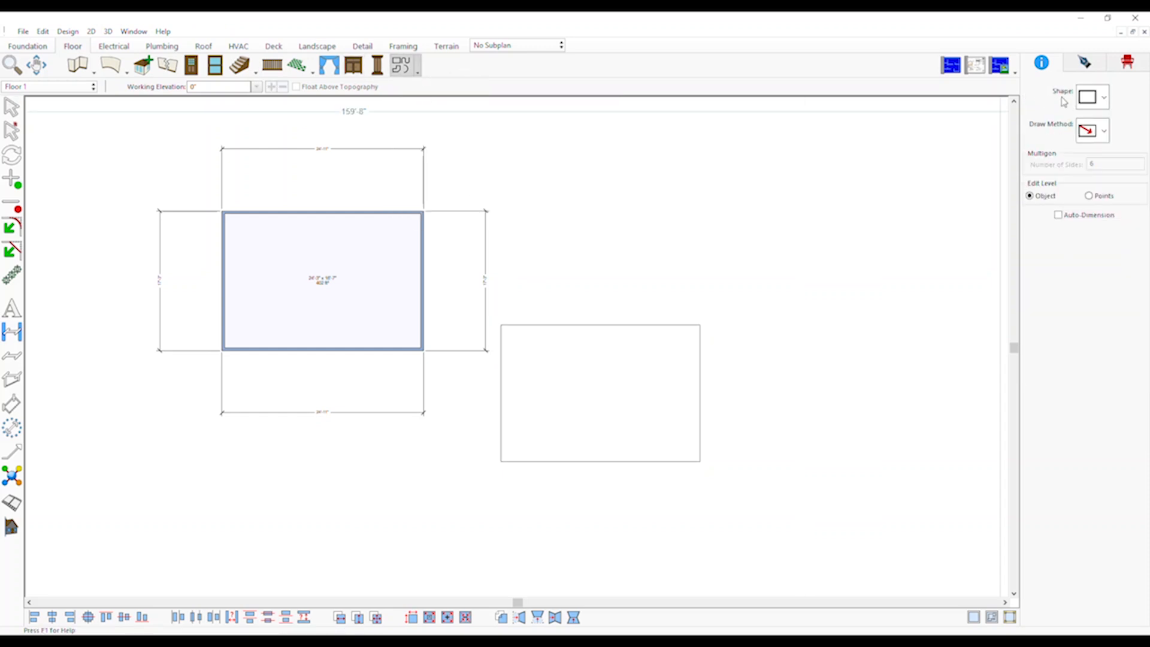
Step: Draw a circle and duplicate it as a CAD detail with an adjusted vertical offset
{"action": "left_click", "coordinate": [1088, 96]}
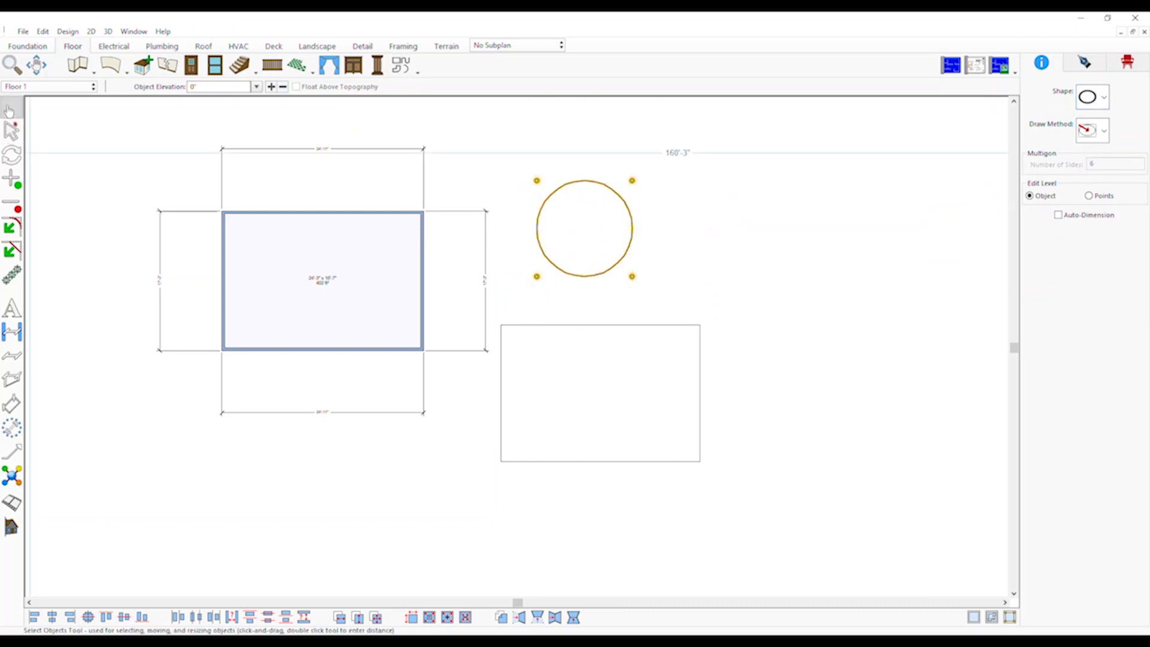
{"action": "left_click", "coordinate": [584, 227]}
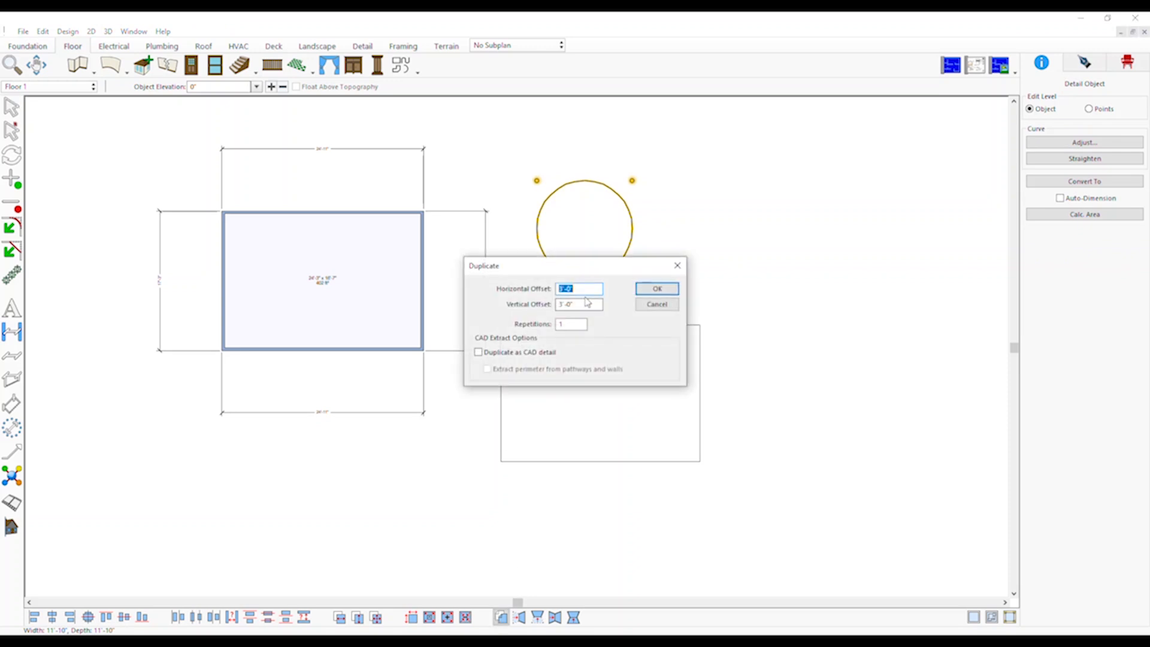
{"action": "left_click", "coordinate": [478, 352]}
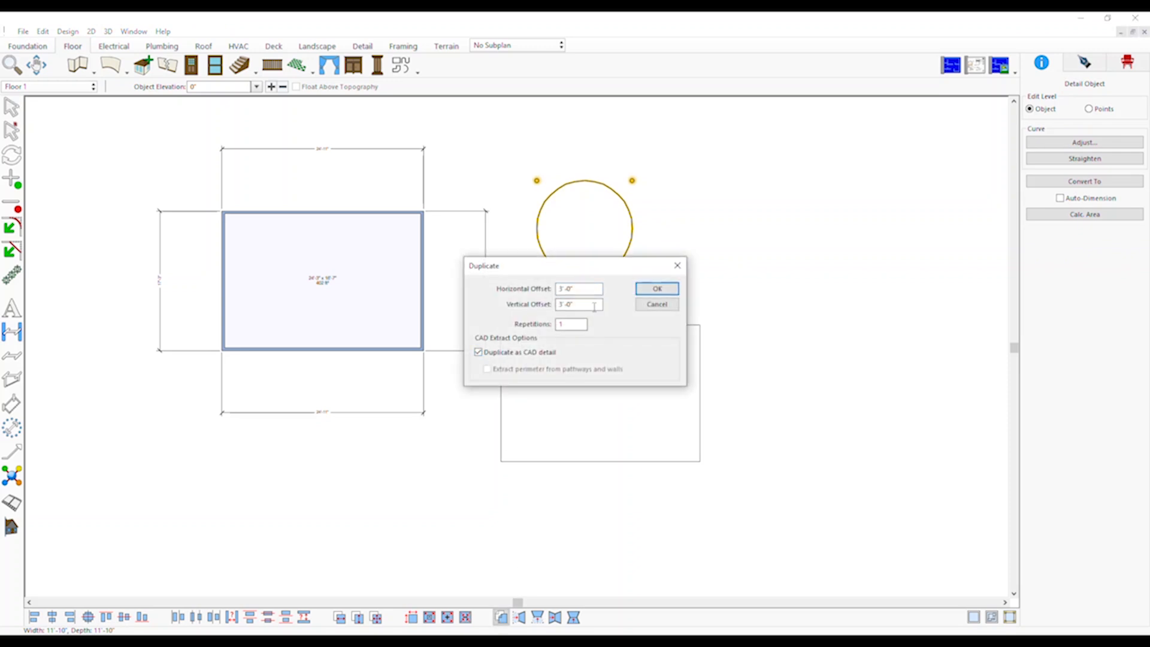
{"action": "triple_click", "coordinate": [578, 305]}
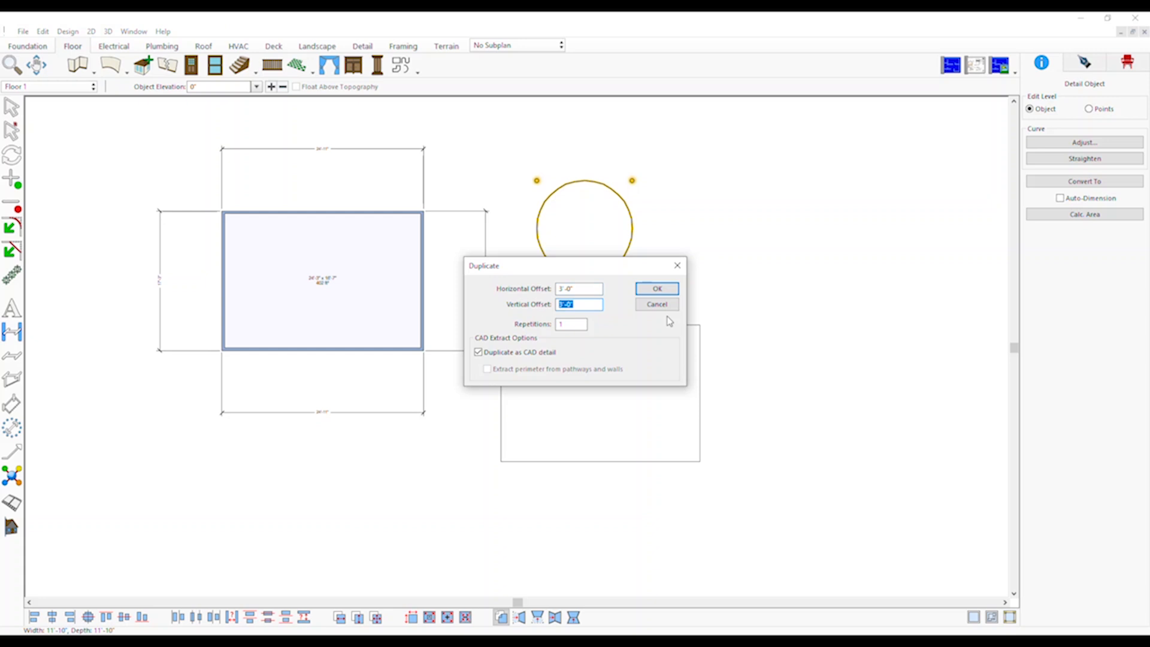
{"action": "left_click", "coordinate": [657, 287]}
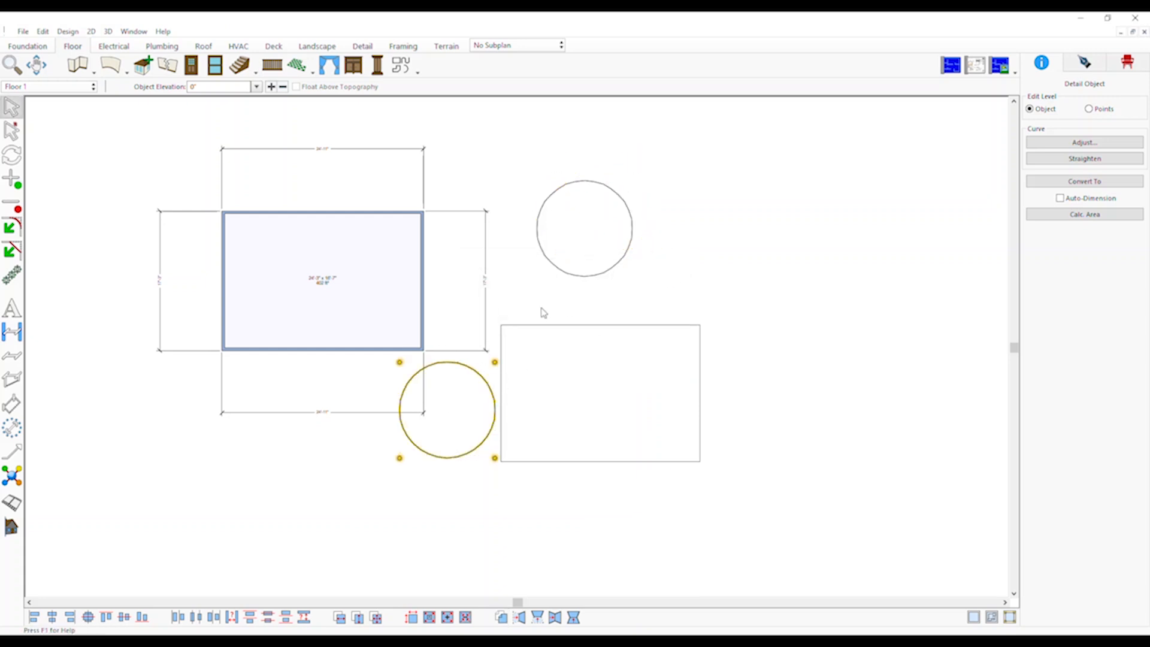
{"action": "mouse_move", "coordinate": [84, 463]}
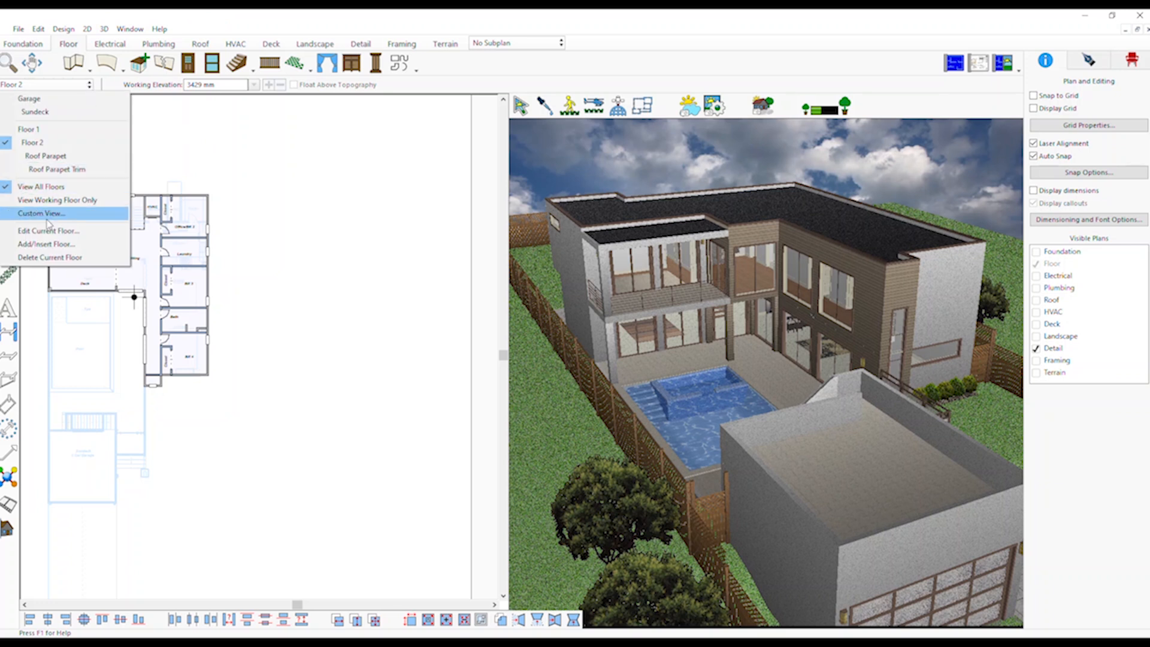
Step: In Custom View, hide Garage, Floor 1 and Roof Parapet Trim in 2D and 3D
{"action": "left_click", "coordinate": [40, 213]}
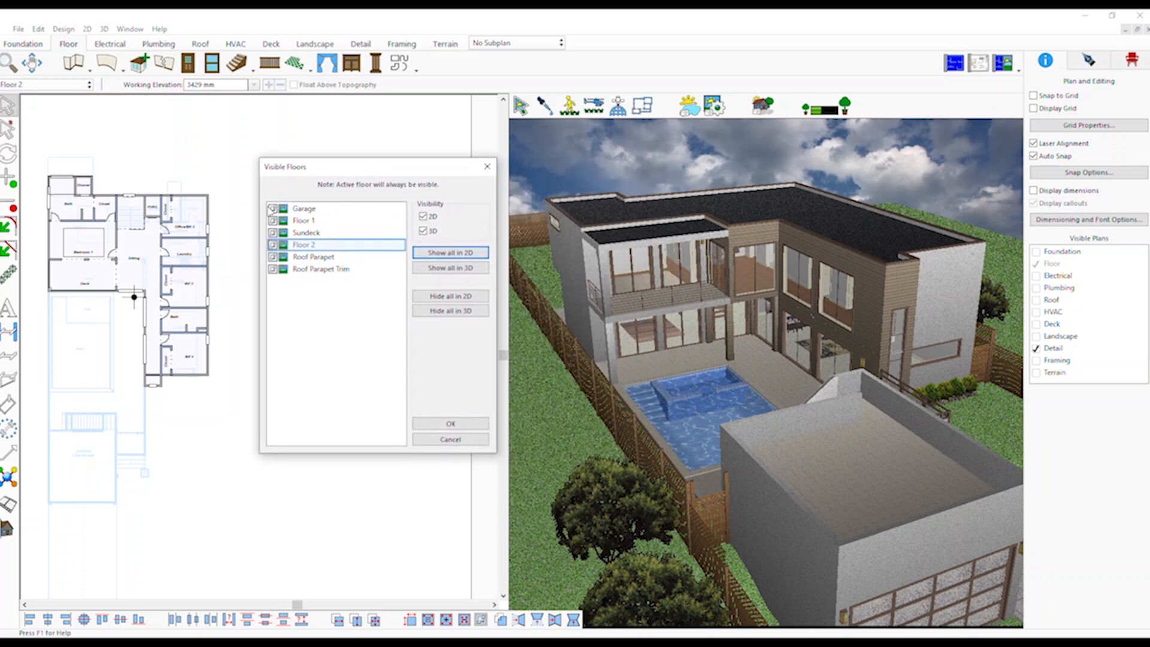
{"action": "left_click", "coordinate": [304, 208]}
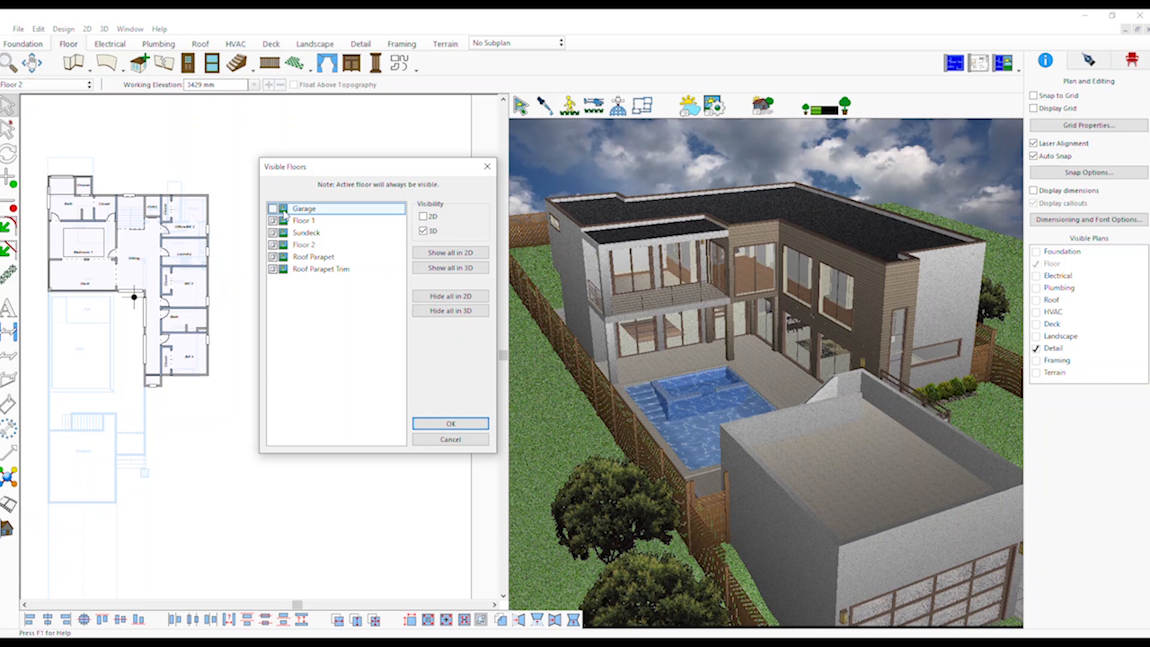
{"action": "left_click", "coordinate": [424, 230]}
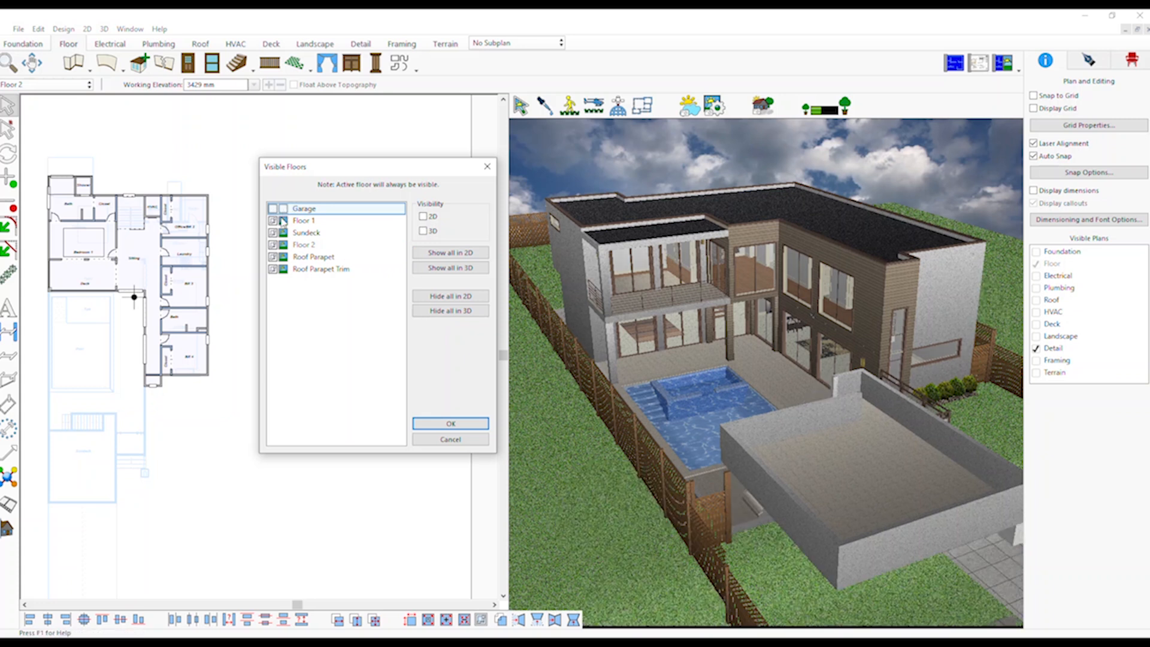
{"action": "left_click", "coordinate": [423, 230]}
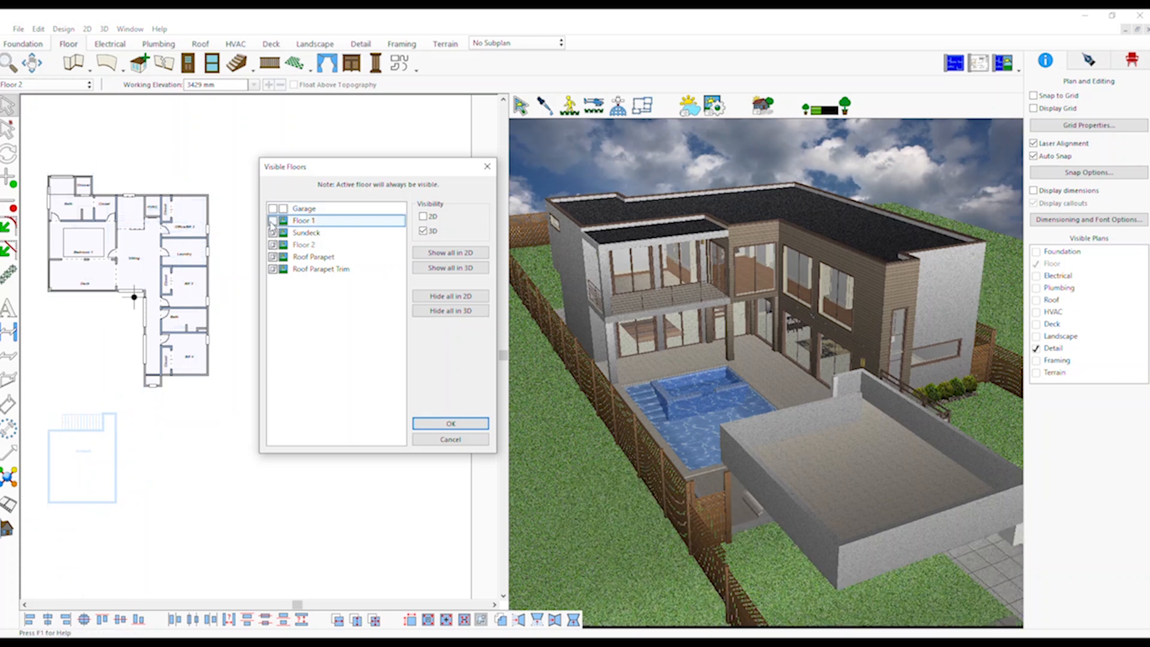
{"action": "left_click", "coordinate": [313, 257]}
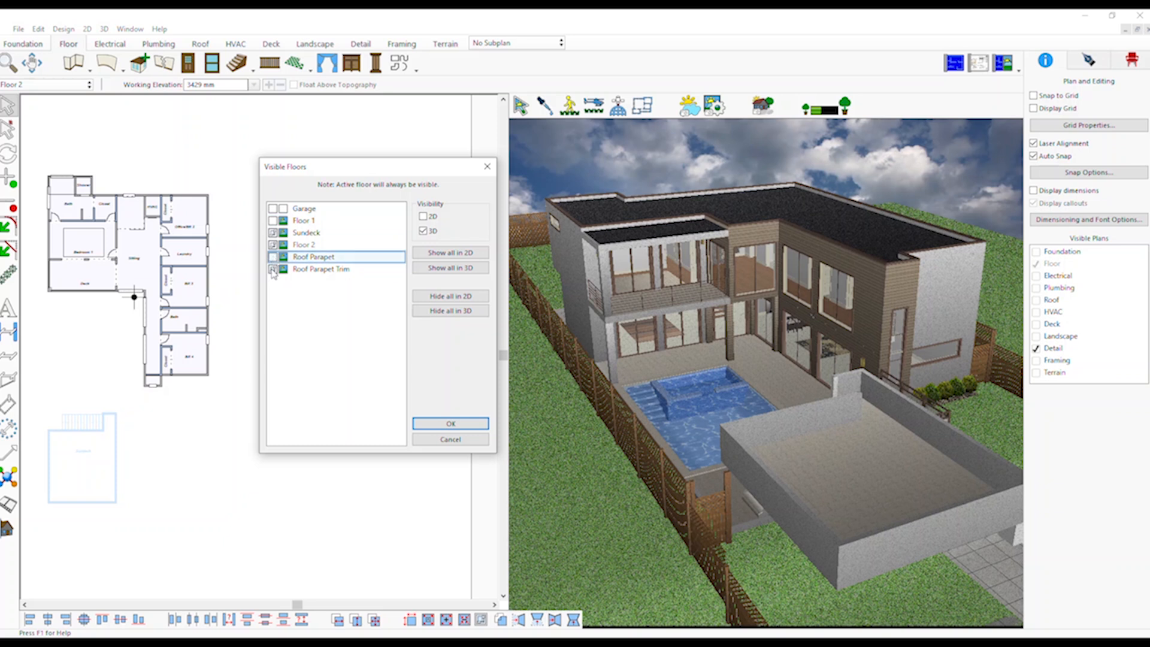
{"action": "left_click", "coordinate": [320, 269]}
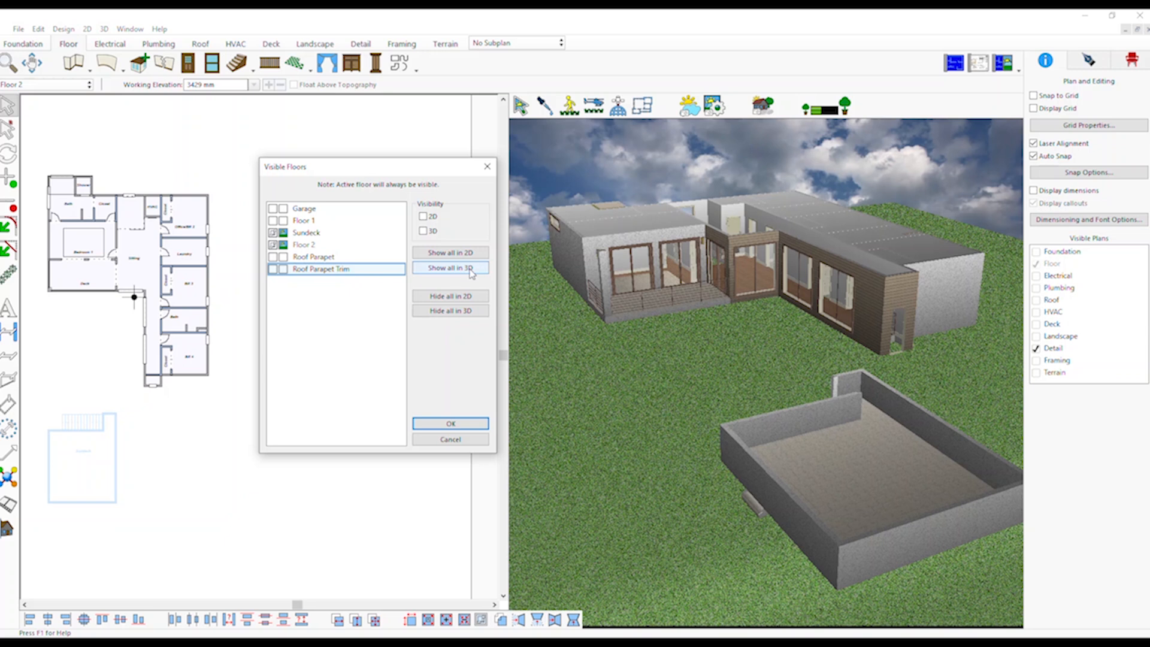
Step: Use the show/hide-all buttons to end with every floor shown in 3D, then apply
{"action": "left_click", "coordinate": [450, 268]}
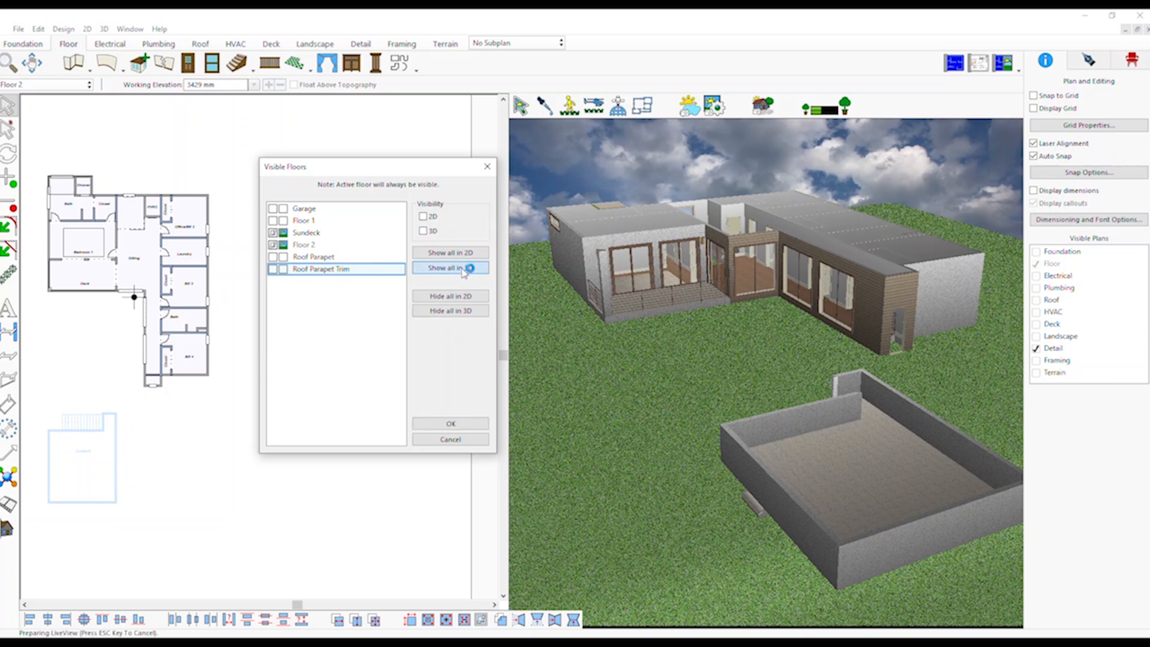
{"action": "left_click", "coordinate": [451, 268]}
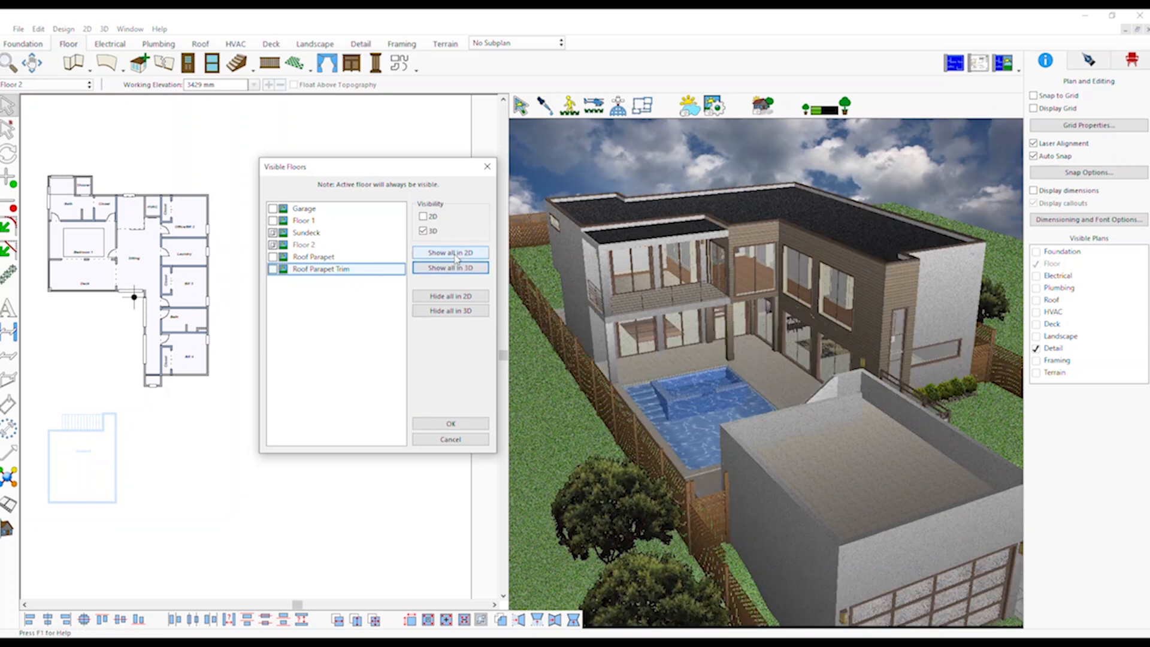
{"action": "left_click", "coordinate": [450, 252]}
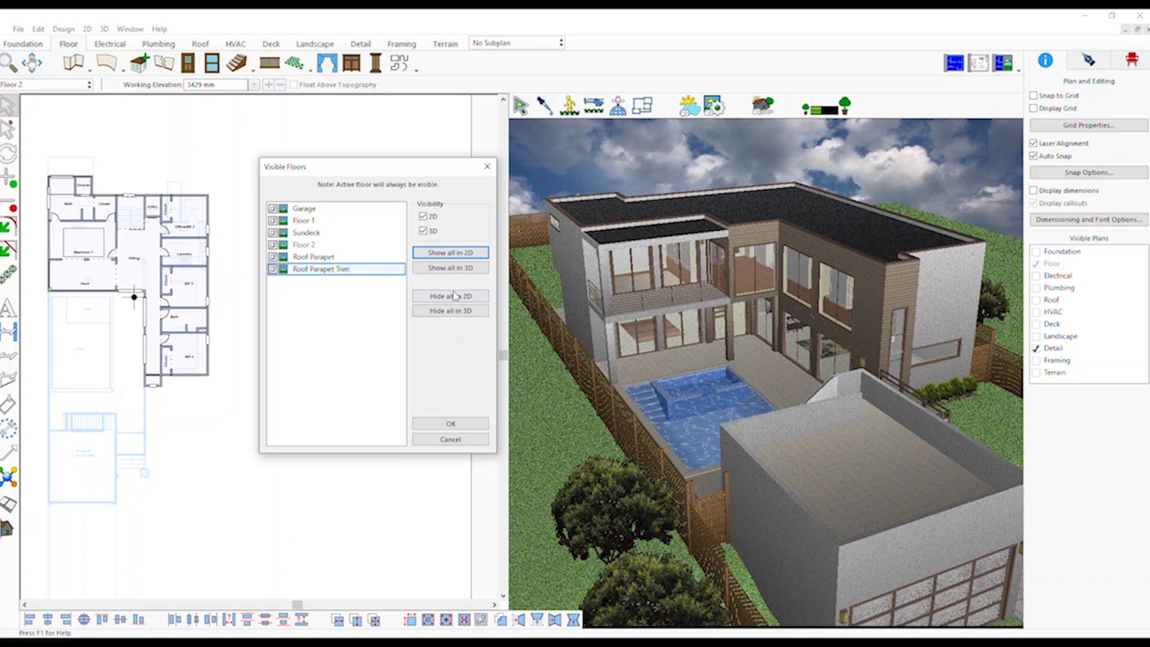
{"action": "left_click", "coordinate": [450, 295]}
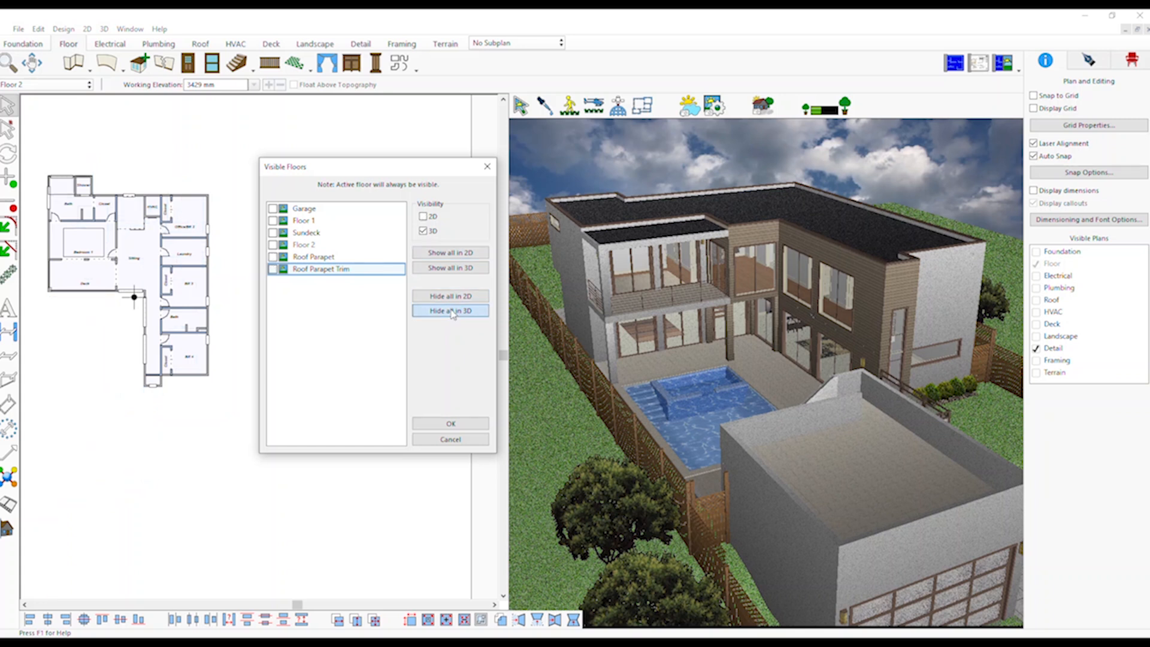
{"action": "left_click", "coordinate": [450, 310]}
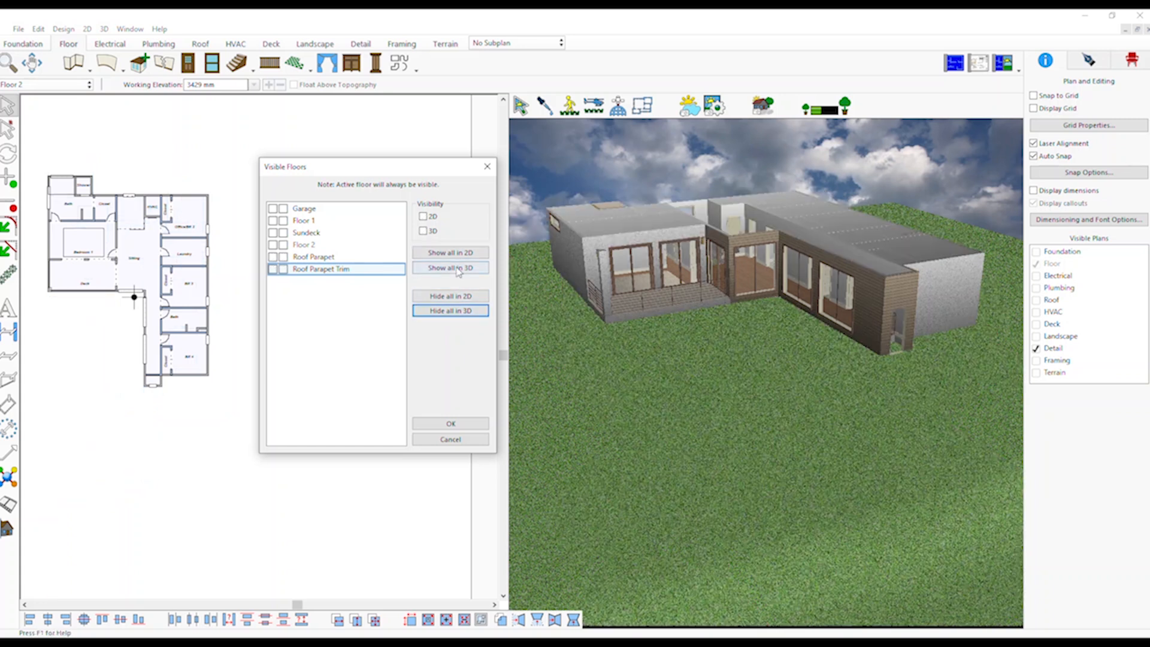
{"action": "left_click", "coordinate": [450, 267]}
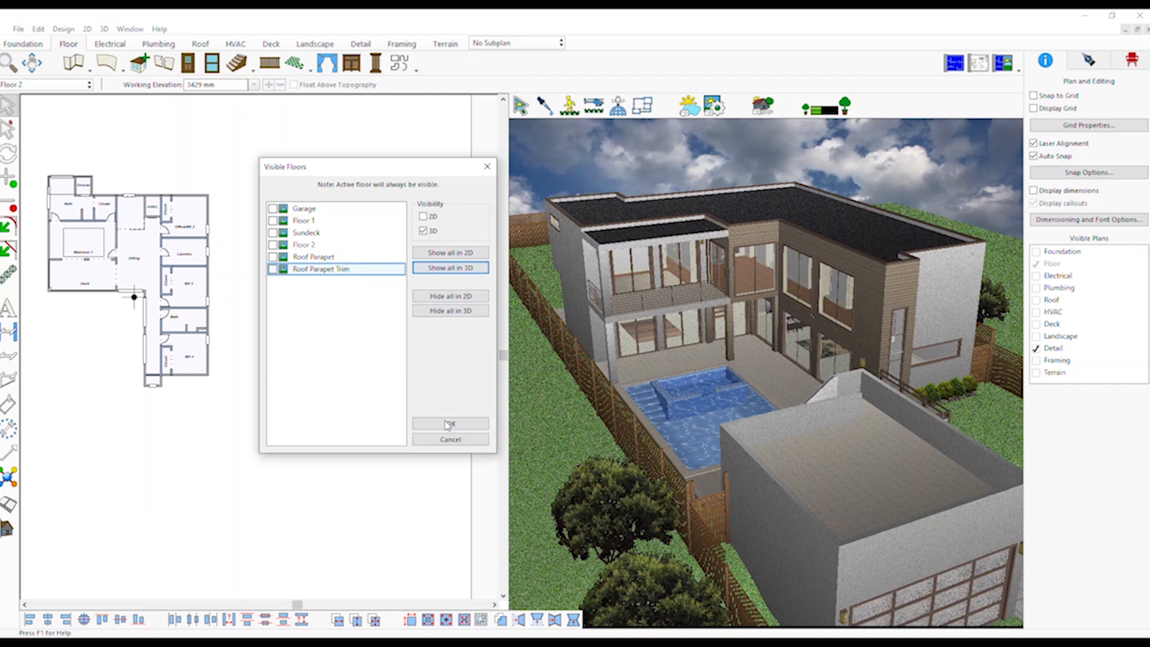
{"action": "left_click", "coordinate": [450, 424]}
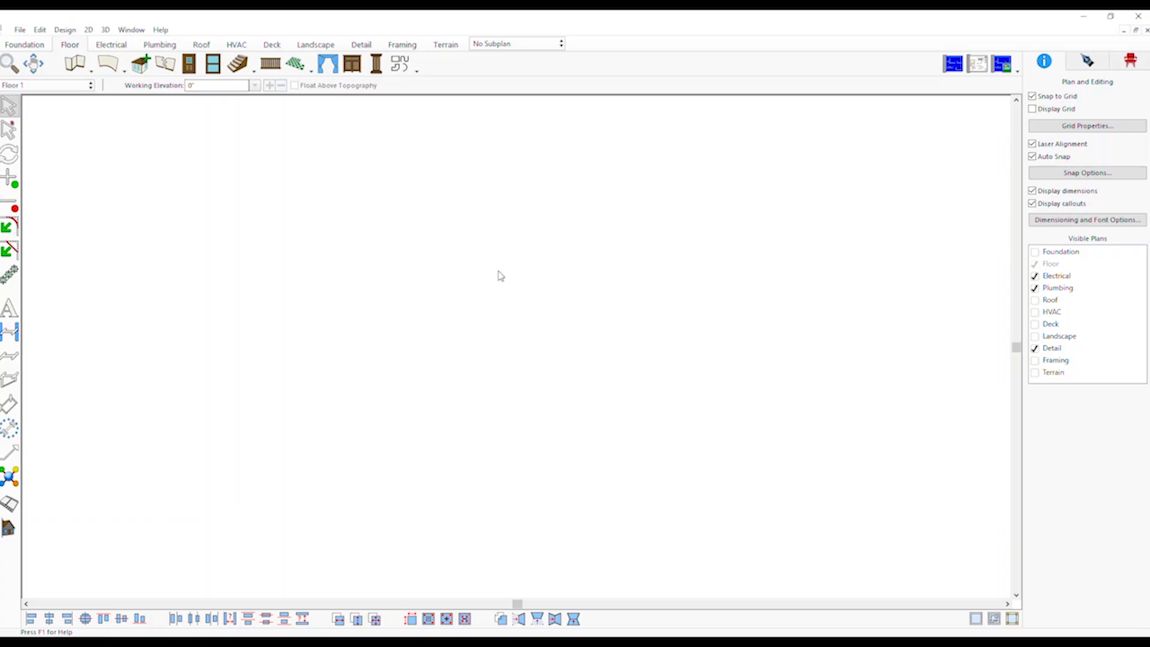
Step: Open the Help menu to reach the Shortcuts List
{"action": "left_click", "coordinate": [160, 29]}
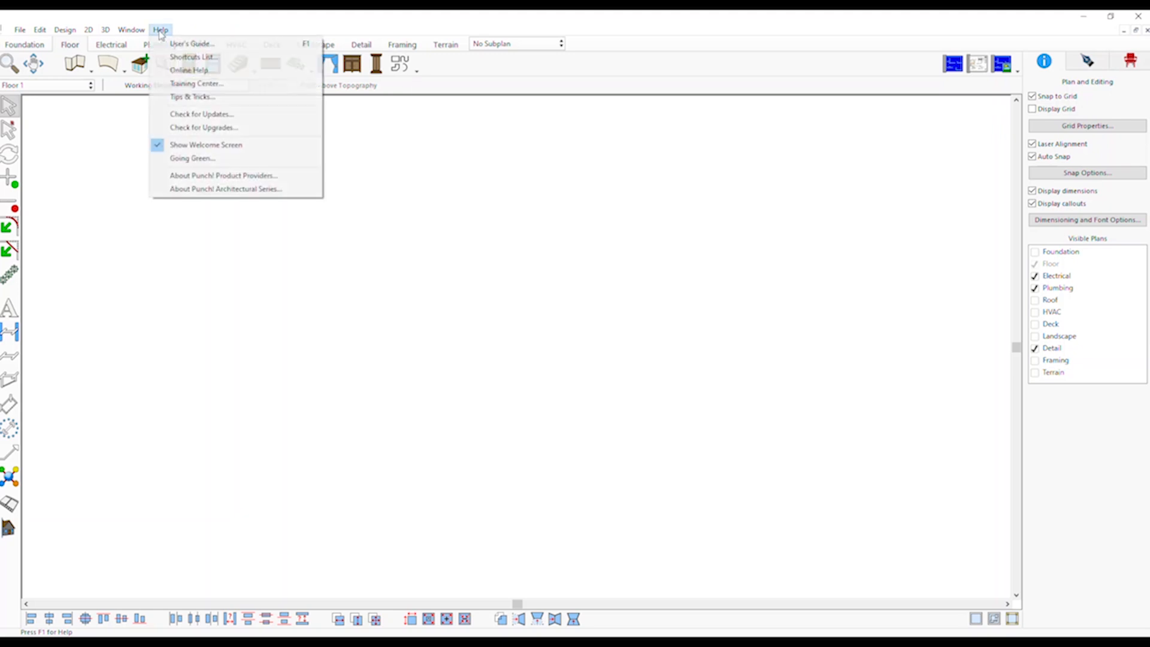
{"action": "mouse_move", "coordinate": [189, 70]}
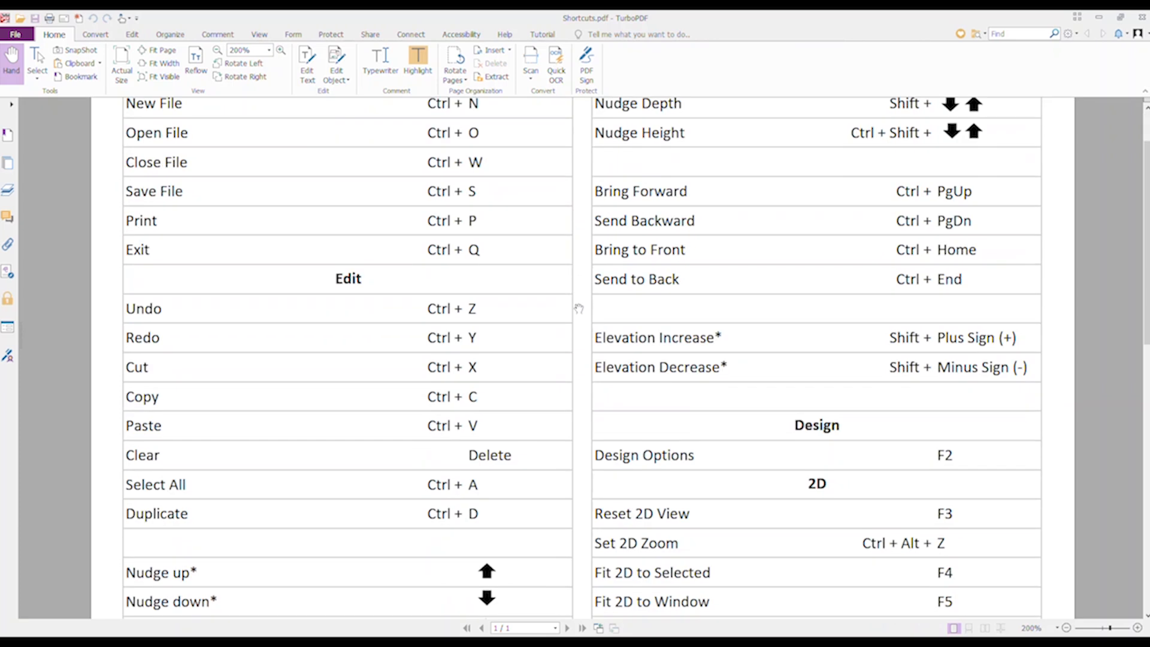
{"action": "scroll", "scroll_direction": "down", "scroll_amount": 3}
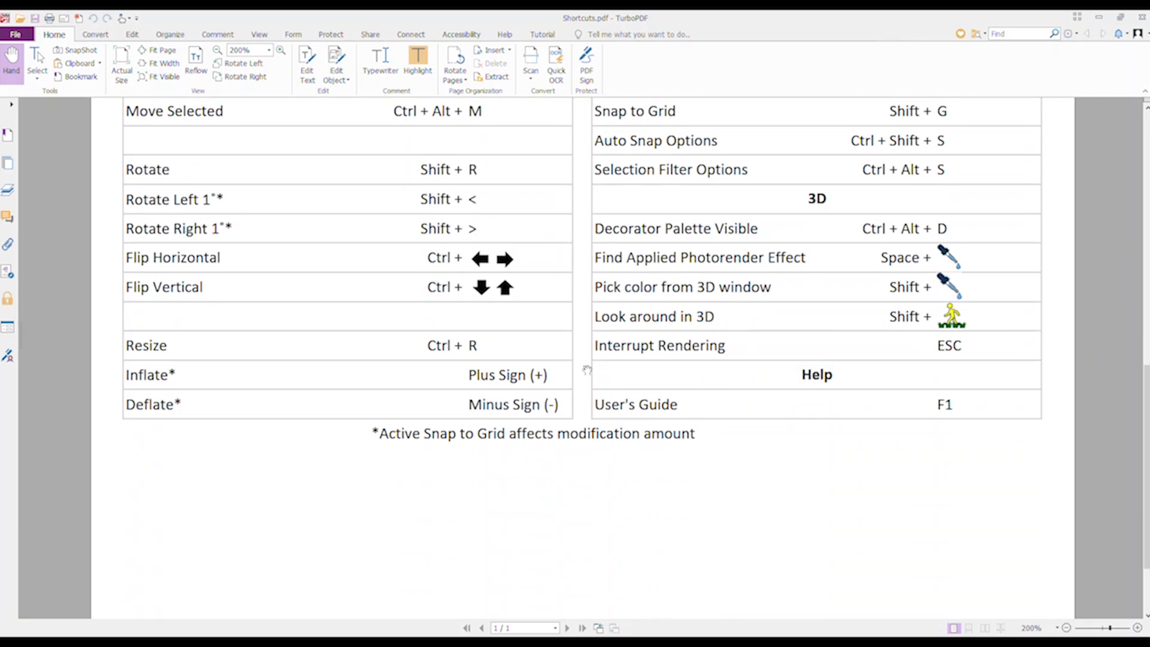
{"action": "scroll", "scroll_direction": "up", "scroll_amount": 3}
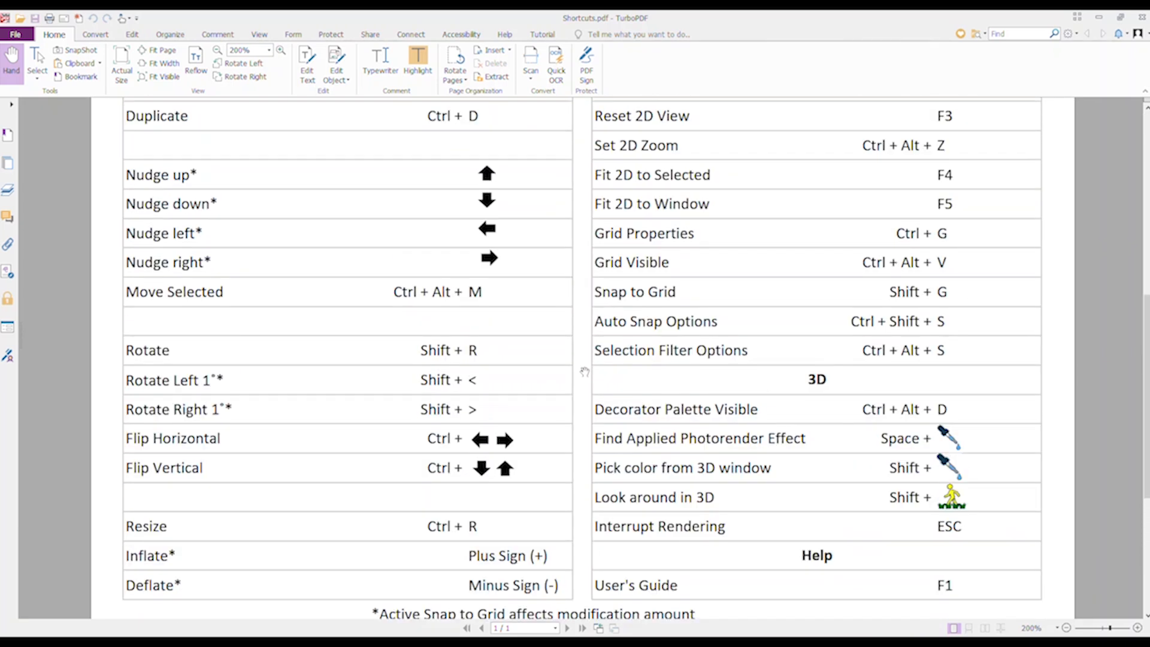
{"action": "scroll", "scroll_direction": "up", "scroll_amount": 3}
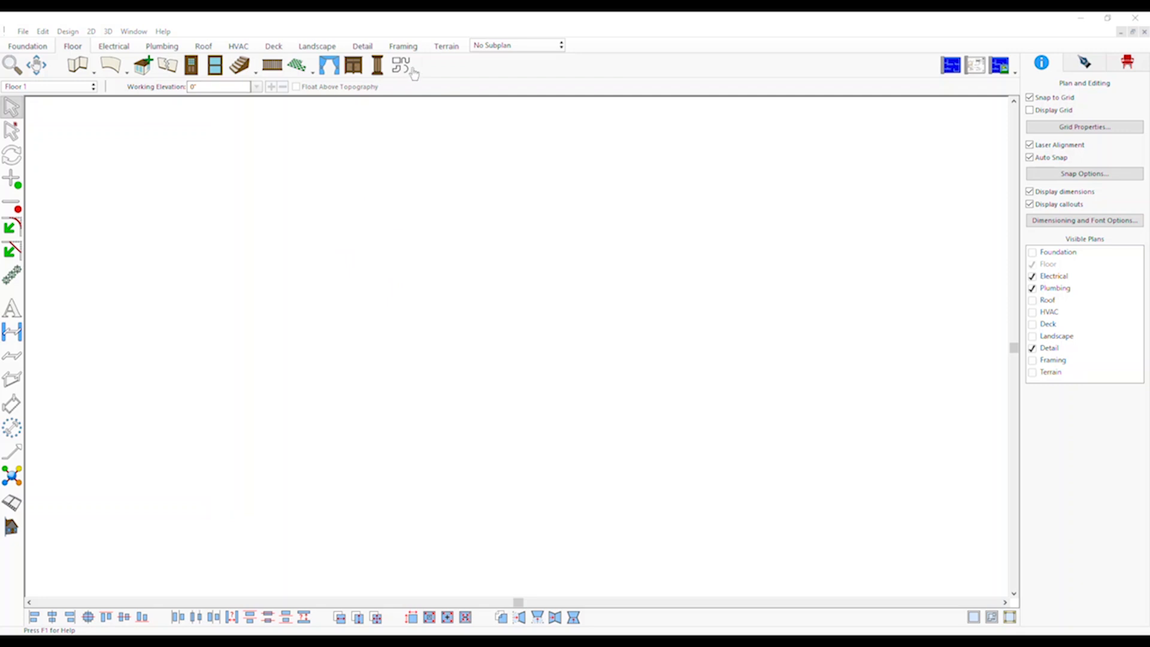
Step: Expand the detail rectangle by 10'-0" on every side, giving 41'-11" by 38'-4"
{"action": "left_click", "coordinate": [402, 65]}
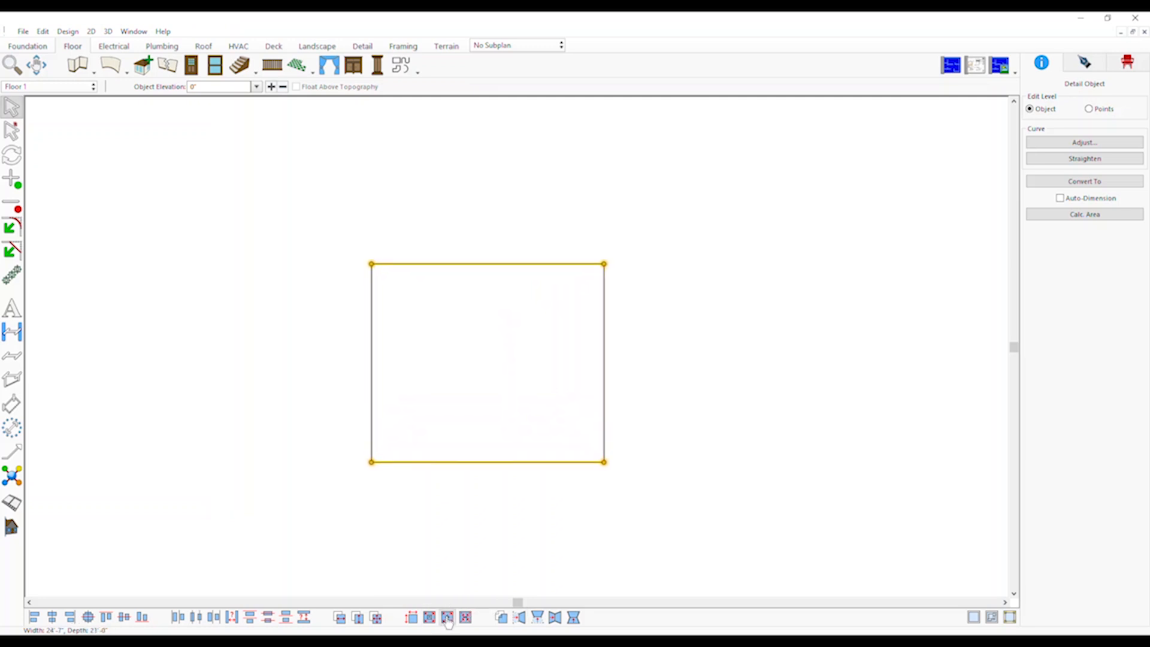
{"action": "left_click", "coordinate": [464, 617]}
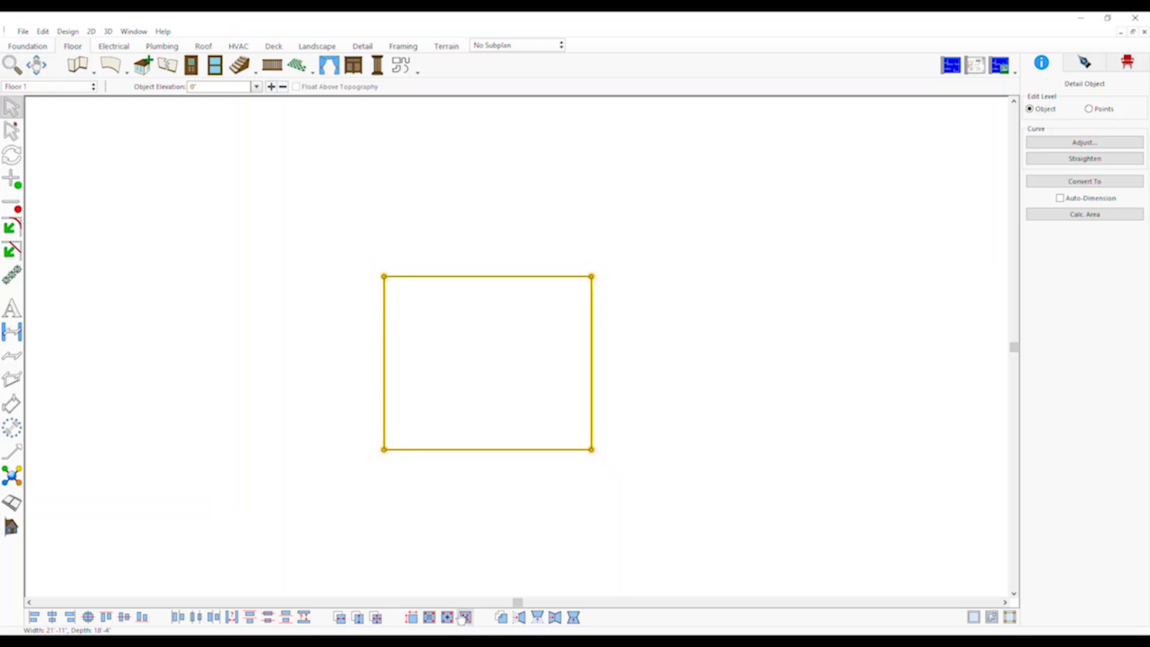
{"action": "mouse_move", "coordinate": [431, 621]}
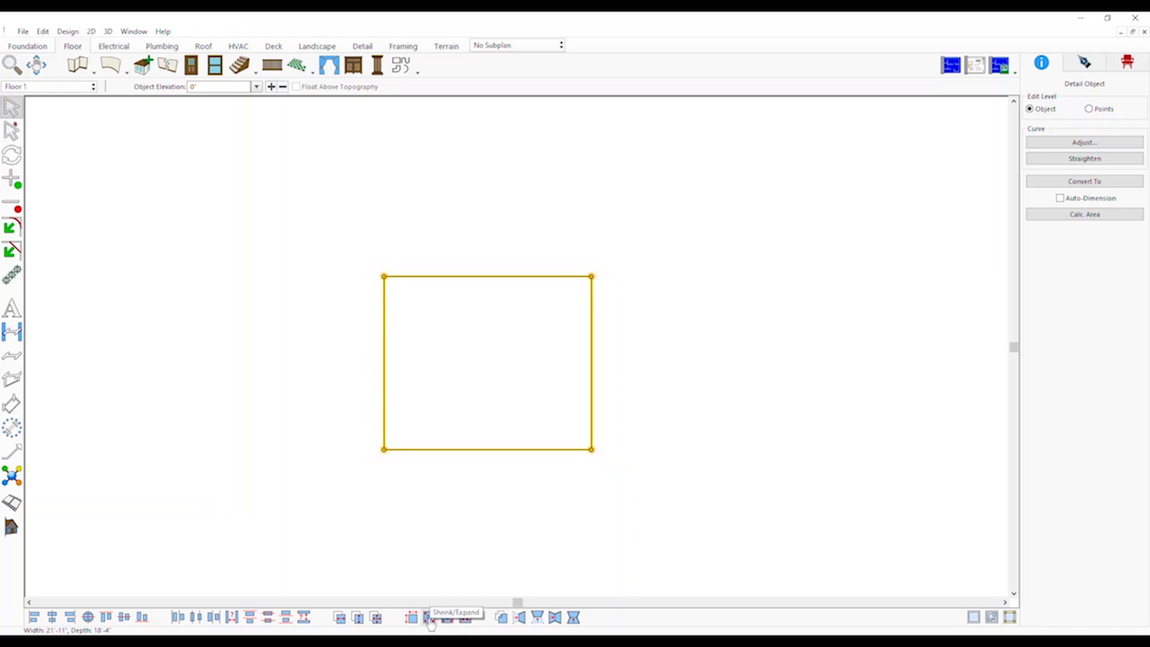
{"action": "left_click", "coordinate": [430, 617]}
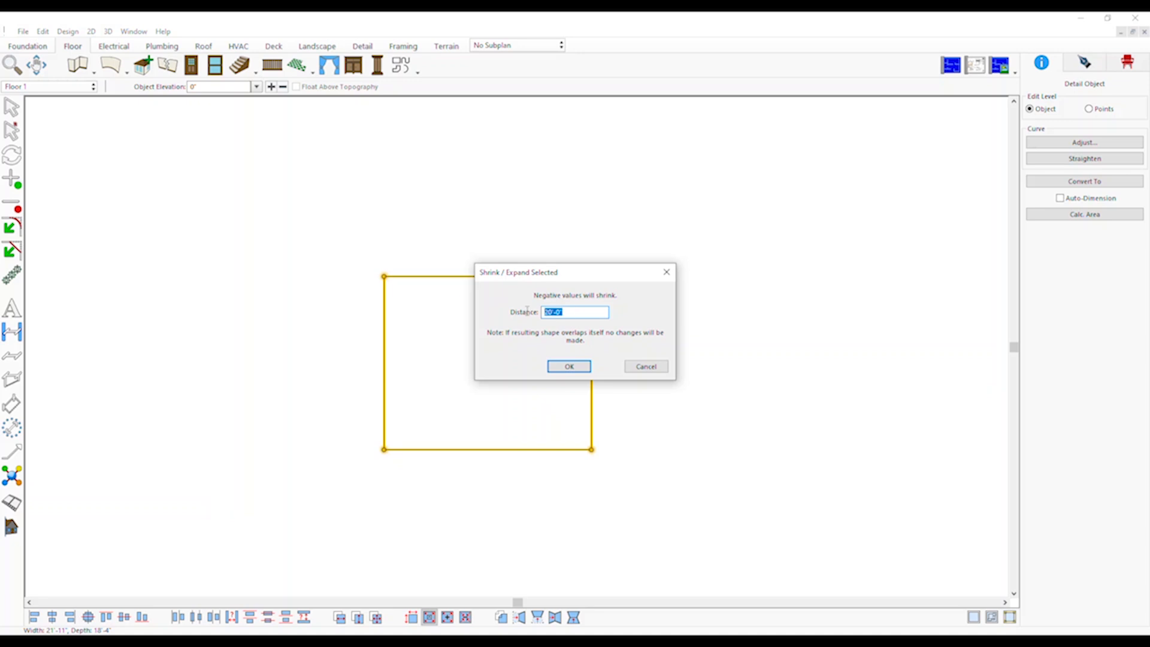
{"action": "type", "text": "10-0"}
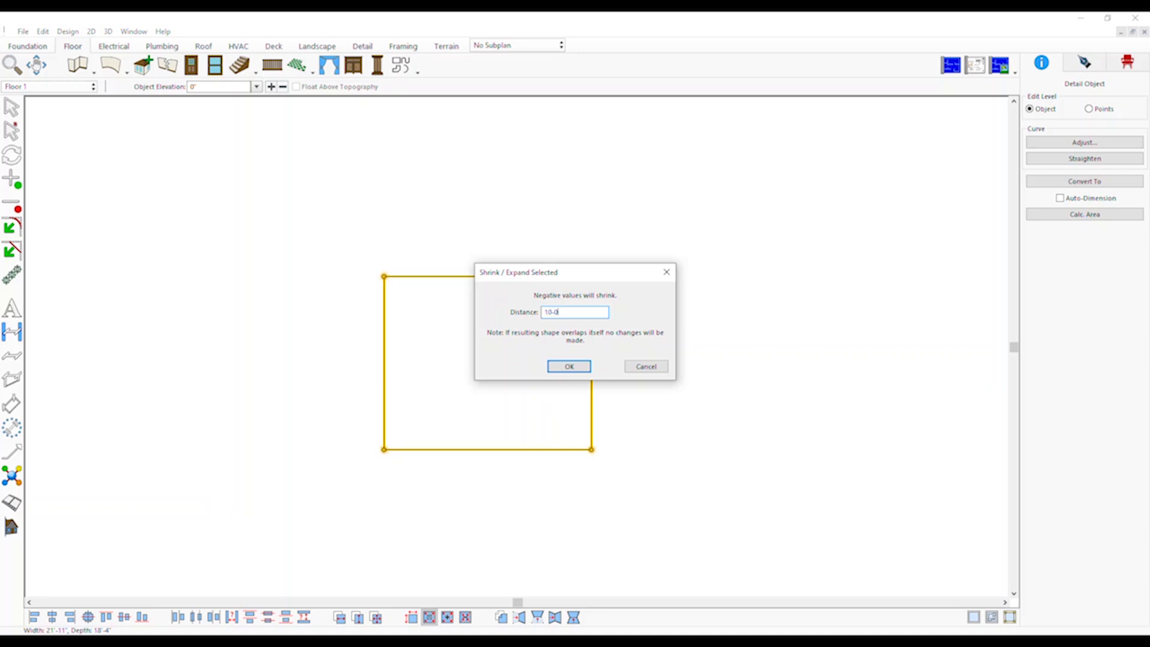
{"action": "left_click", "coordinate": [569, 366]}
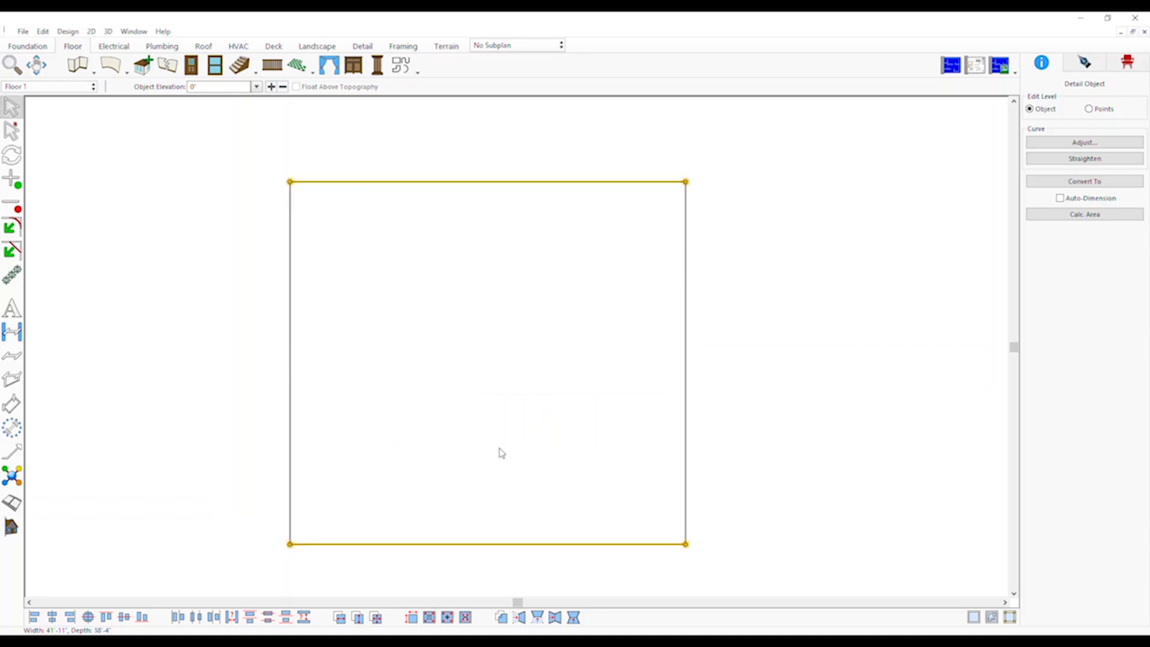
{"action": "left_click", "coordinate": [482, 253]}
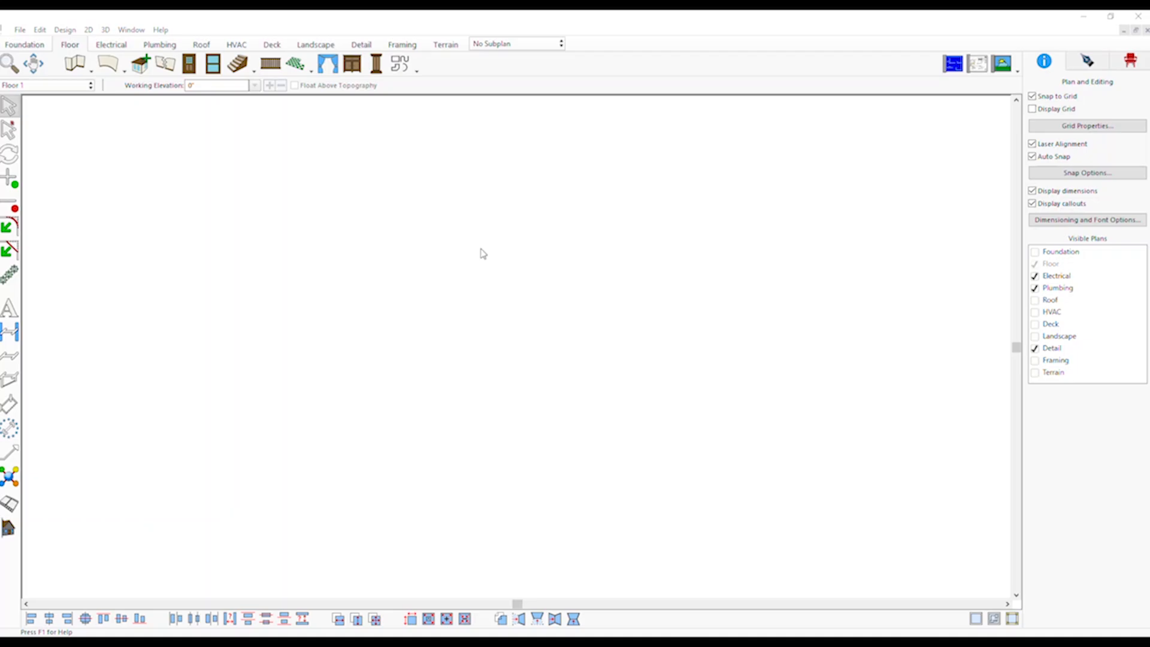
Step: Open the Terrain plan in 3D, choose Spray Topography and raise its elevation change
{"action": "left_click", "coordinate": [445, 45]}
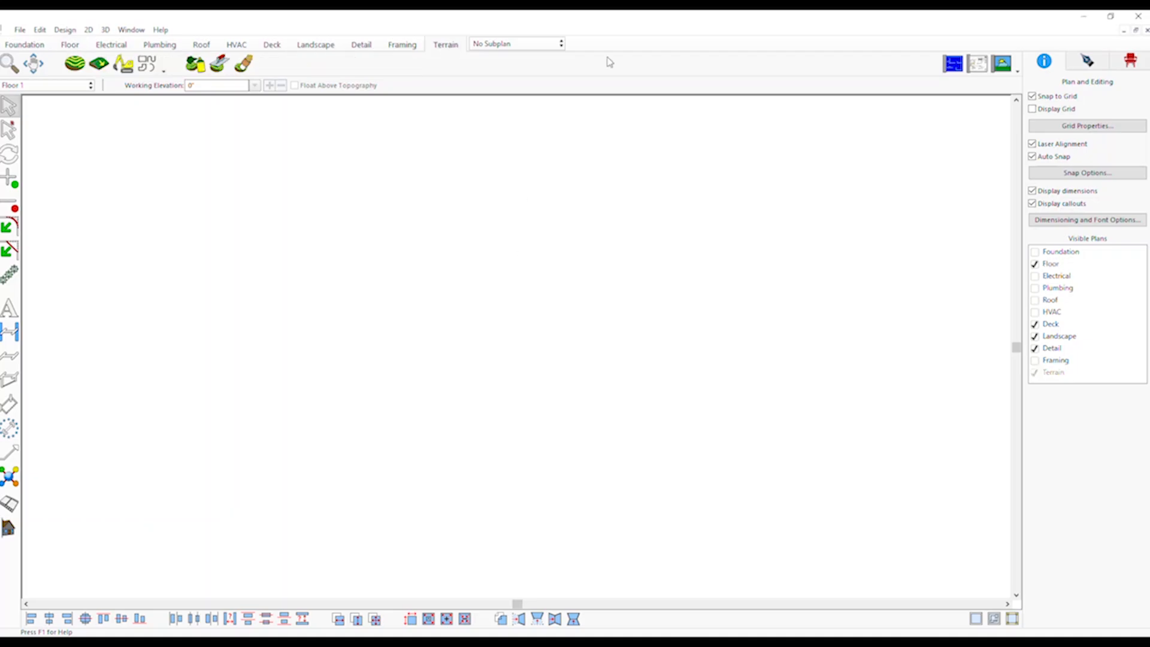
{"action": "left_click", "coordinate": [1002, 63]}
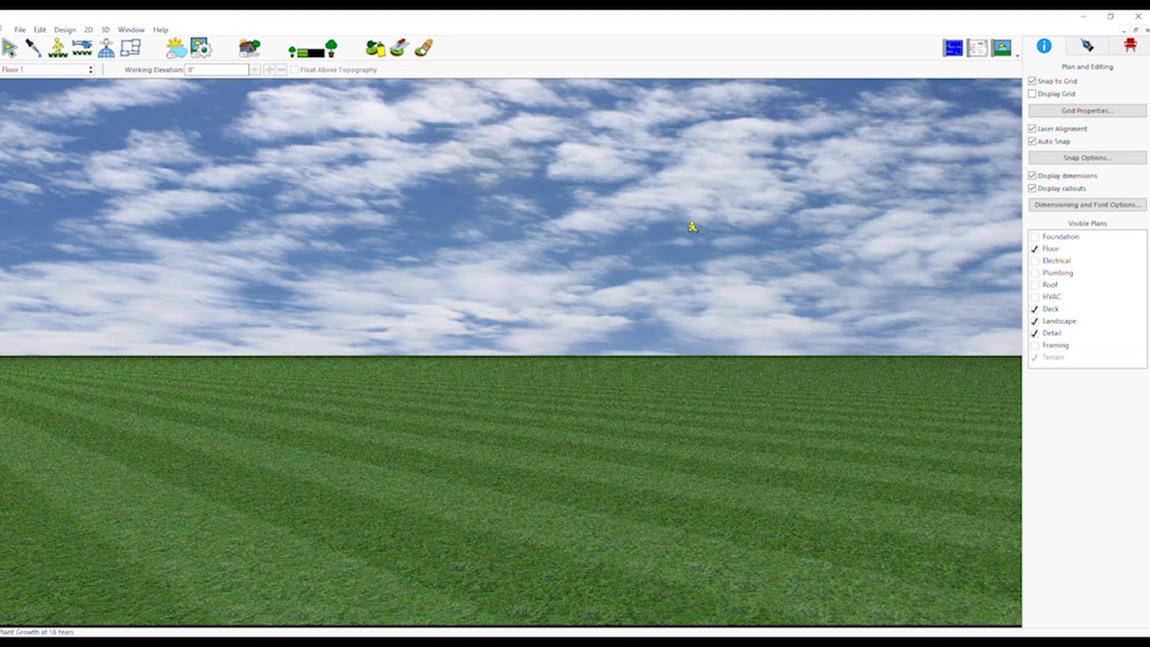
{"action": "mouse_move", "coordinate": [349, 56]}
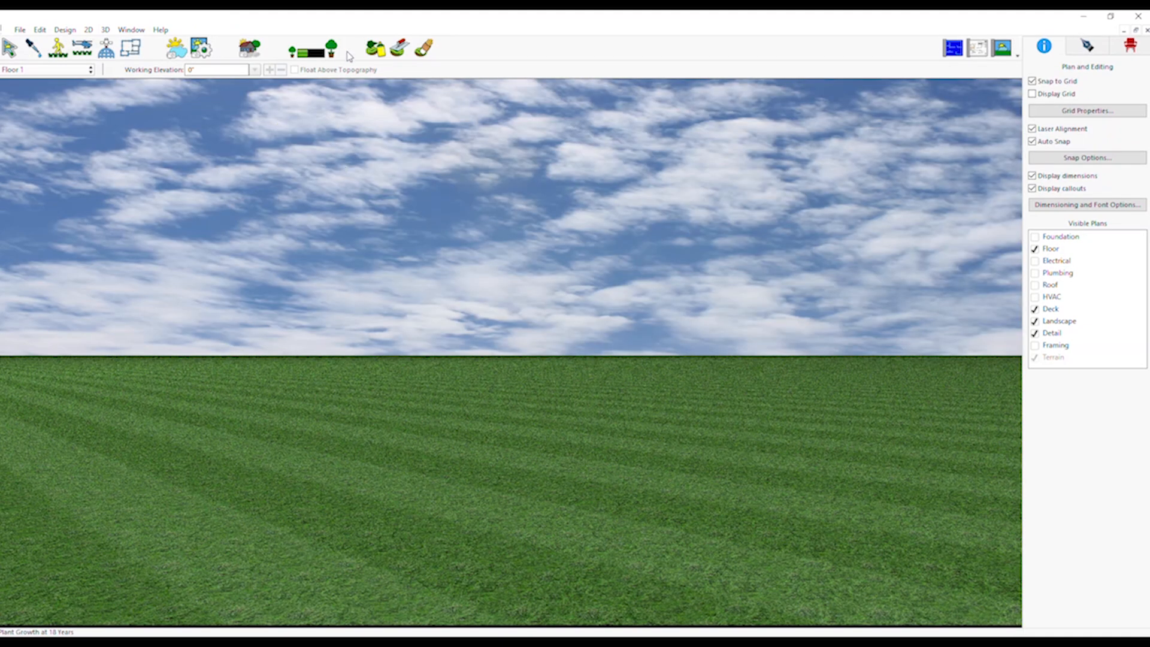
{"action": "left_click", "coordinate": [375, 48]}
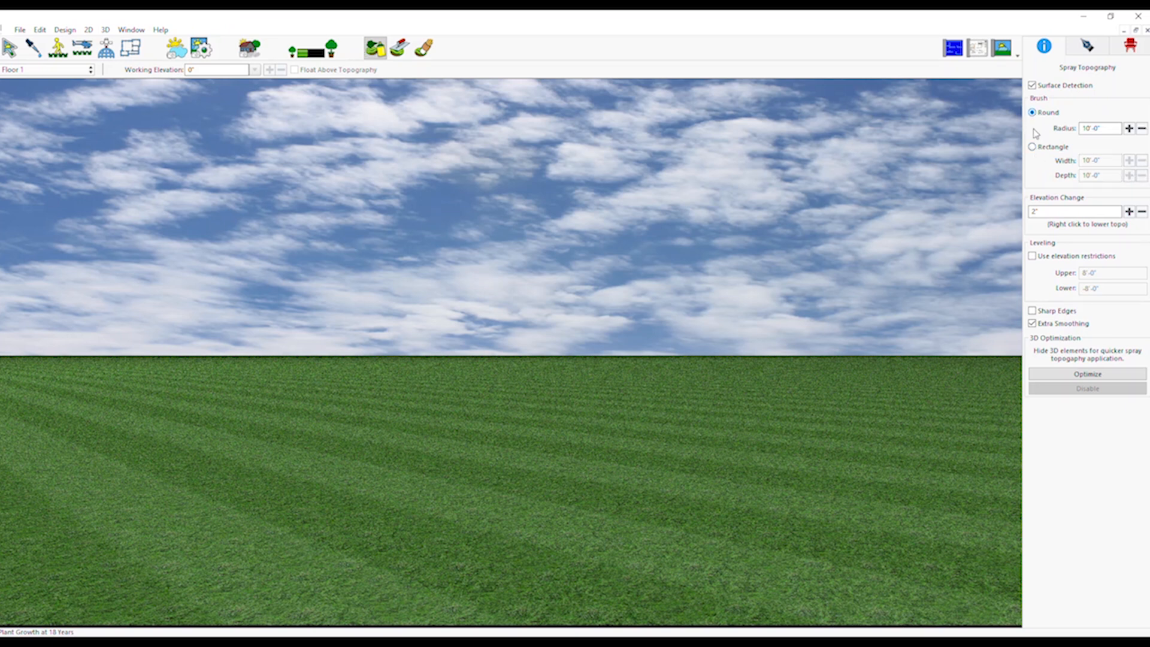
{"action": "left_click", "coordinate": [1074, 211]}
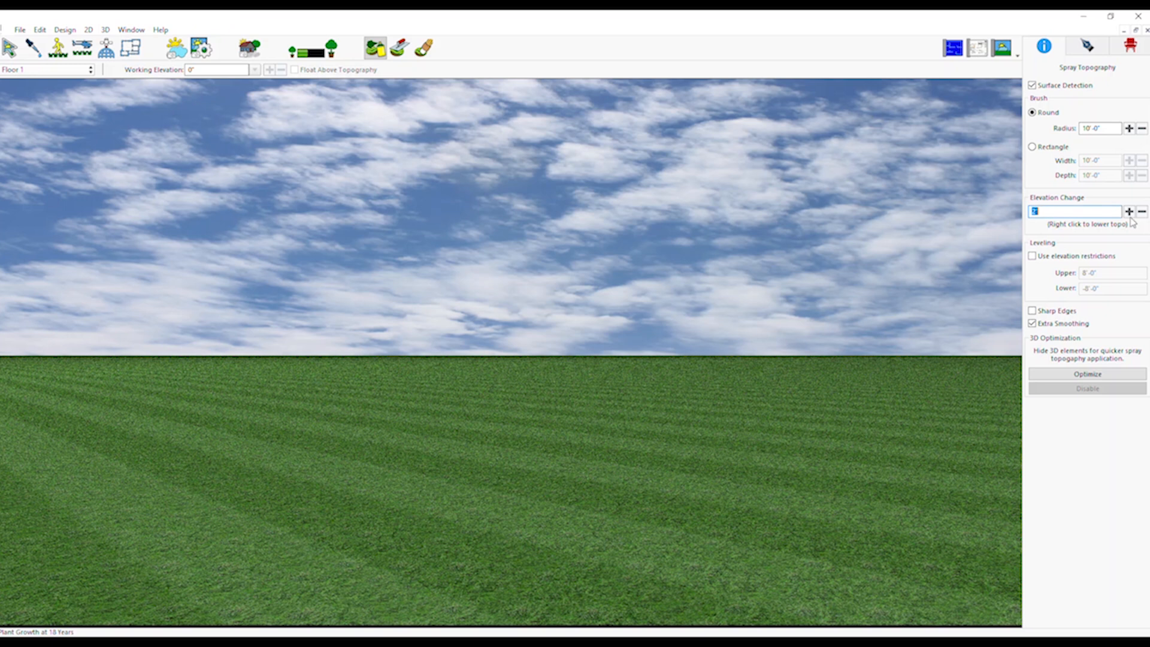
{"action": "left_click", "coordinate": [1128, 212]}
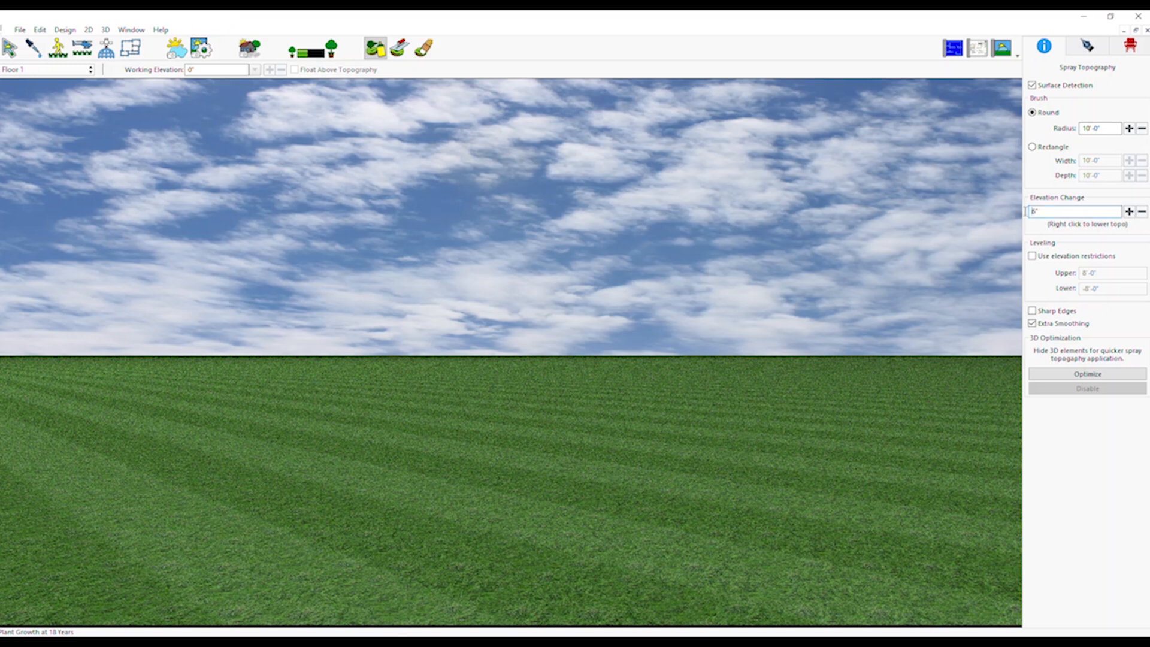
{"action": "triple_click", "coordinate": [1075, 211]}
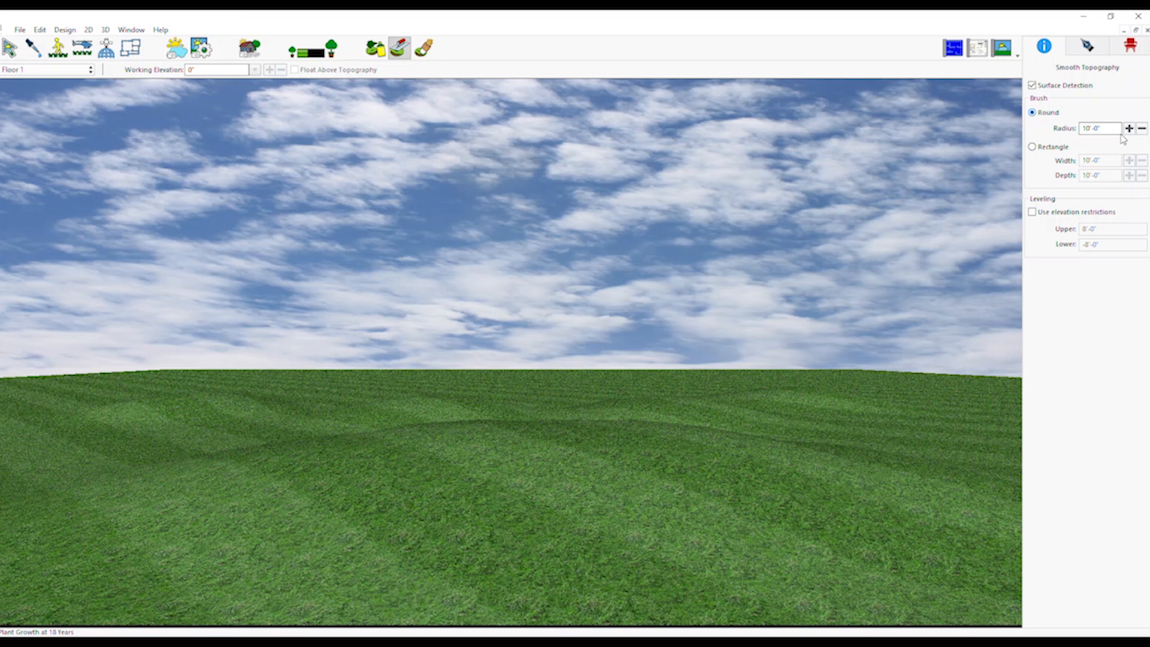
Step: Increase the Smooth Topography brush radius to 11 feet
{"action": "left_click", "coordinate": [1130, 129]}
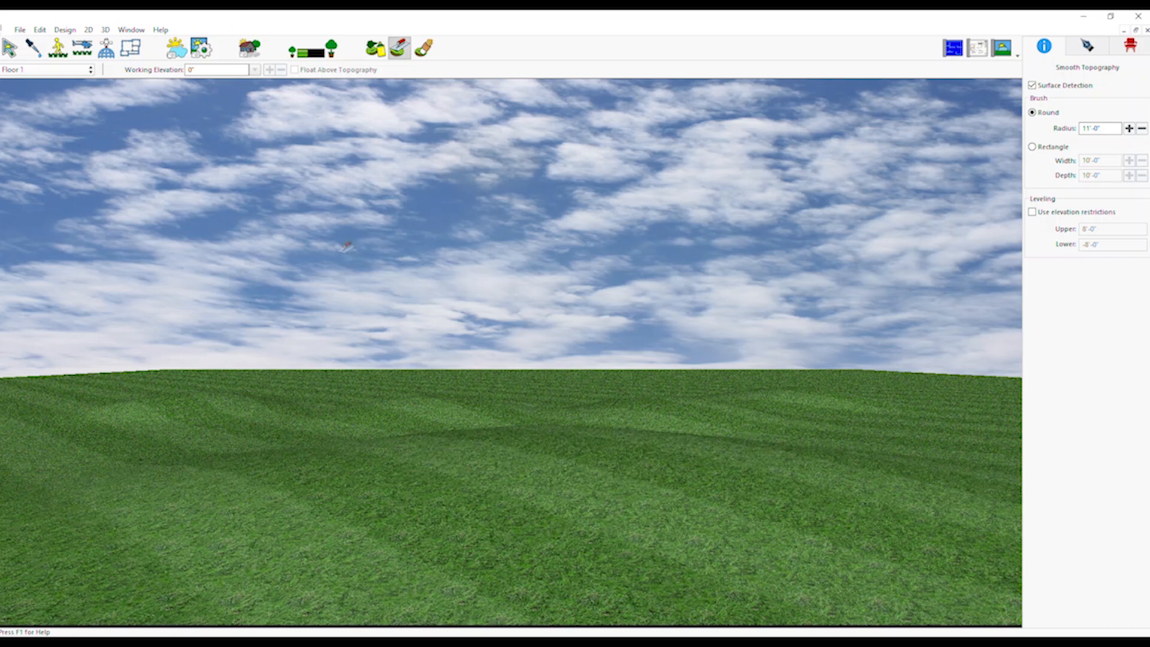
{"action": "mouse_move", "coordinate": [424, 48]}
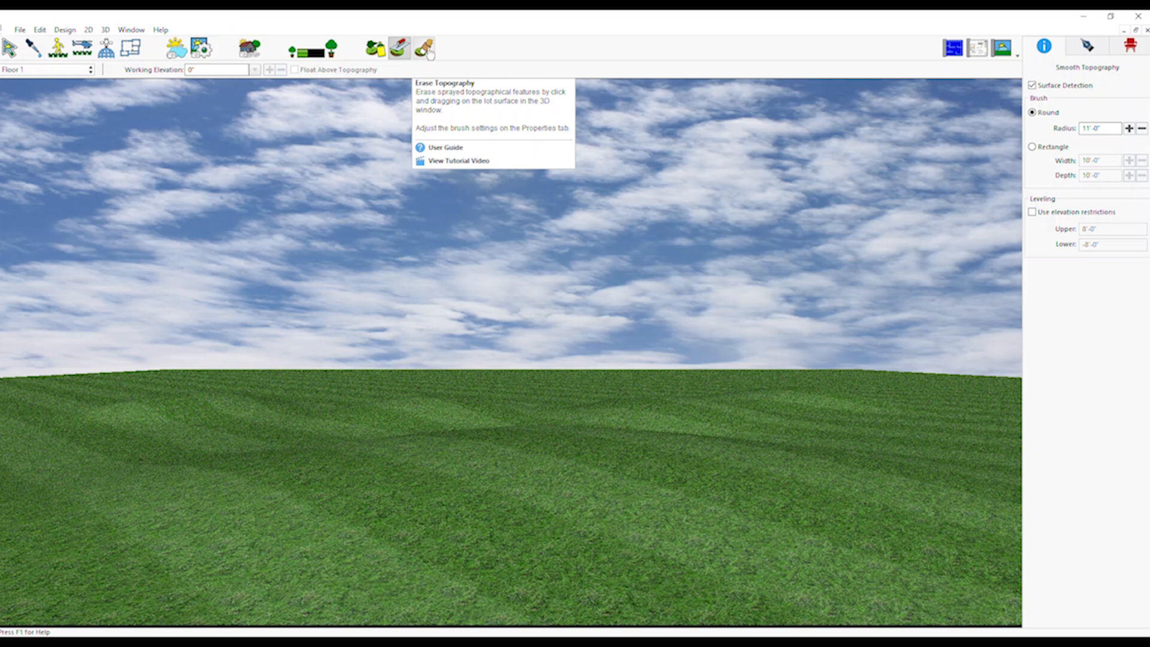
Step: Switch to Erase Topography with a 7-foot radius and request erasing all sprayed terrain
{"action": "left_click", "coordinate": [424, 48]}
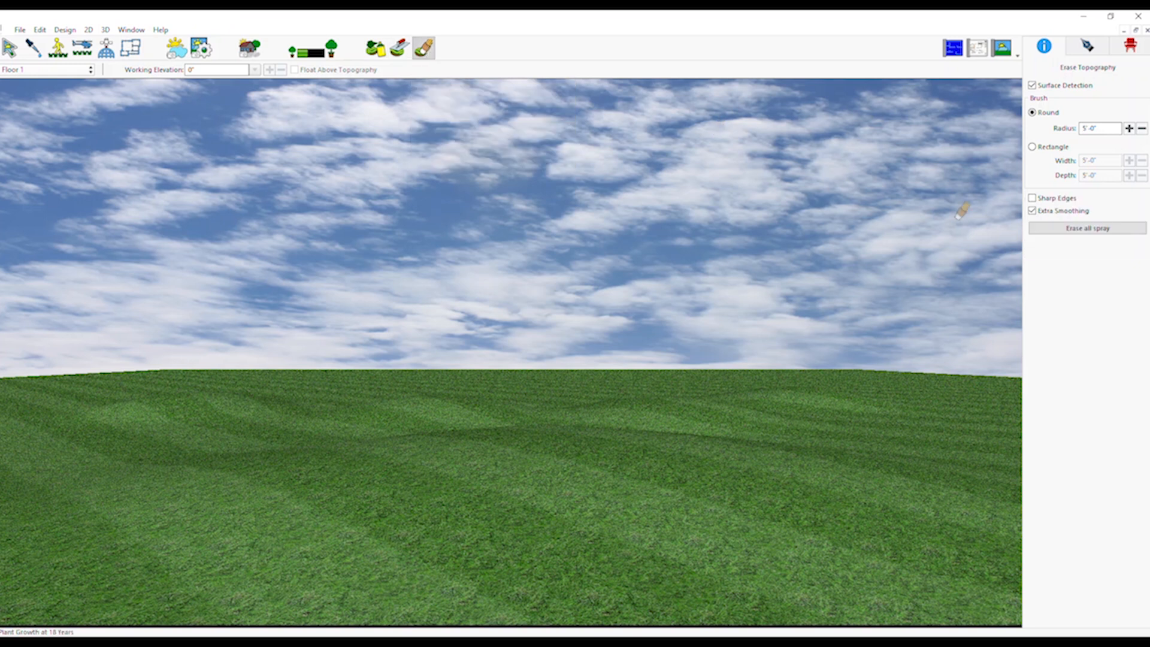
{"action": "mouse_move", "coordinate": [550, 370]}
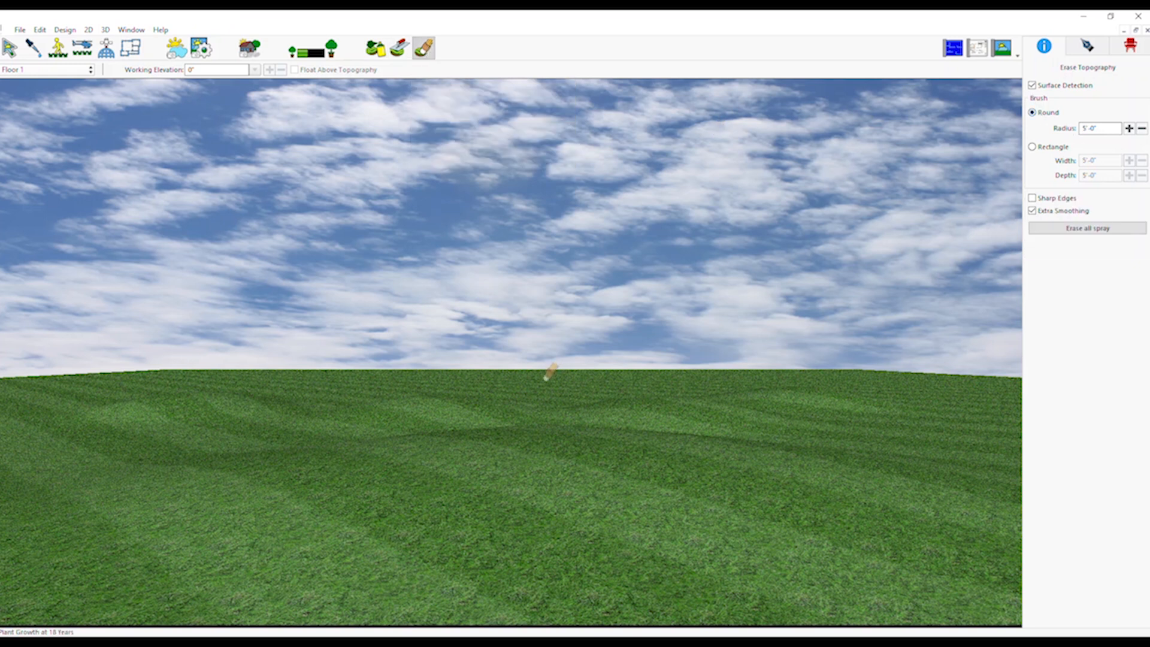
{"action": "mouse_move", "coordinate": [1089, 205]}
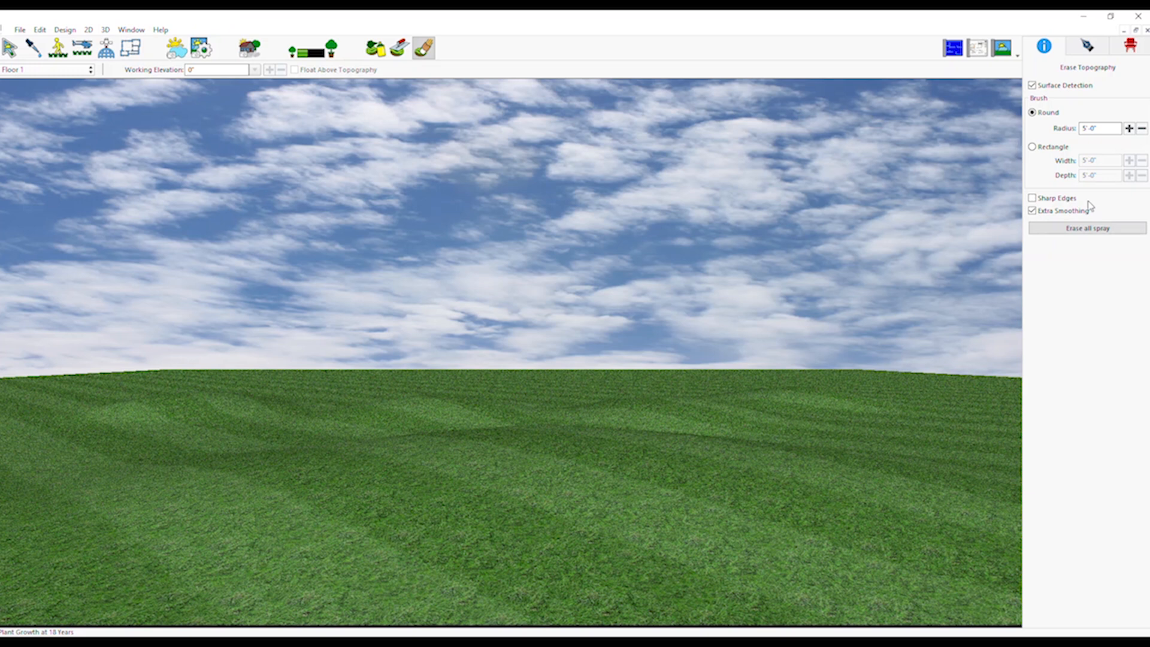
{"action": "left_click", "coordinate": [1128, 127]}
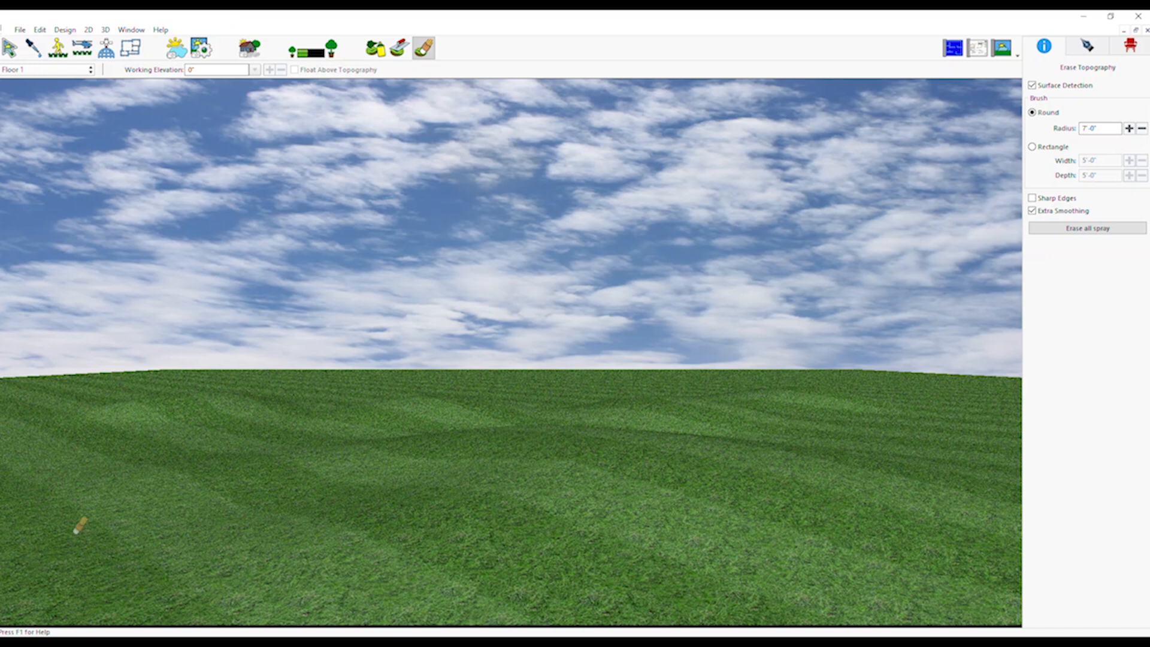
{"action": "mouse_move", "coordinate": [337, 531]}
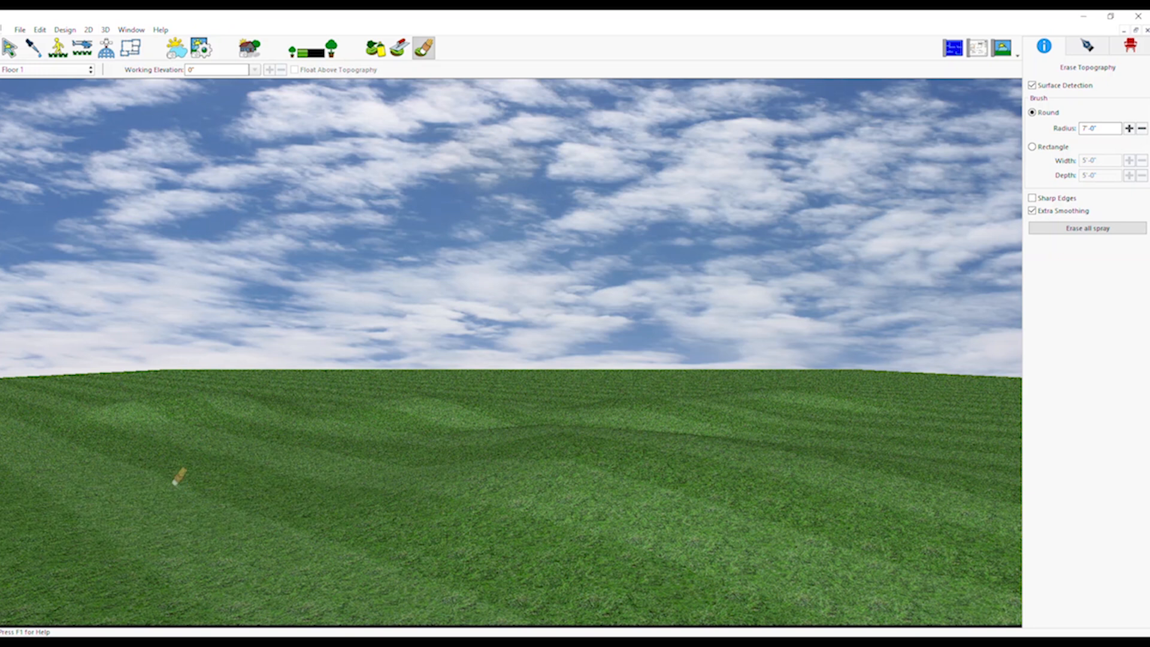
{"action": "mouse_move", "coordinate": [646, 446]}
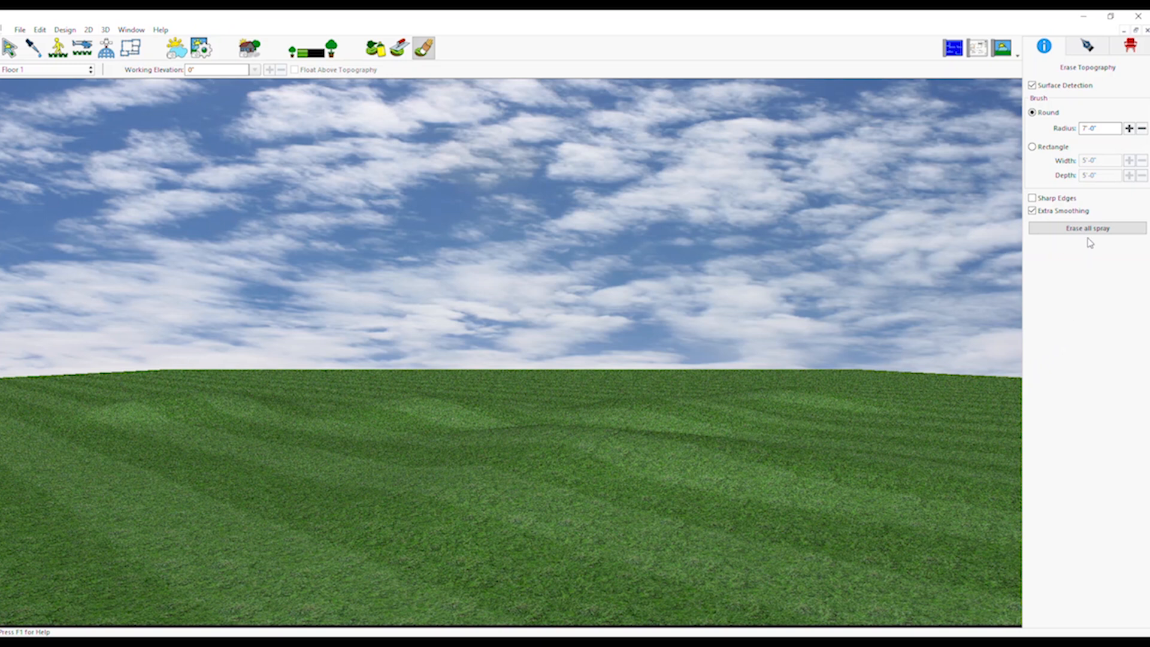
{"action": "mouse_move", "coordinate": [1088, 228]}
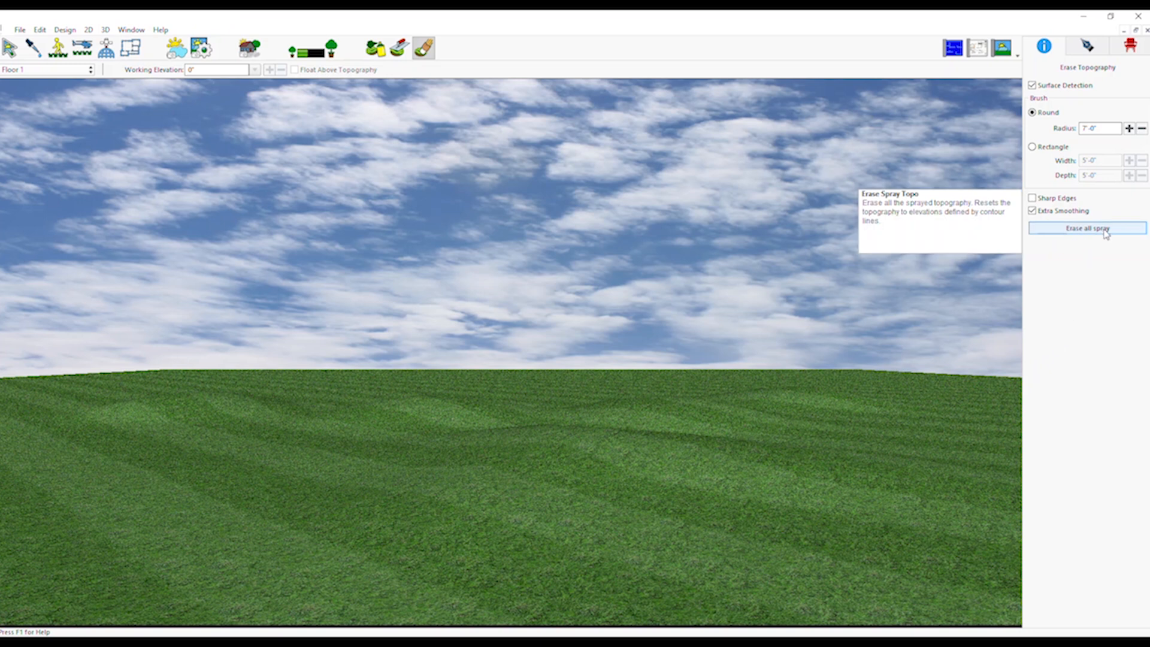
{"action": "left_click", "coordinate": [1088, 228]}
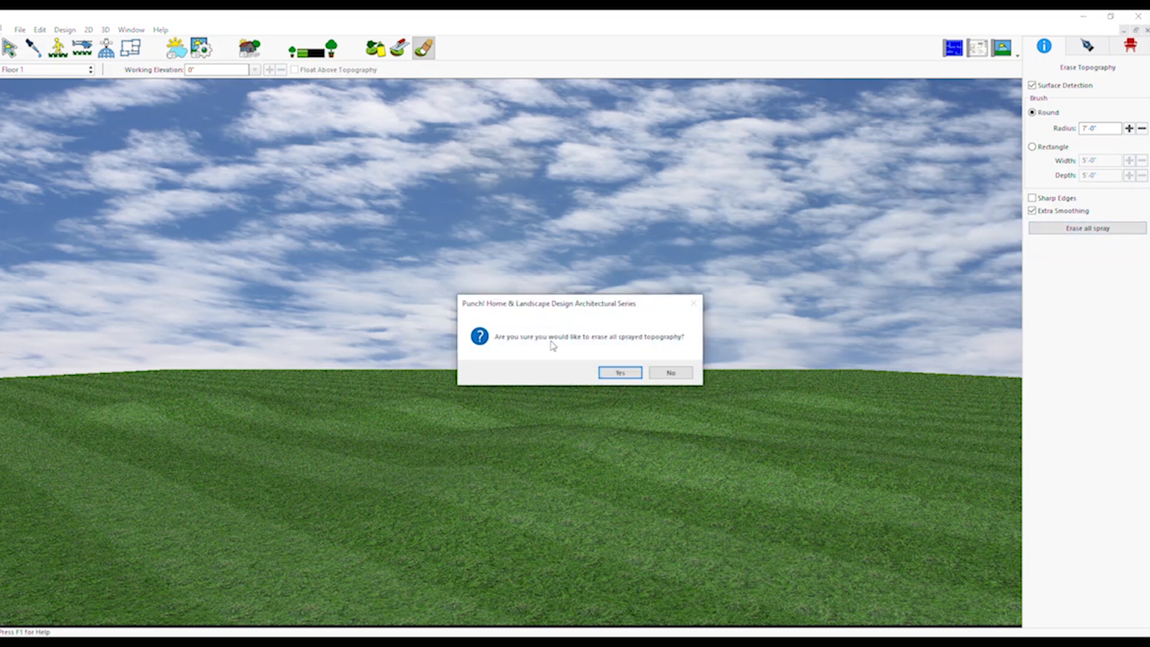